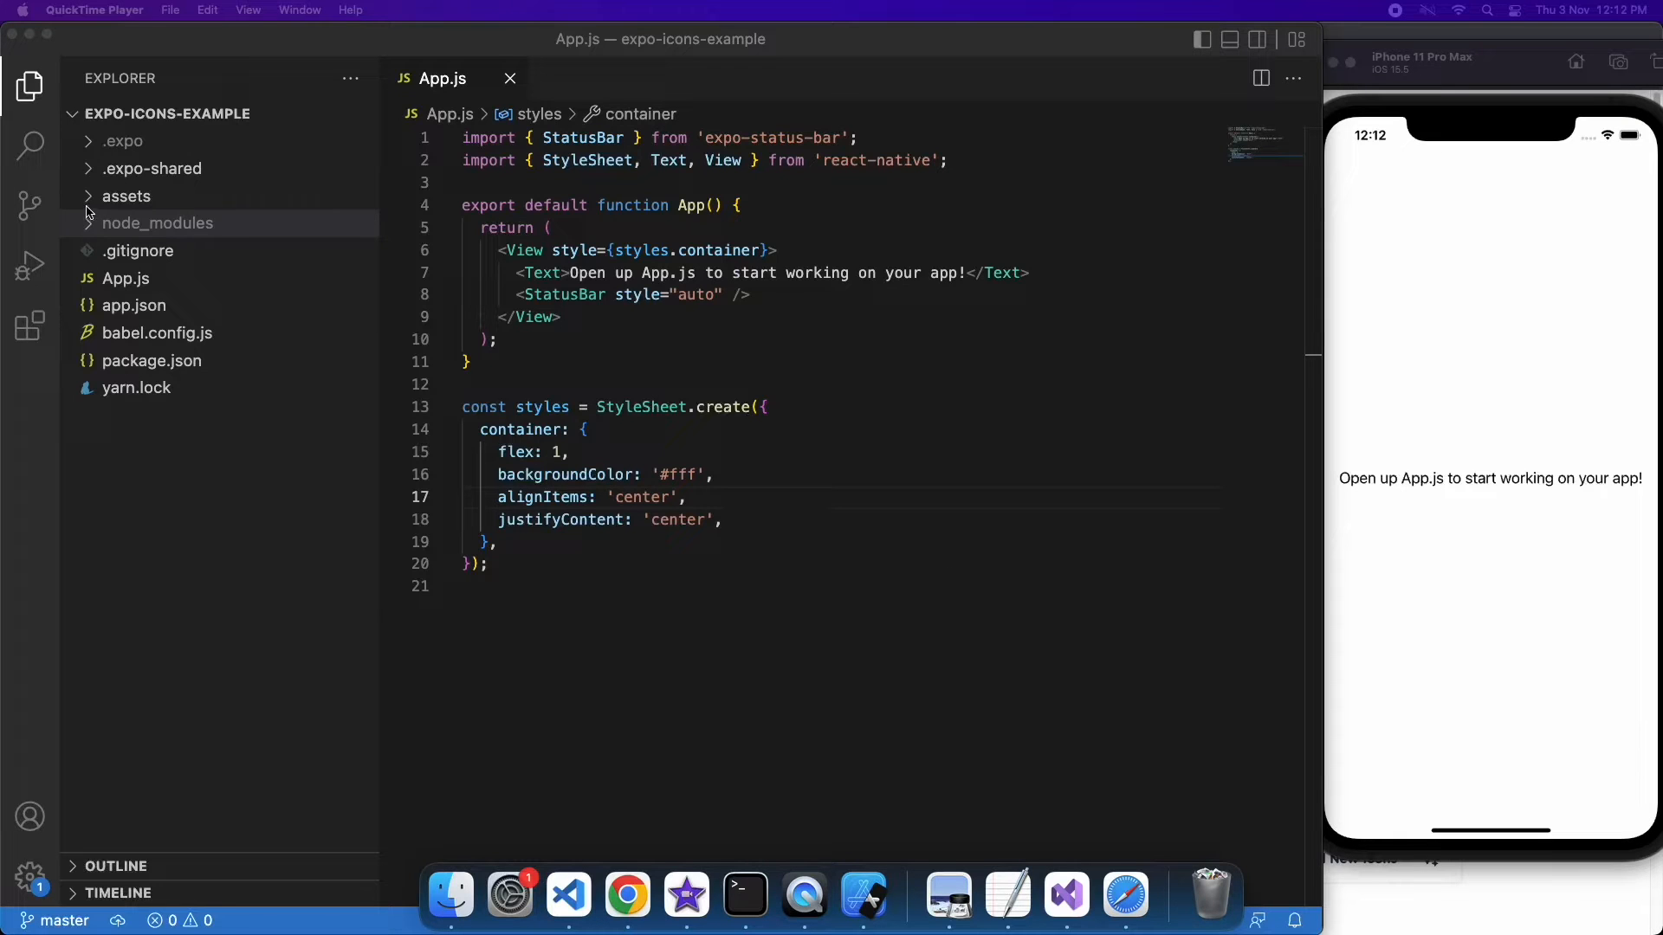
pyautogui.click(158, 224)
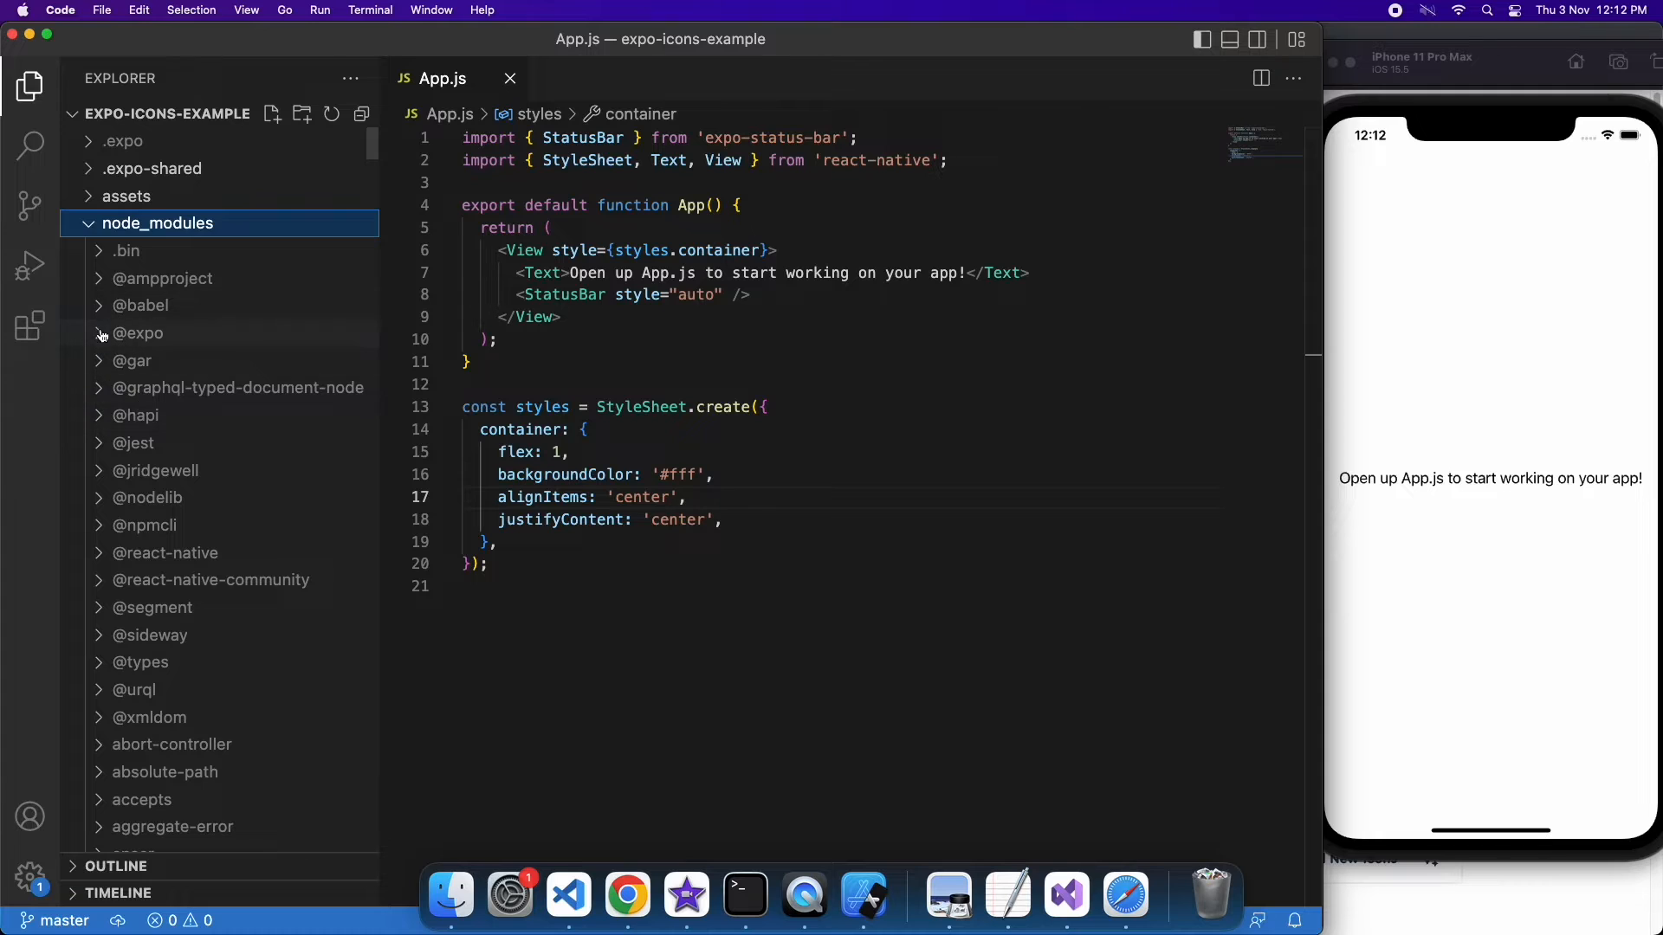
pyautogui.click(139, 332)
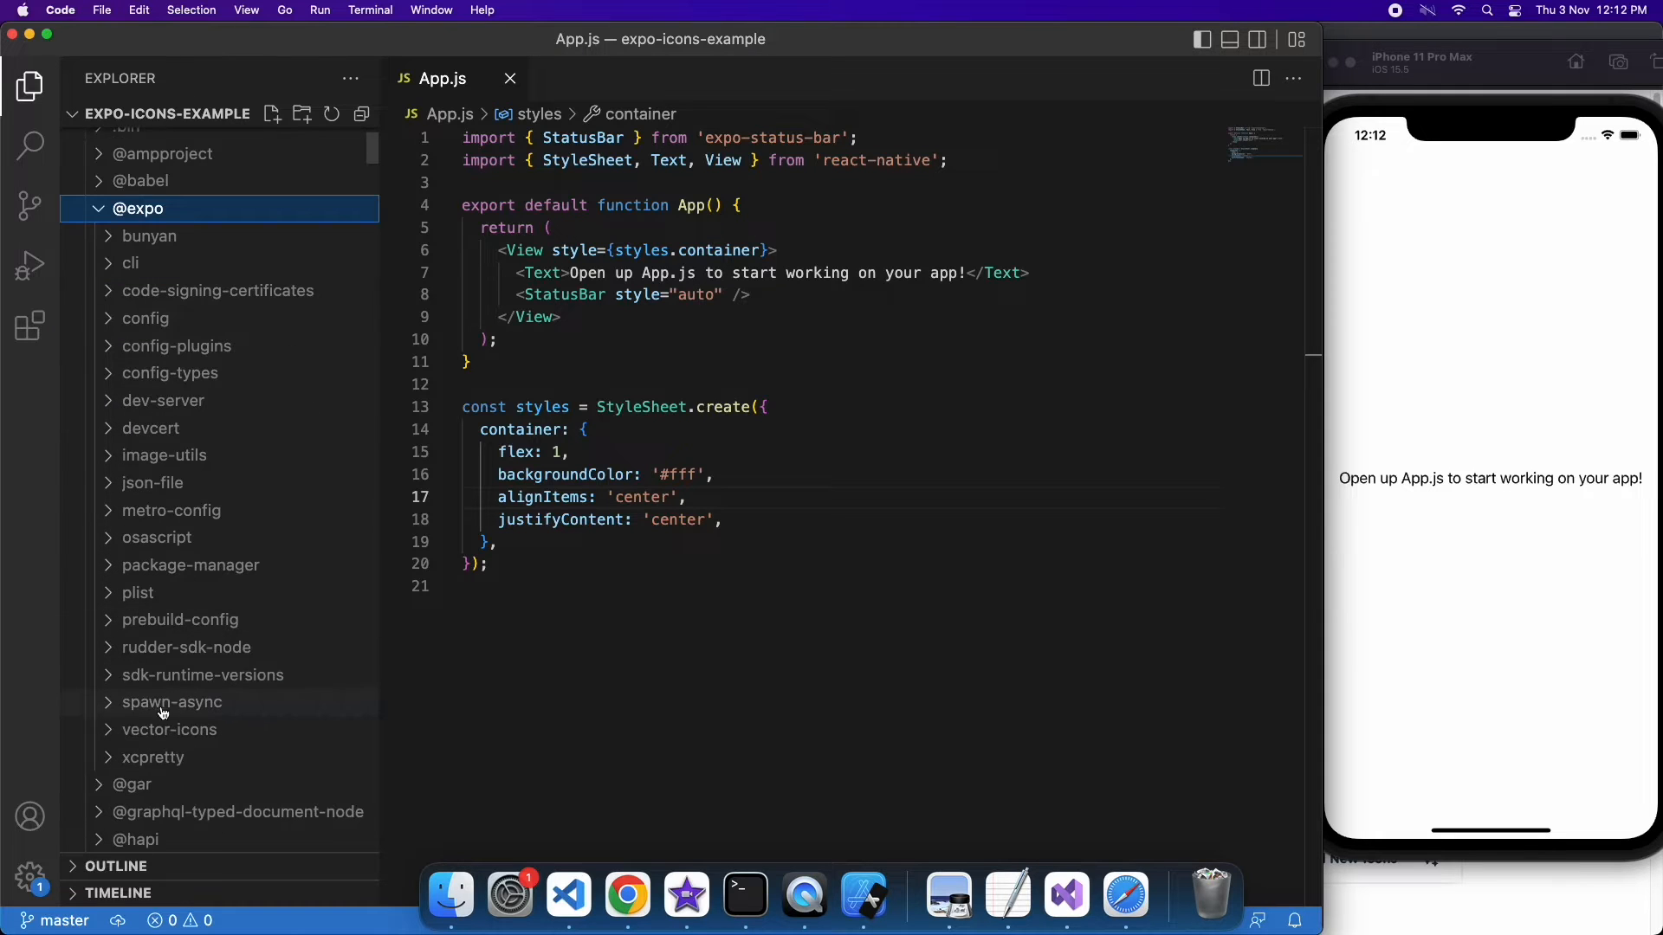
pyautogui.click(170, 701)
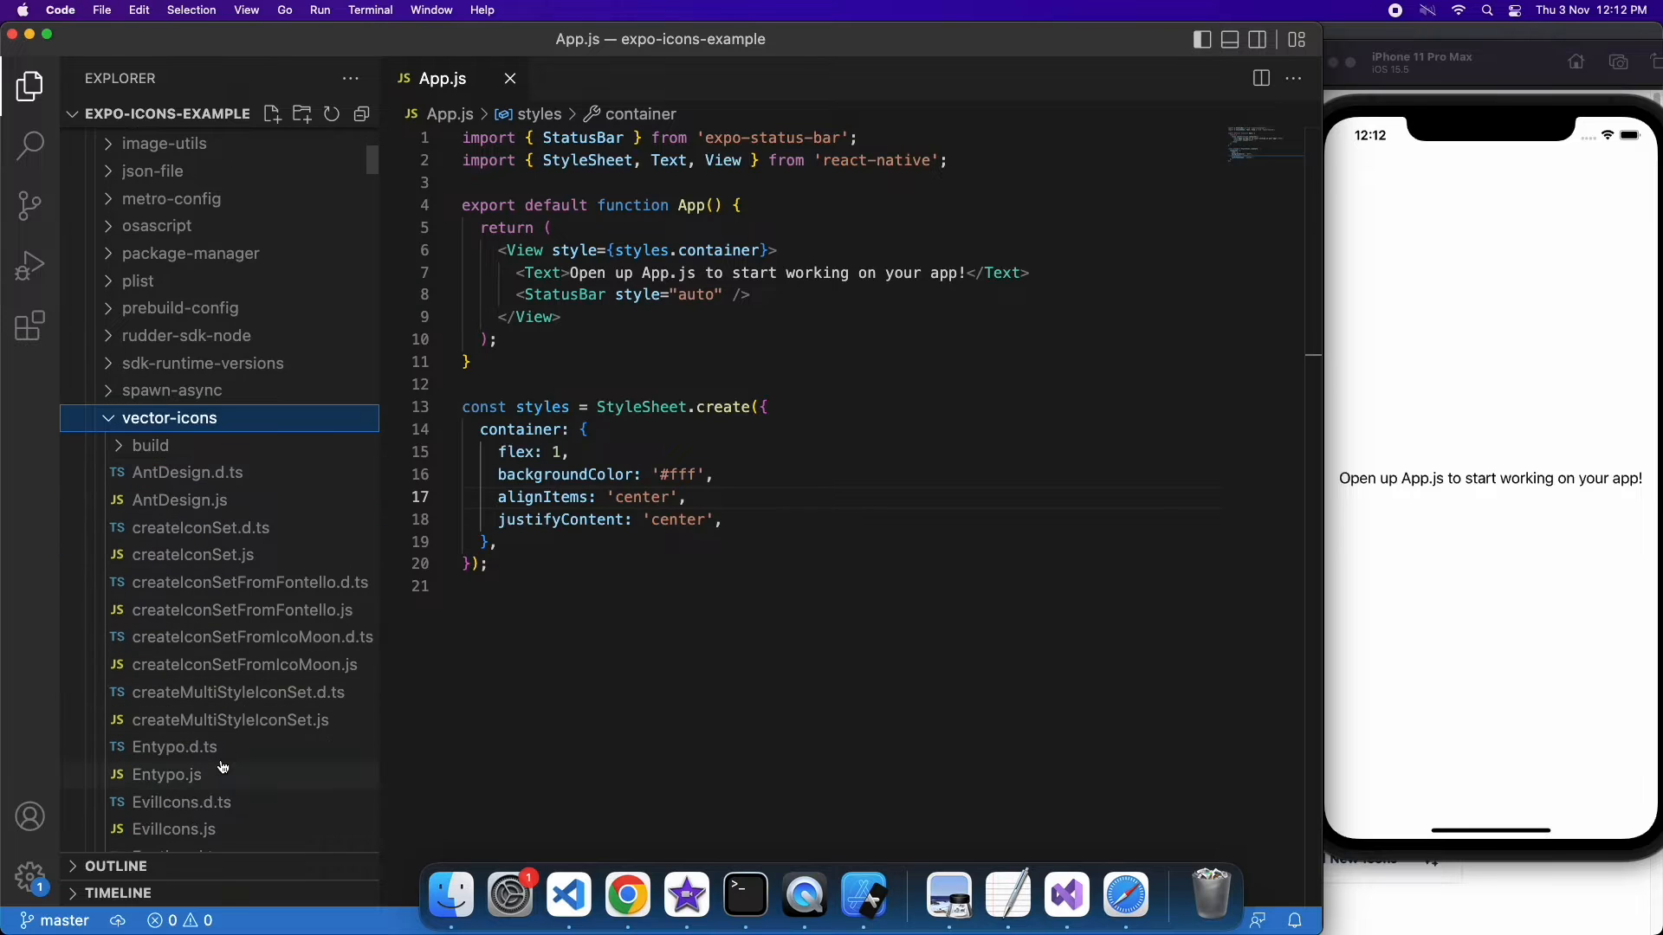
pyautogui.scroll(-3)
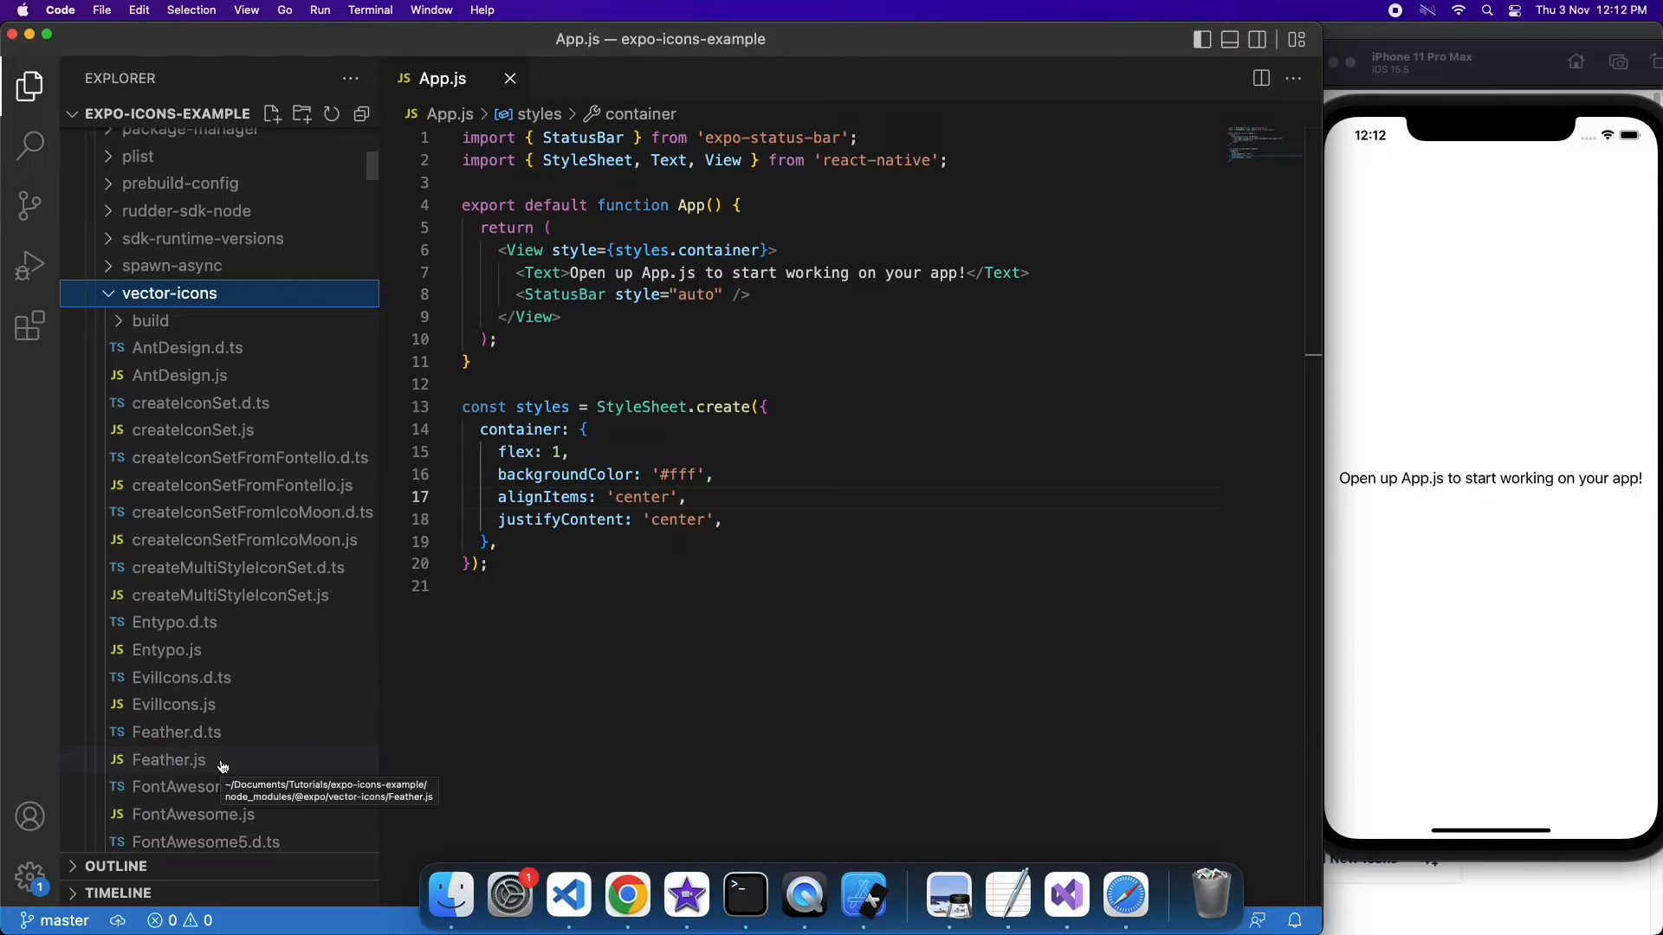
pyautogui.scroll(-3)
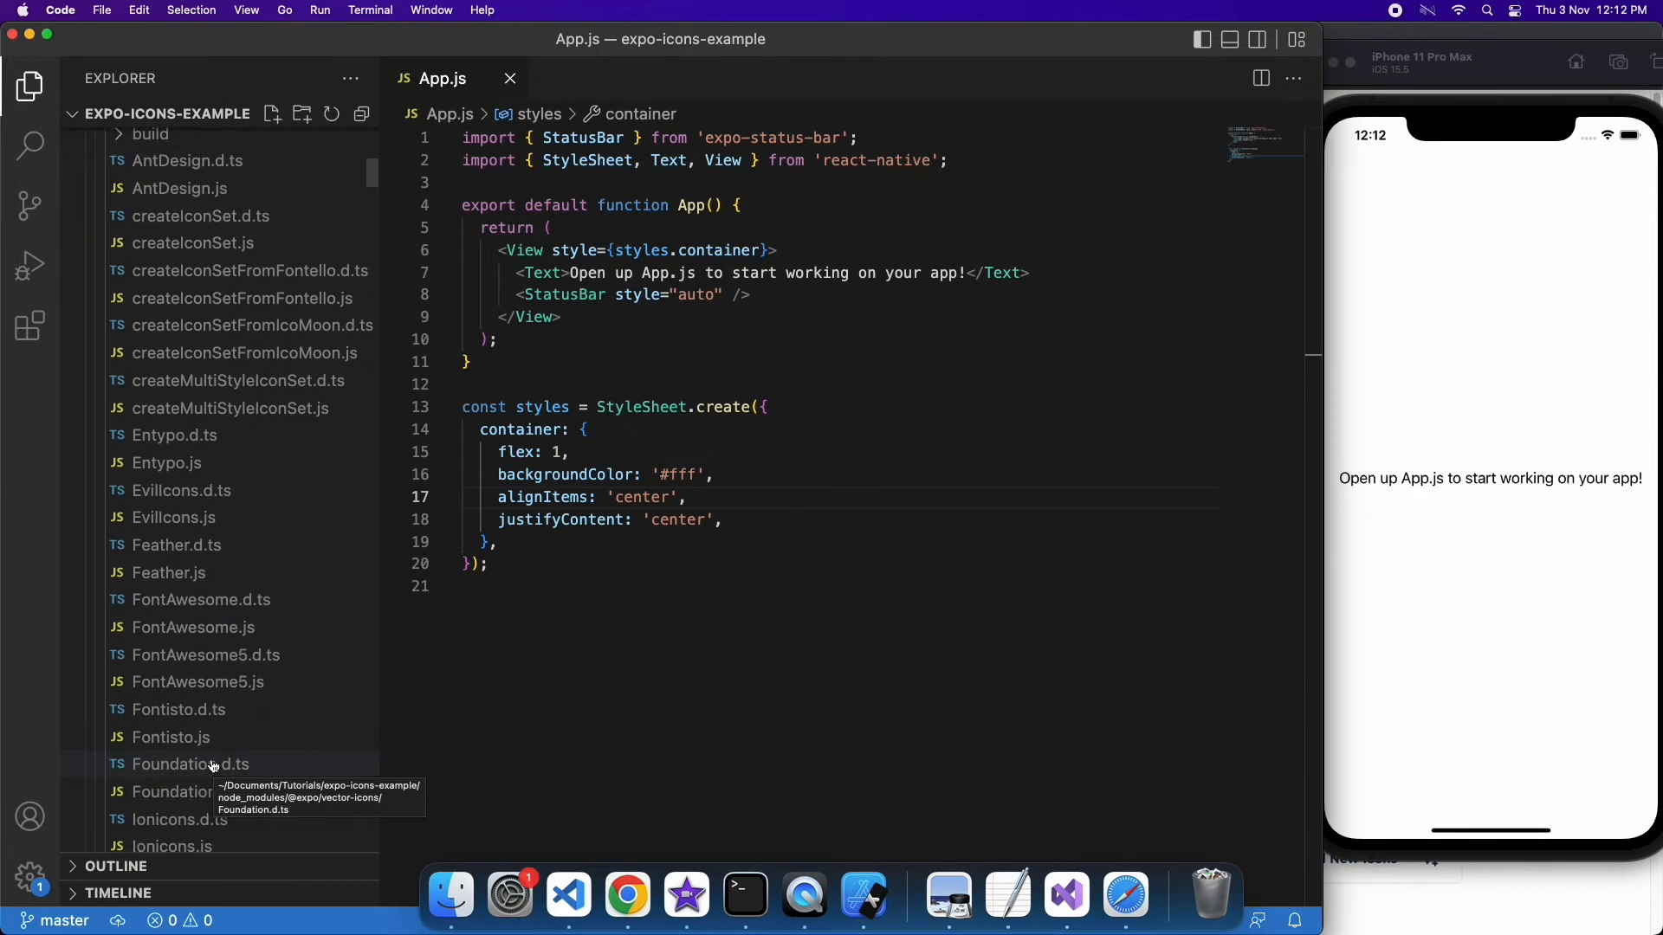
pyautogui.moveTo(251, 829)
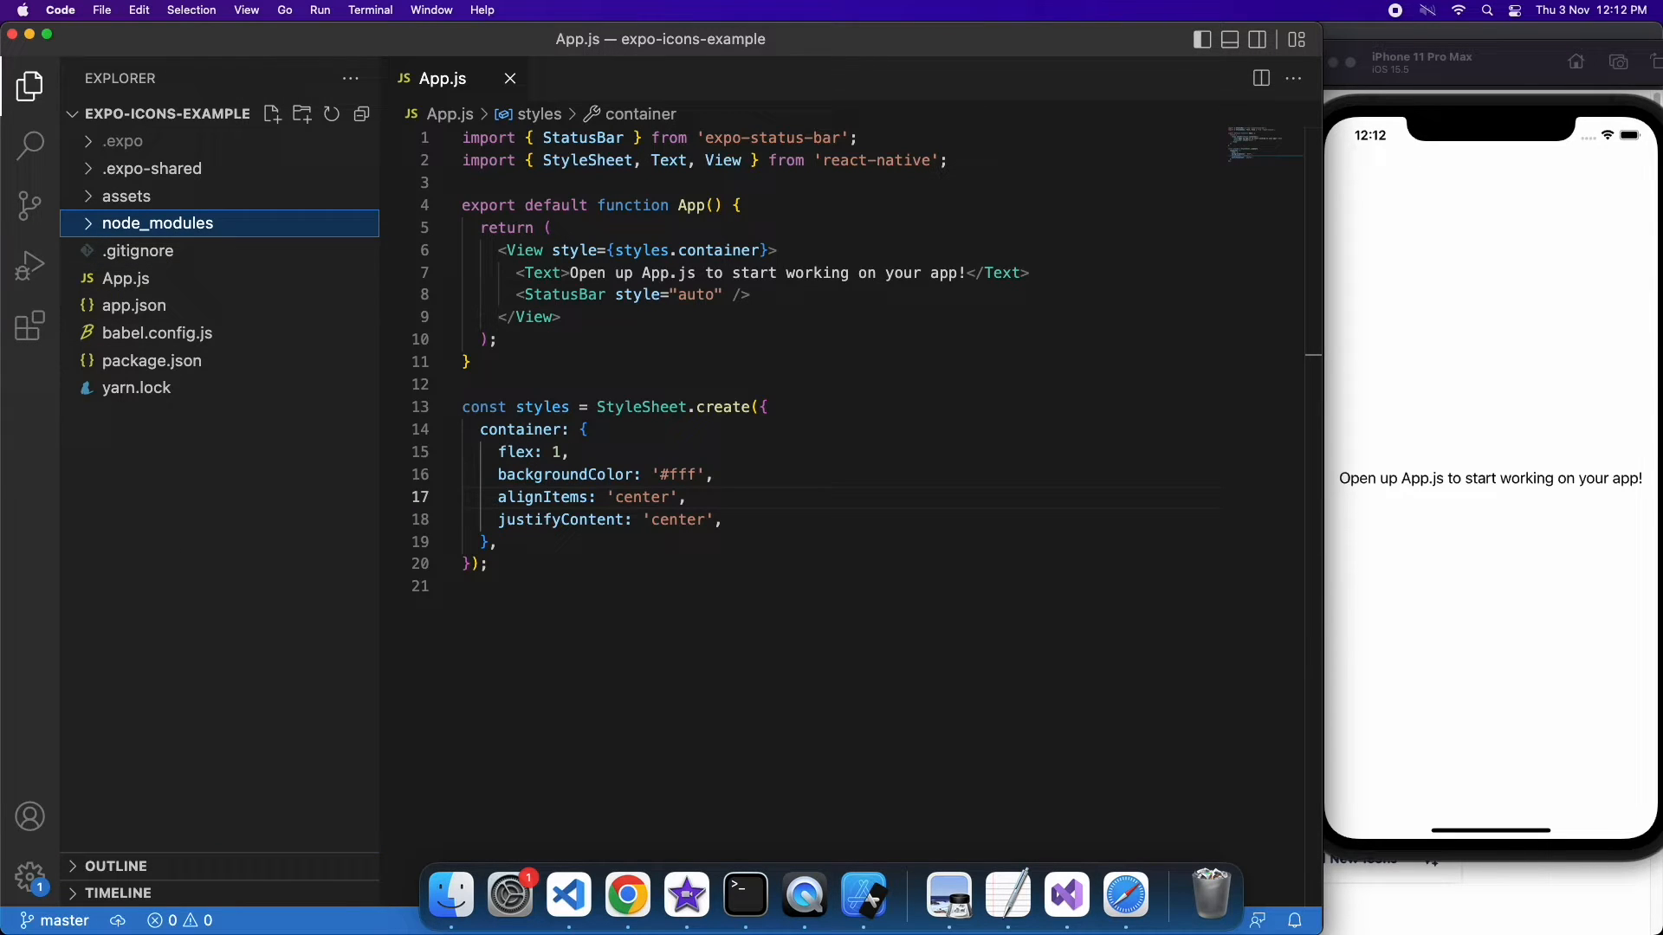
pyautogui.doubleClick(873, 159)
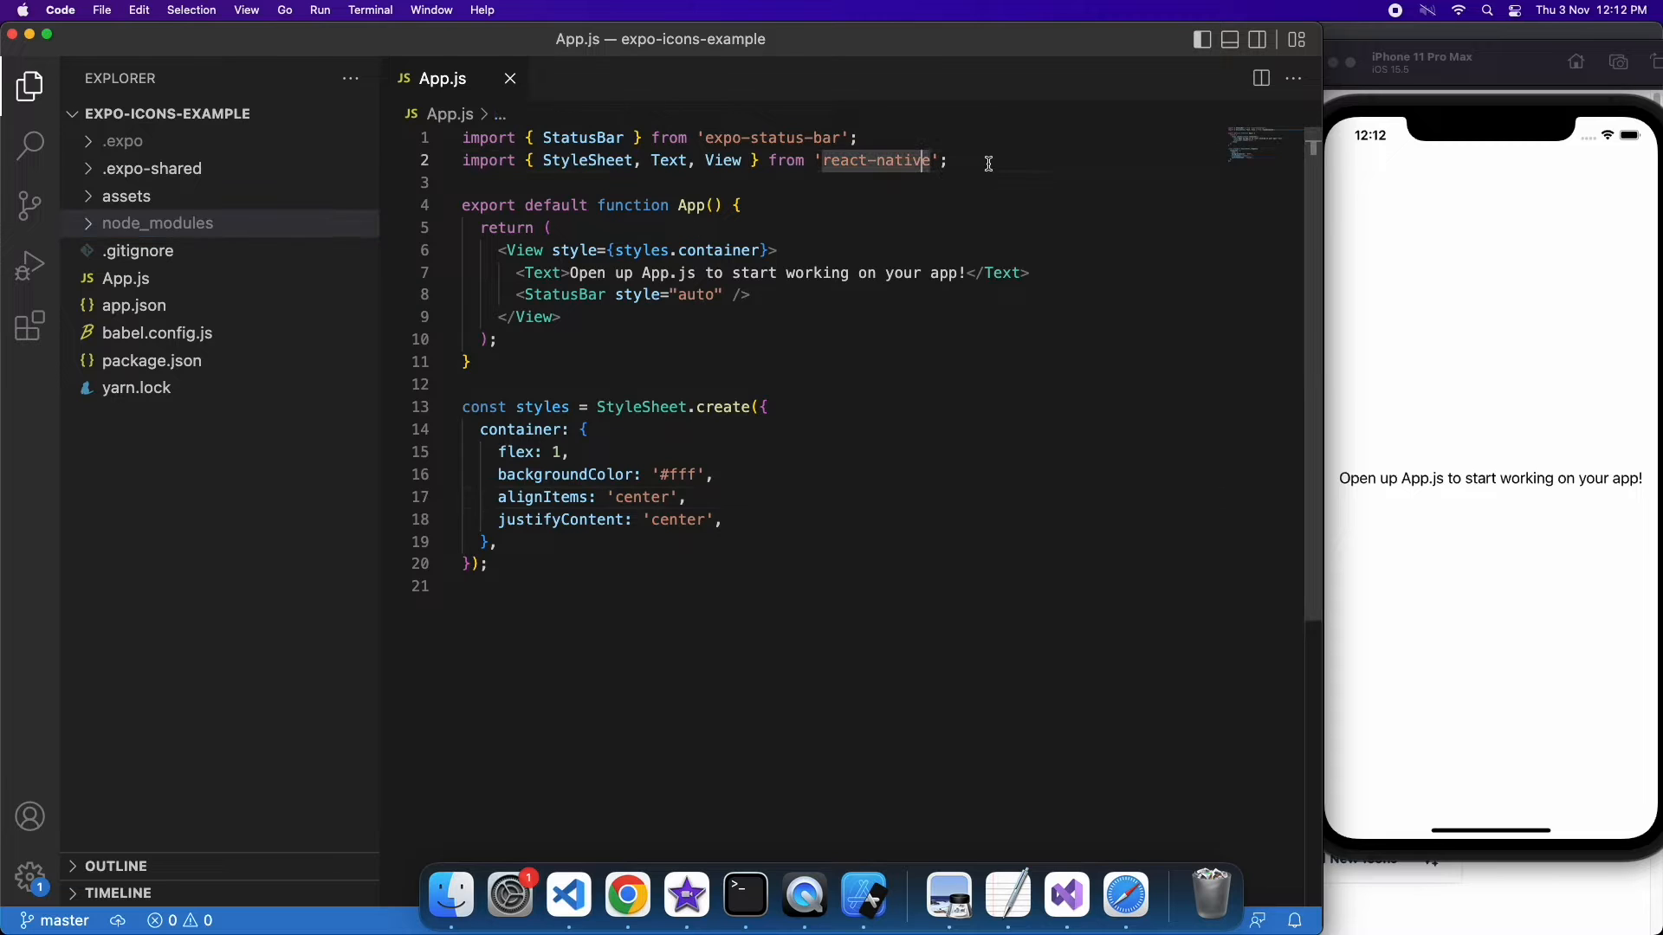
pyautogui.write('import')
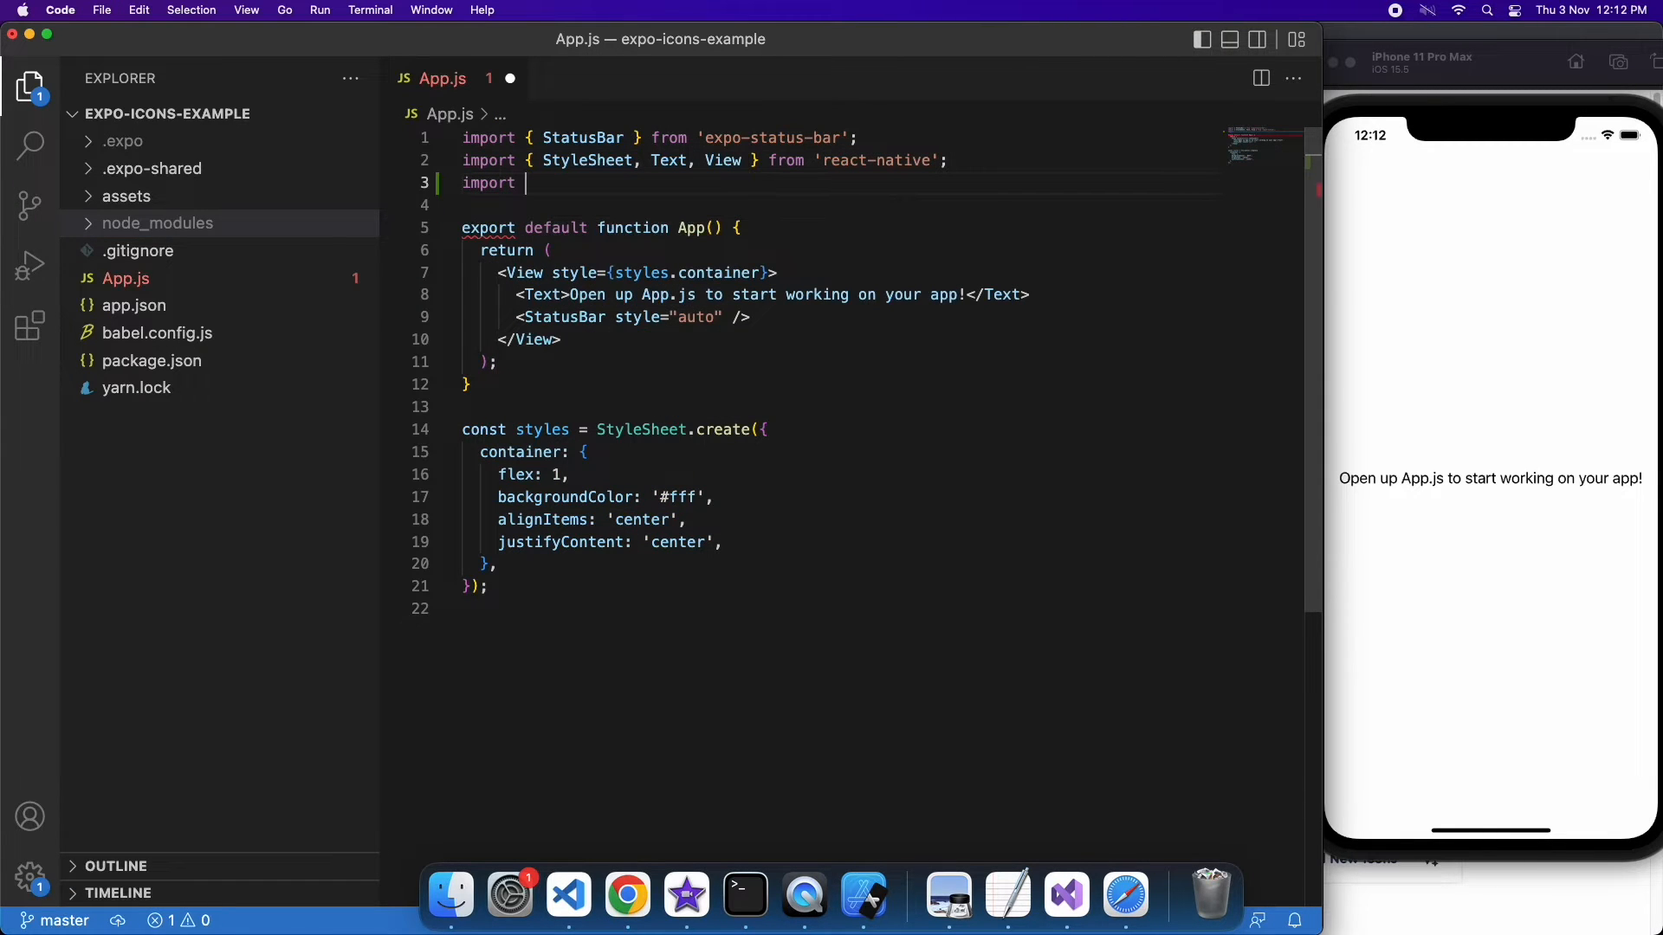
pyautogui.write('Io')
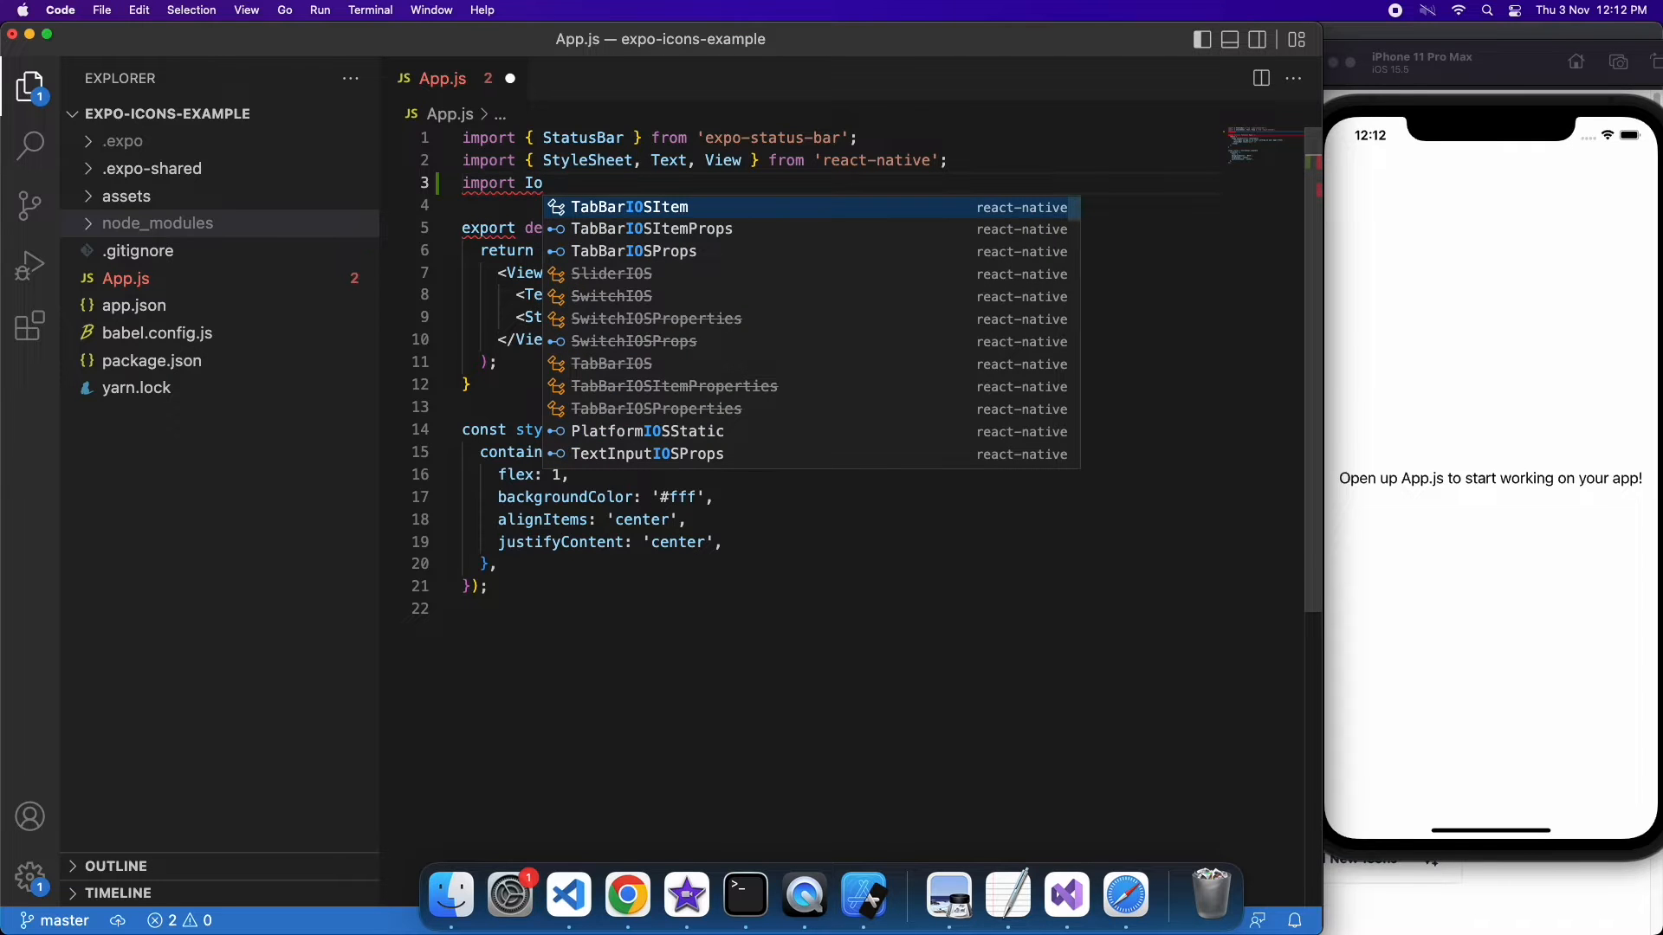
pyautogui.write('nic')
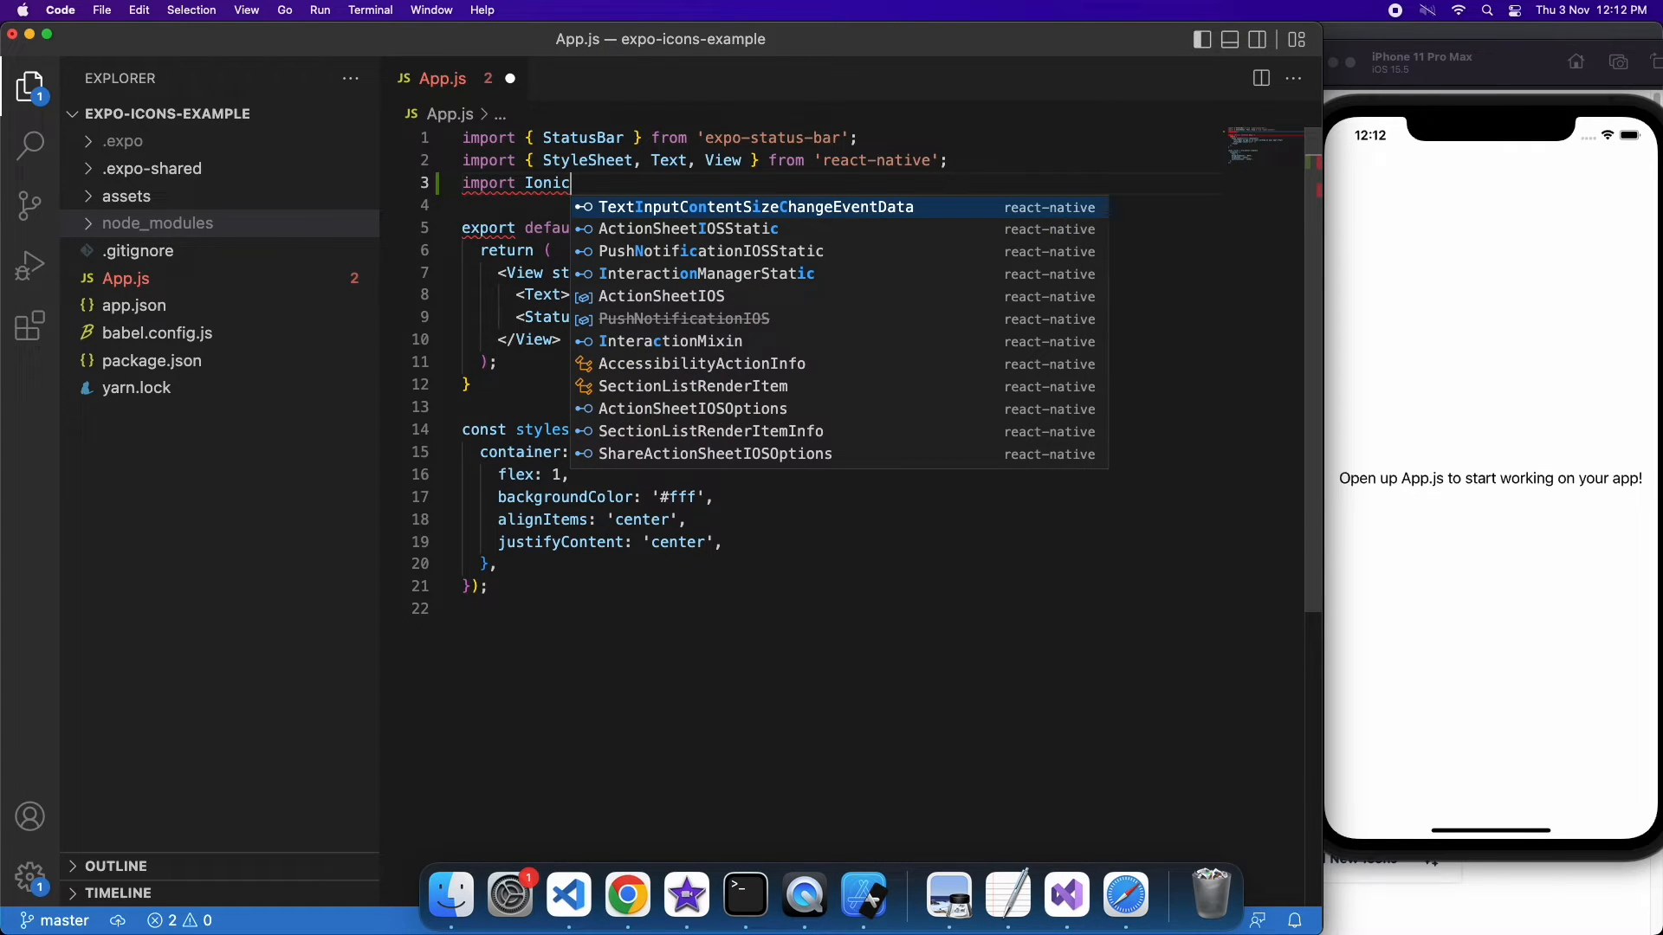
pyautogui.write('ons')
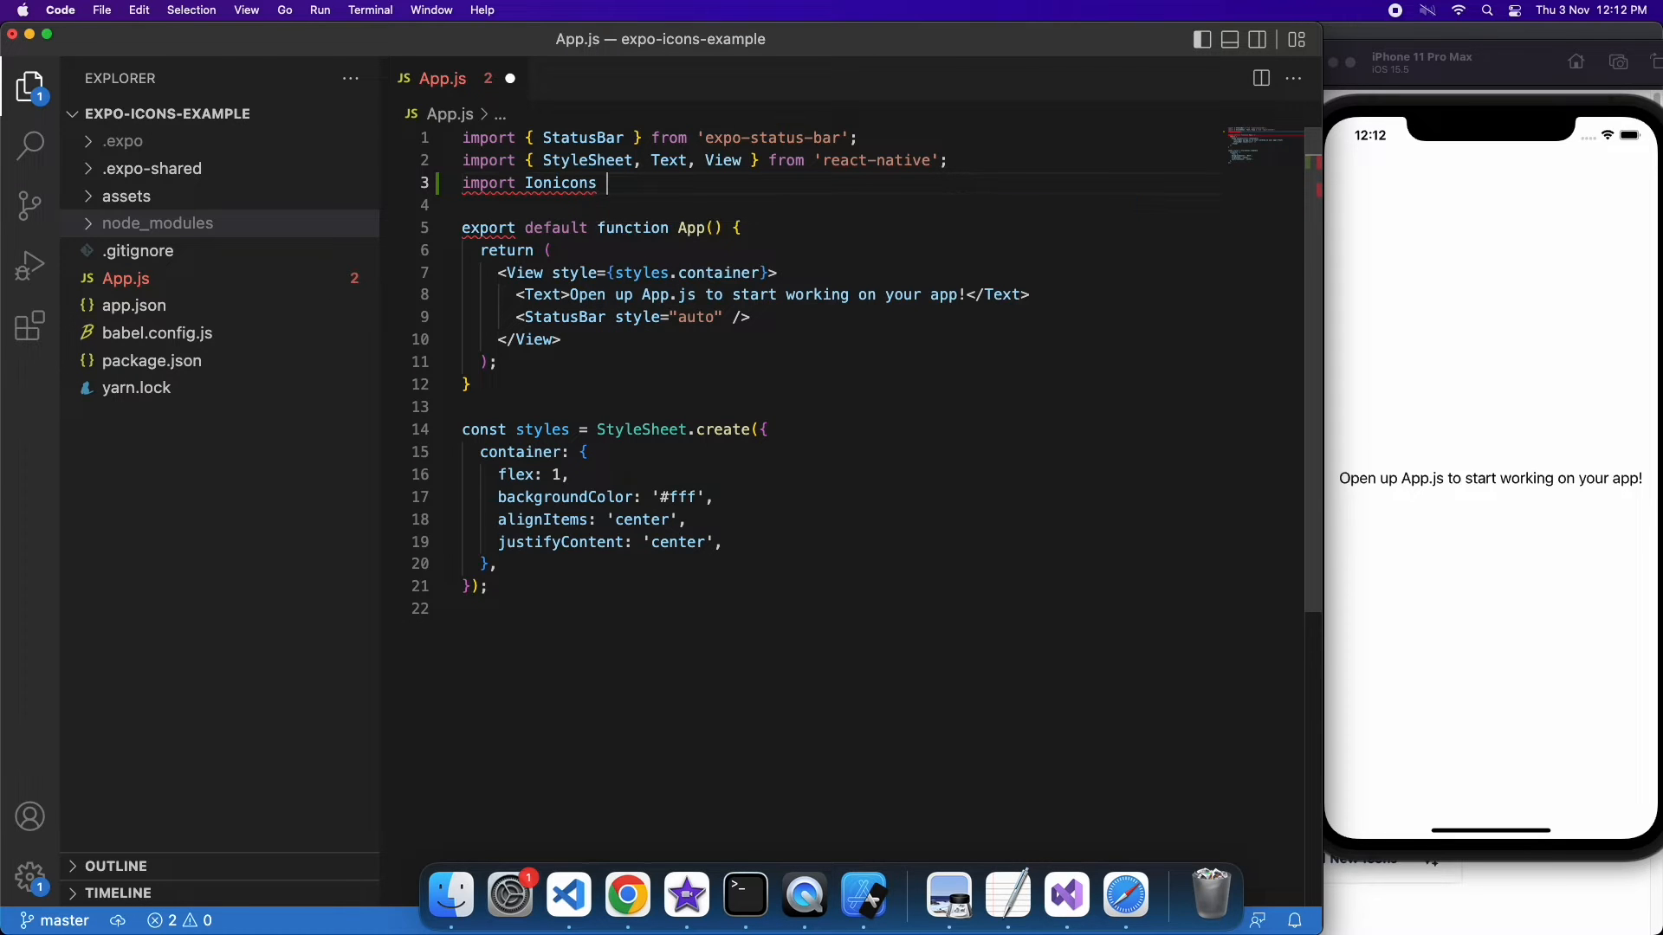
pyautogui.write("from ''")
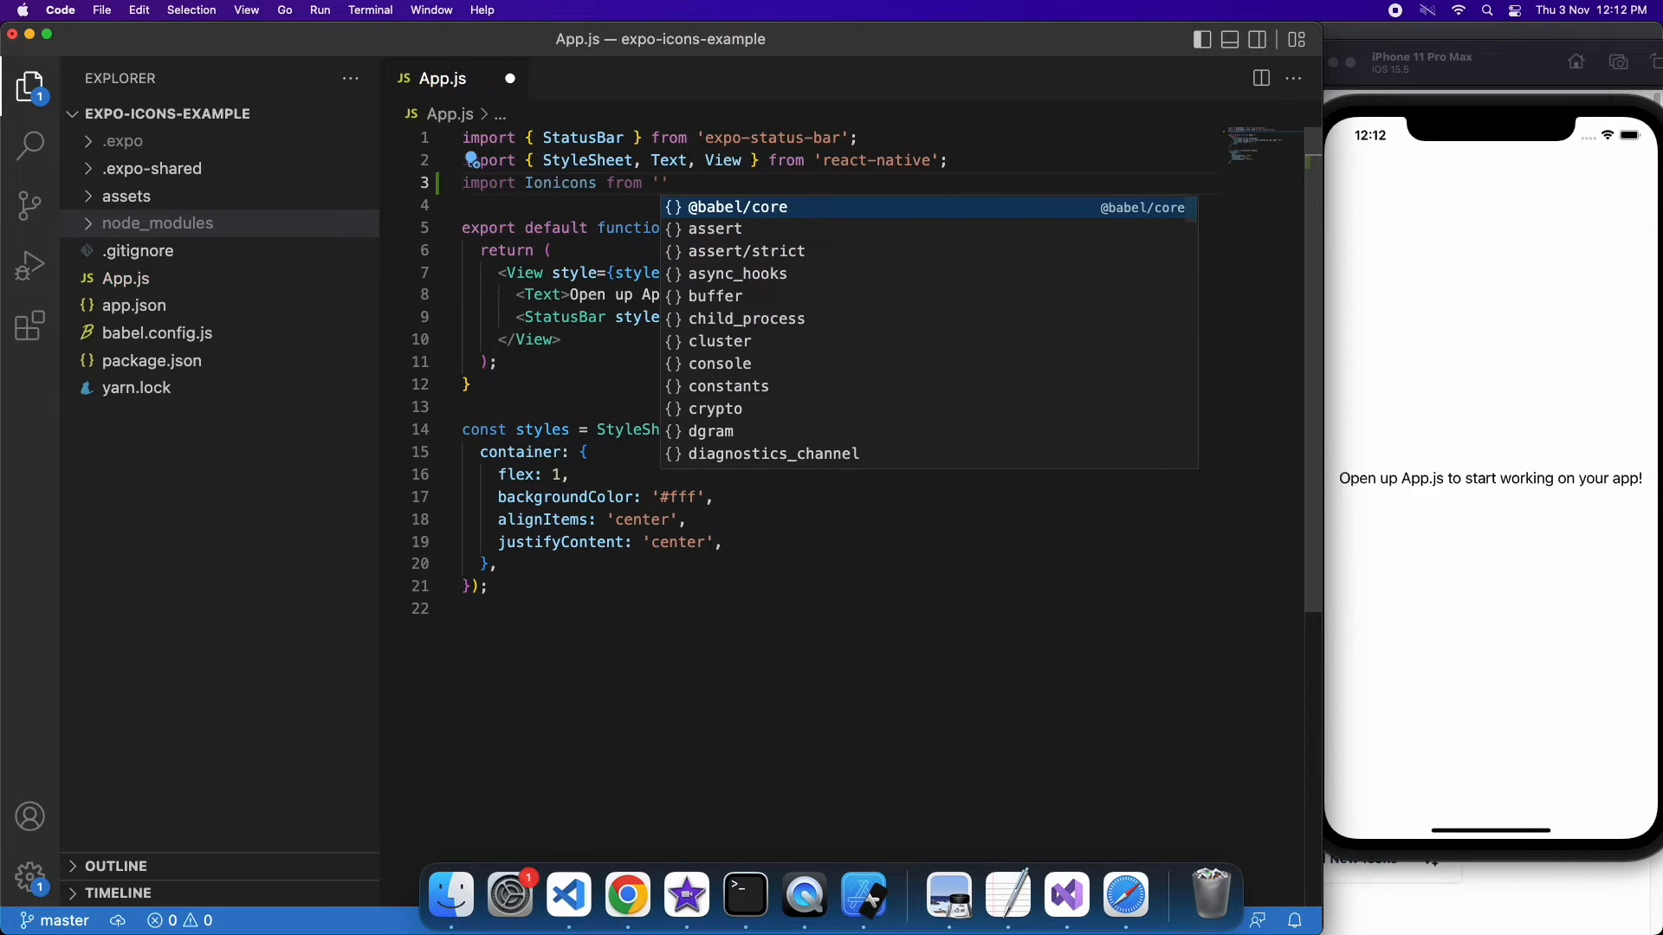
pyautogui.write('@expo')
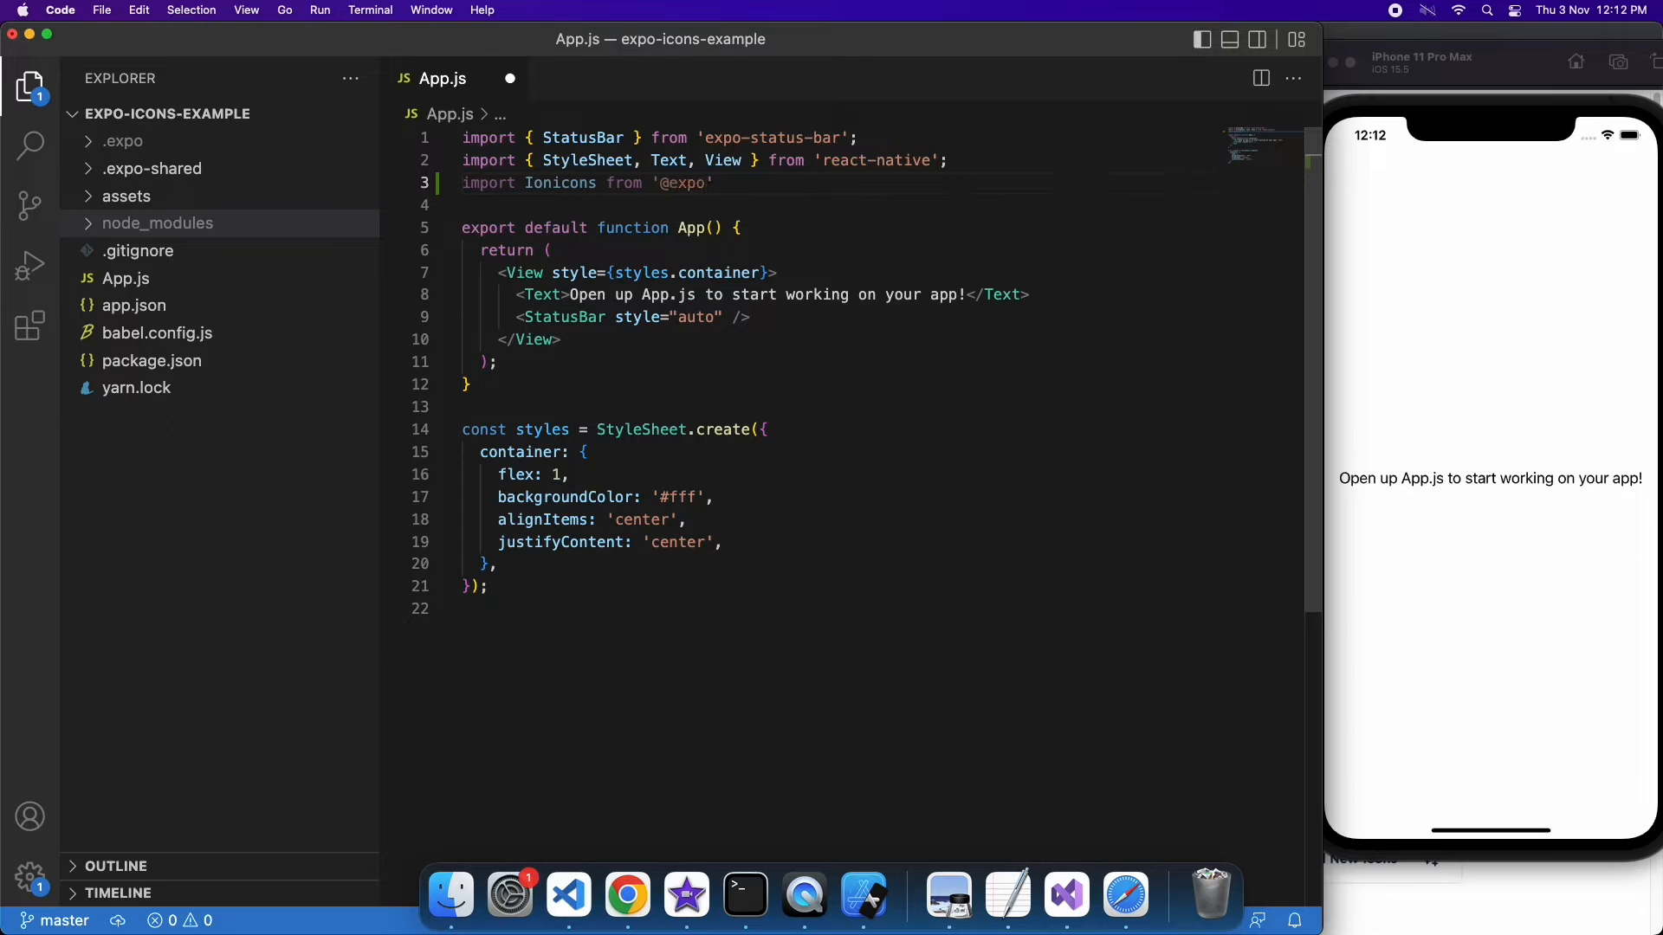
pyautogui.write('/')
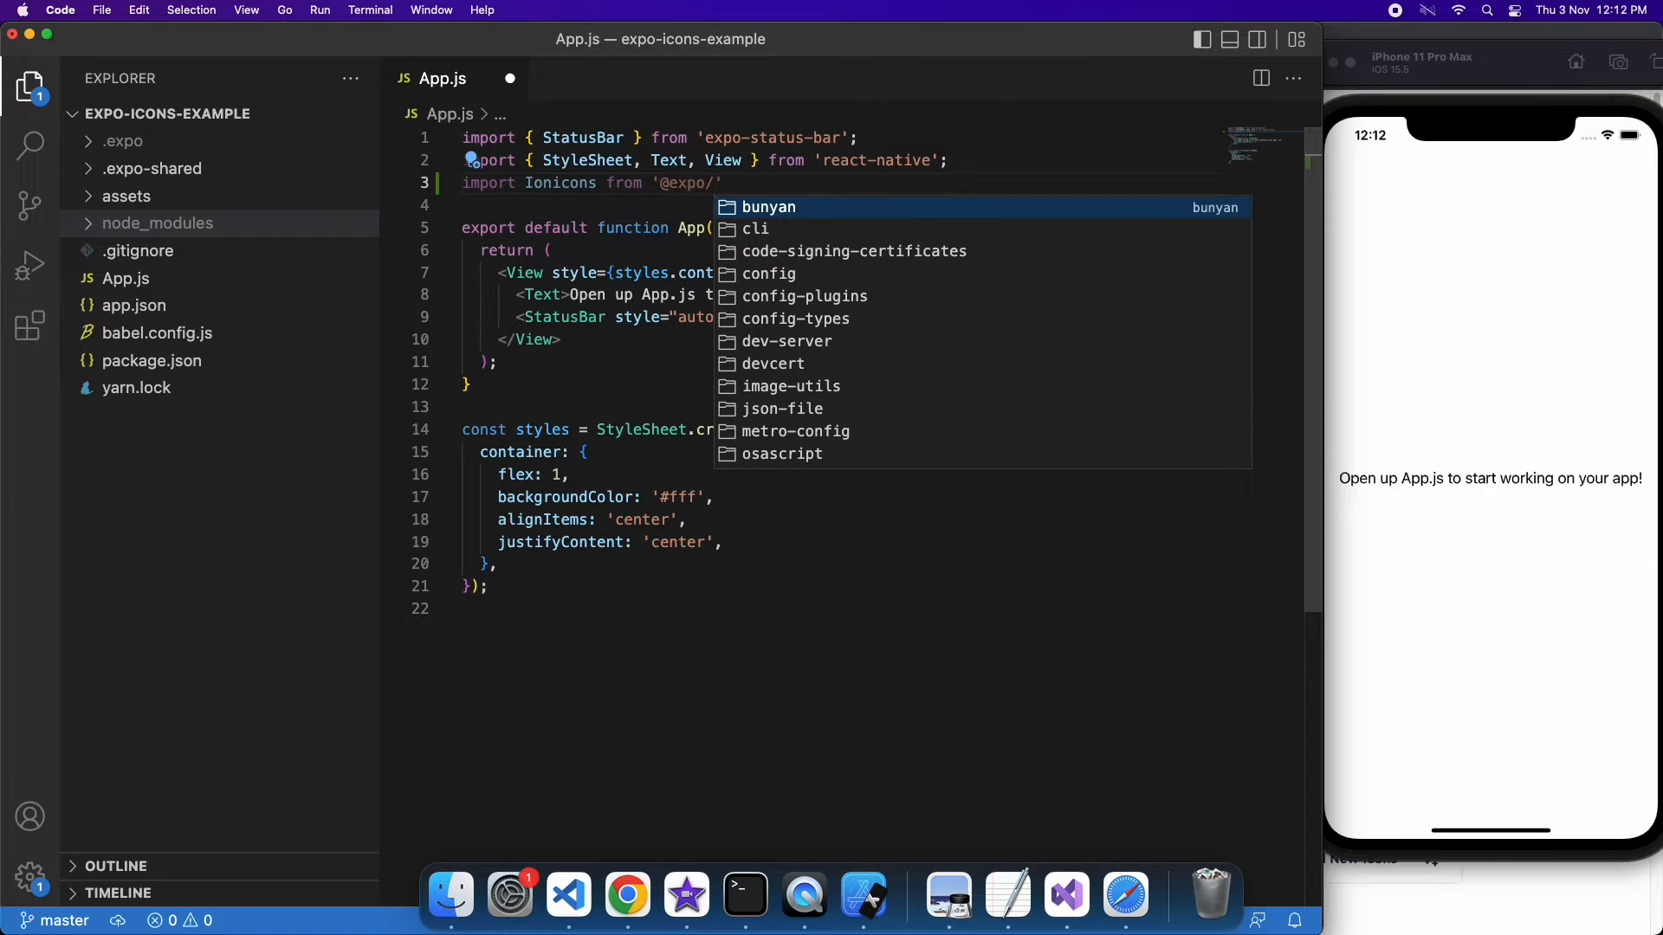
pyautogui.write('vector-icons/')
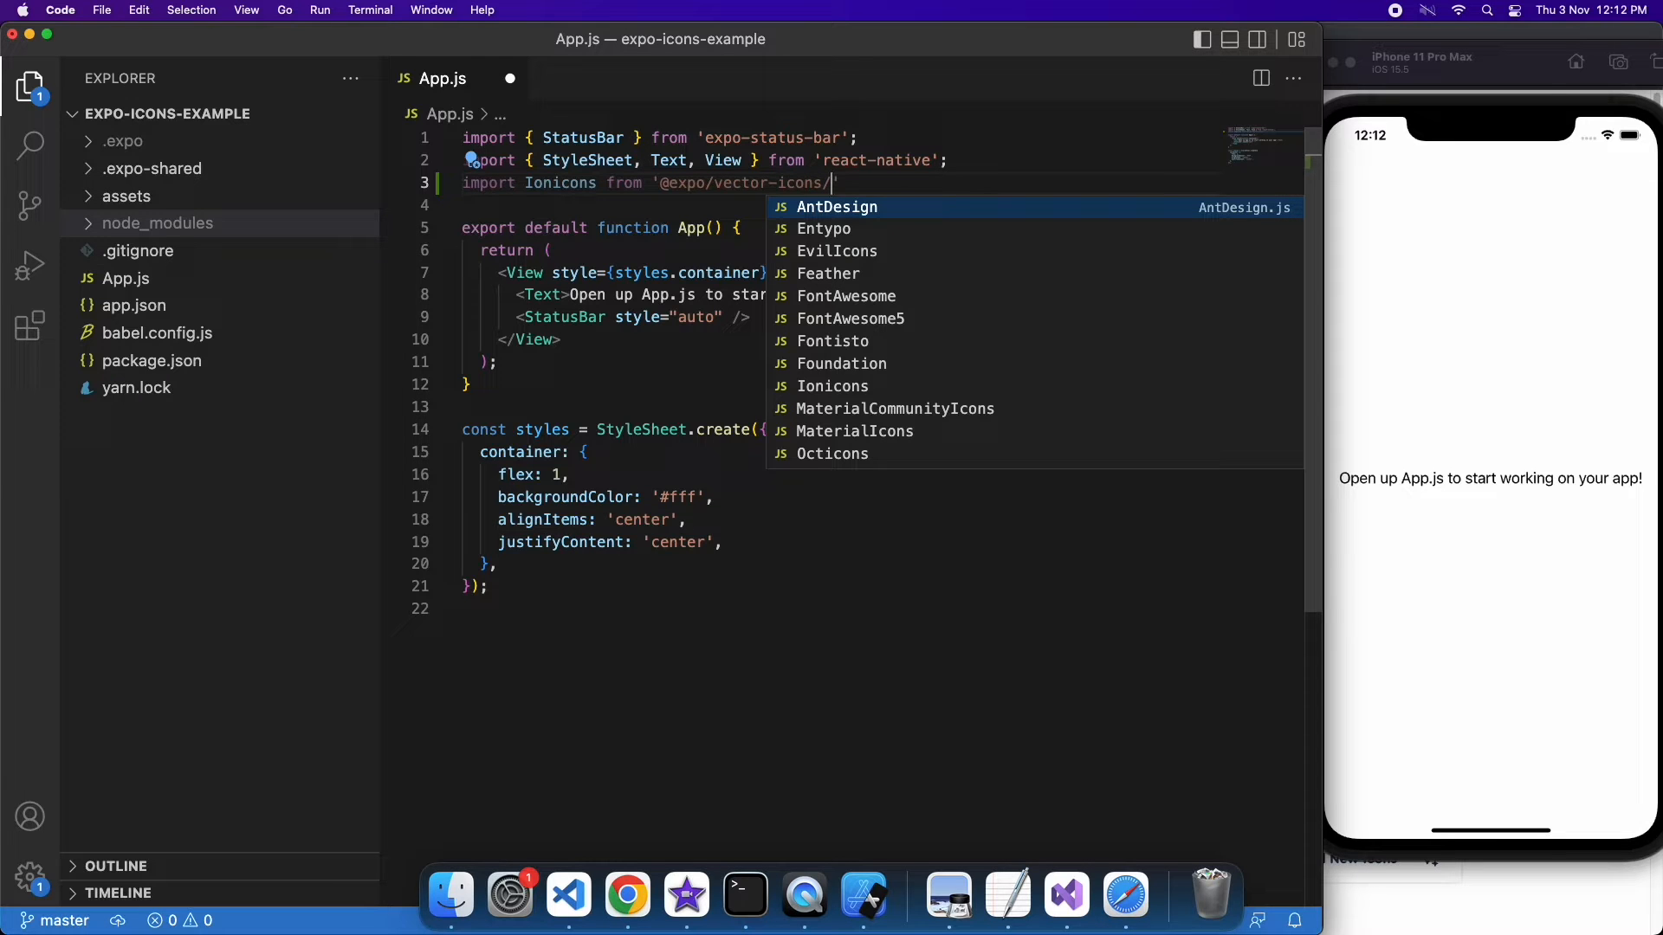
pyautogui.press('Down')
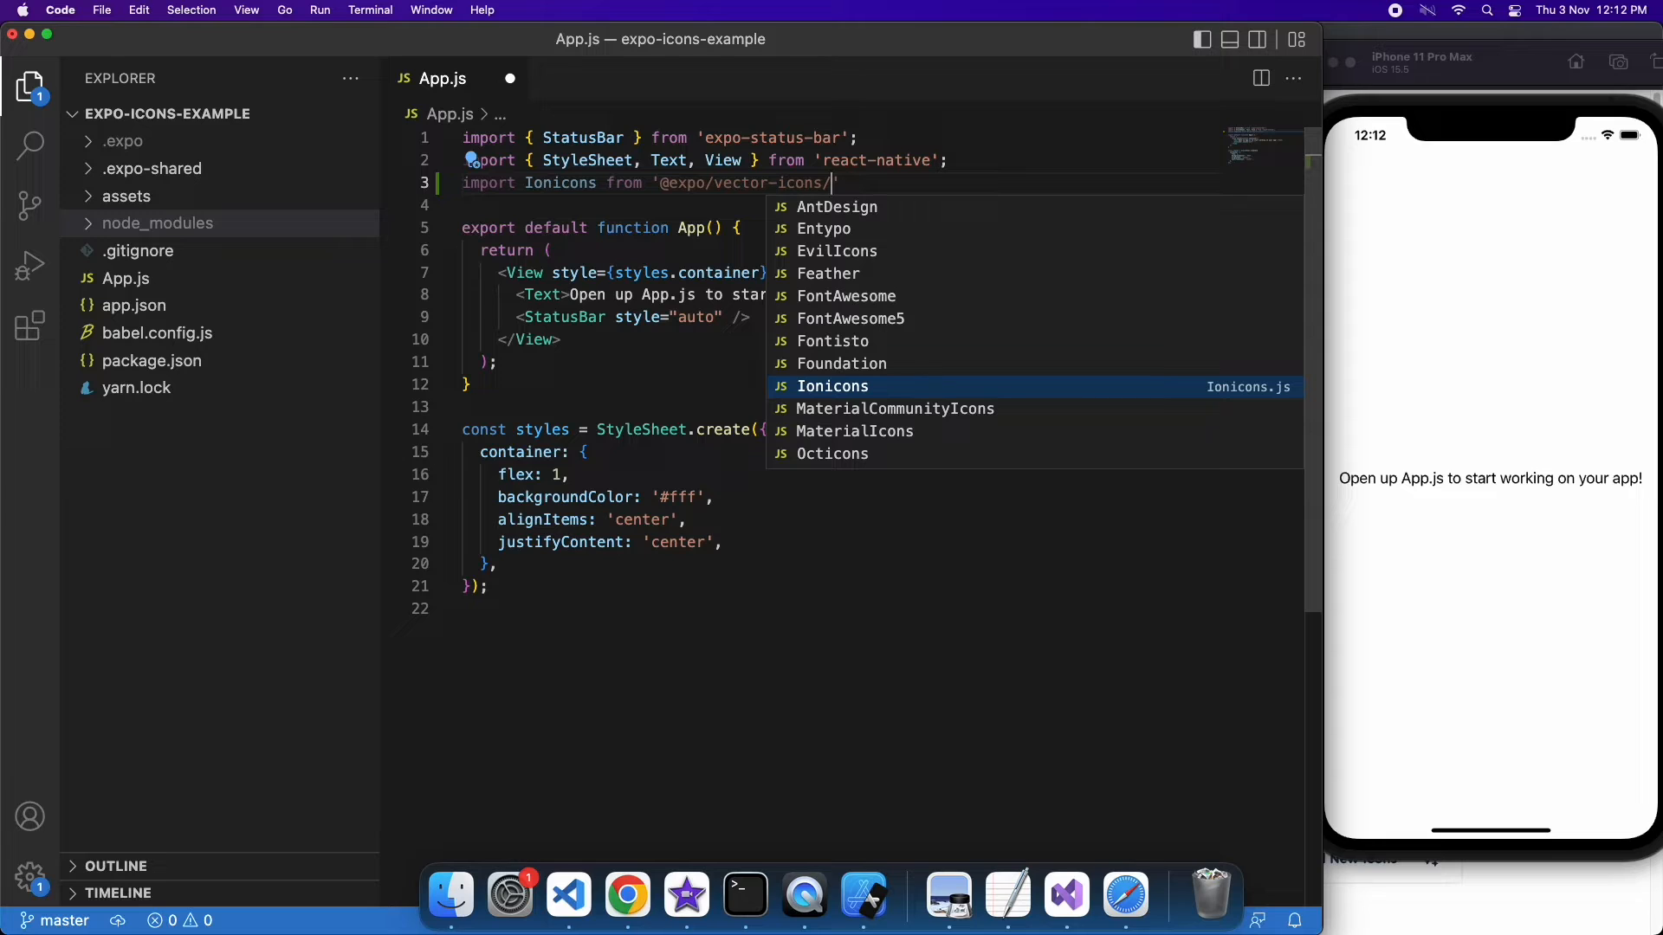
pyautogui.click(832, 387)
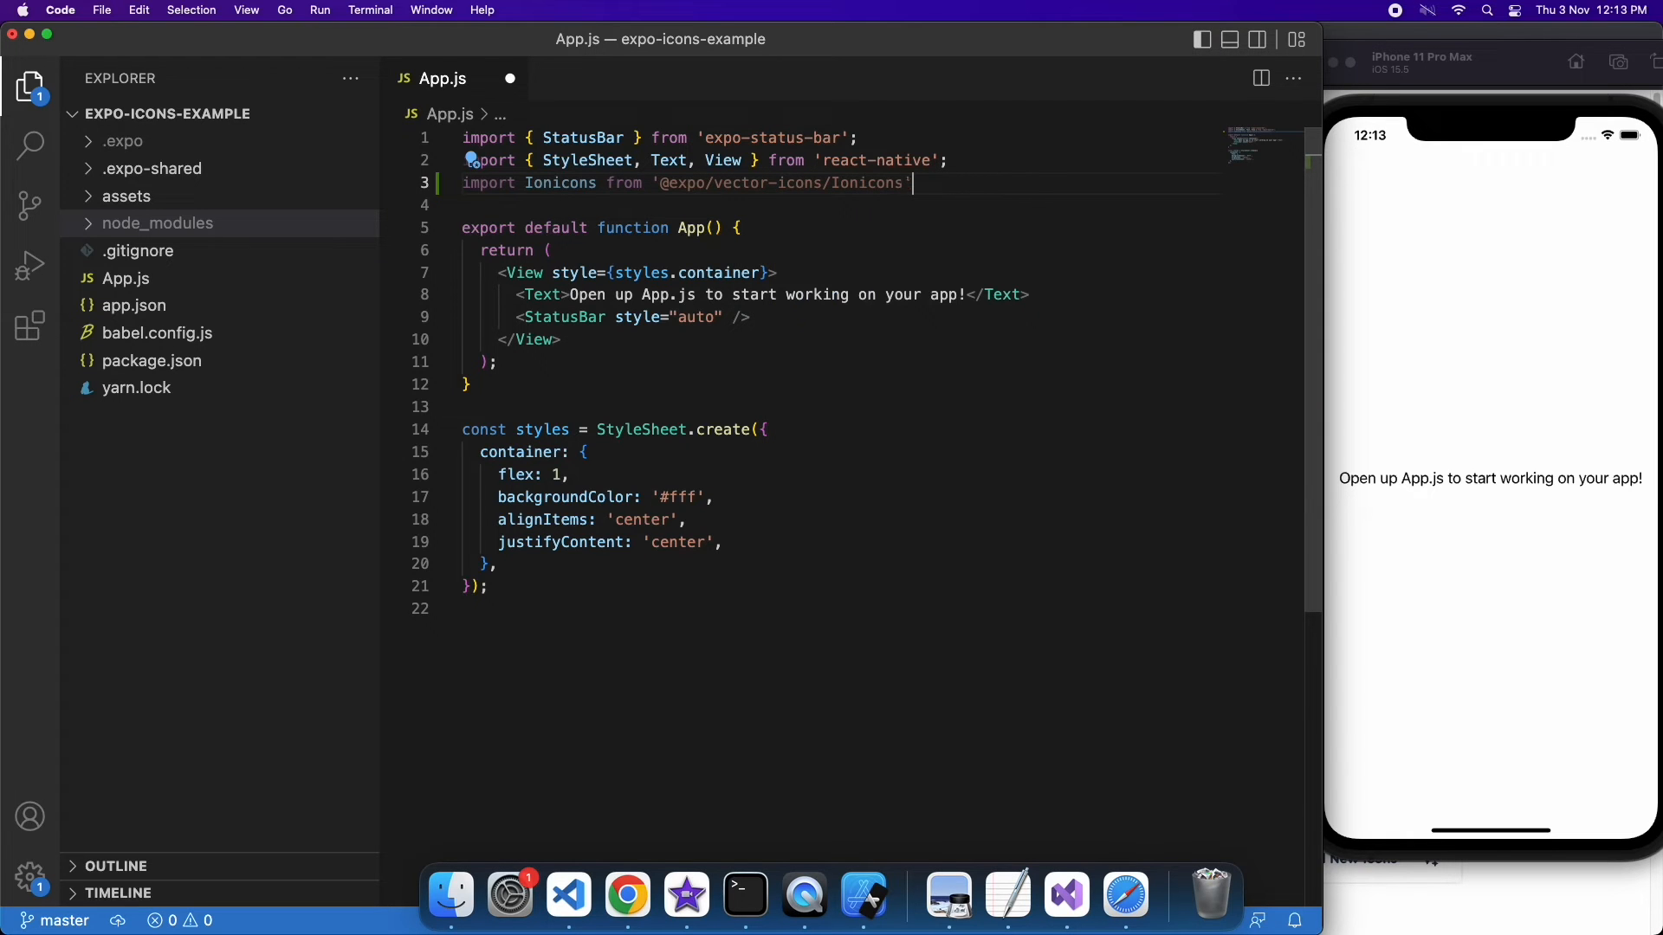
pyautogui.write(';')
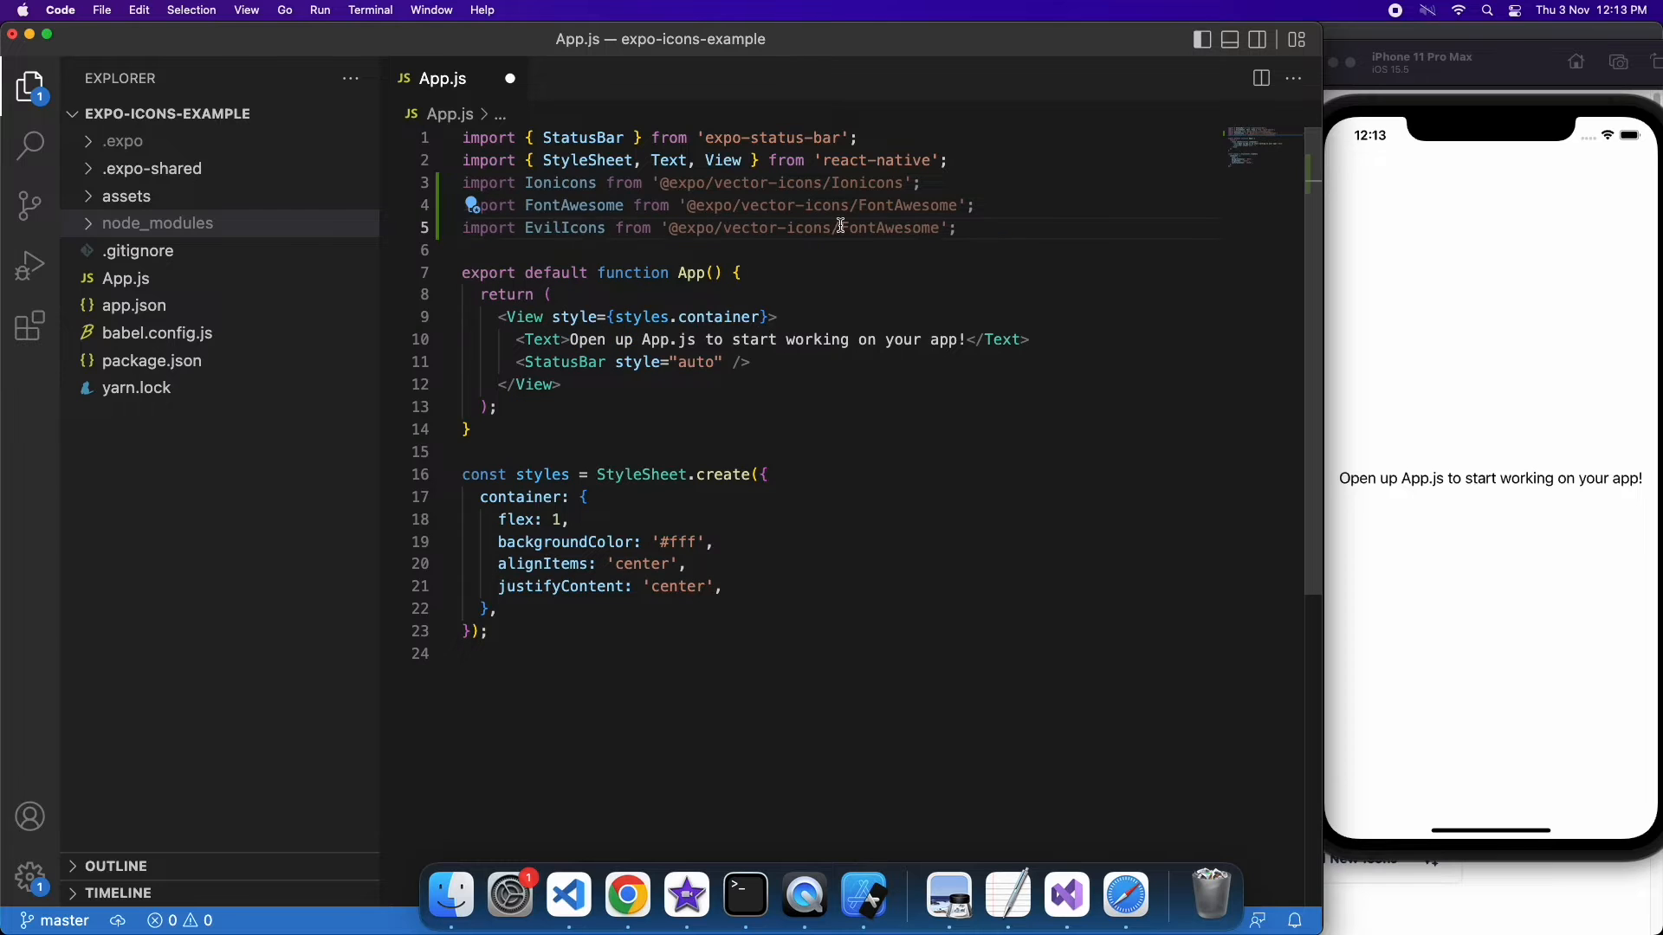
pyautogui.write('Ev')
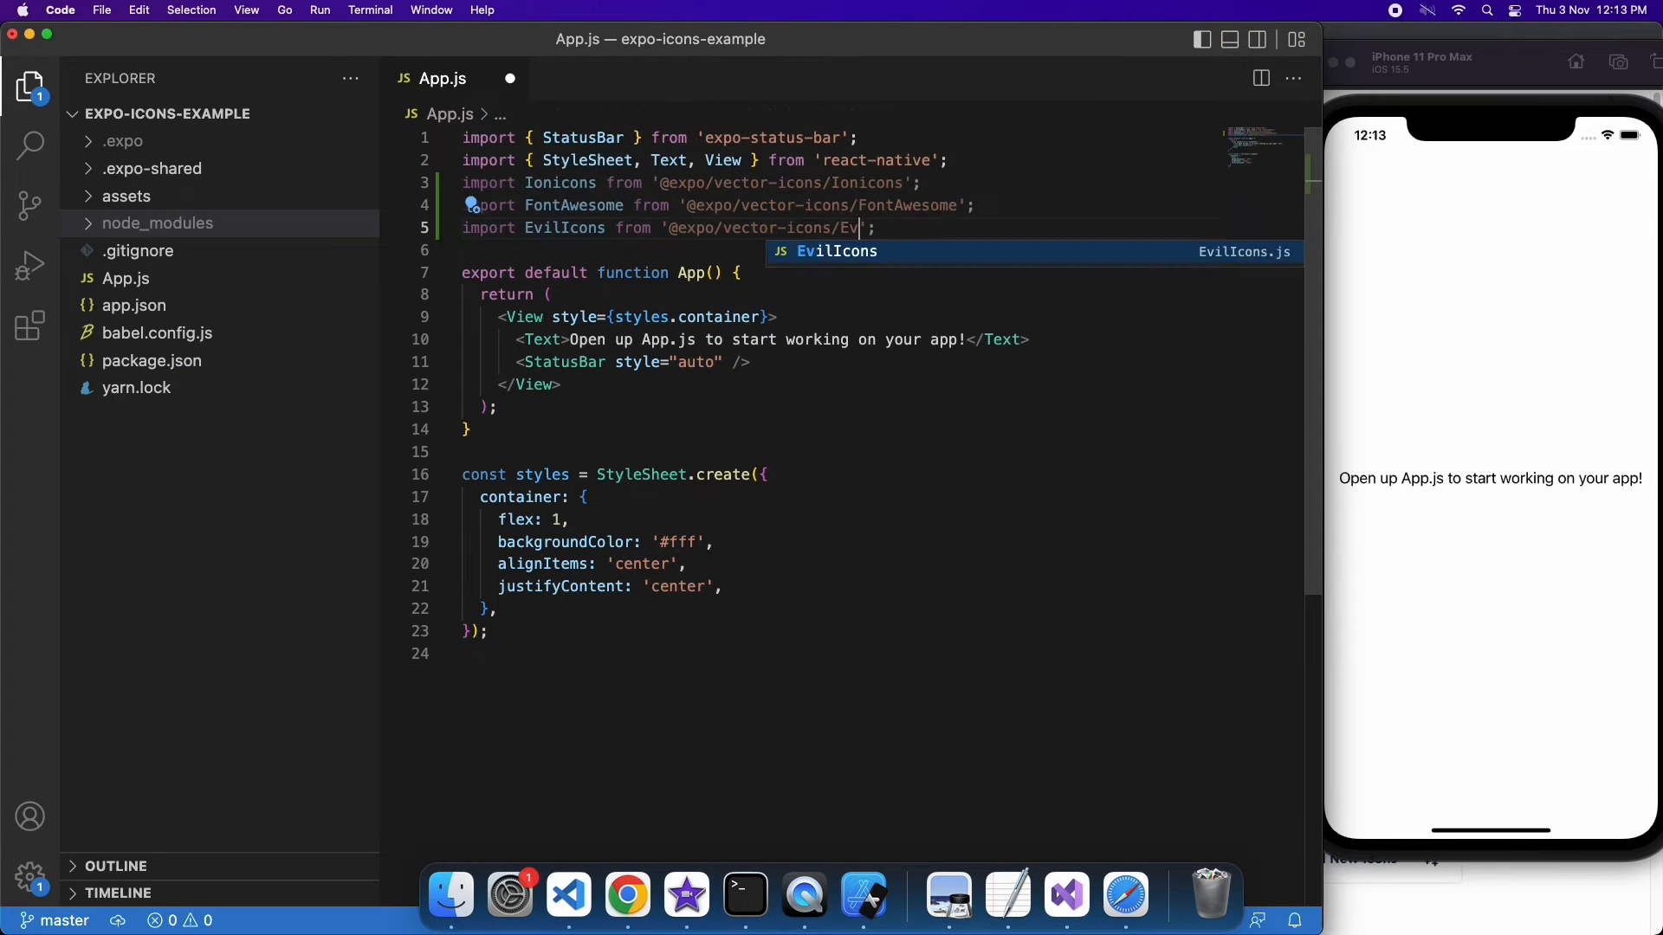
pyautogui.press('Tab')
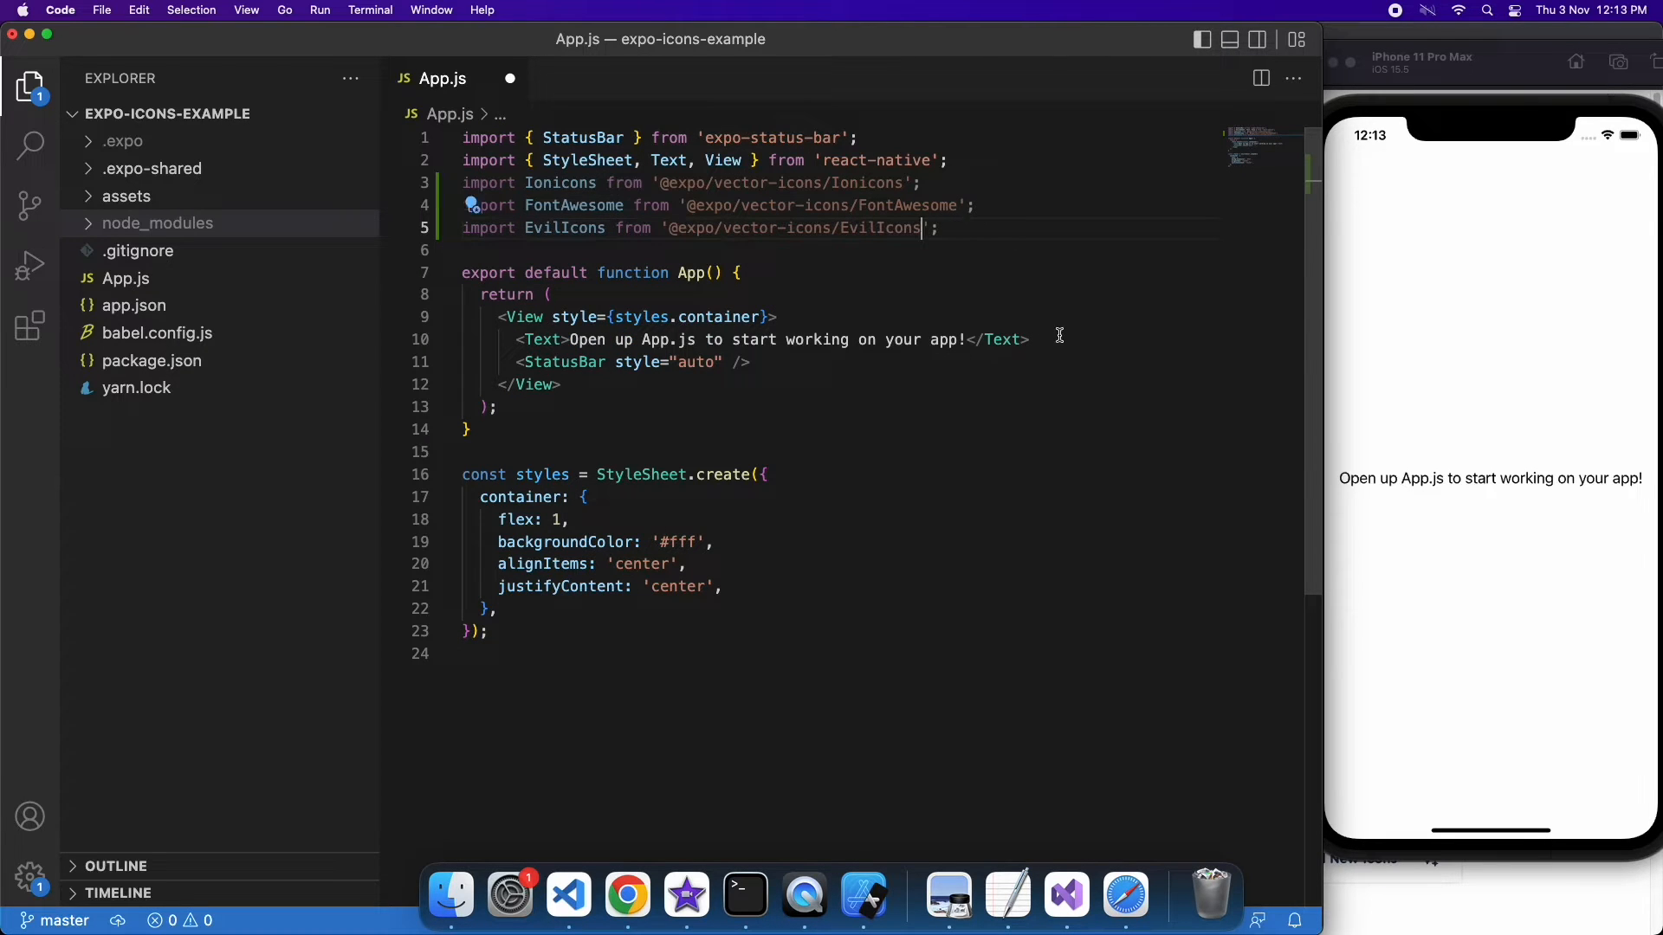
# Replace the placeholder Text with <FontAwesome name="facebook" /> and save so the simulator reloads
pyautogui.tripleClick(744, 340)
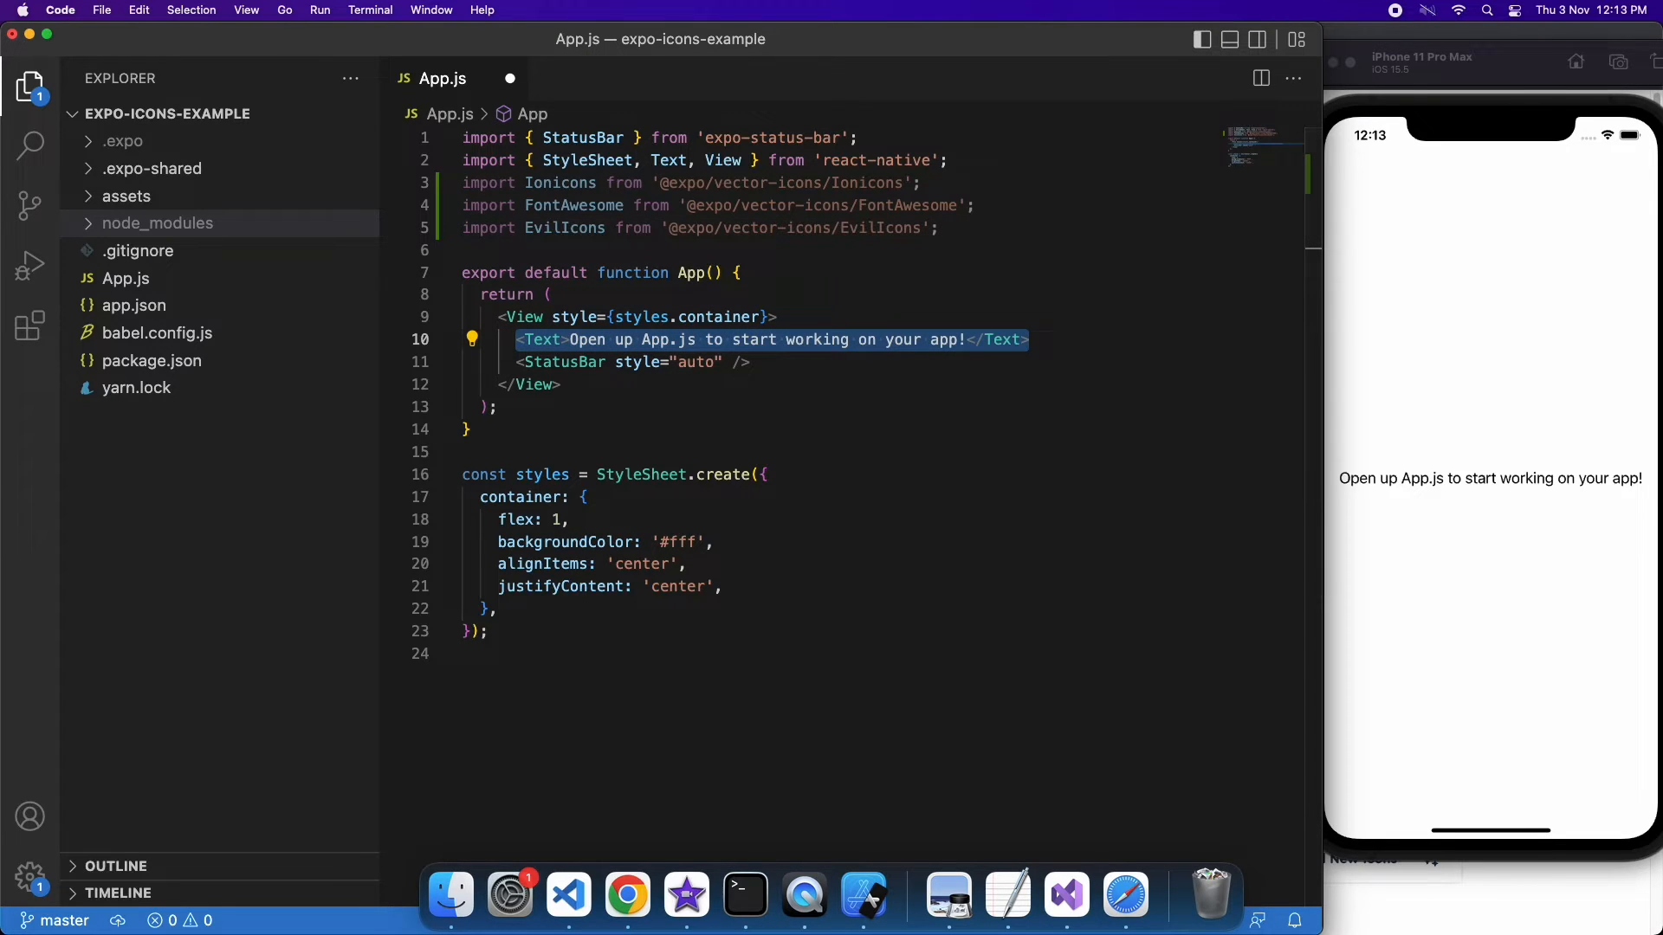
pyautogui.write('FontAwesome nam>')
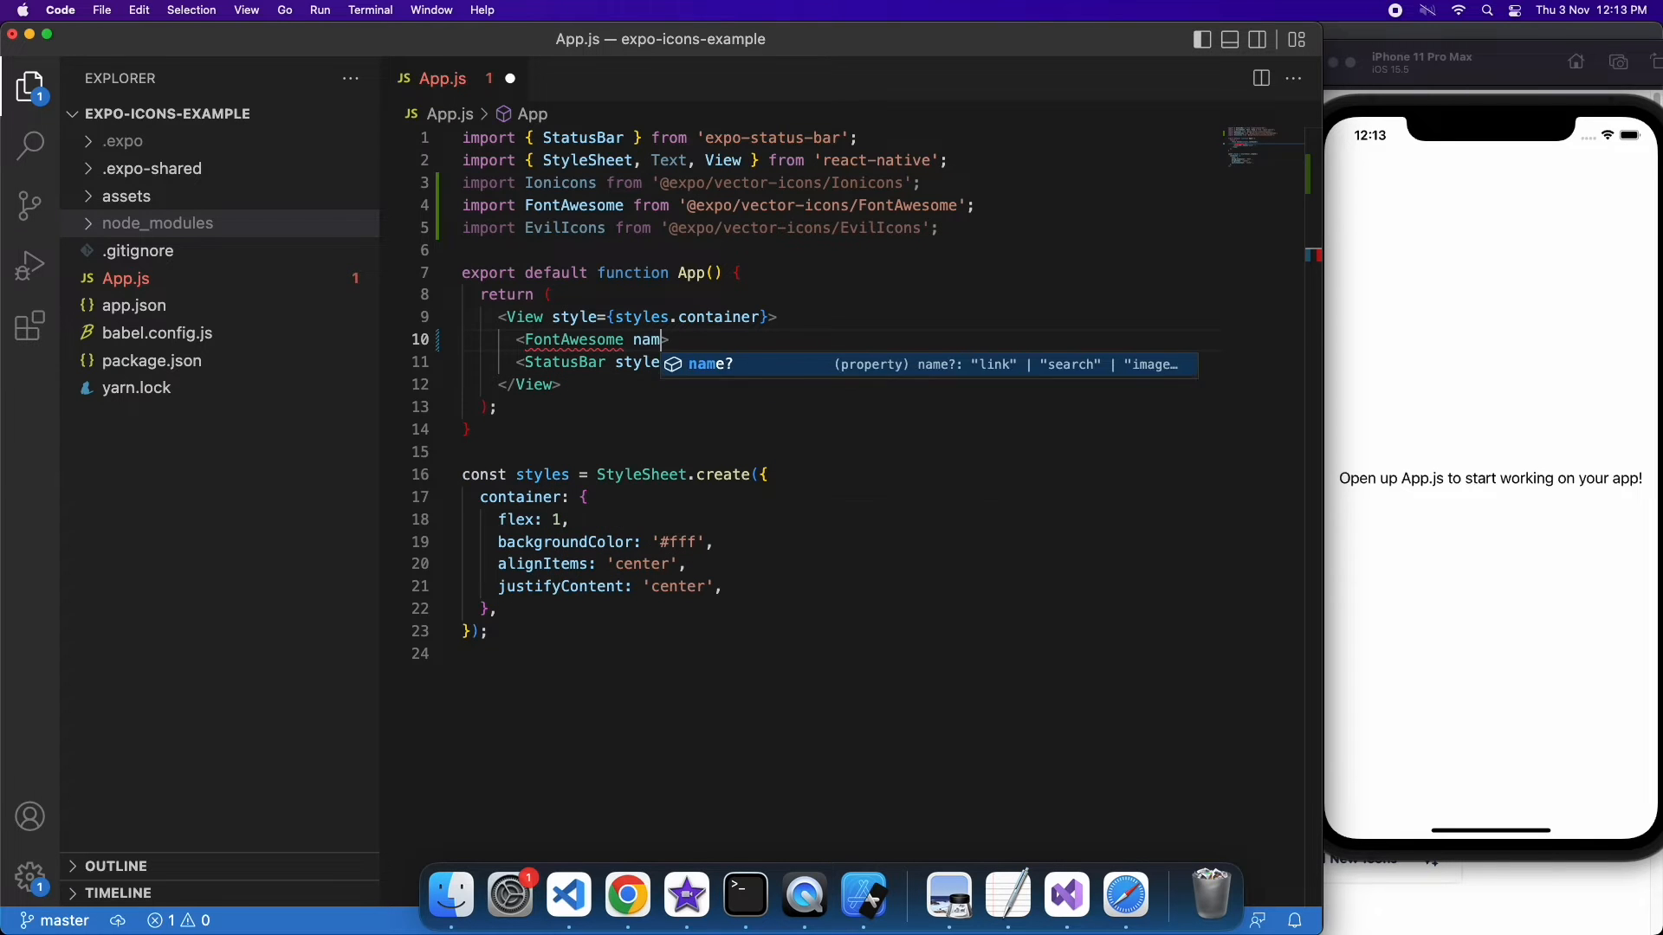
pyautogui.write('=')
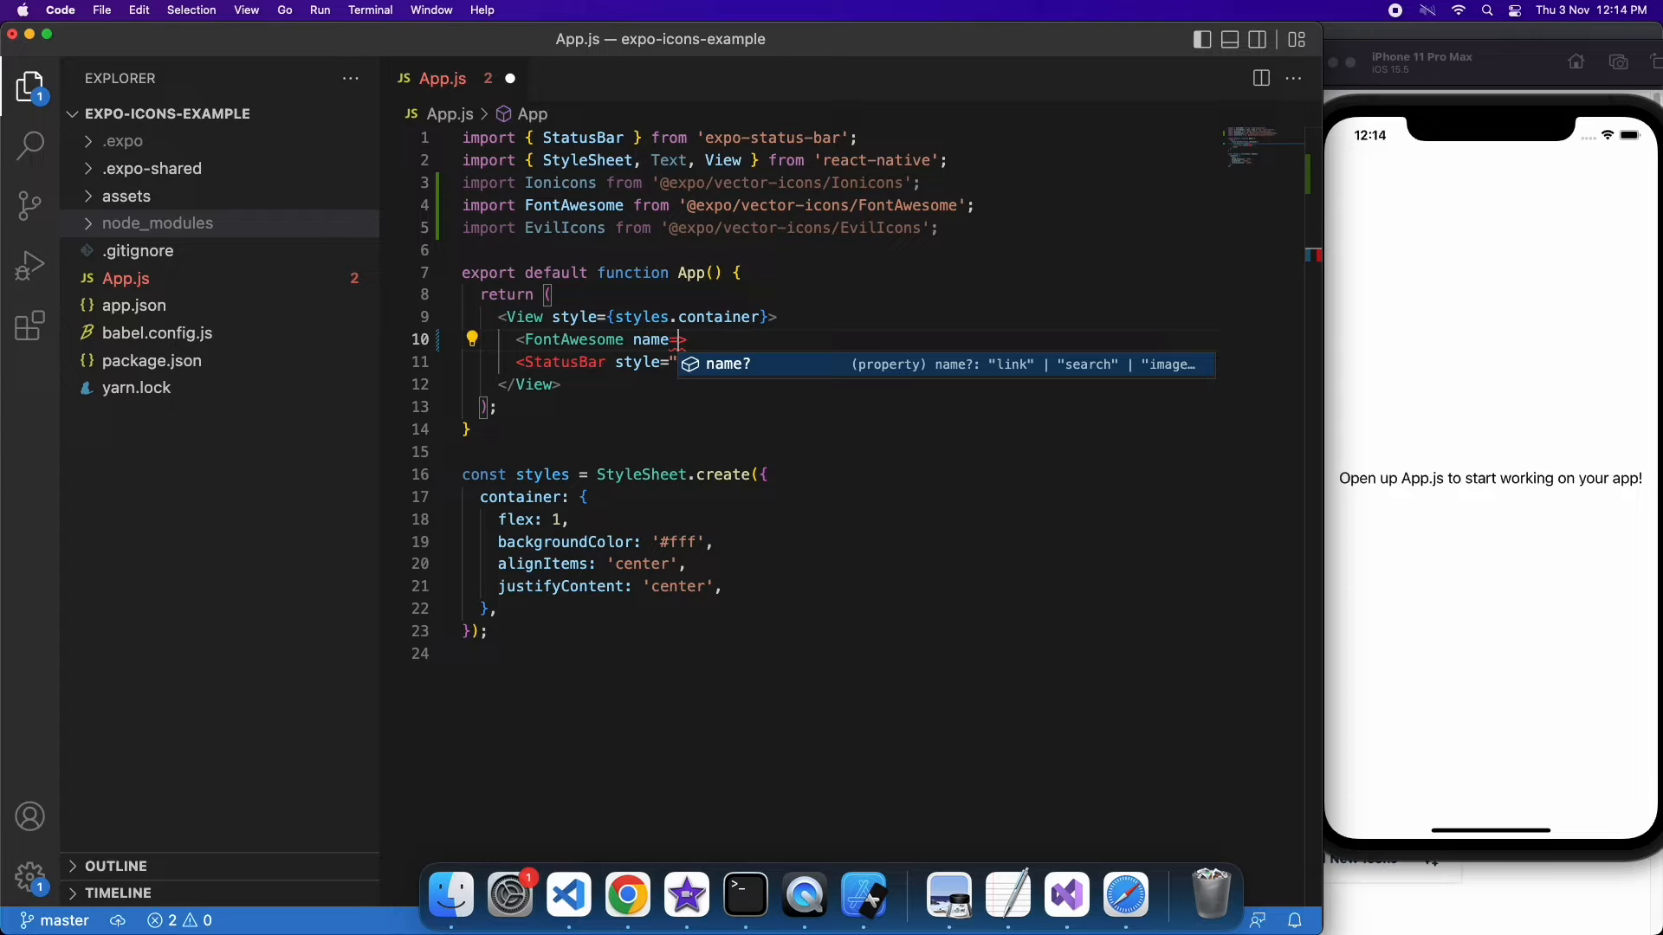
pyautogui.write('="')
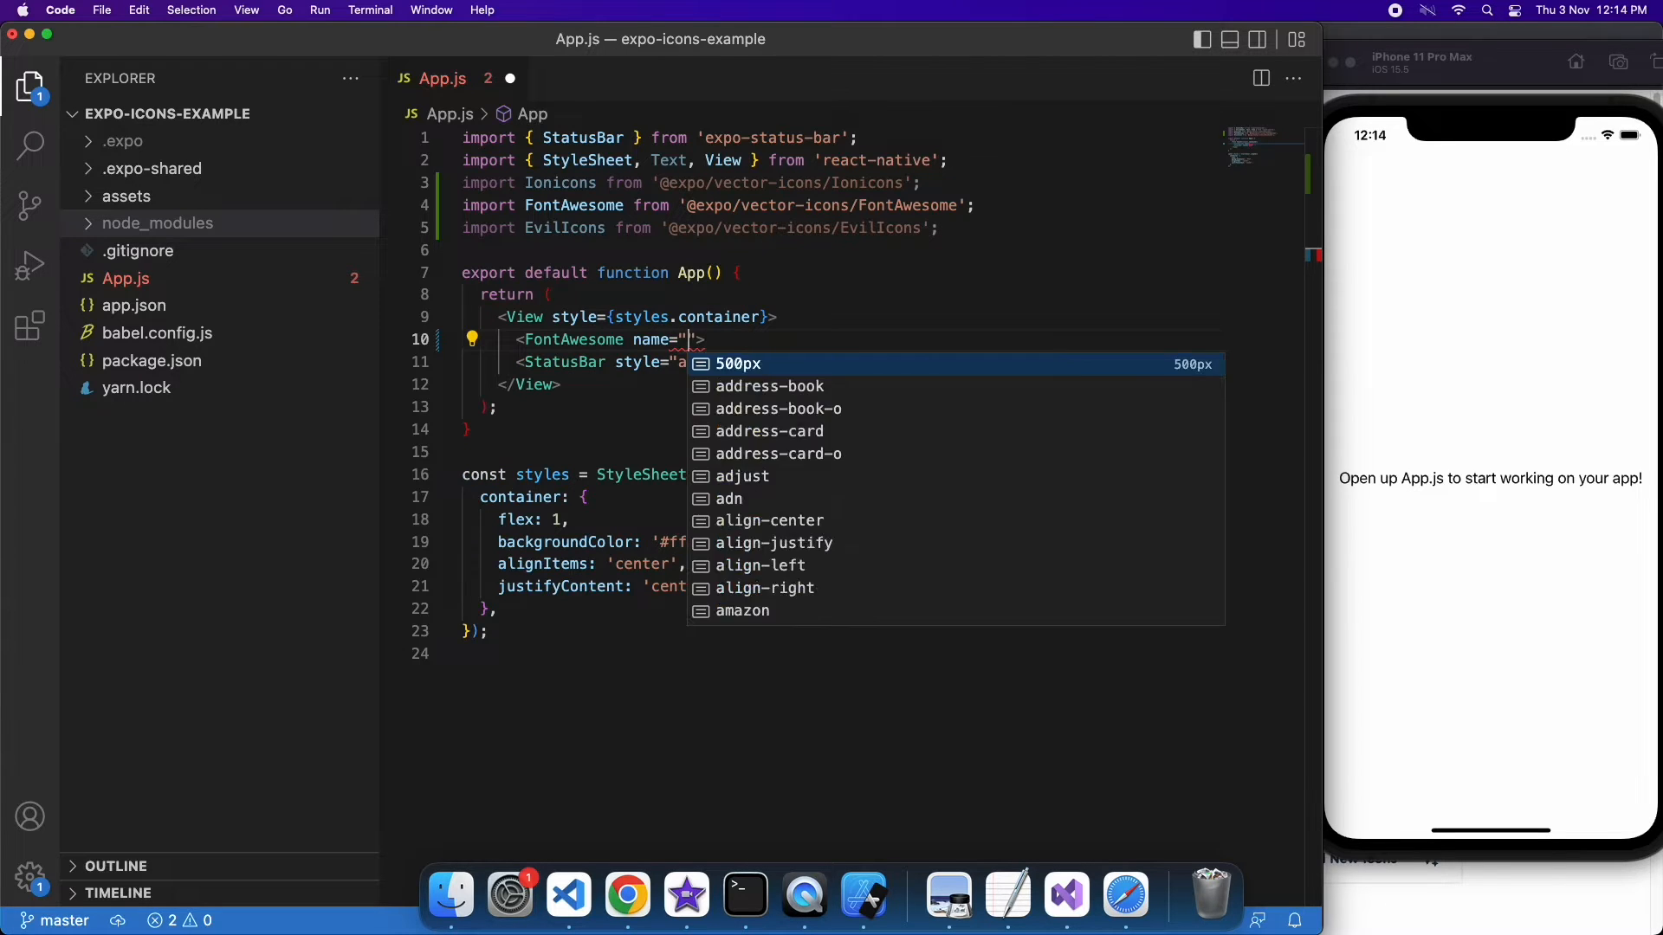
pyautogui.write('facebook')
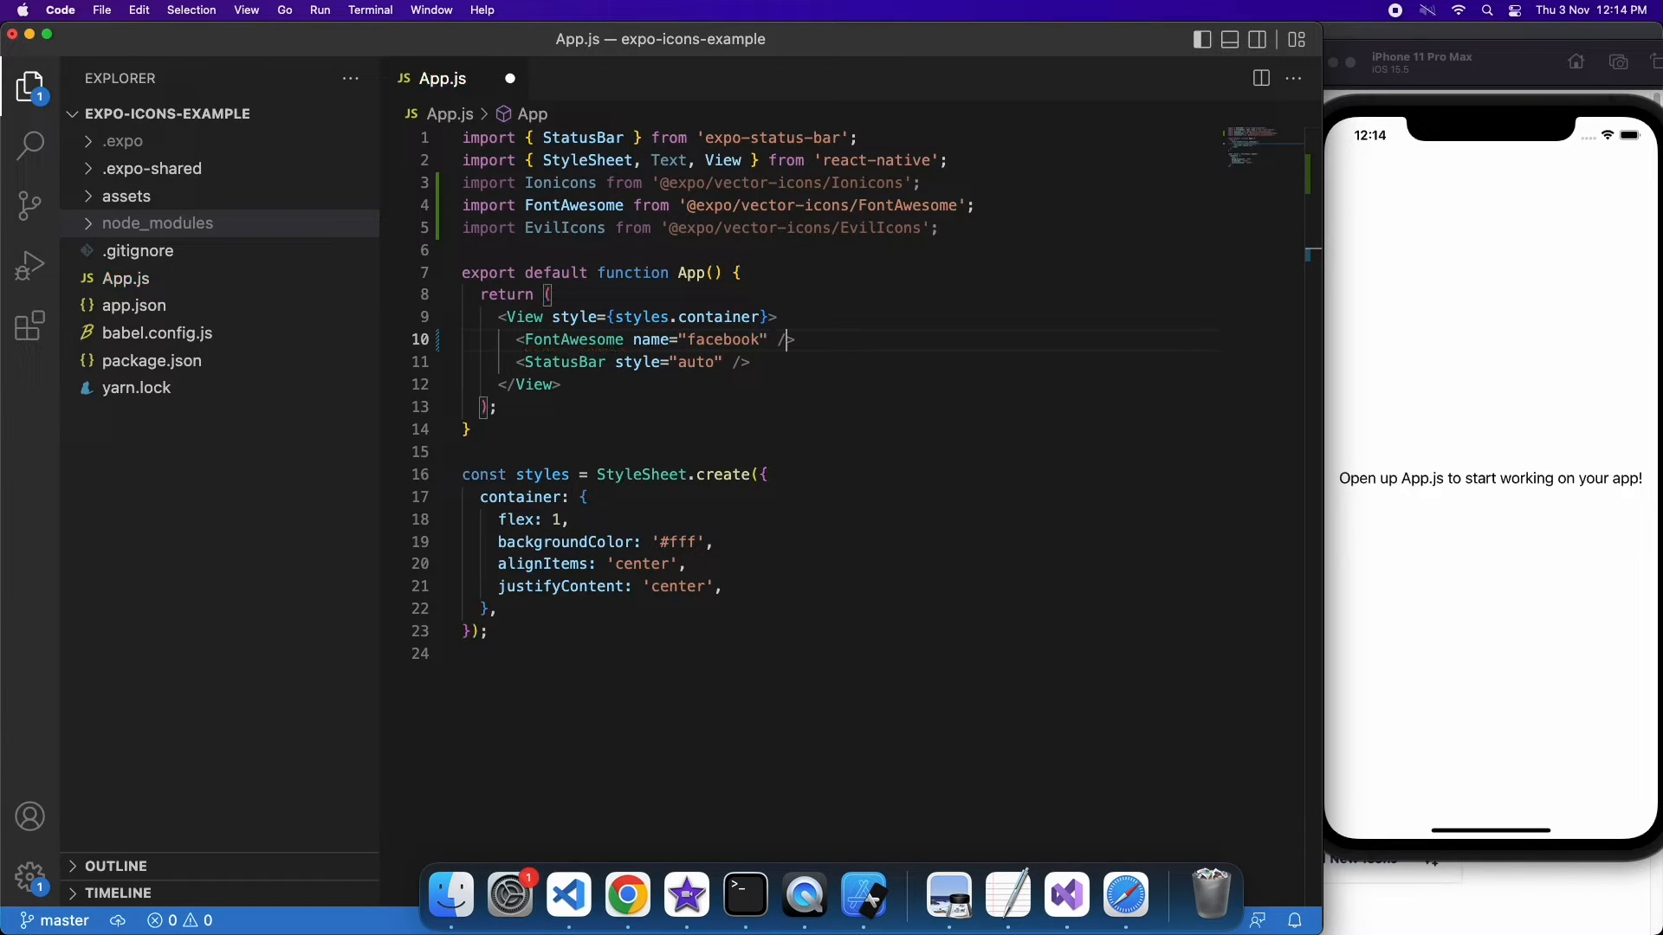
pyautogui.press('cmd+s')
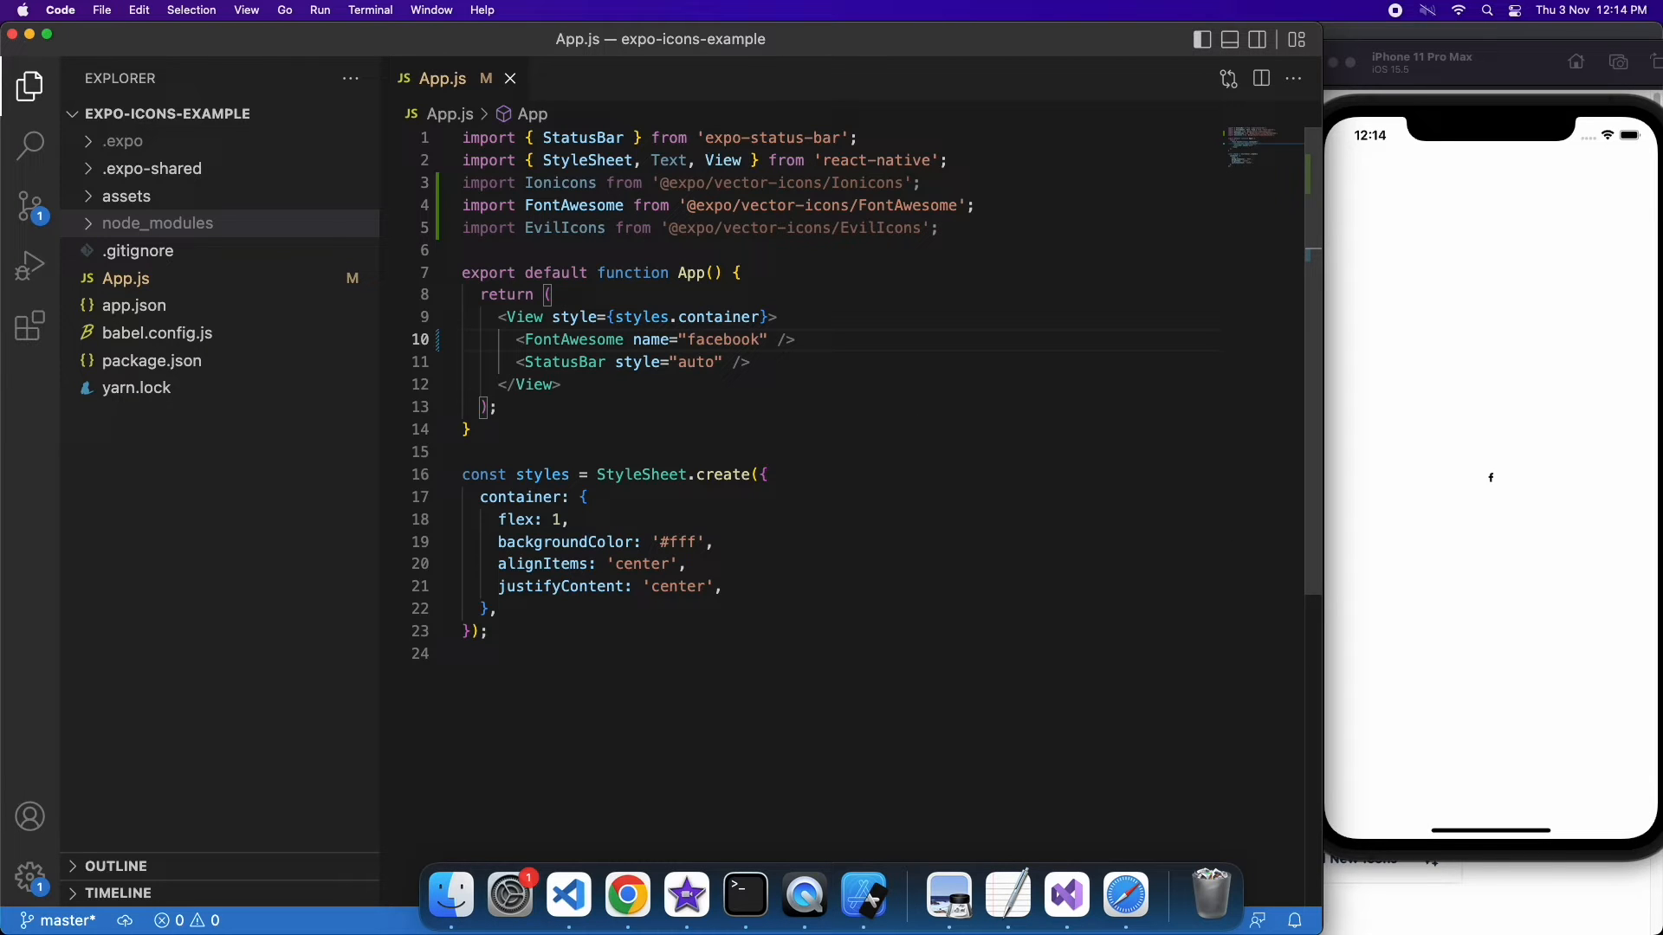
# Give the facebook icon size={32} and color "#0000ff", saving to refresh the simulator
pyautogui.write('size=')
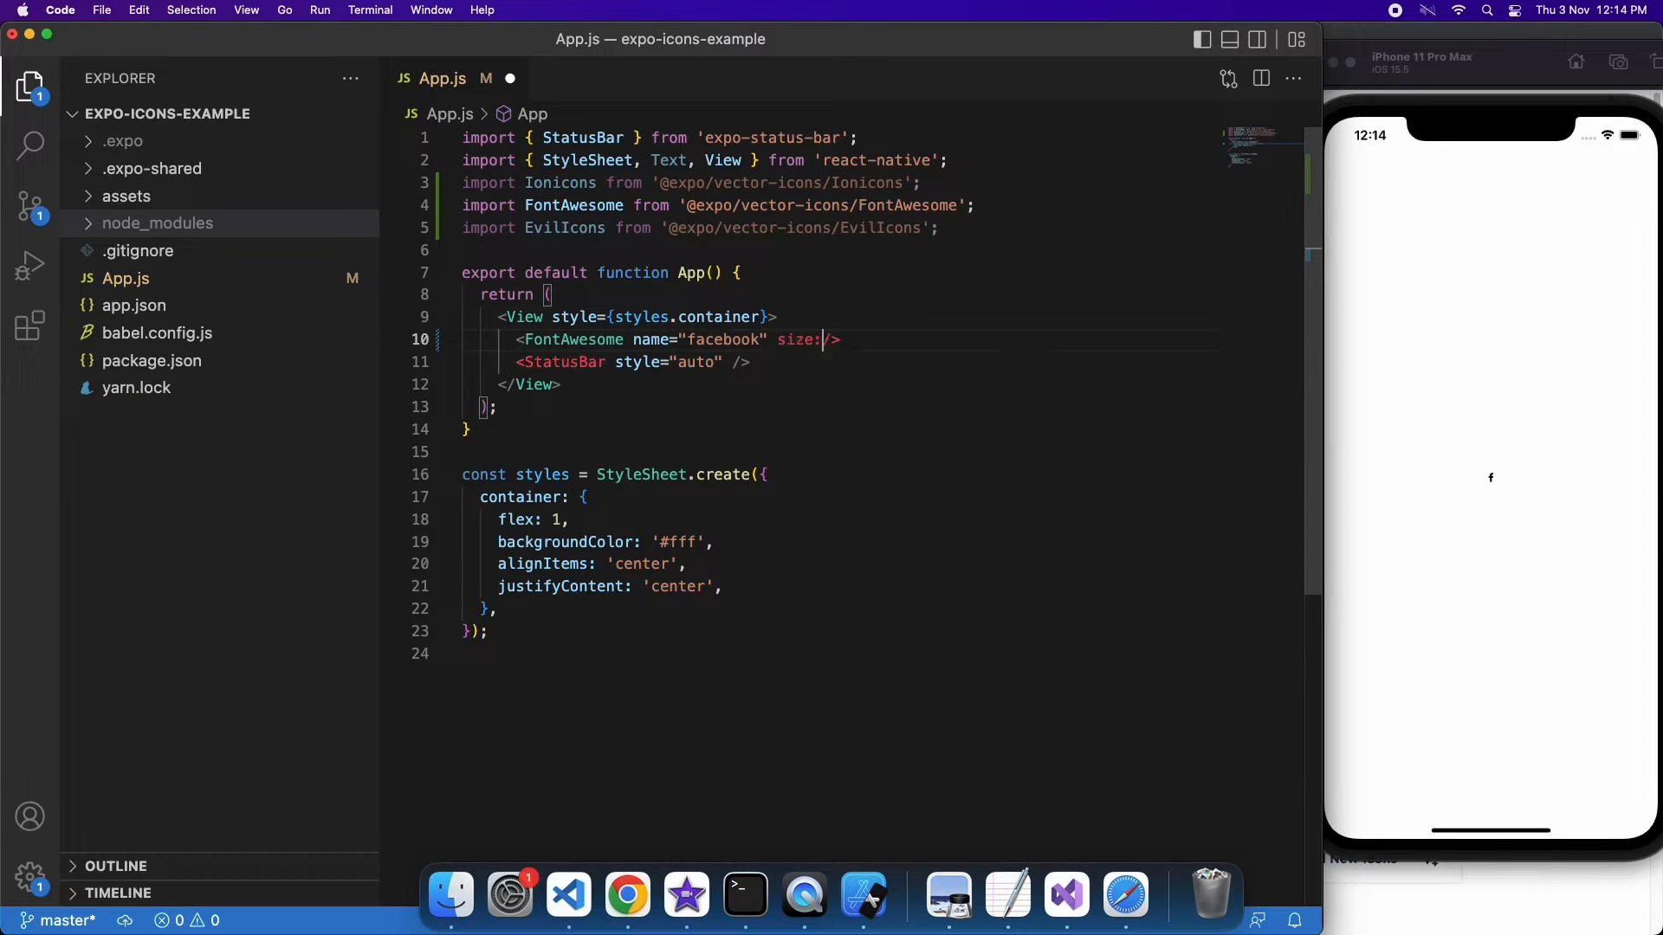
pyautogui.write('{32}')
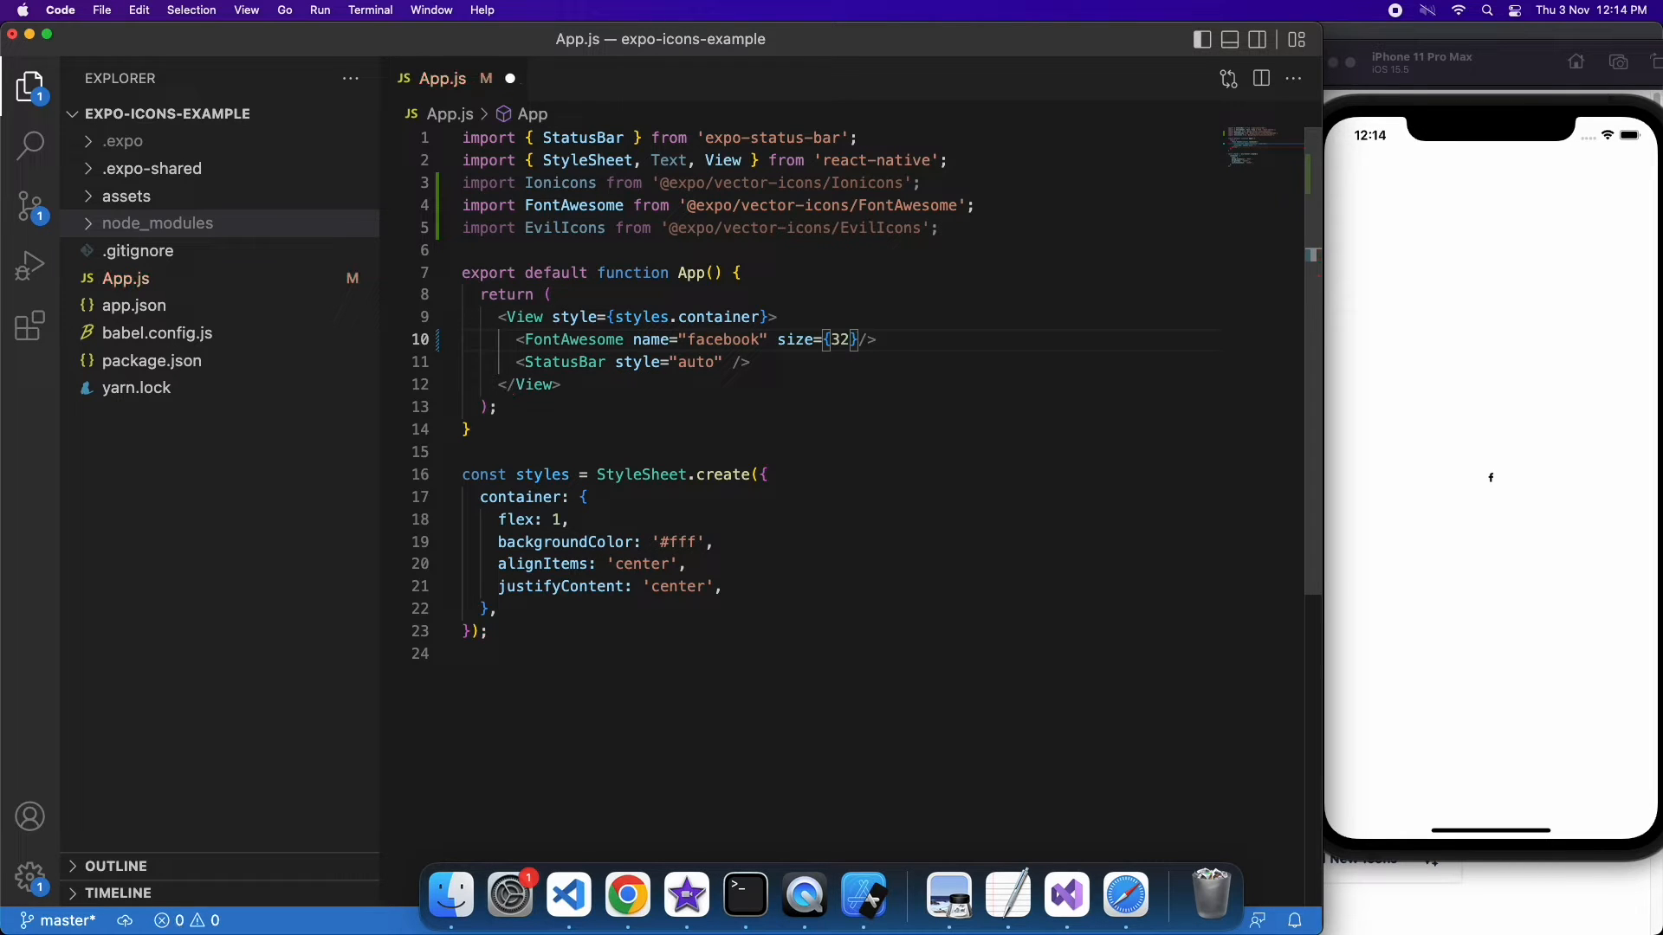
pyautogui.press('cmd+s')
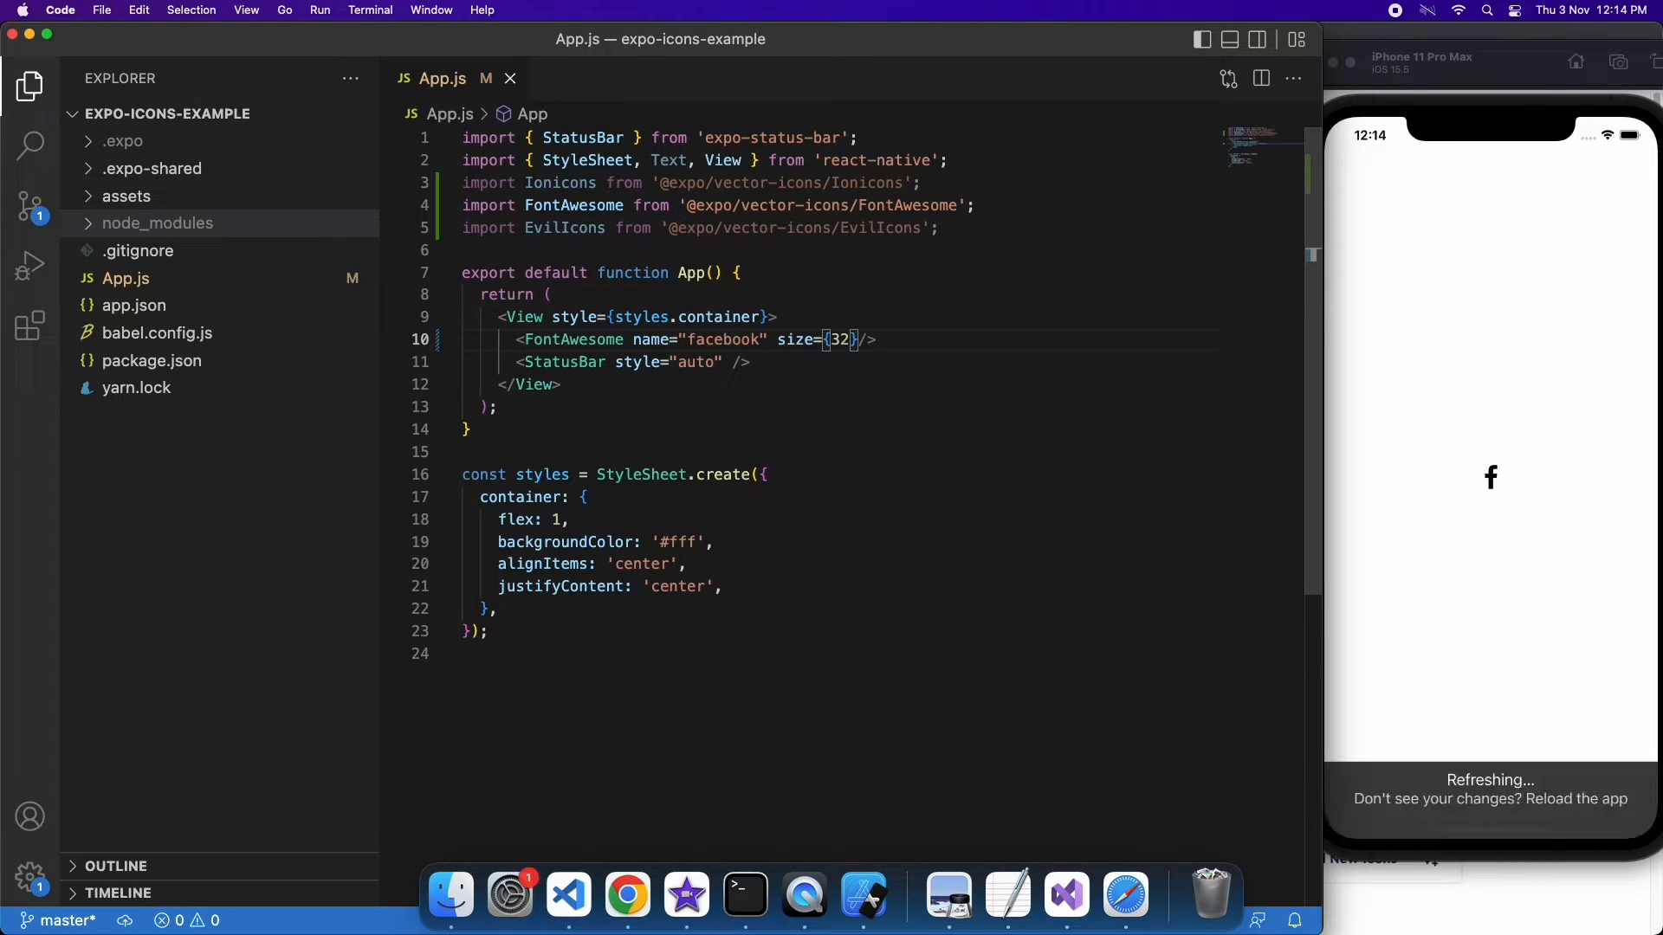
pyautogui.write('color')
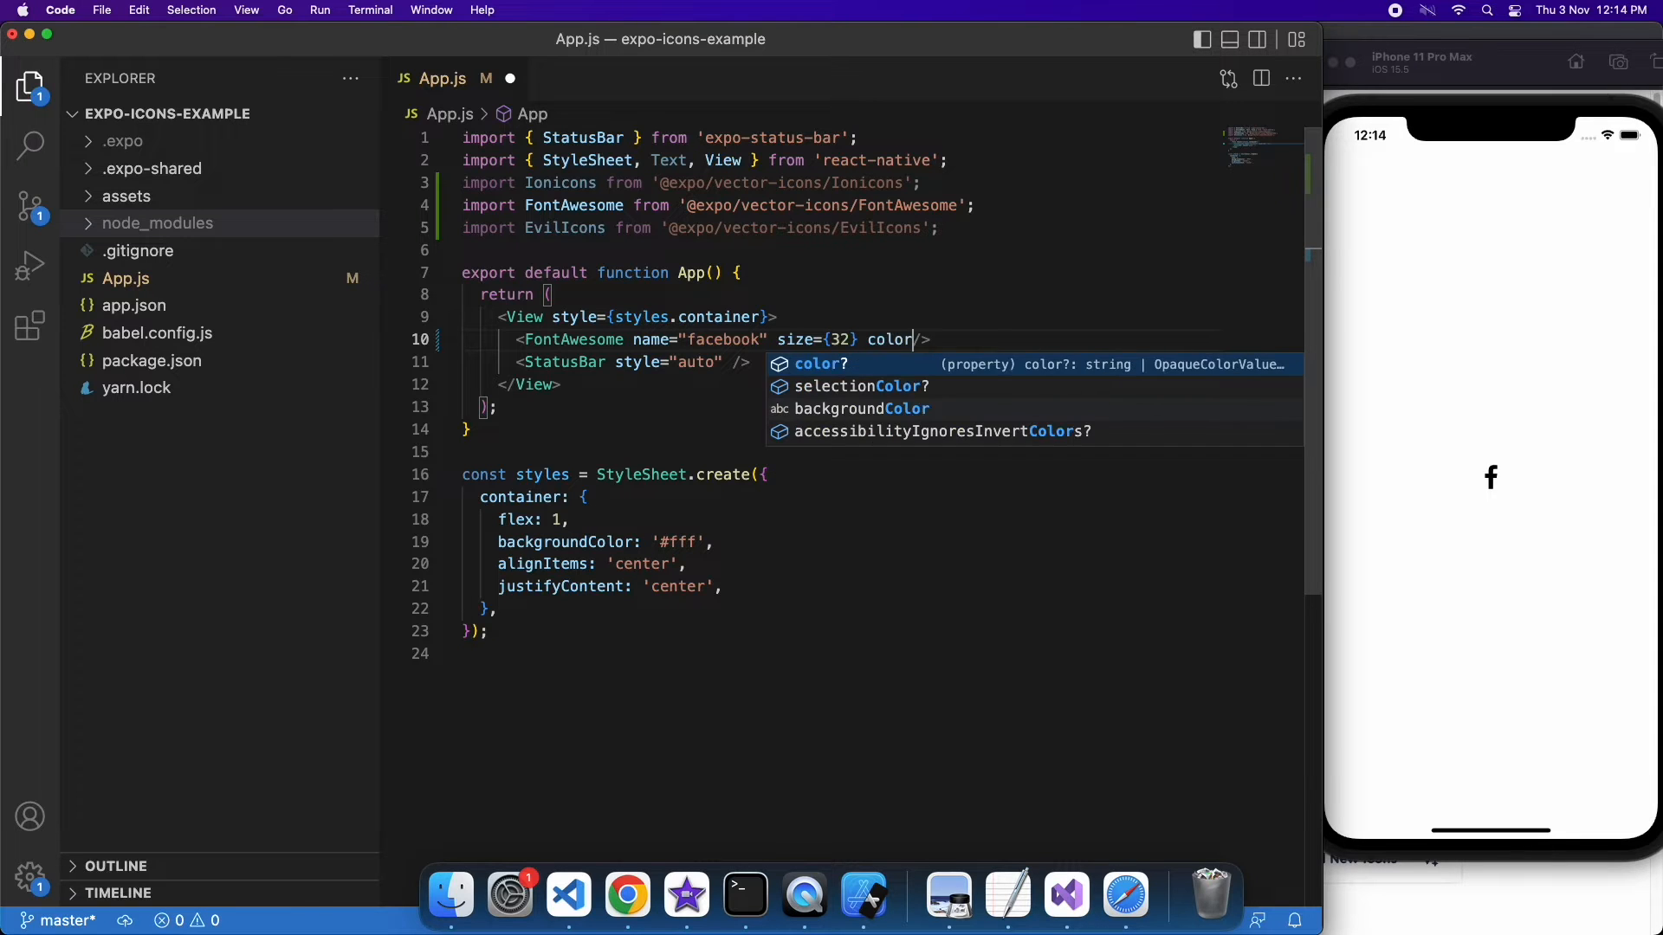
pyautogui.write(':')
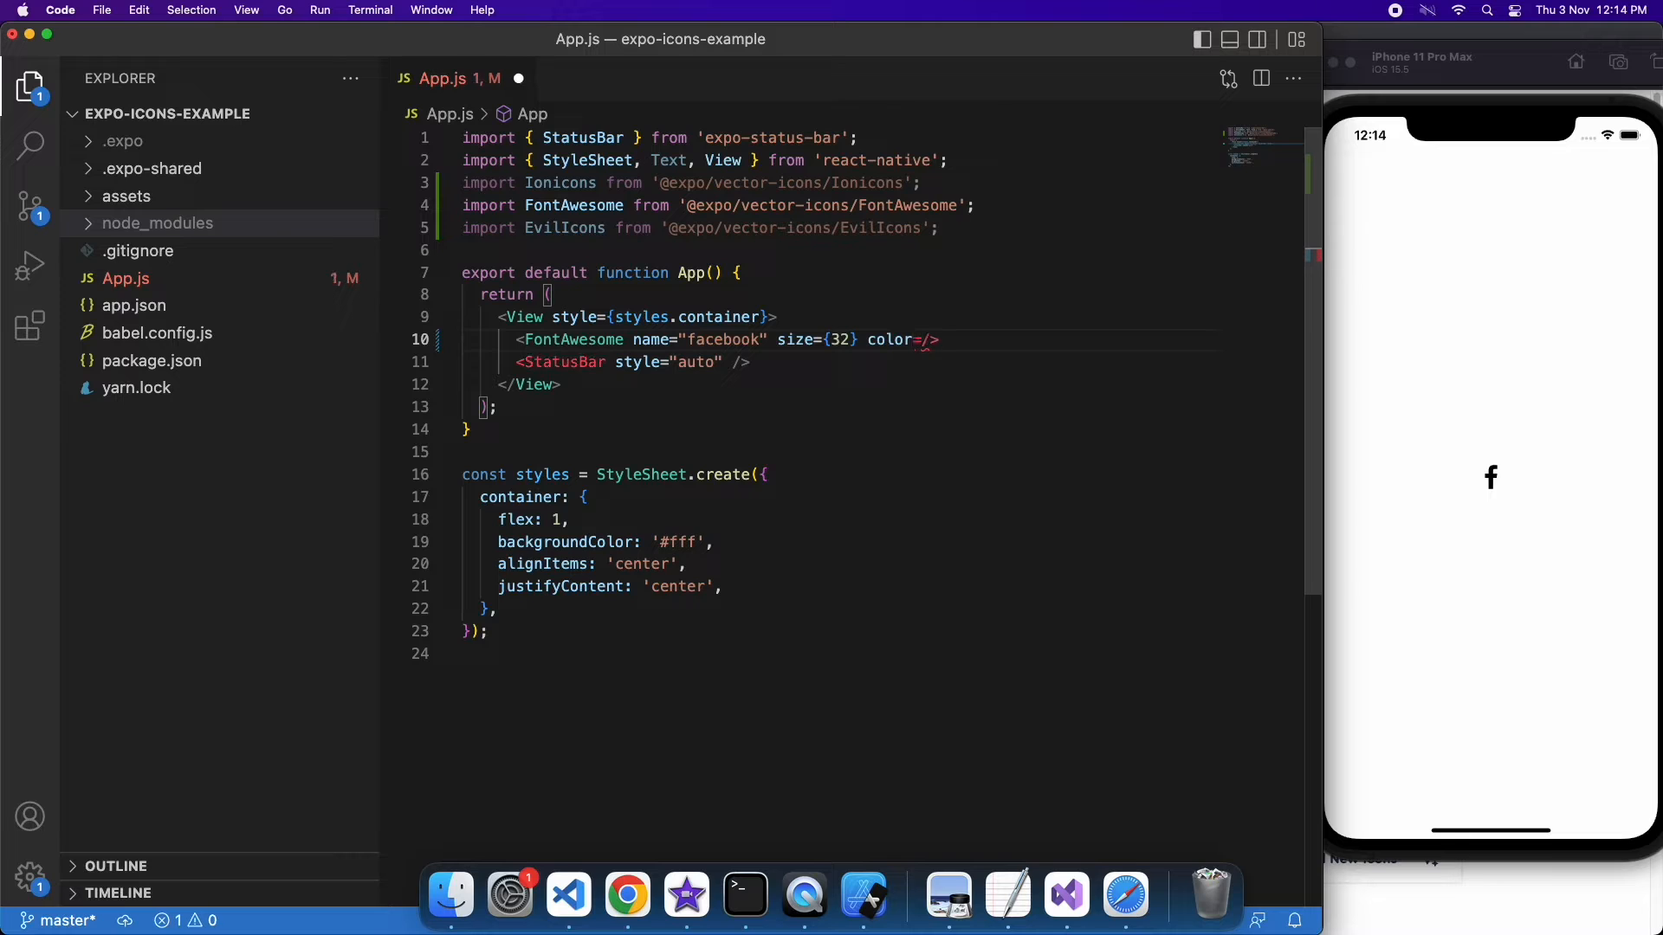
pyautogui.write('""')
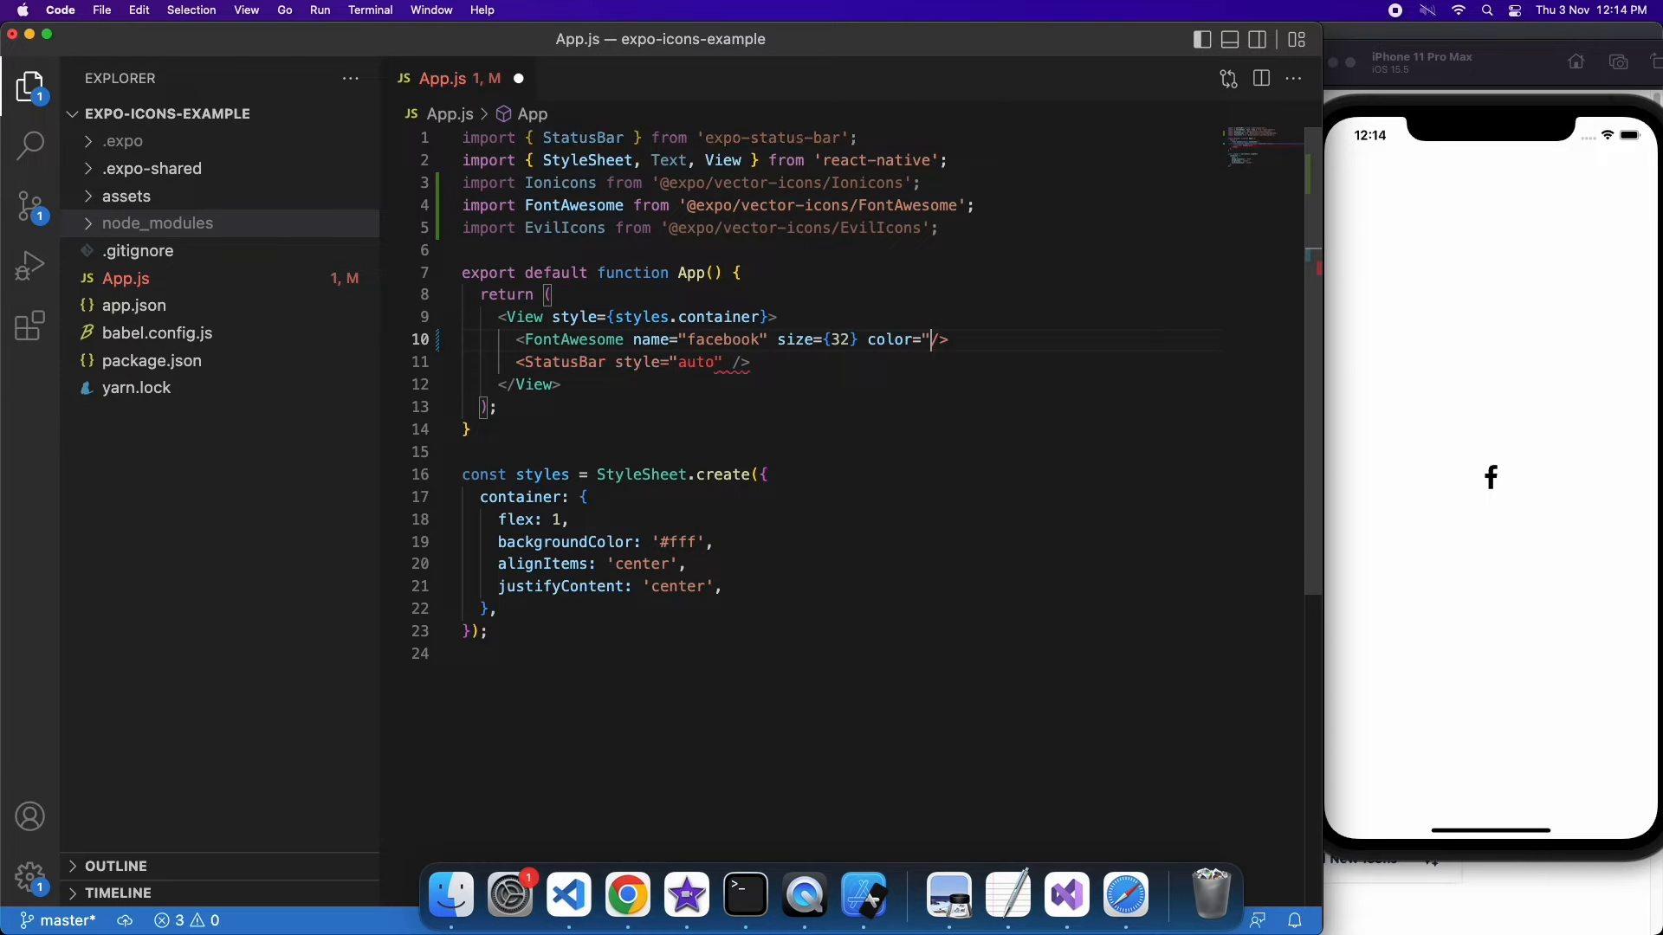
pyautogui.write('#')
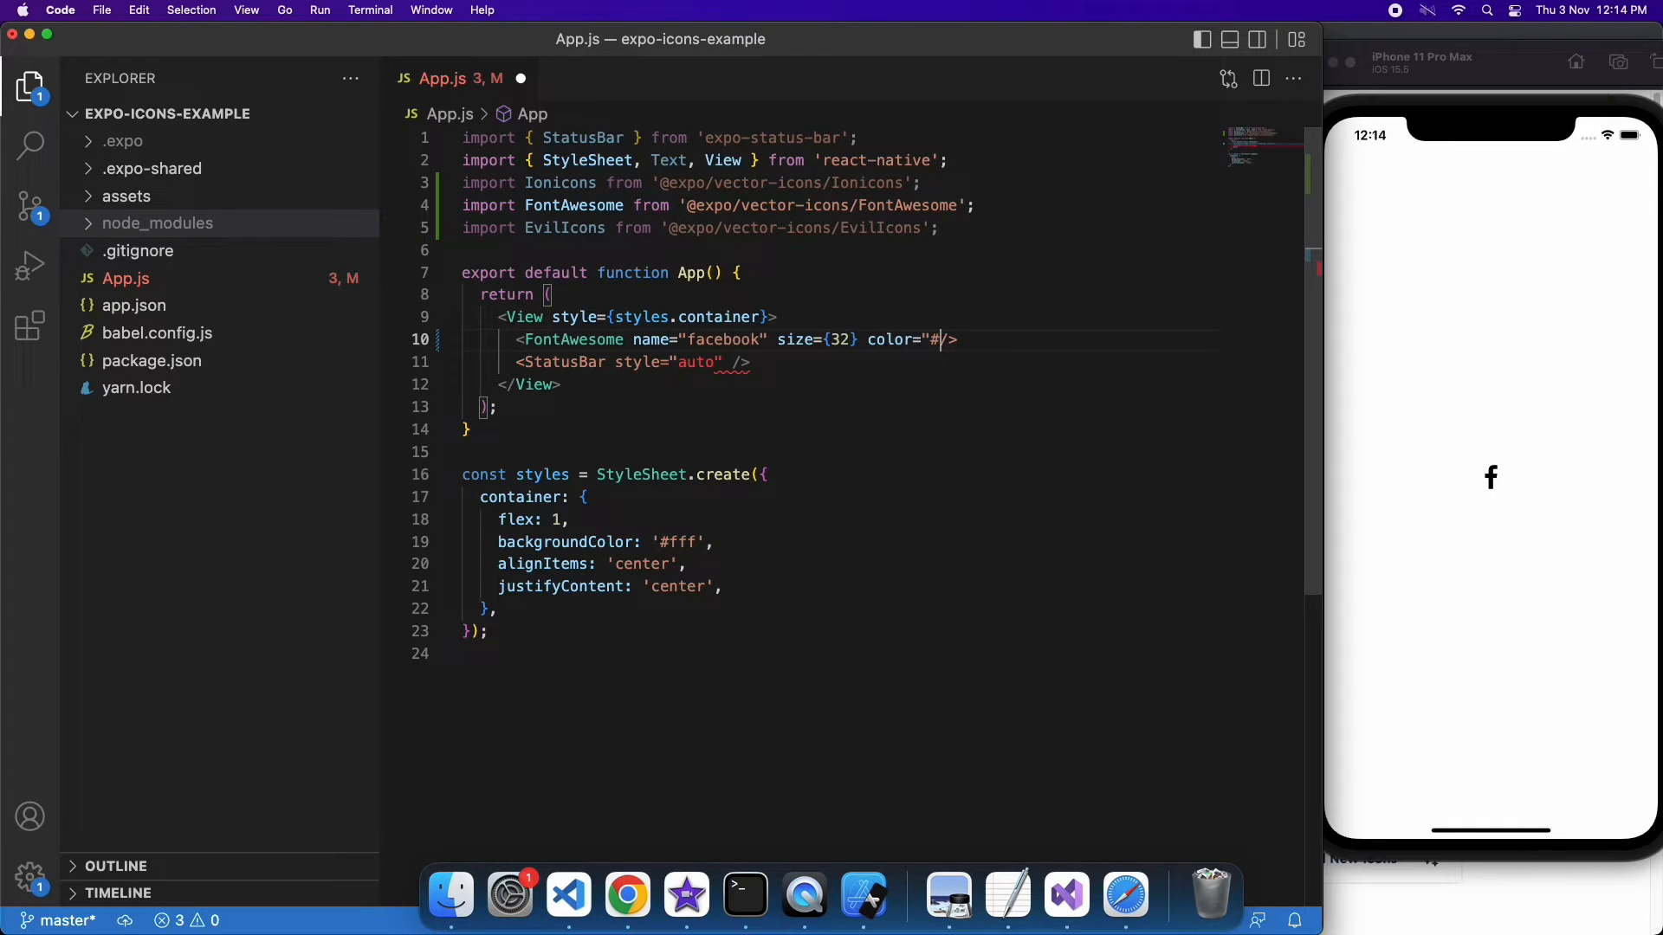
pyautogui.write('0000')
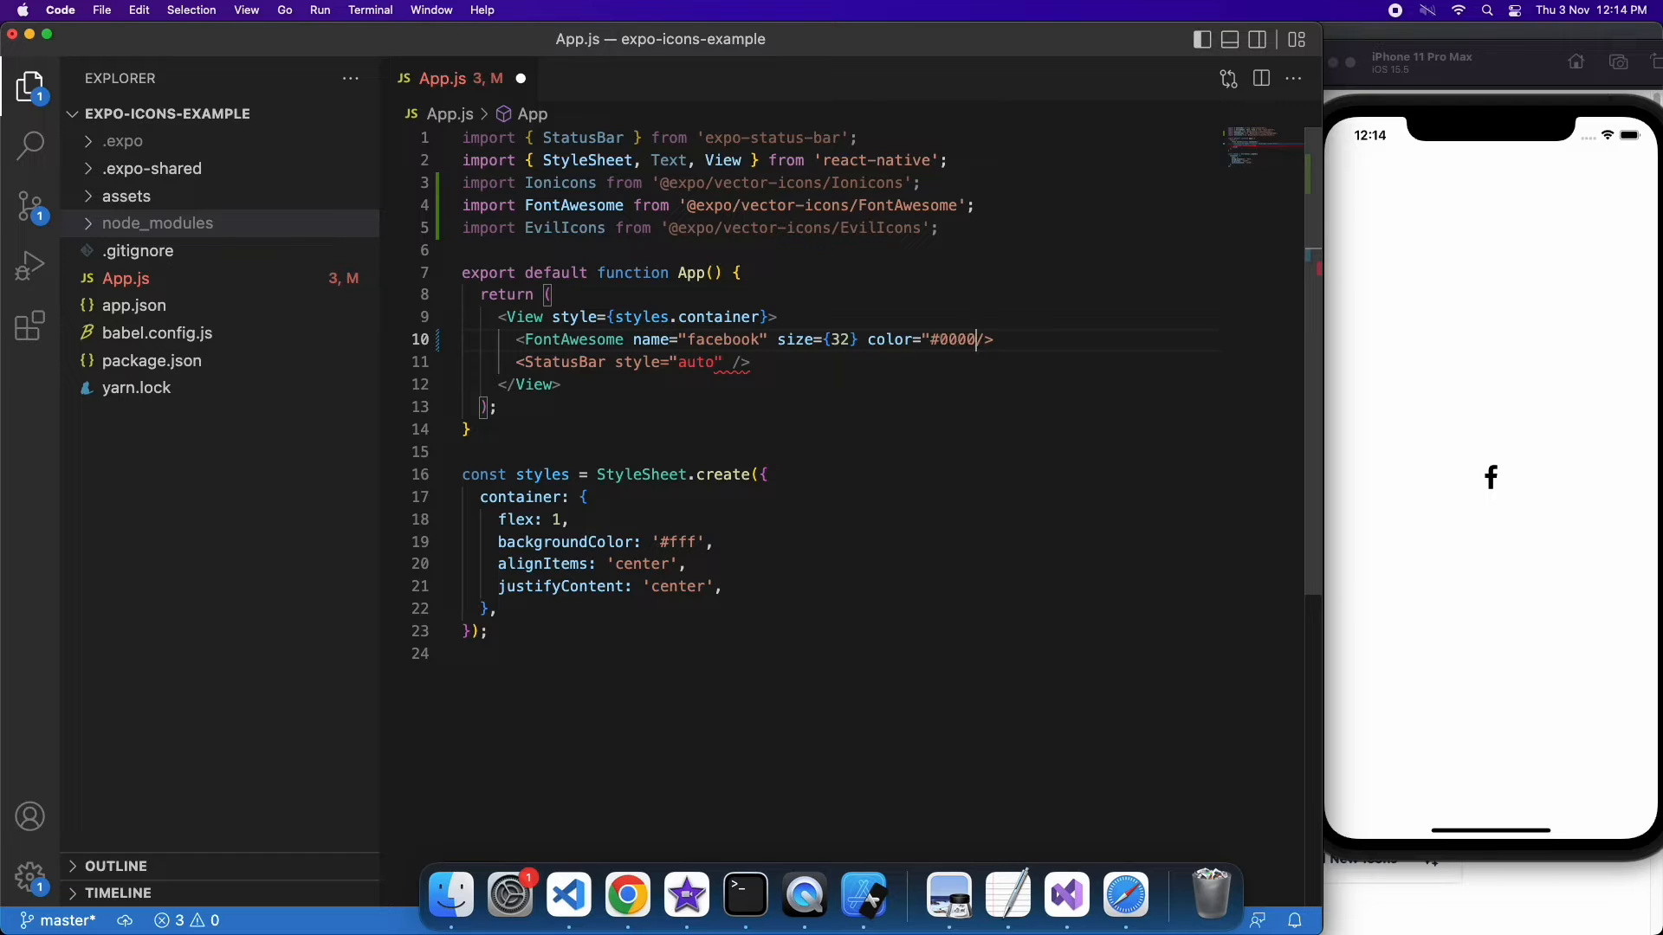
pyautogui.write('ff"')
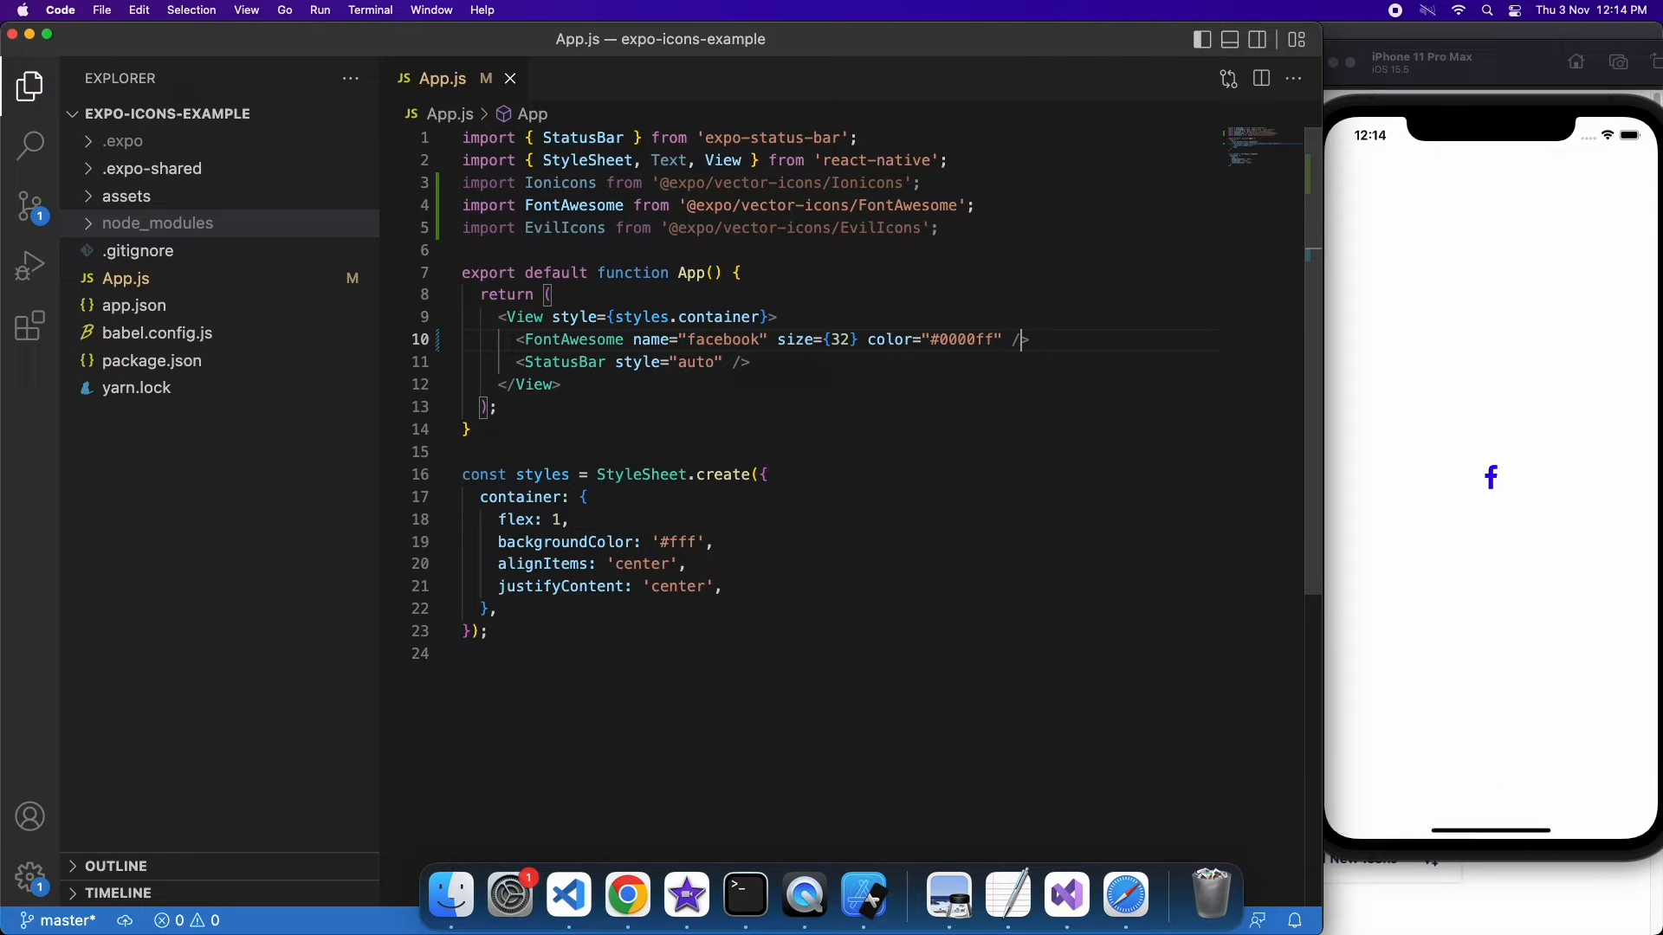
# Start an <EvilIcons name= element on a new line, then look up names on the Evil Icons site in Chrome
pyautogui.press('enter')
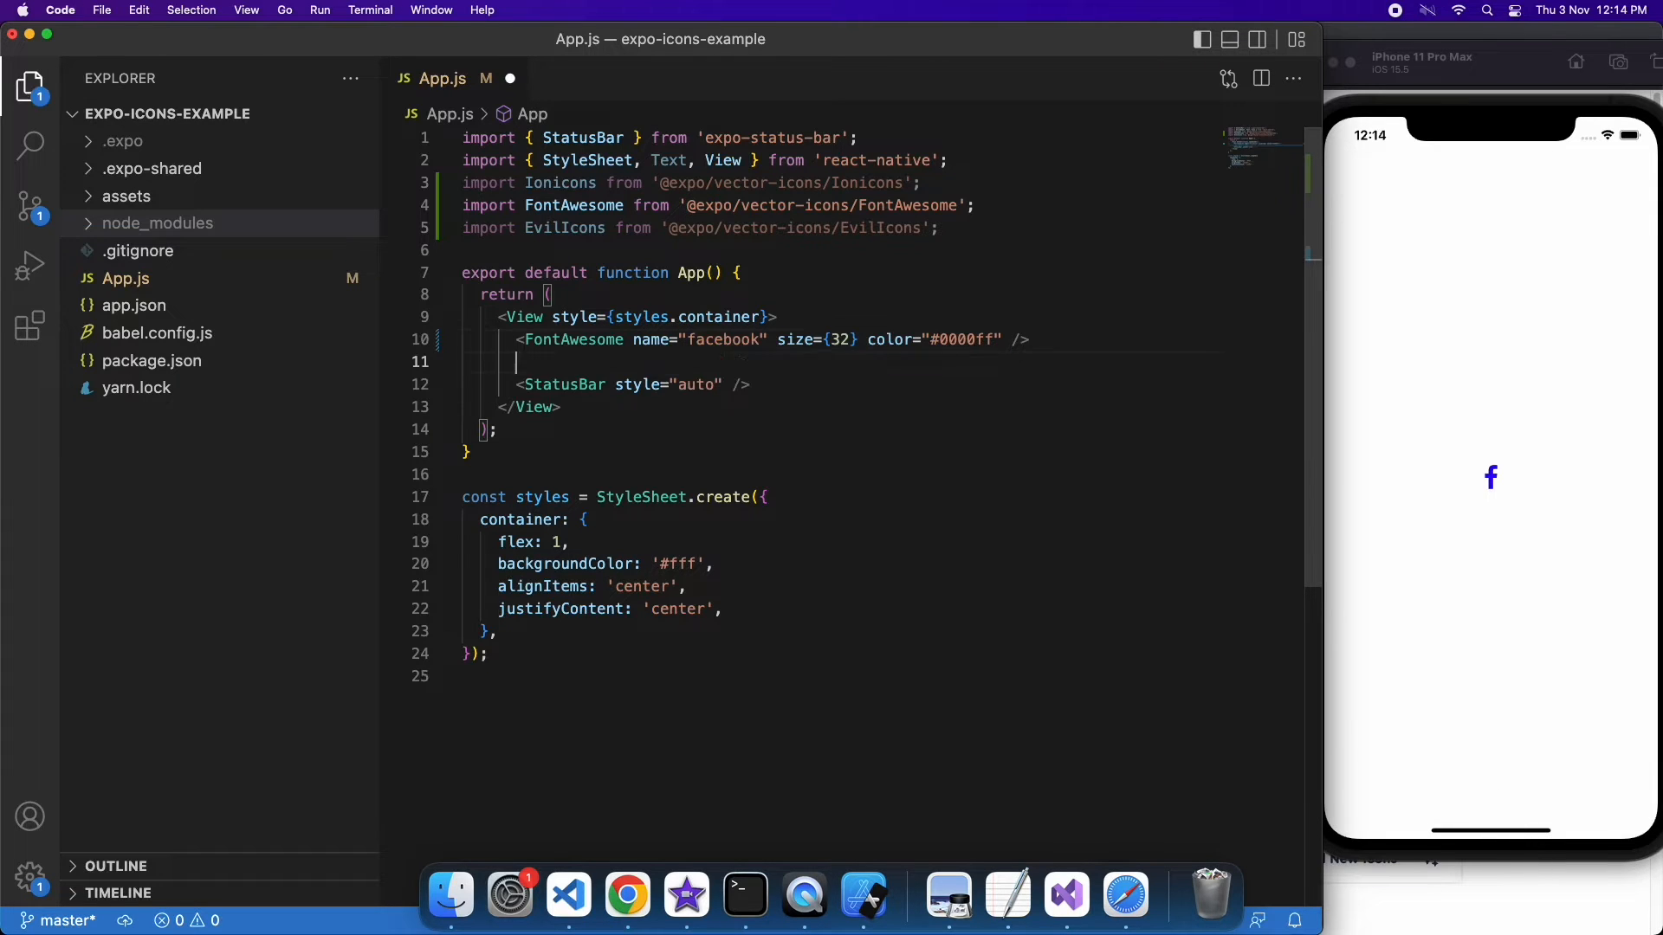
pyautogui.write('<EvilIcons')
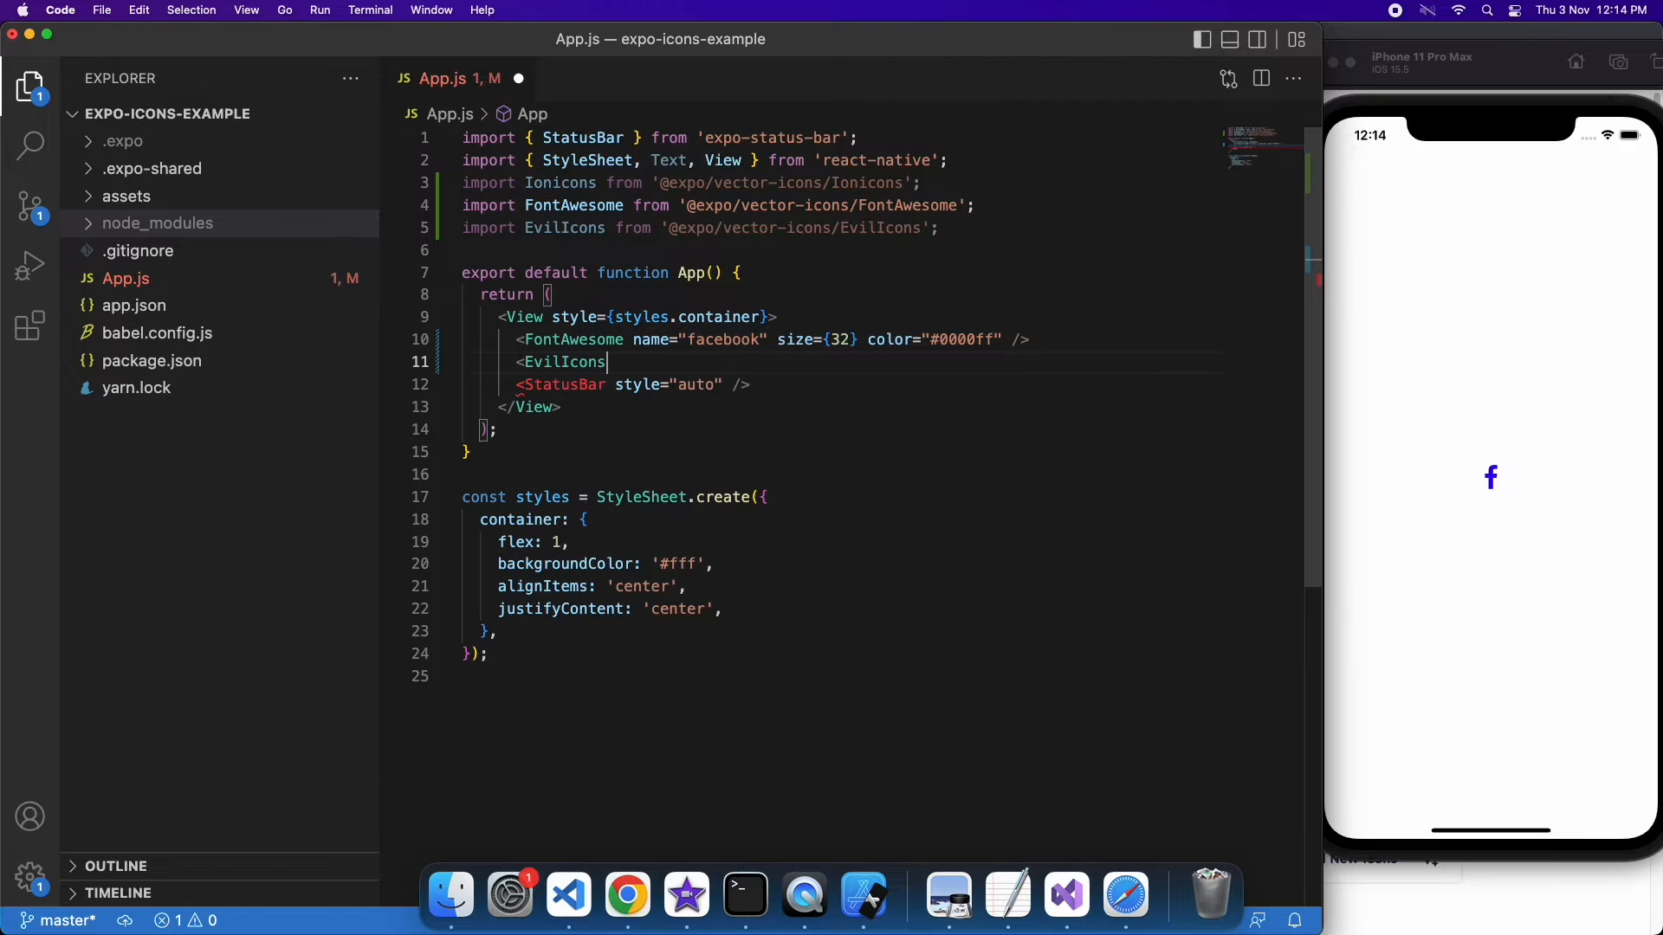
pyautogui.write('name=')
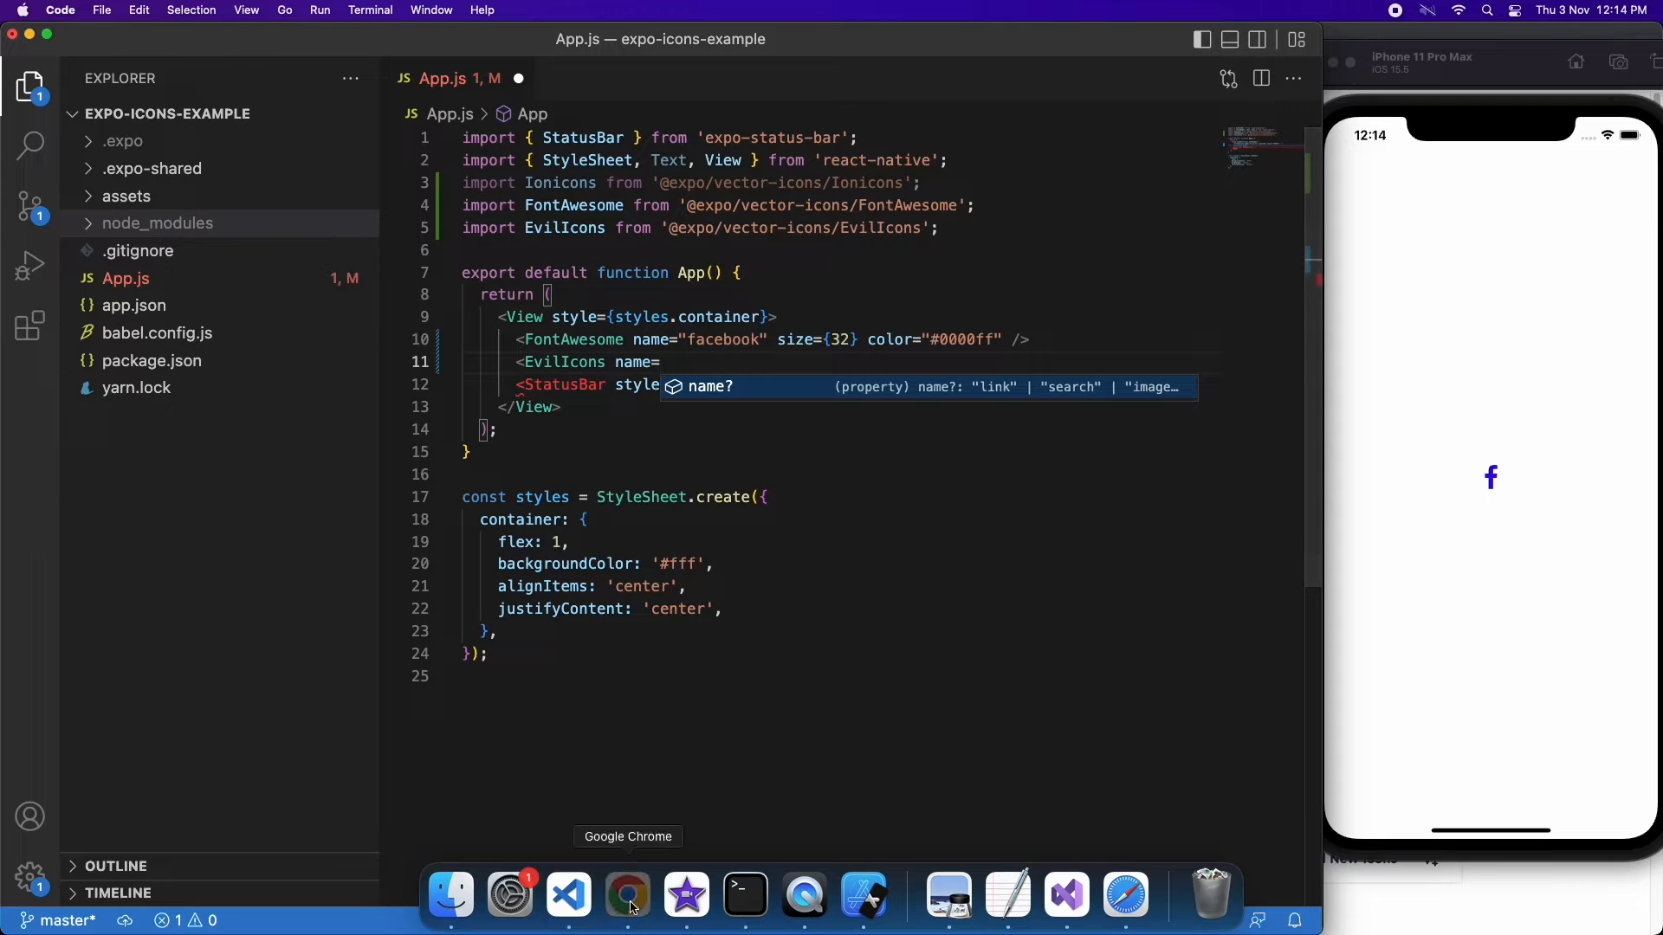
pyautogui.click(627, 896)
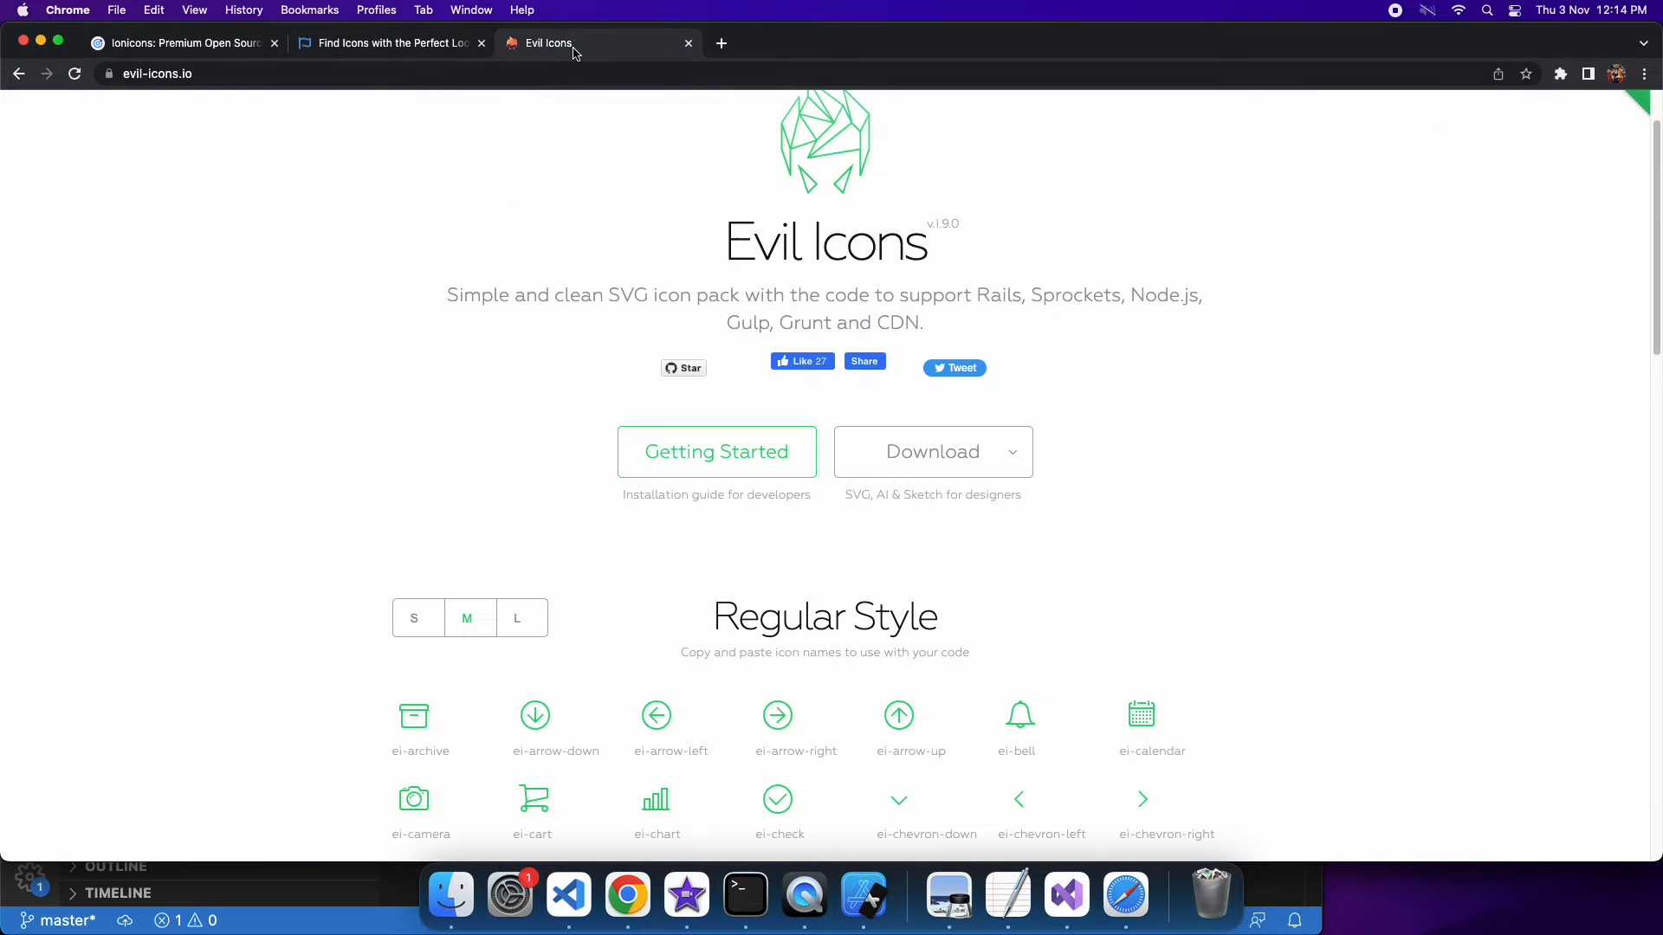
pyautogui.scroll(-3)
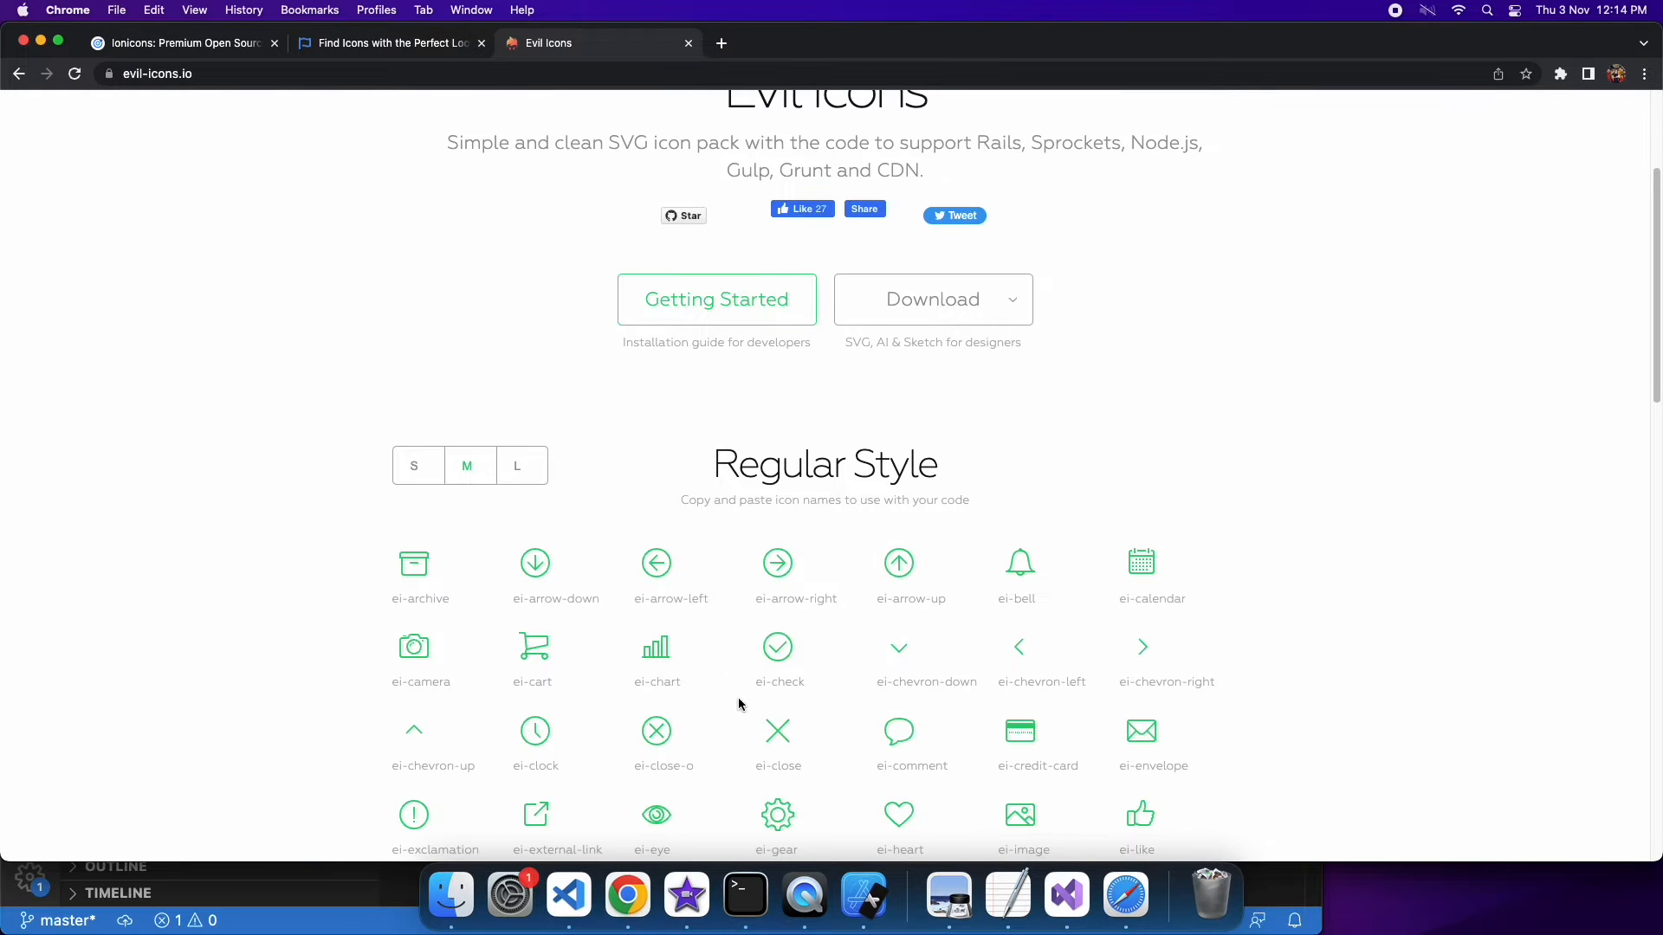
pyautogui.moveTo(681, 658)
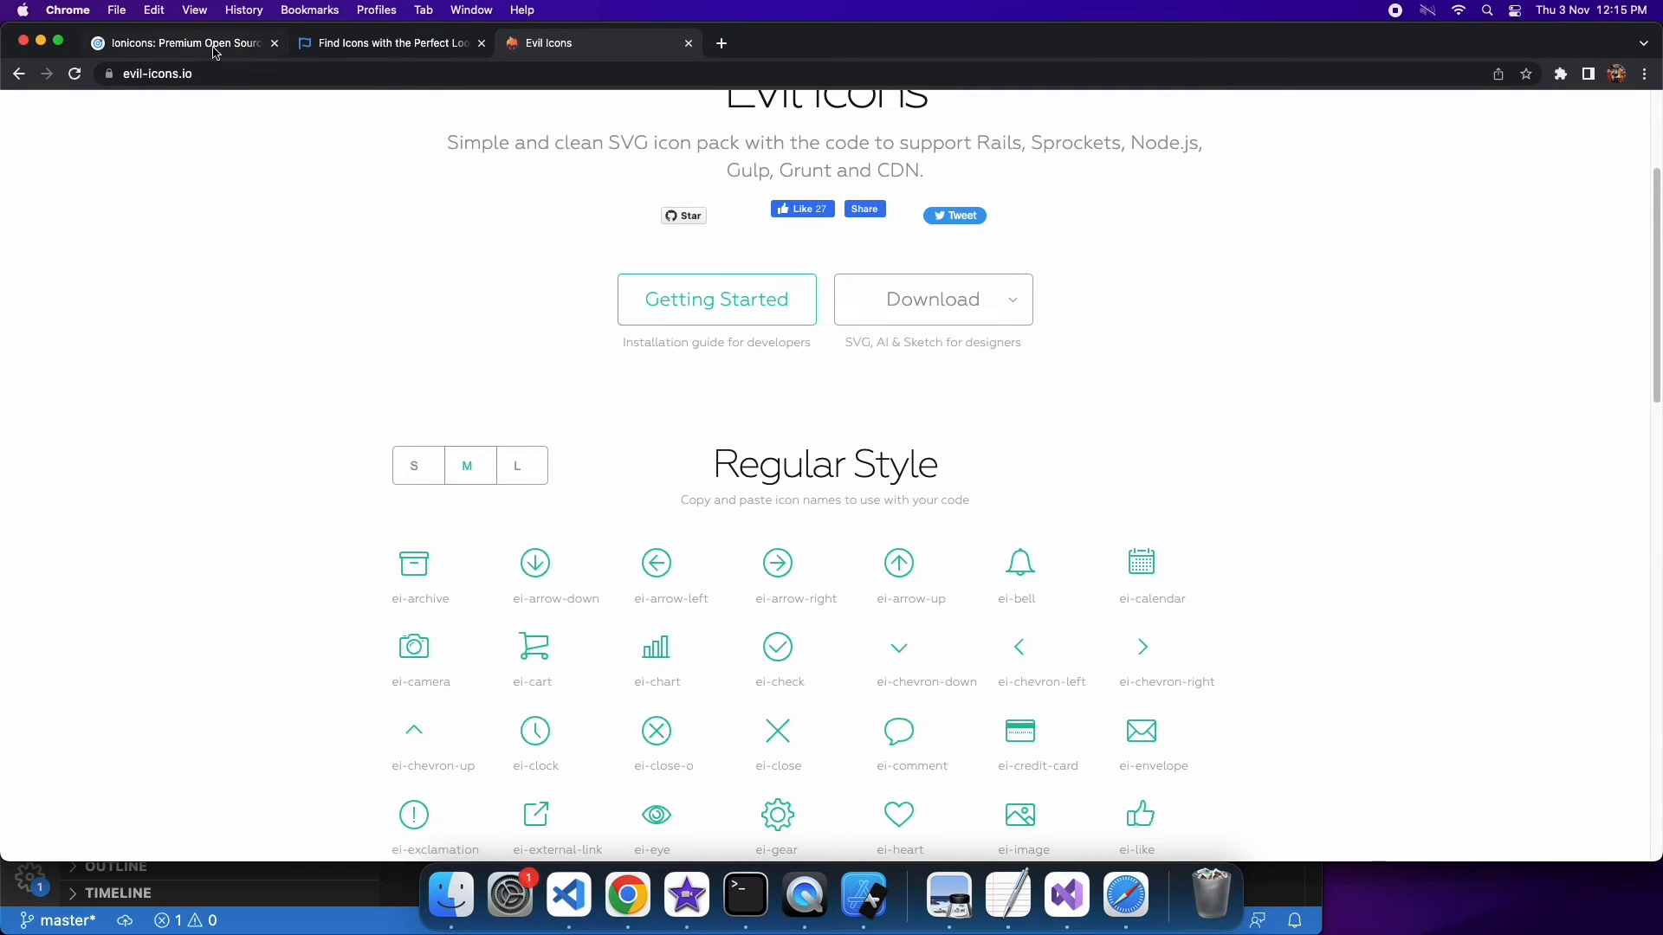
# Complete the EvilIcons element as name="chart" size={32} color="#ff0000" and save
pyautogui.click(569, 896)
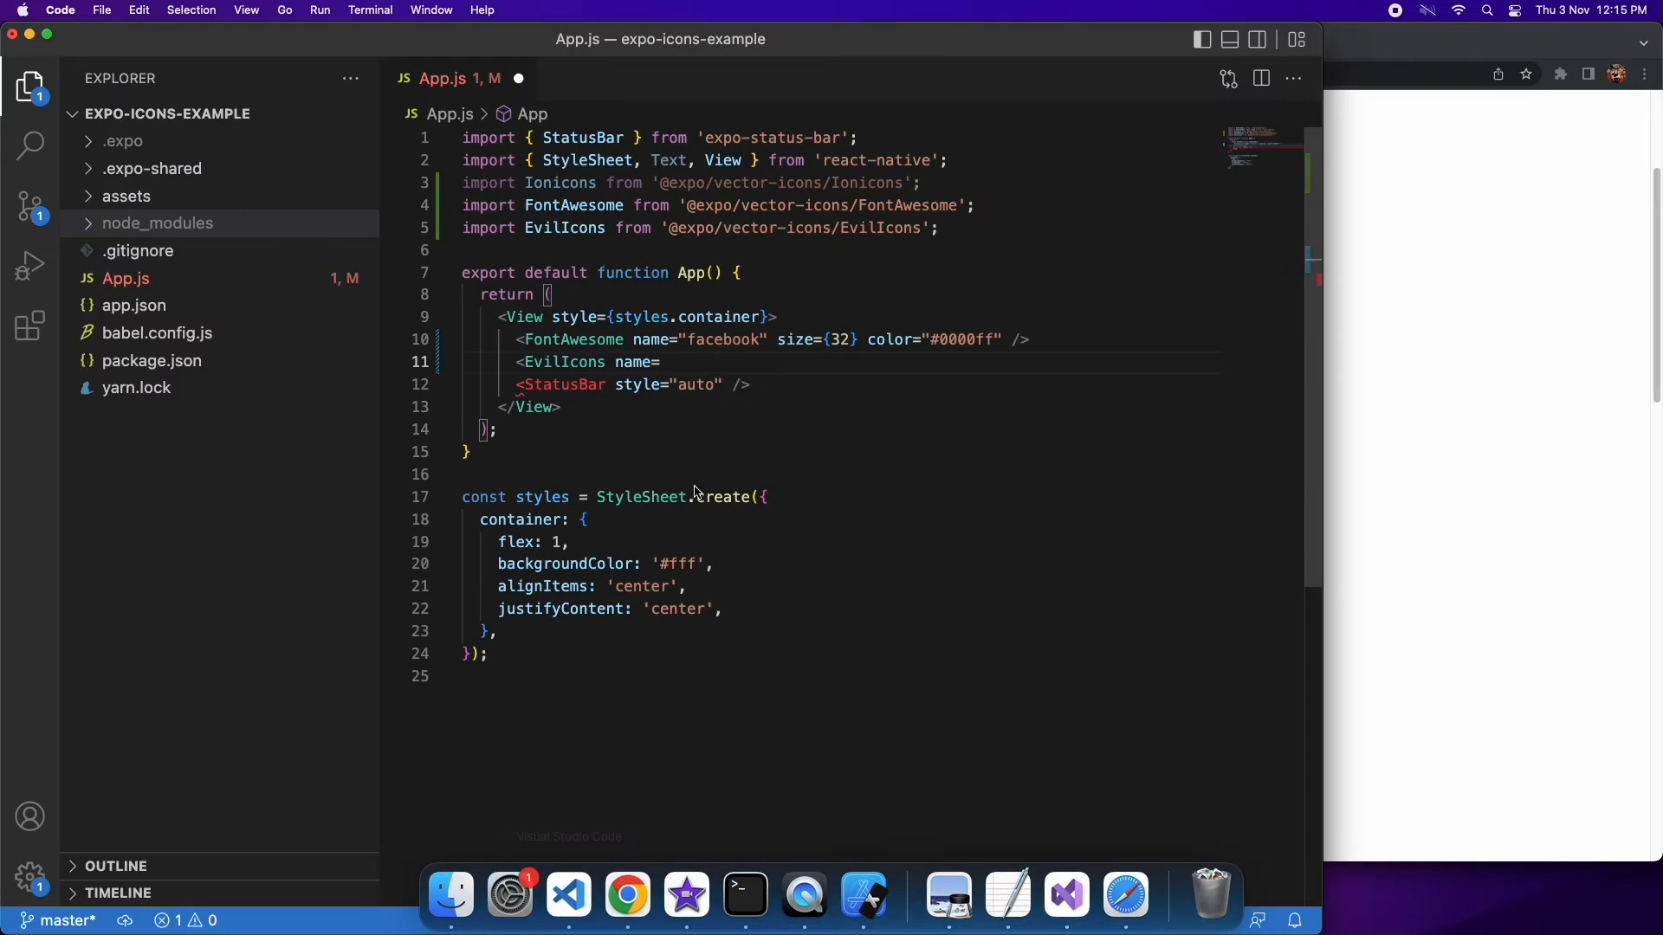
pyautogui.moveTo(700, 469)
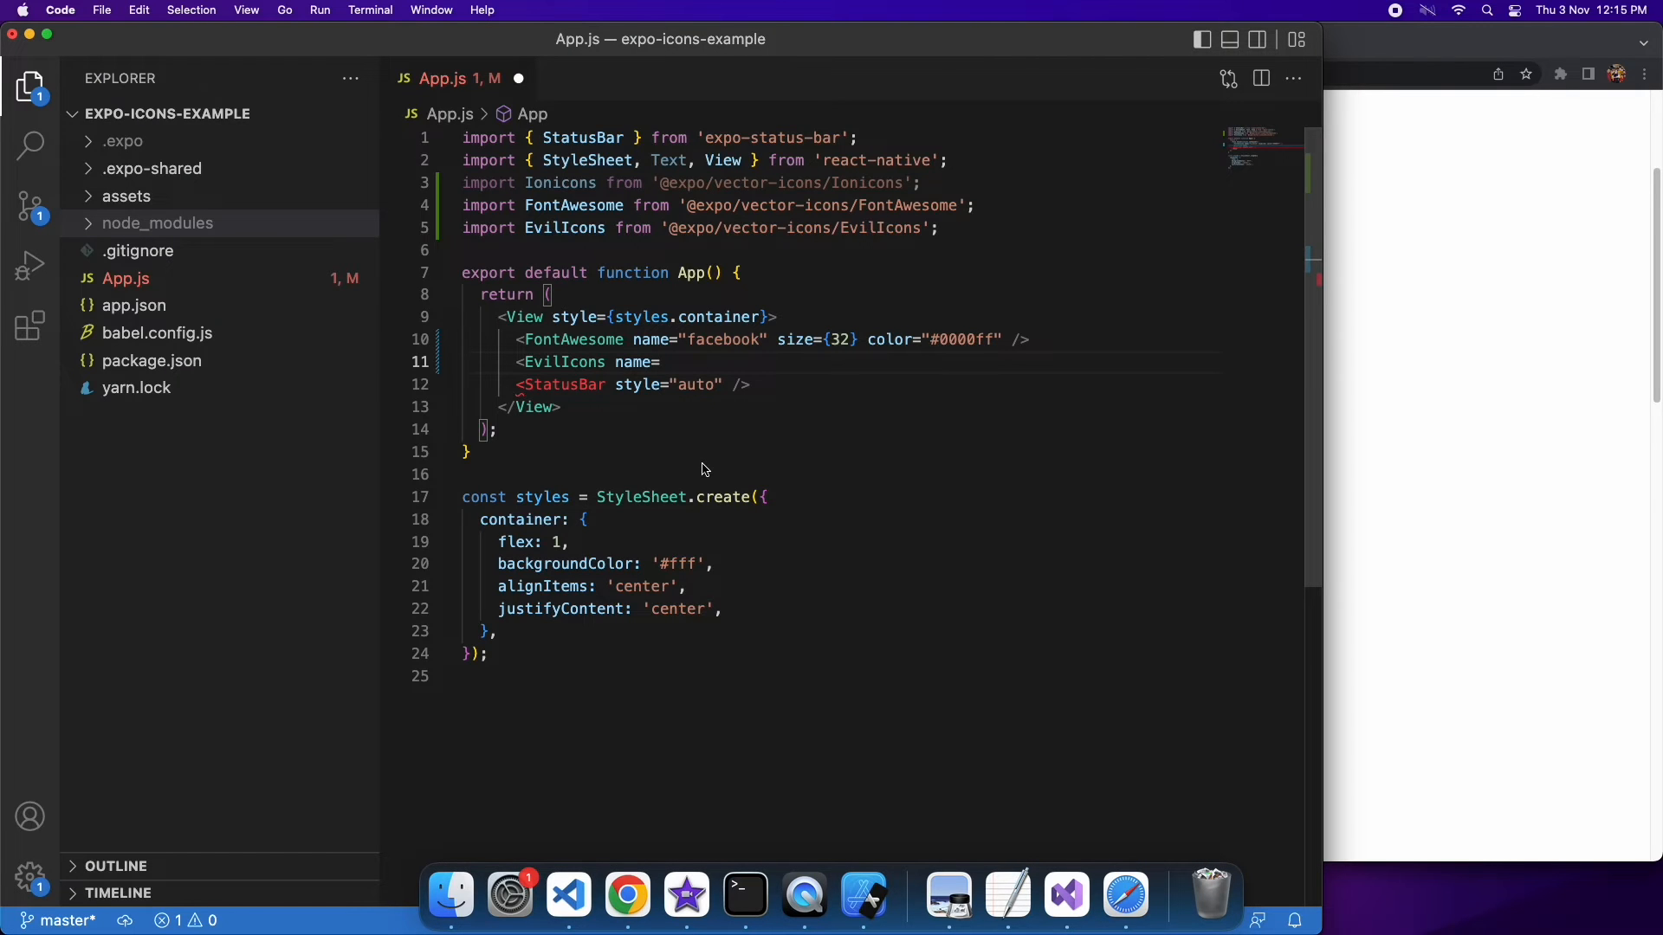
pyautogui.write('""')
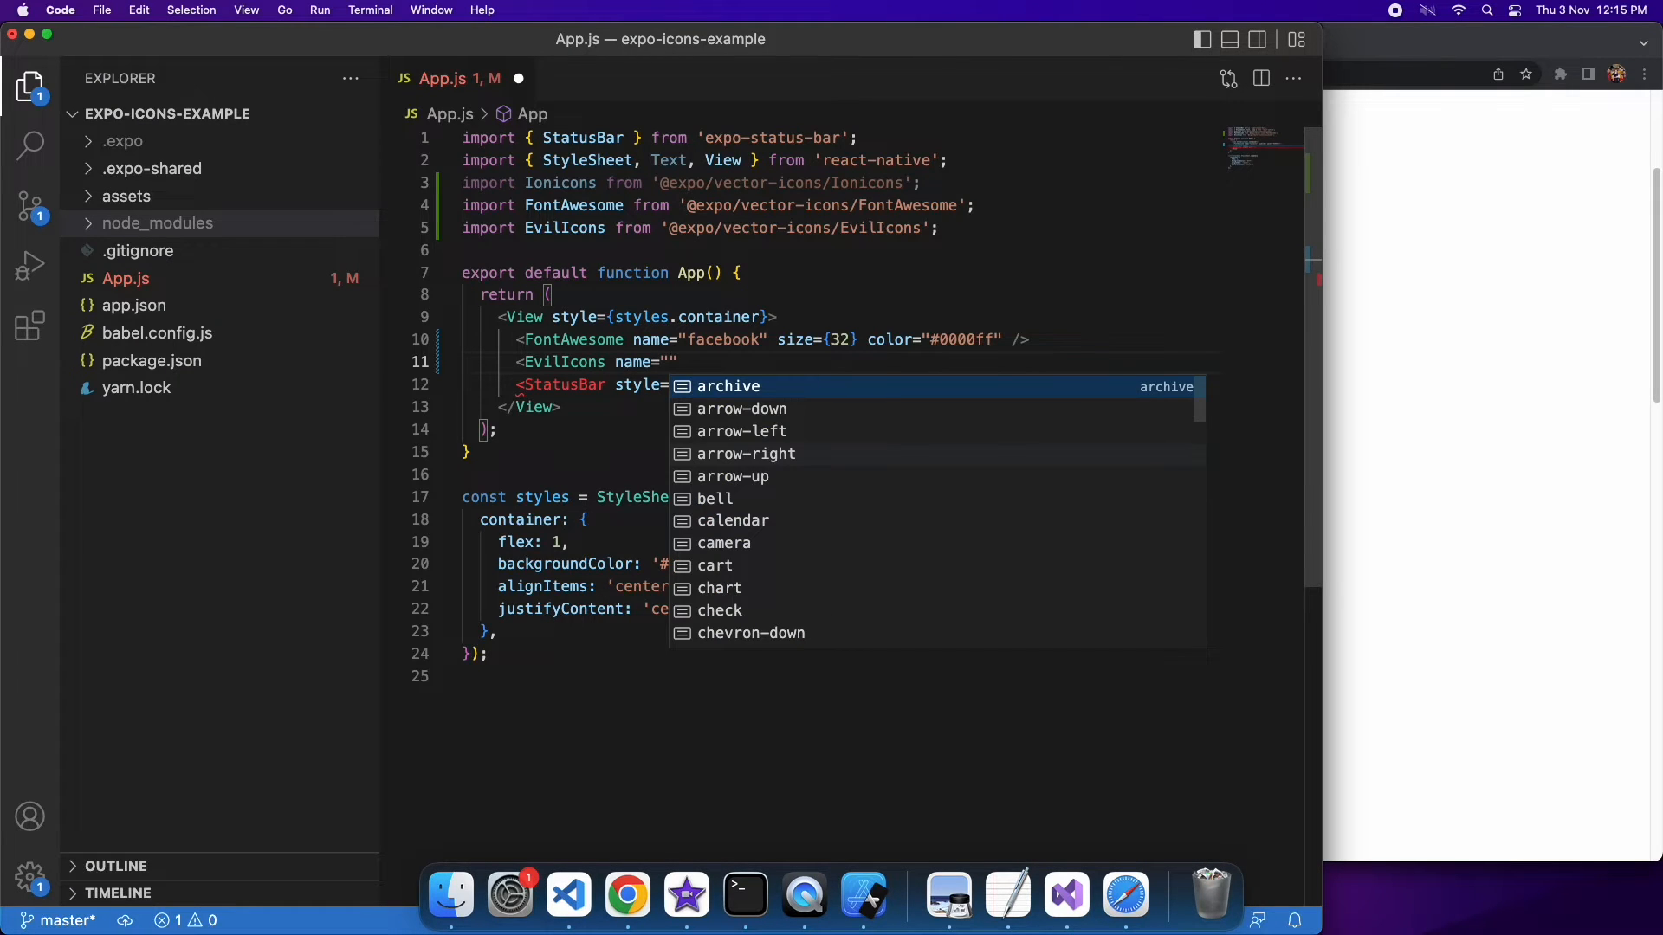
pyautogui.write('chart')
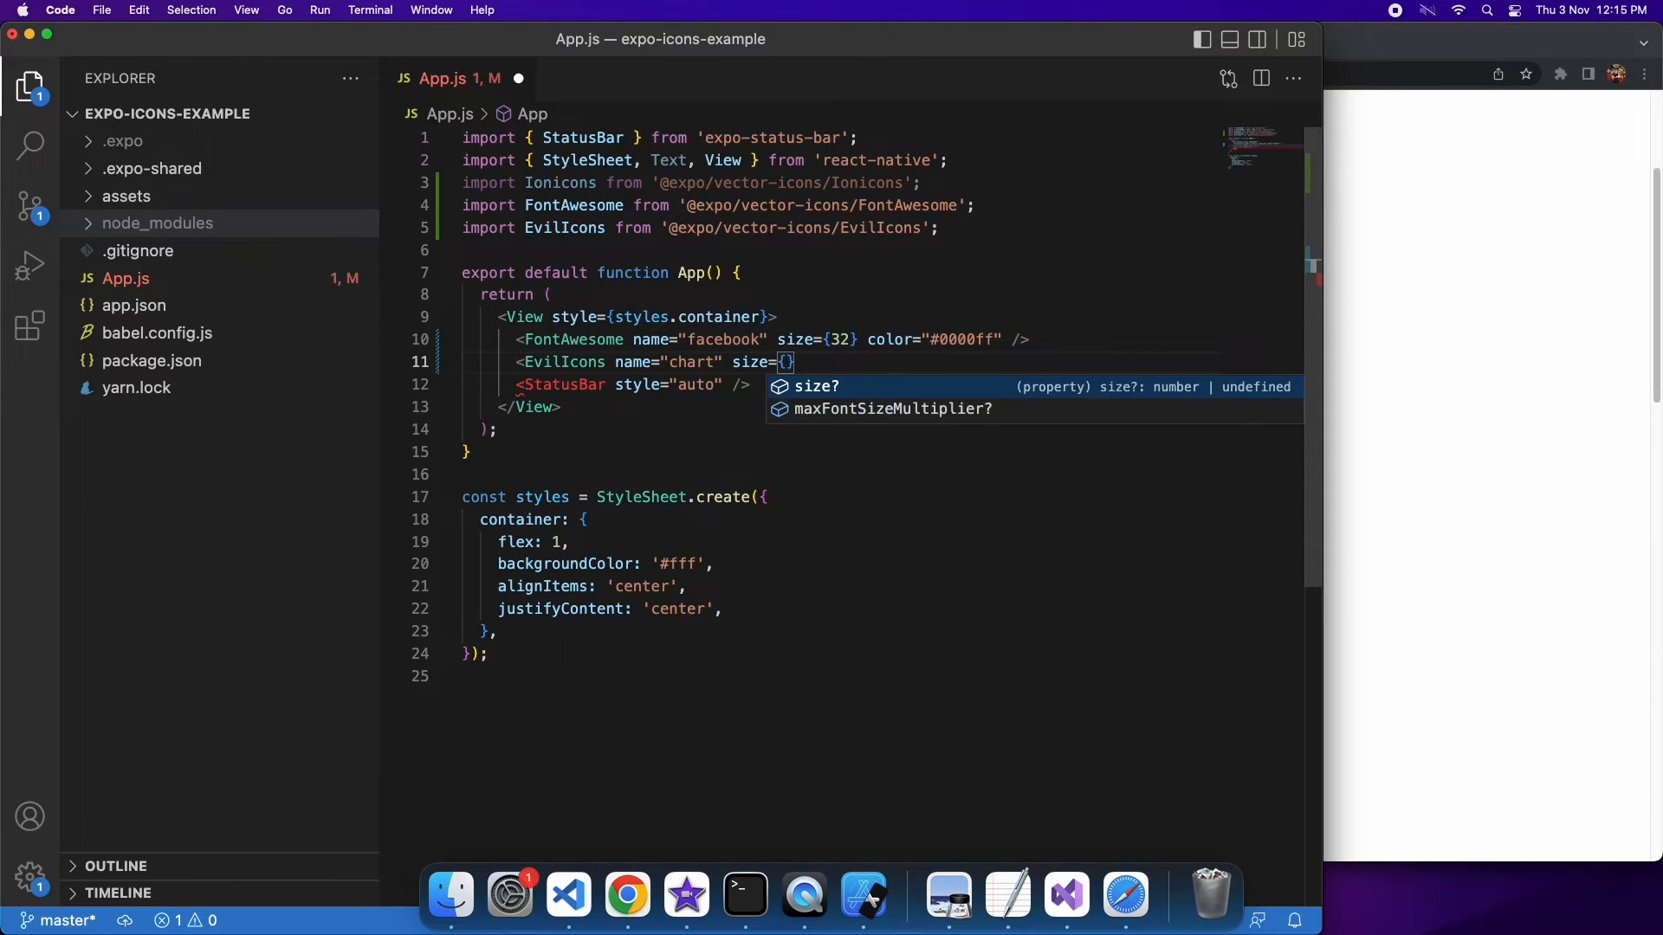
pyautogui.write('32')
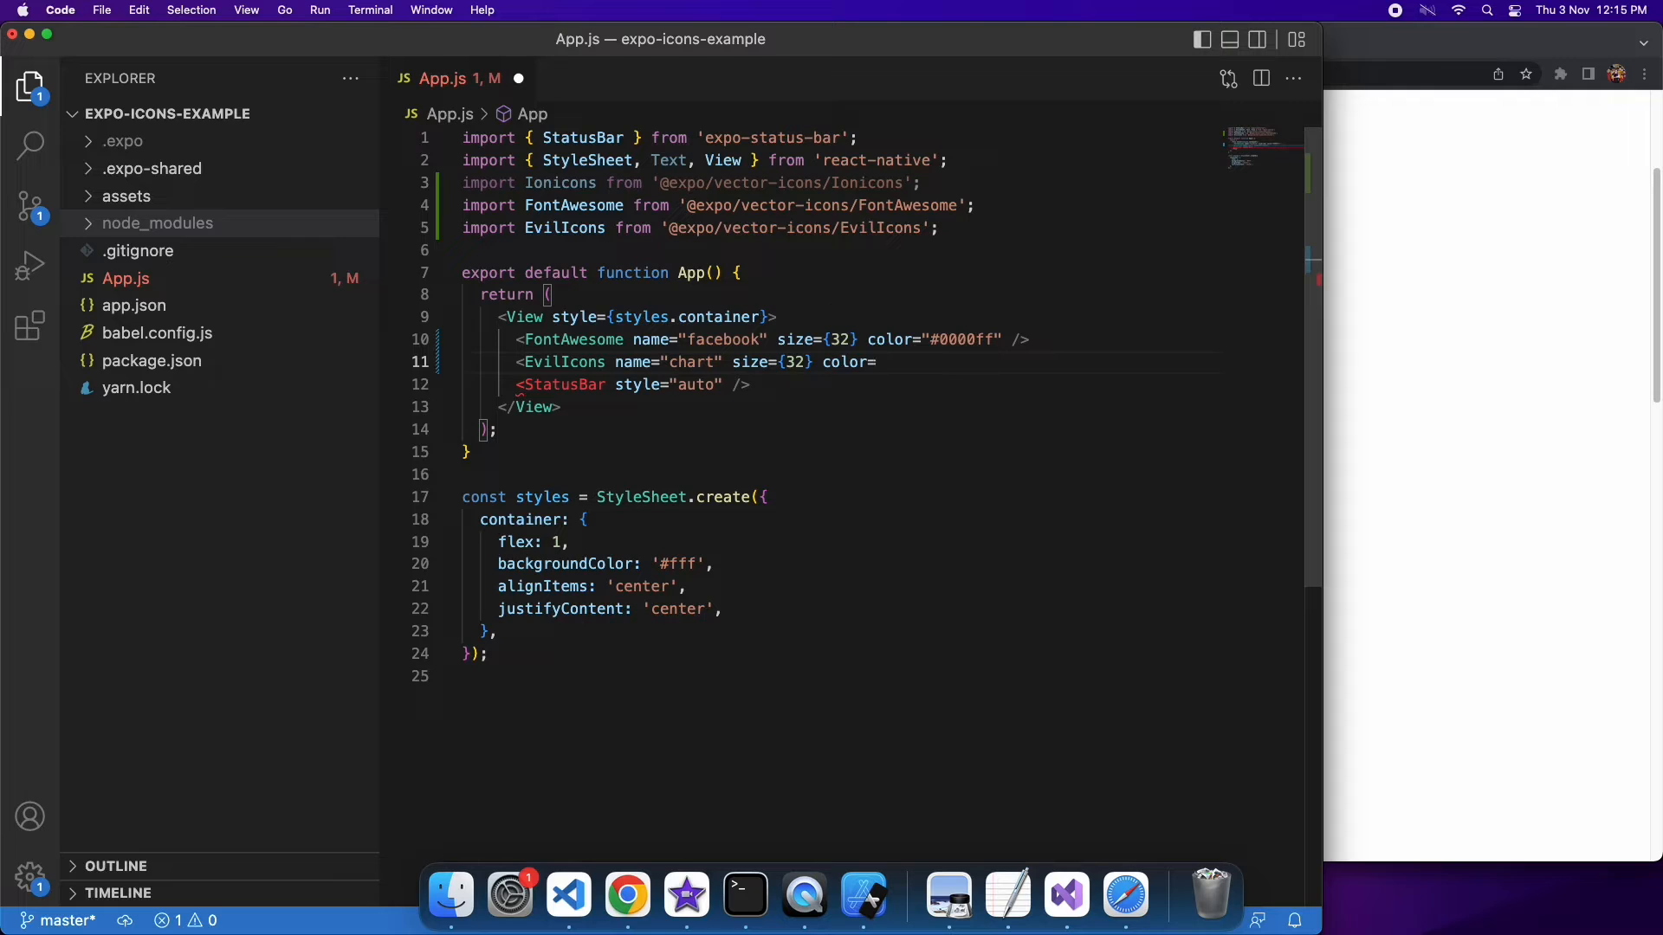
pyautogui.write('""')
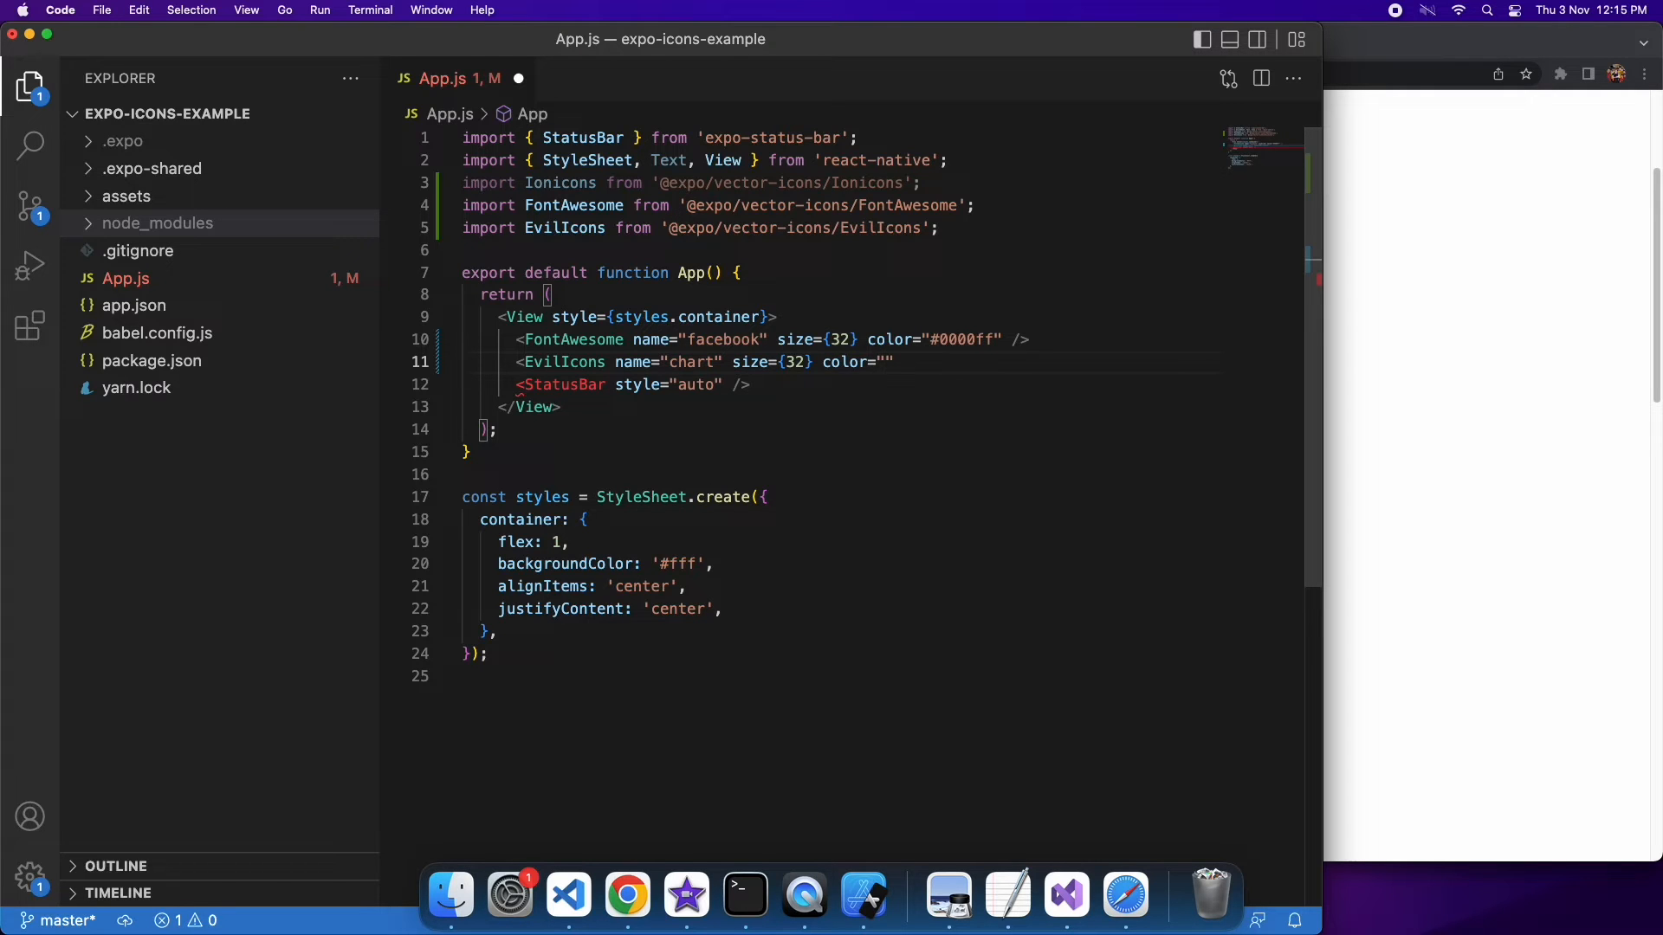
pyautogui.write('#')
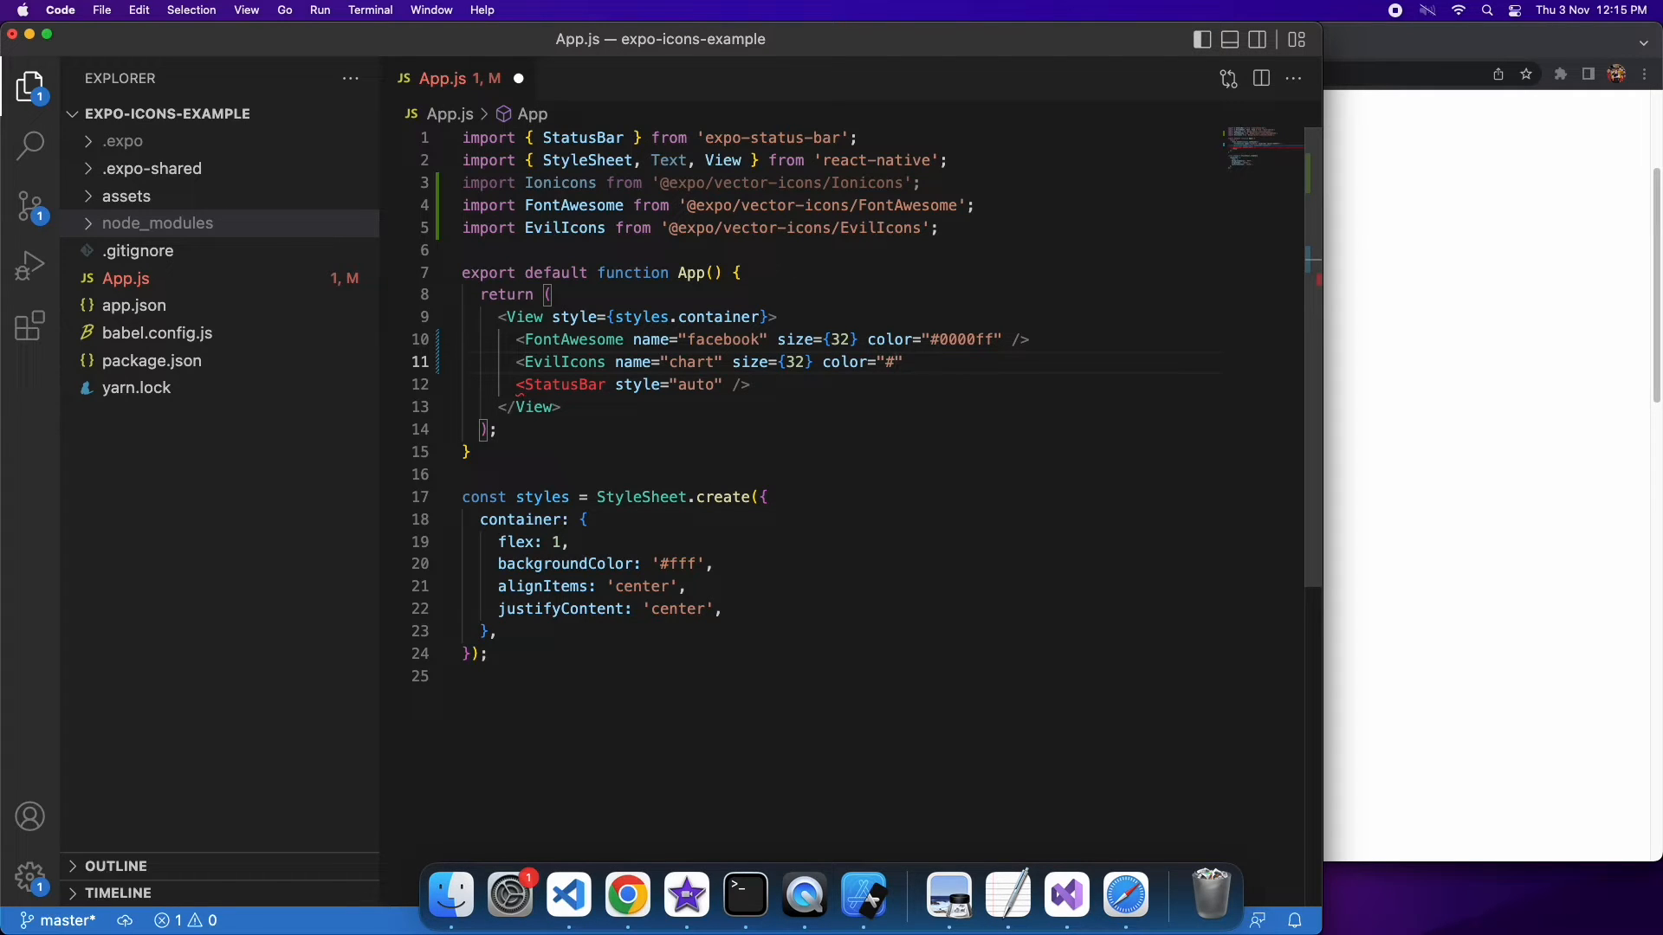
pyautogui.write('ff0000')
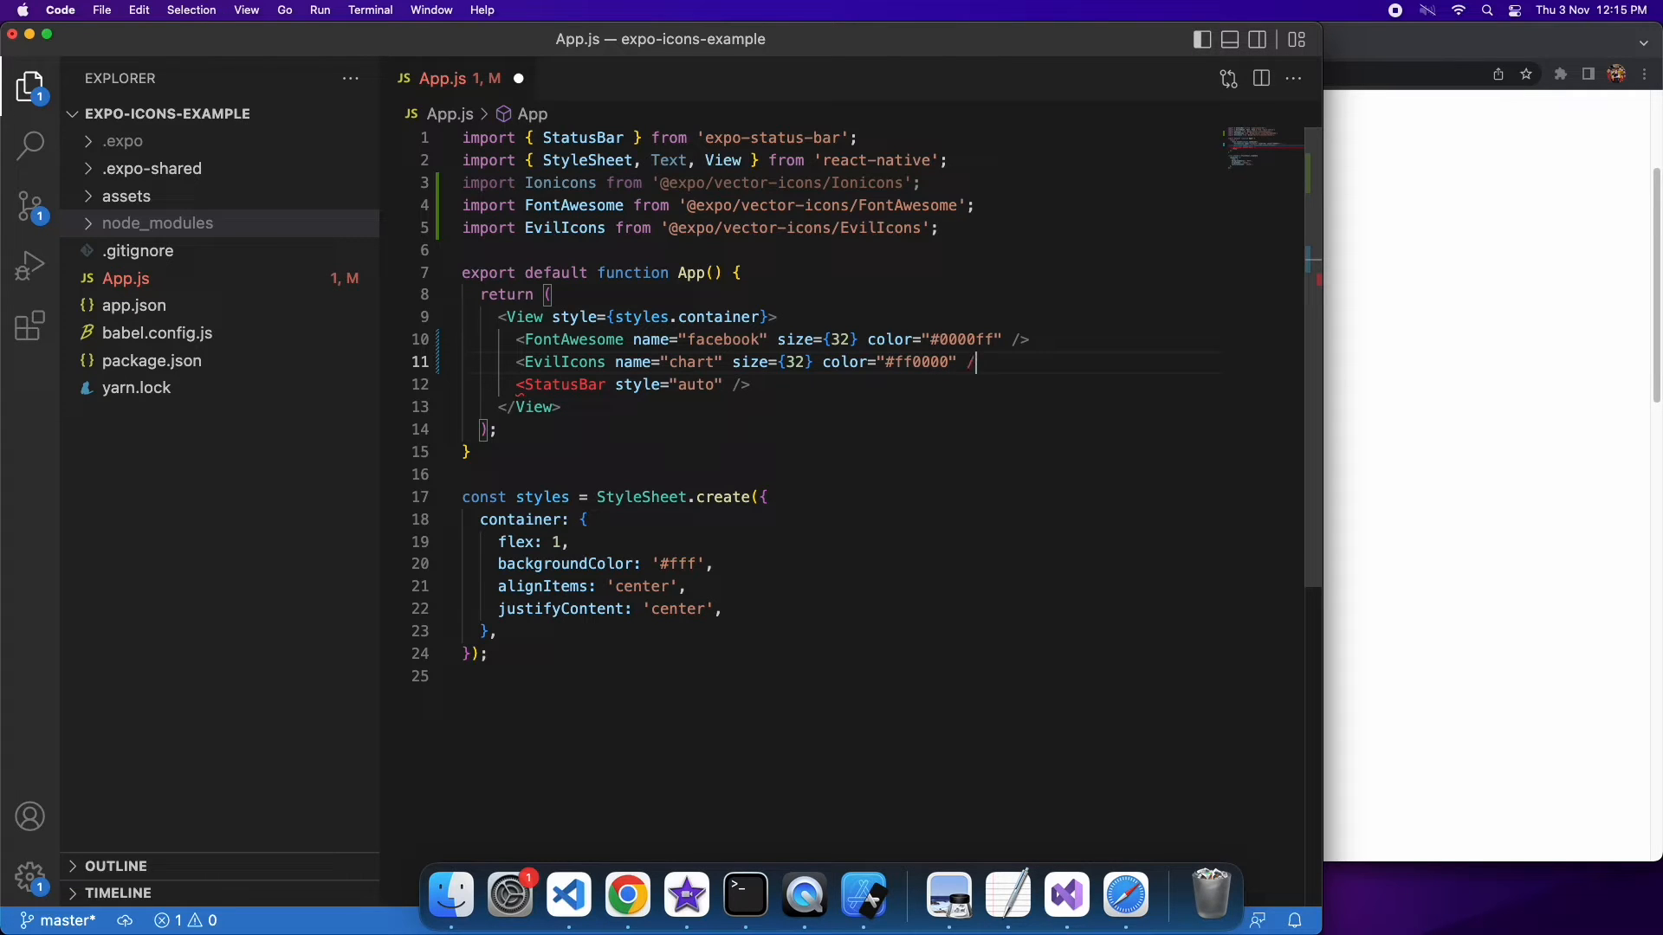
pyautogui.press('cmd+s')
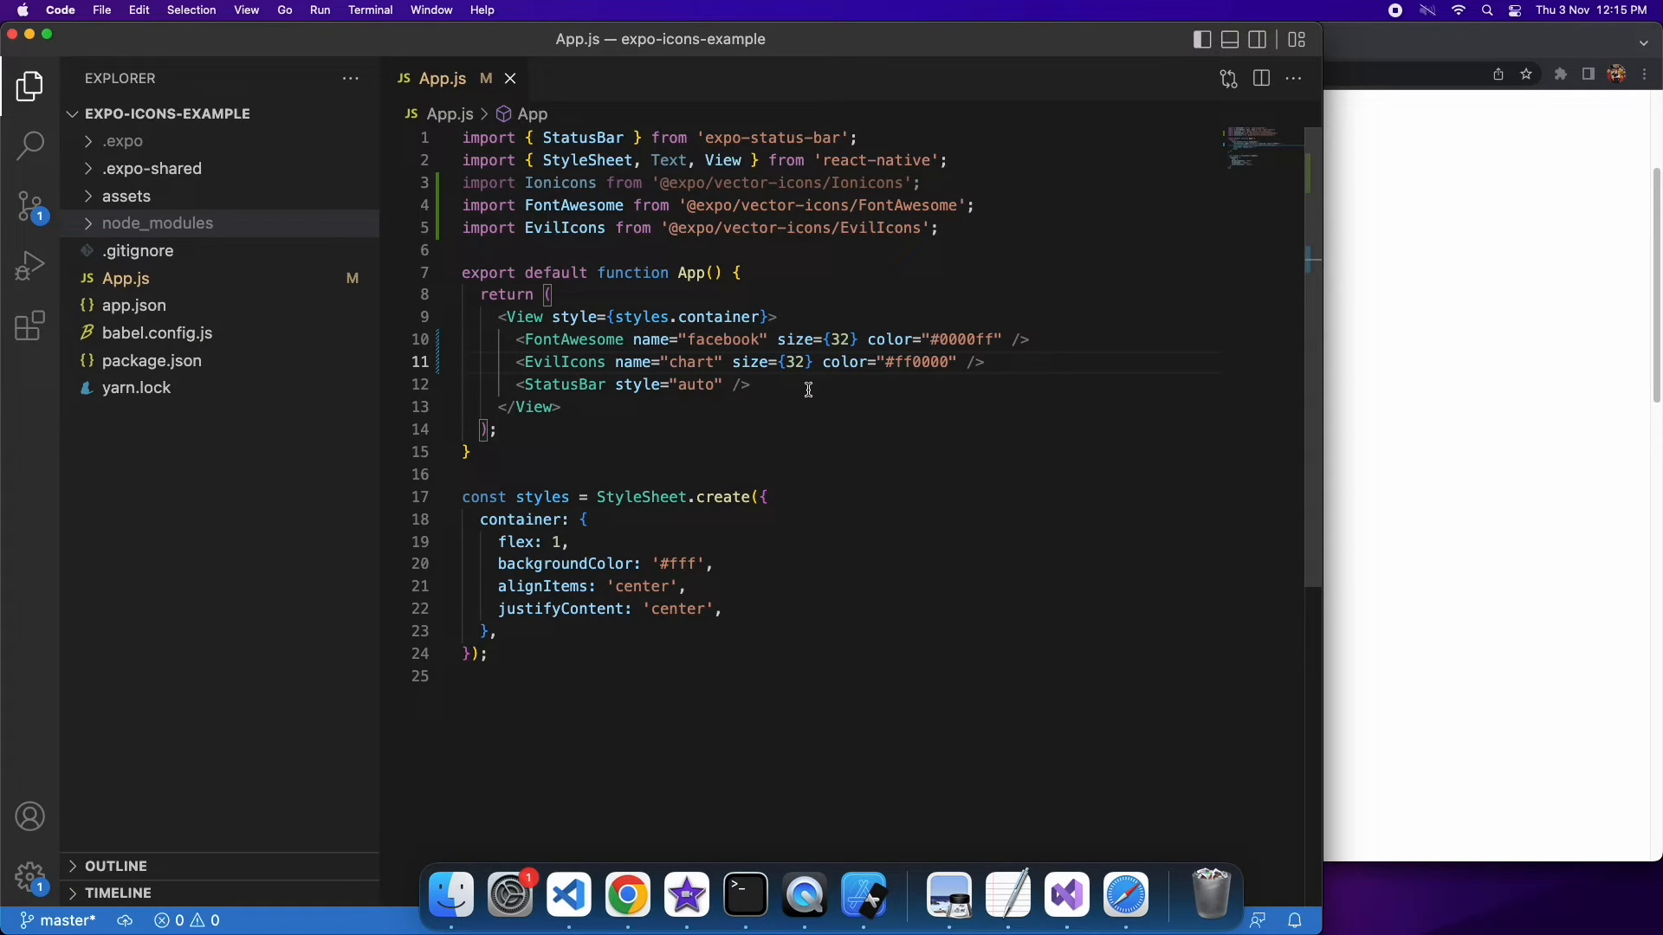
pyautogui.moveTo(809, 378)
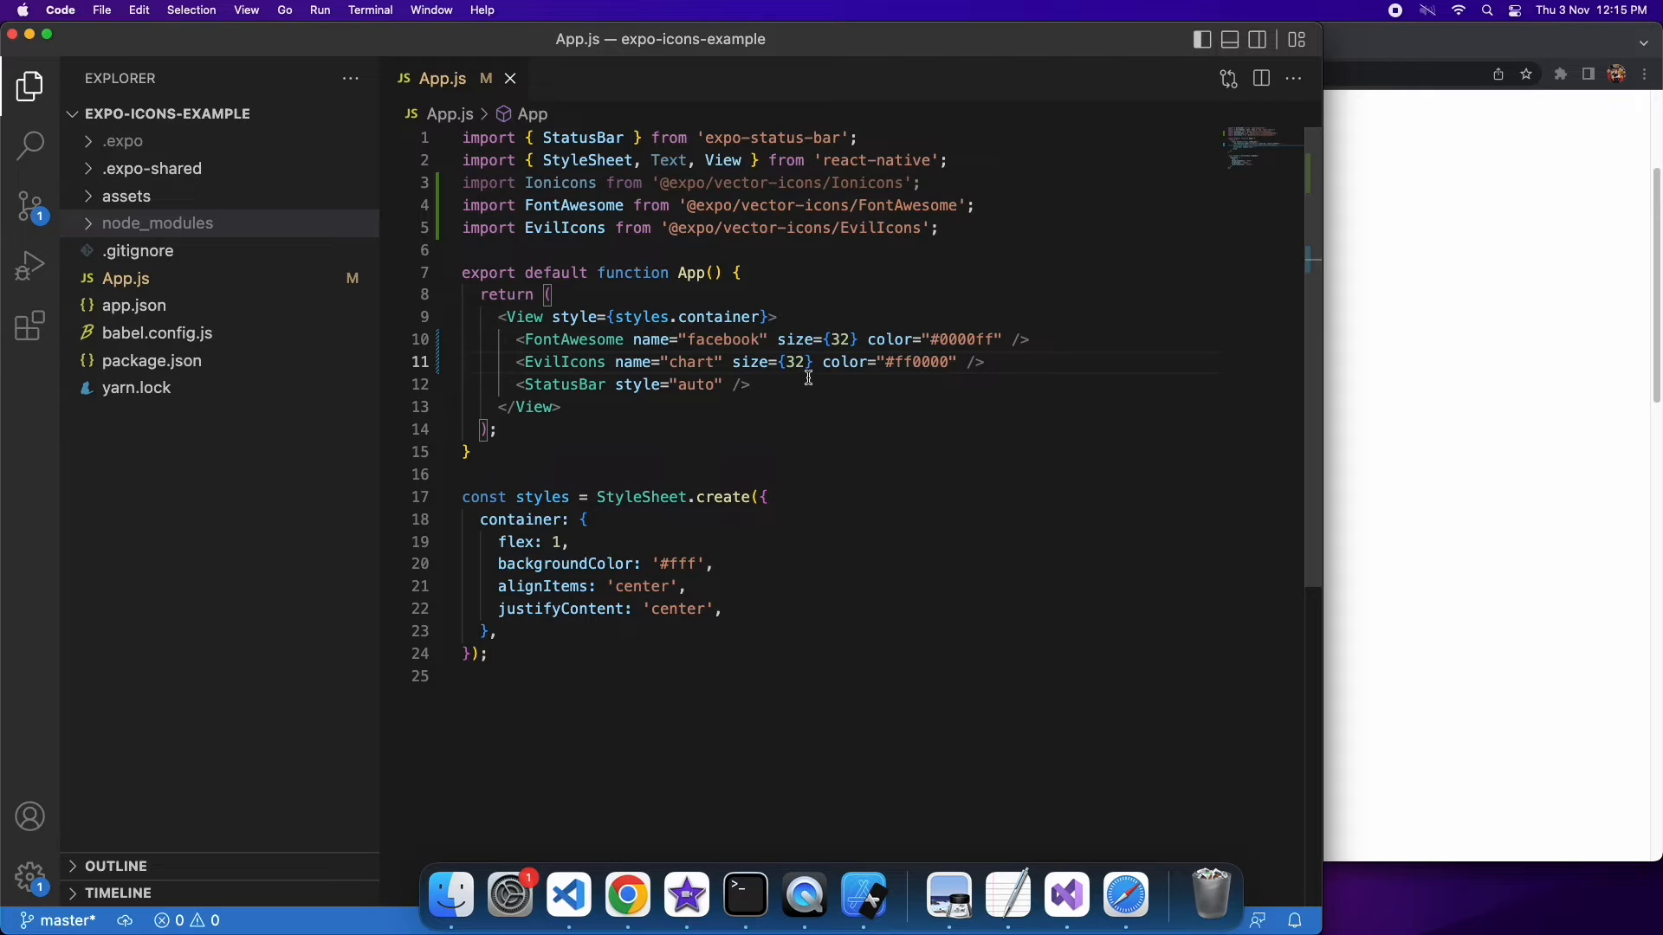
pyautogui.click(863, 896)
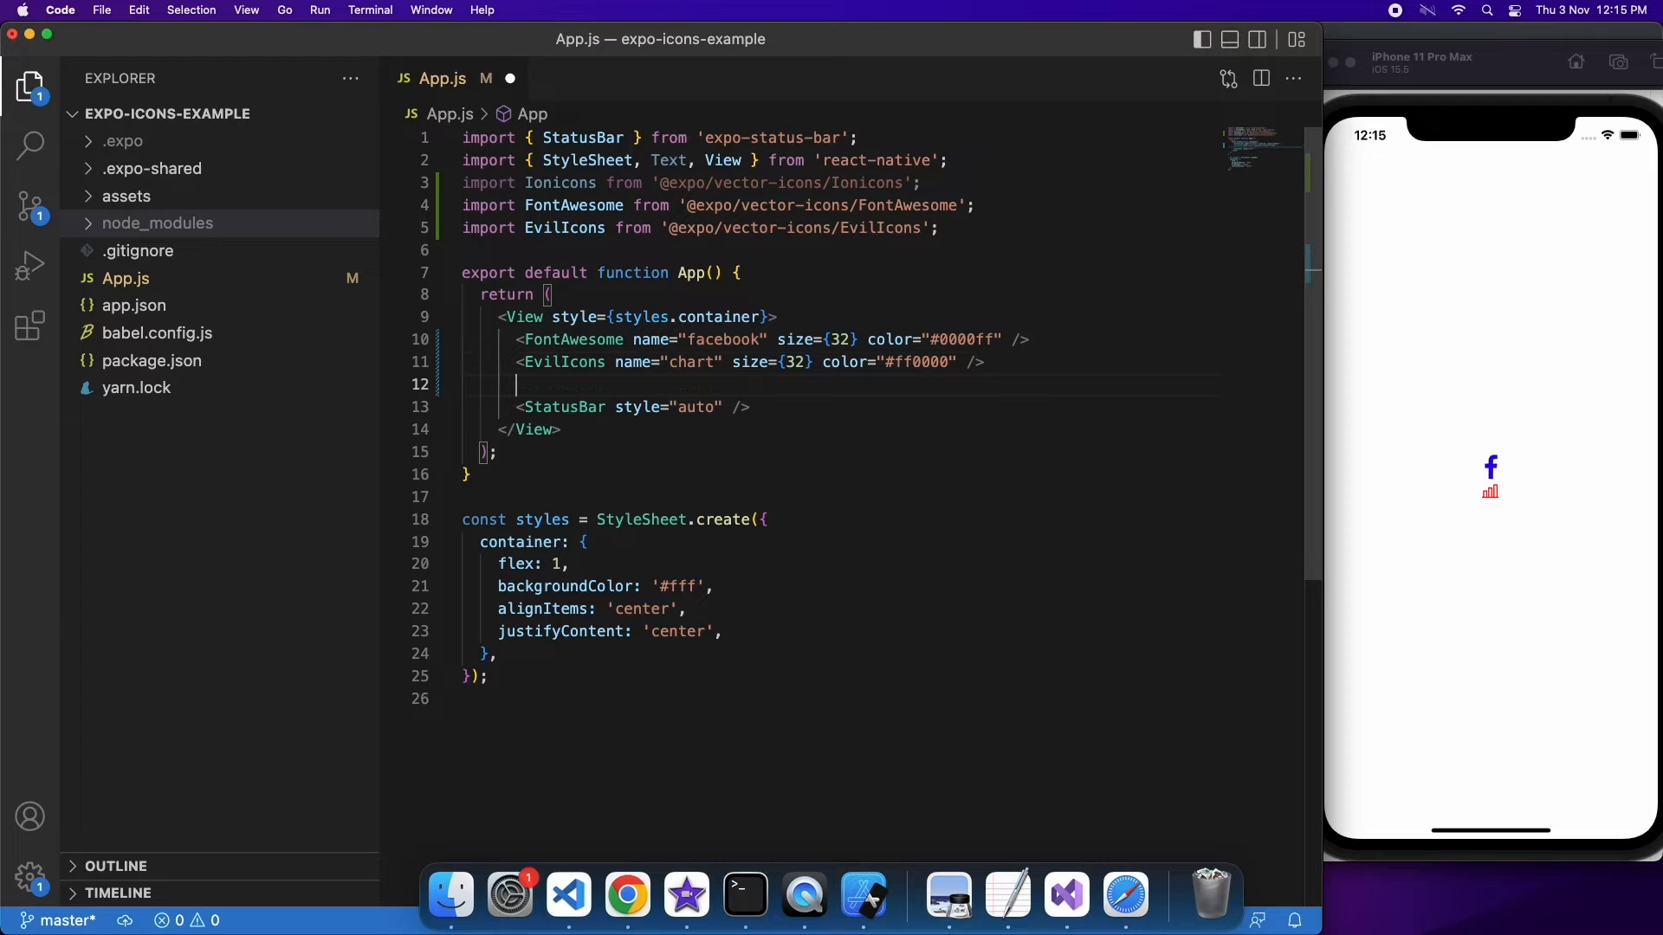
# Start a new tag, then view the airplane icon's details on the Ionicons site in Chrome
pyautogui.write('<')
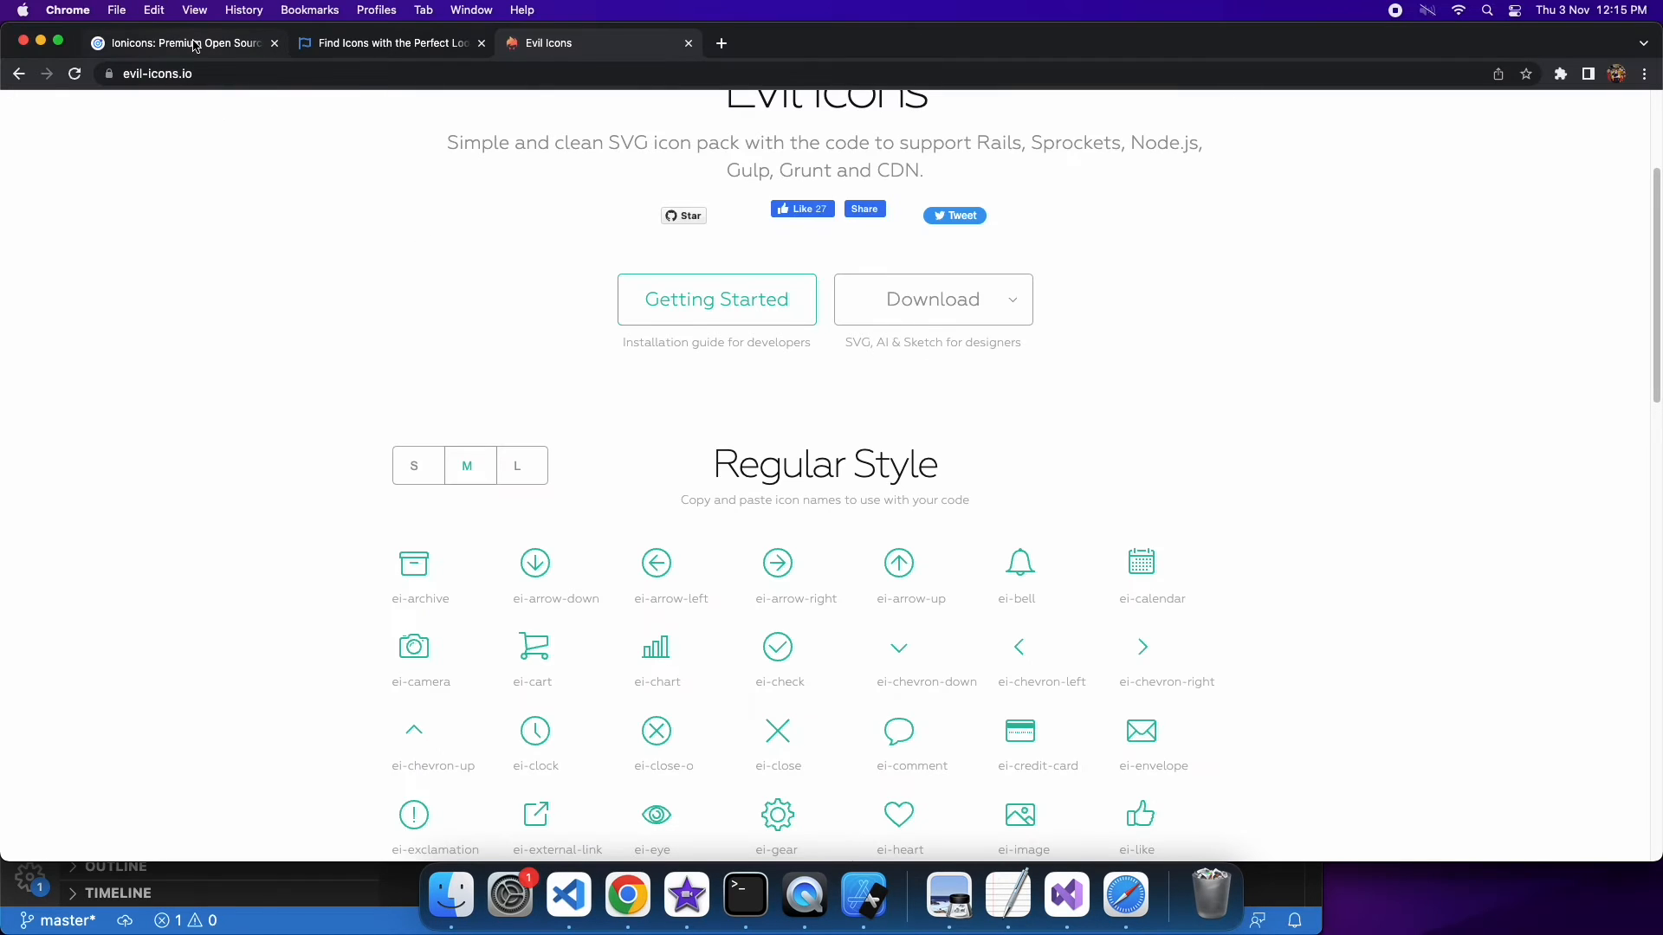
pyautogui.click(180, 42)
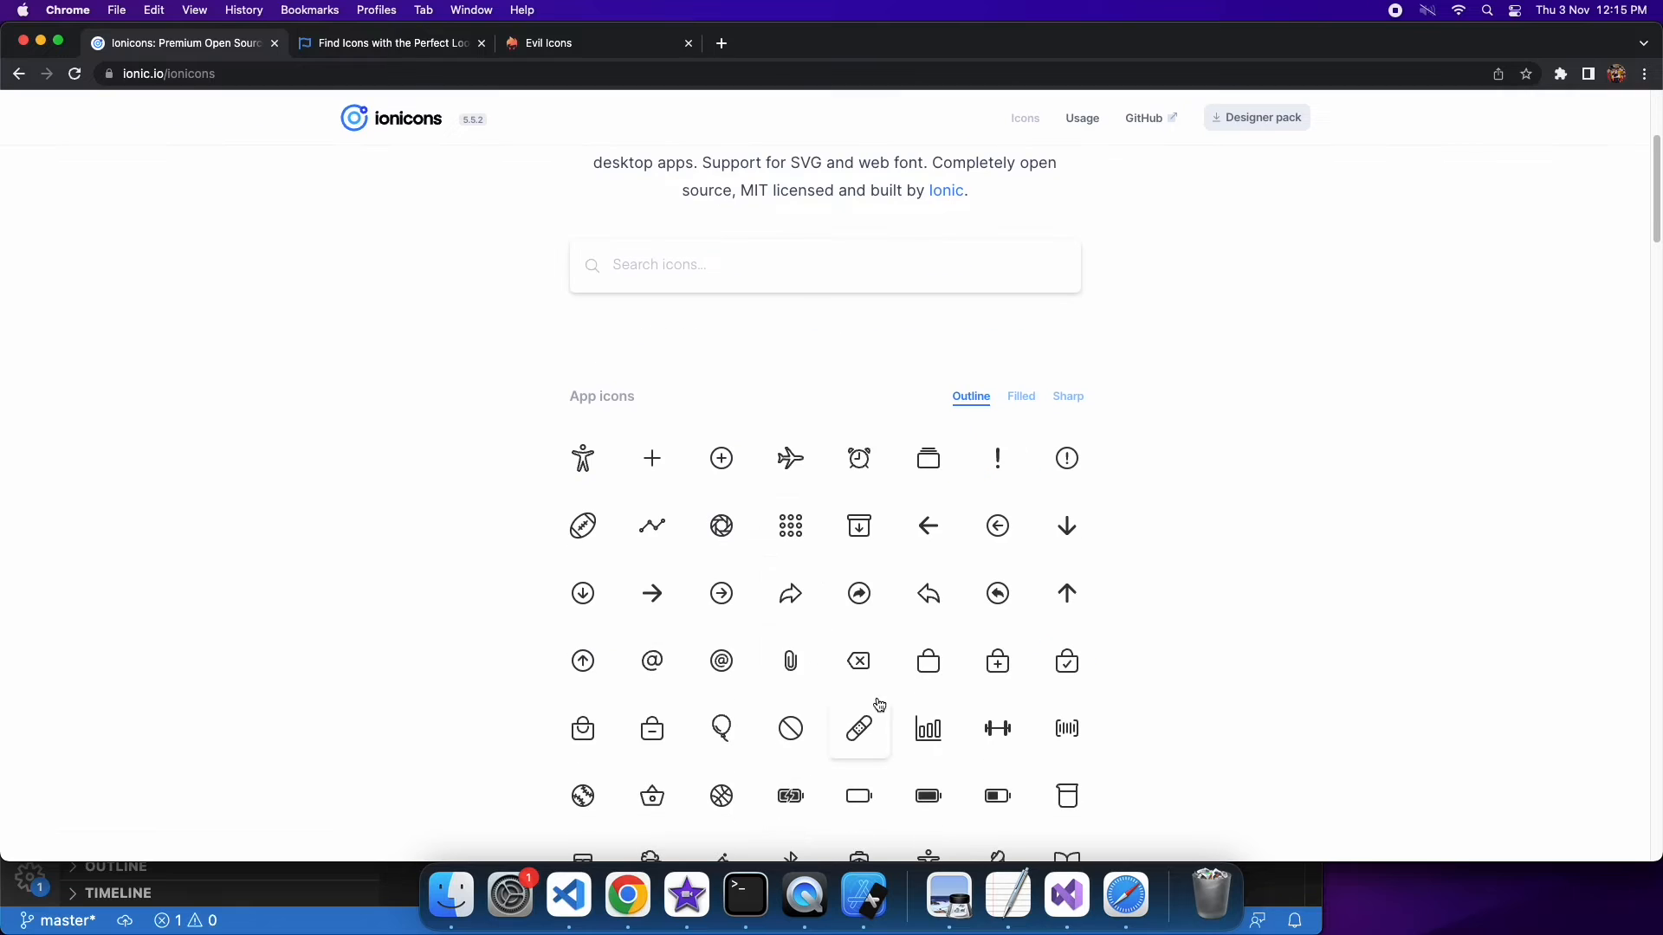
pyautogui.click(790, 457)
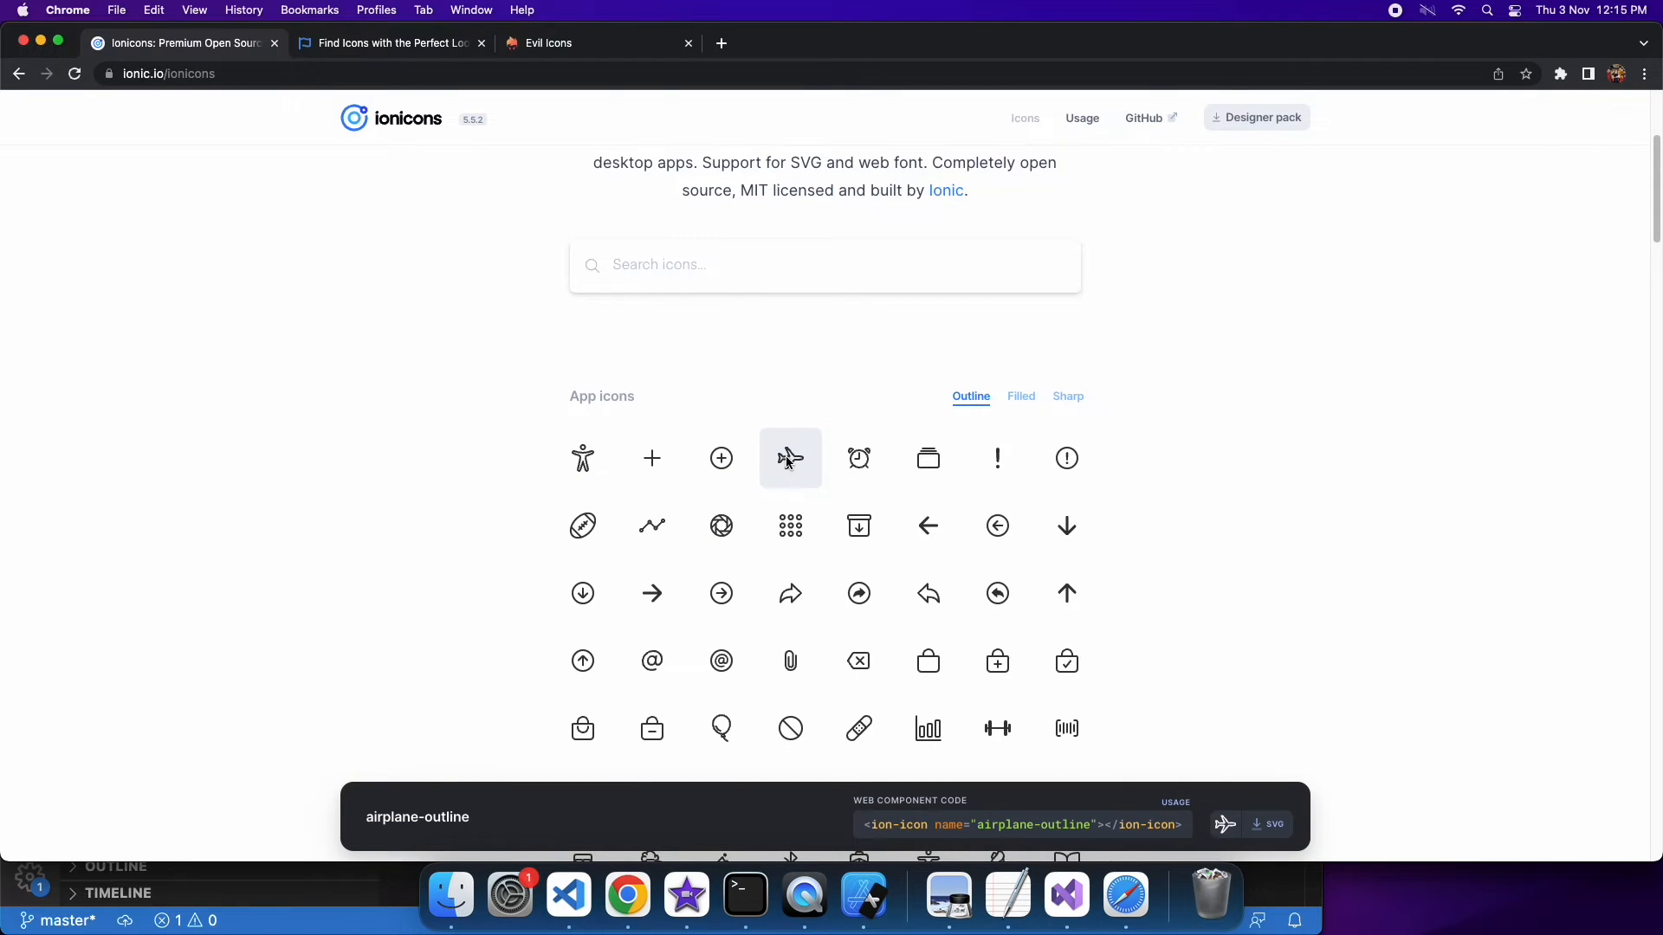
pyautogui.moveTo(789, 457)
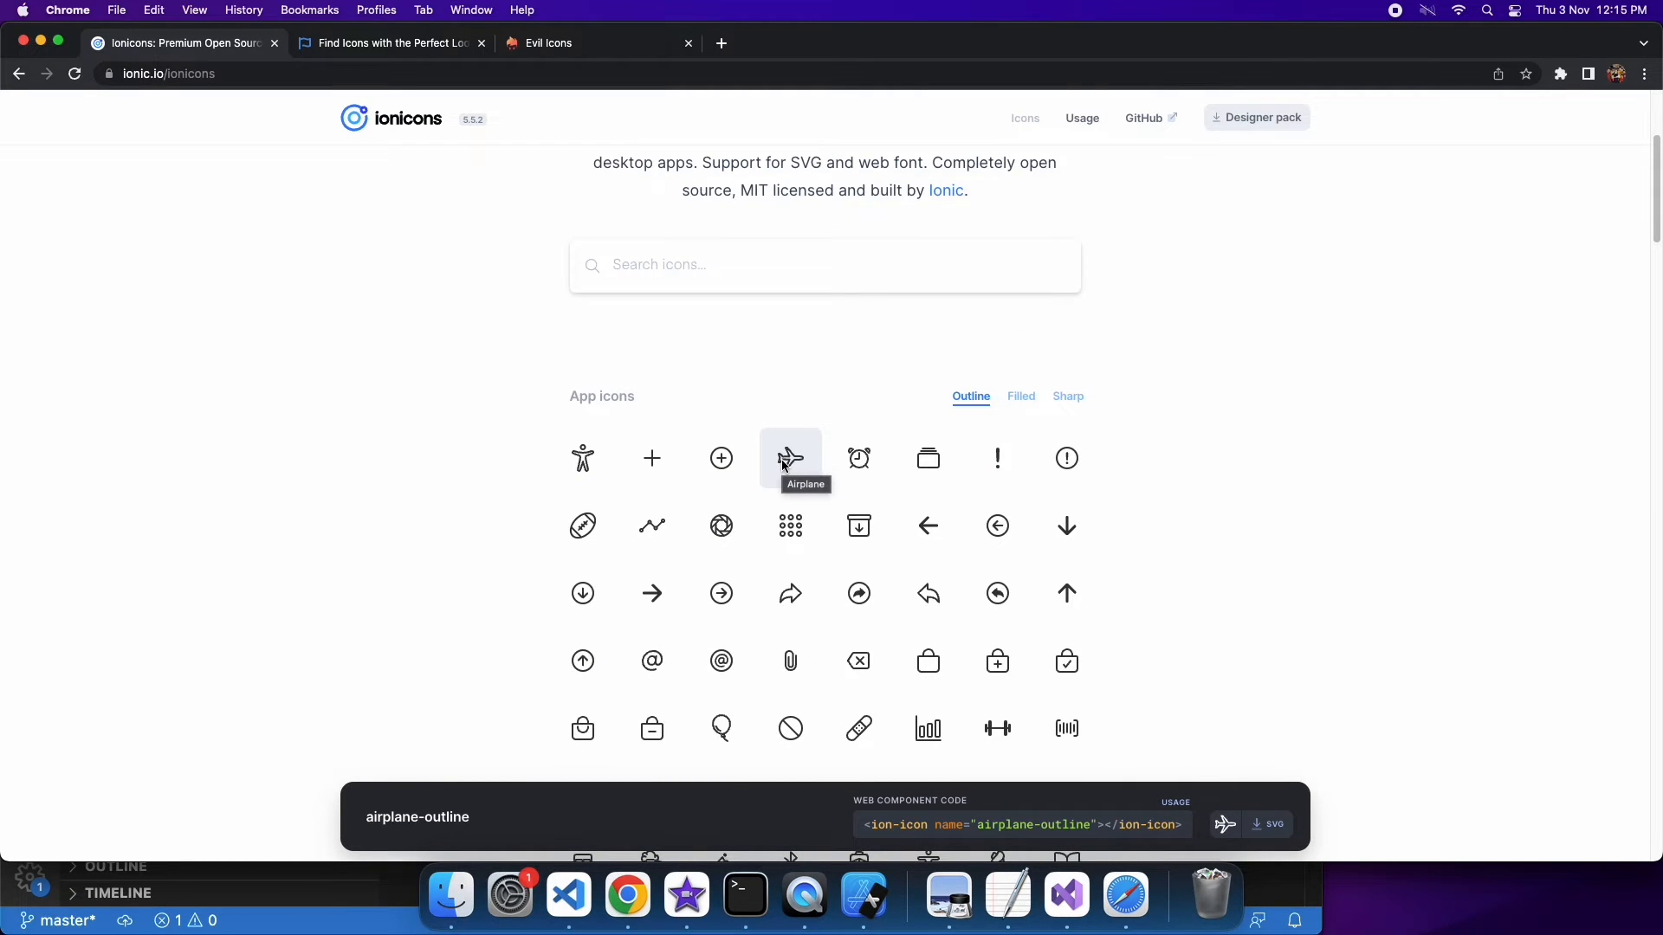
# Set the Ionicons element to name 'airplane-outline' with size={64}, showing it in the simulator
pyautogui.click(568, 896)
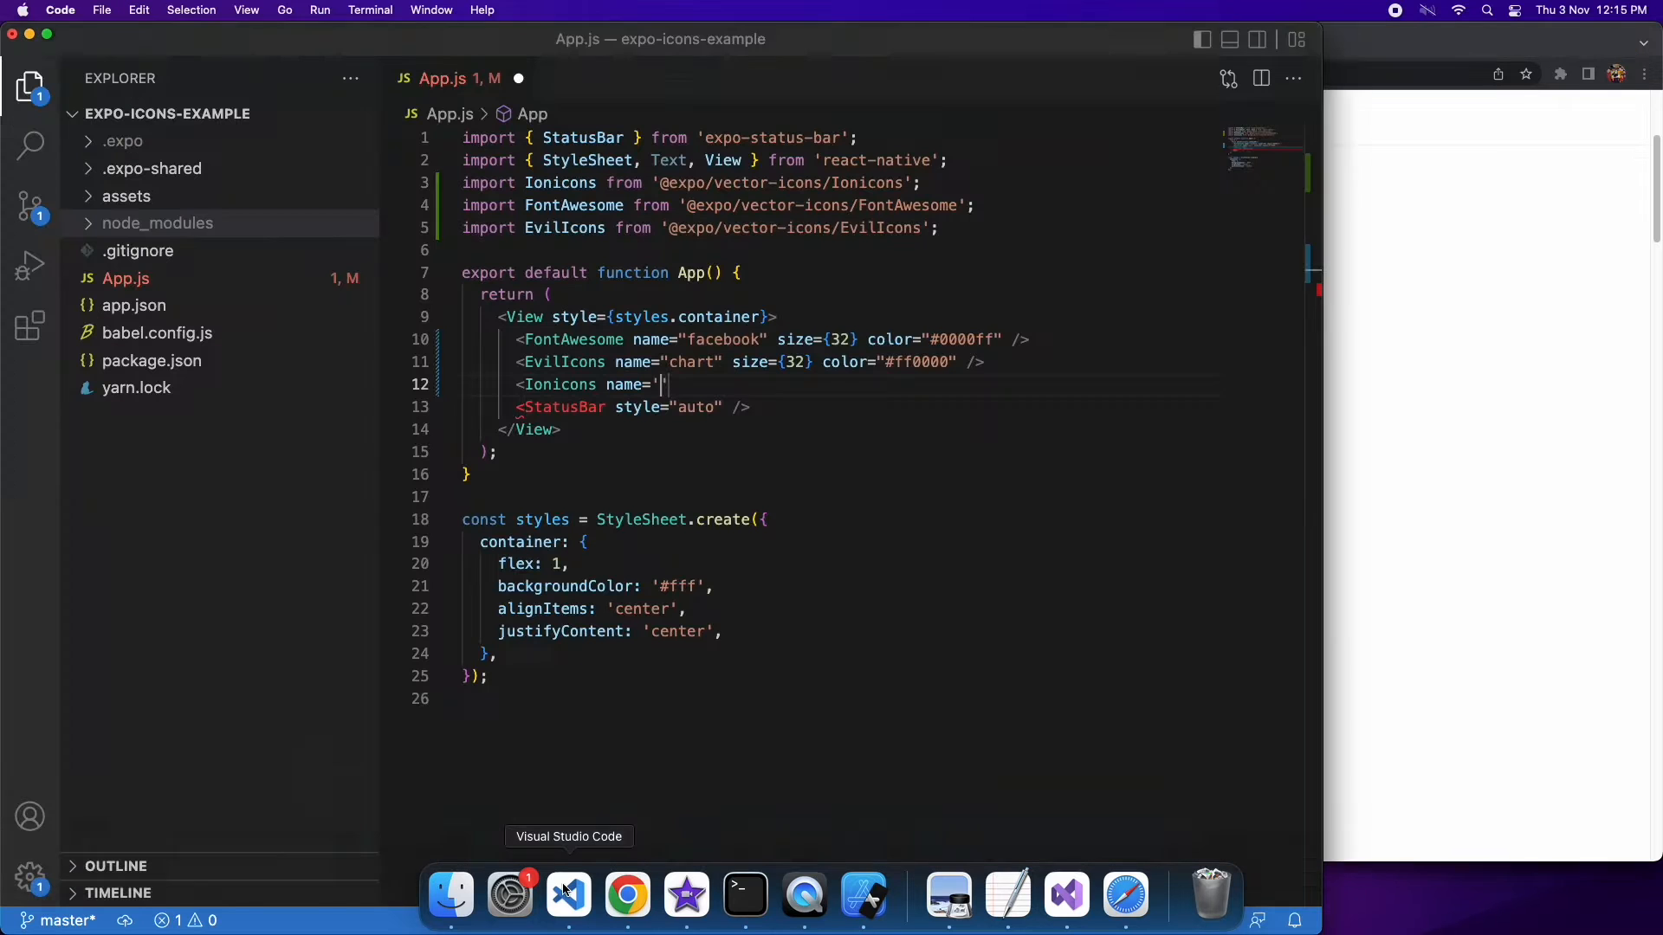
pyautogui.write('ai')
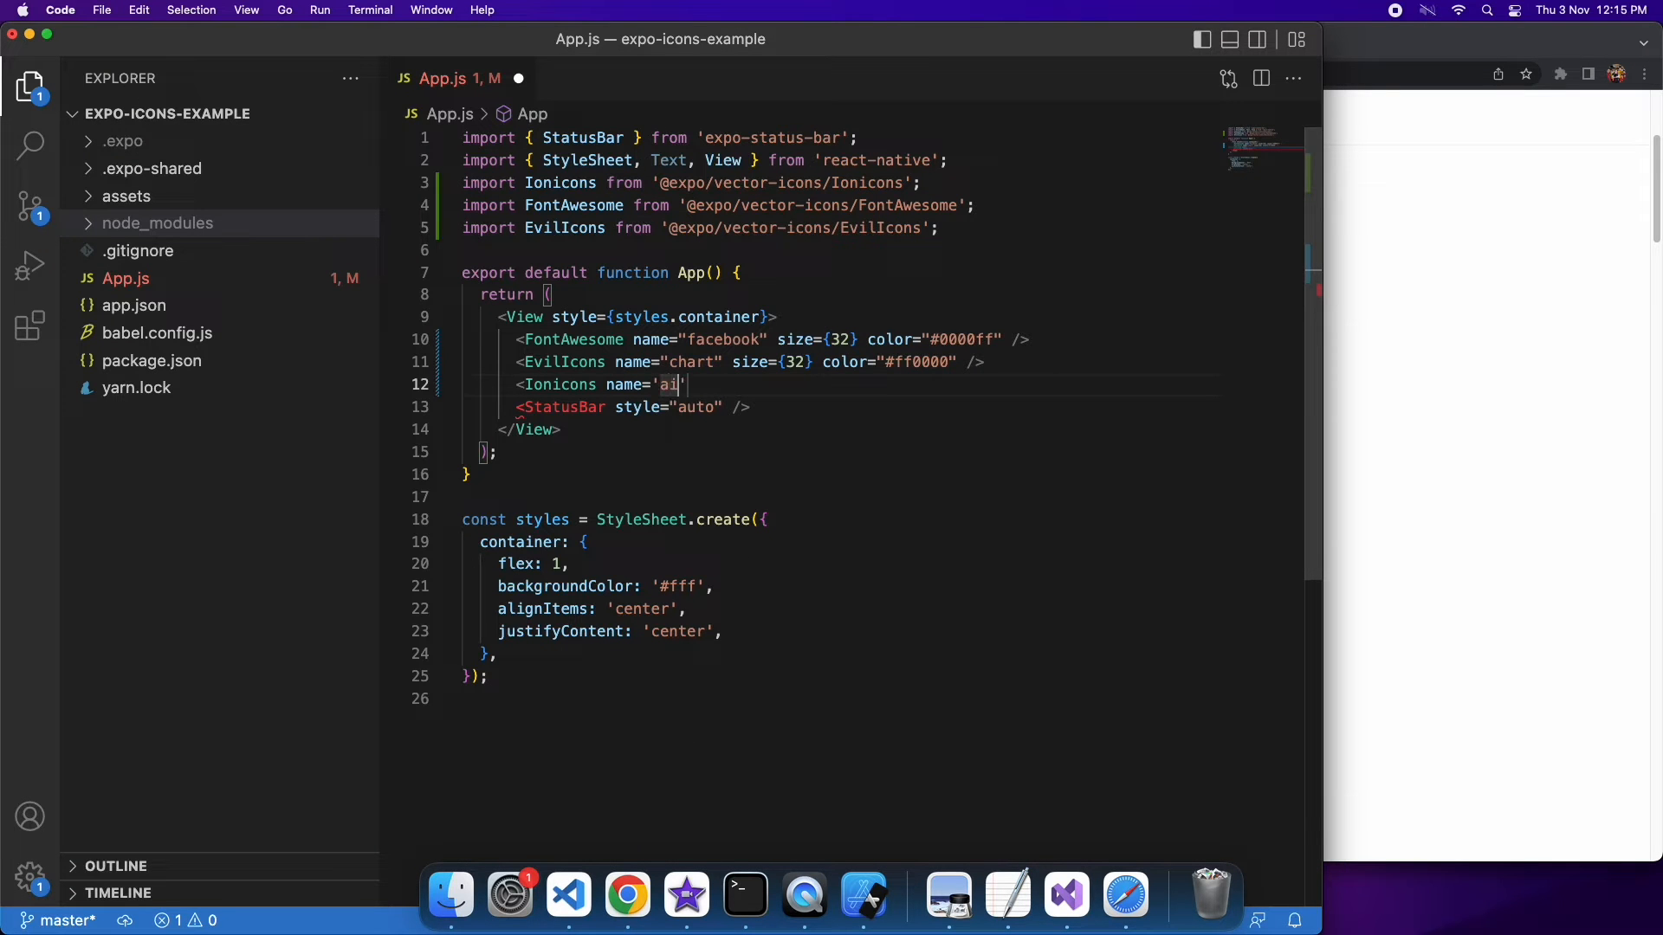
pyautogui.write('rpla')
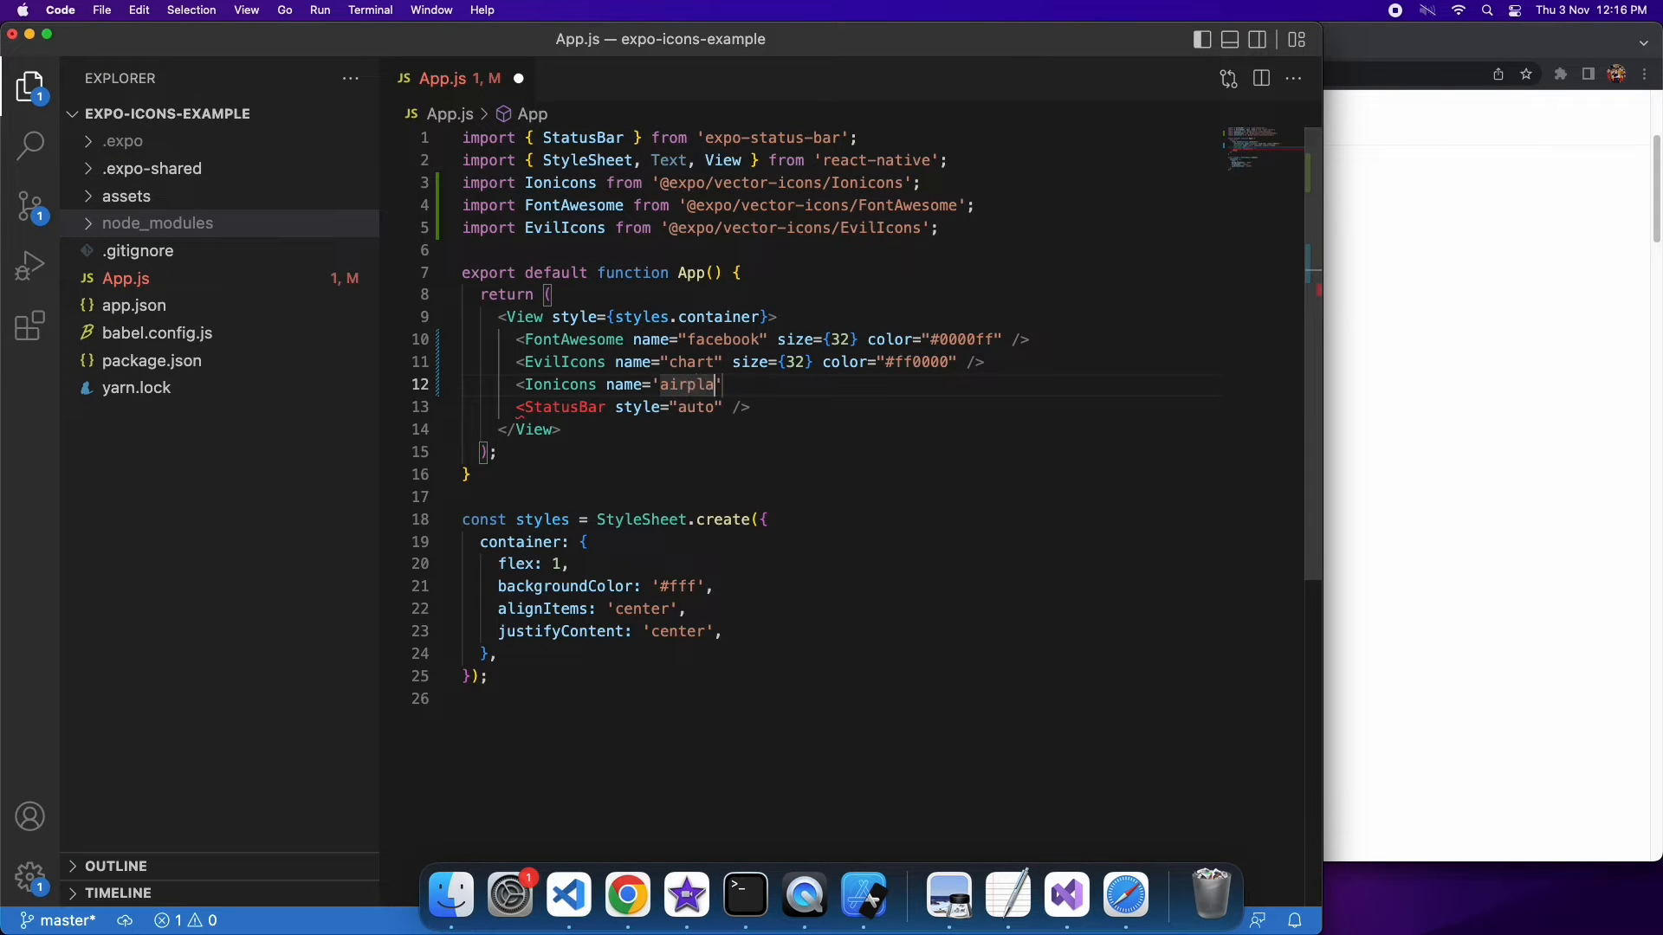
pyautogui.write('ne-')
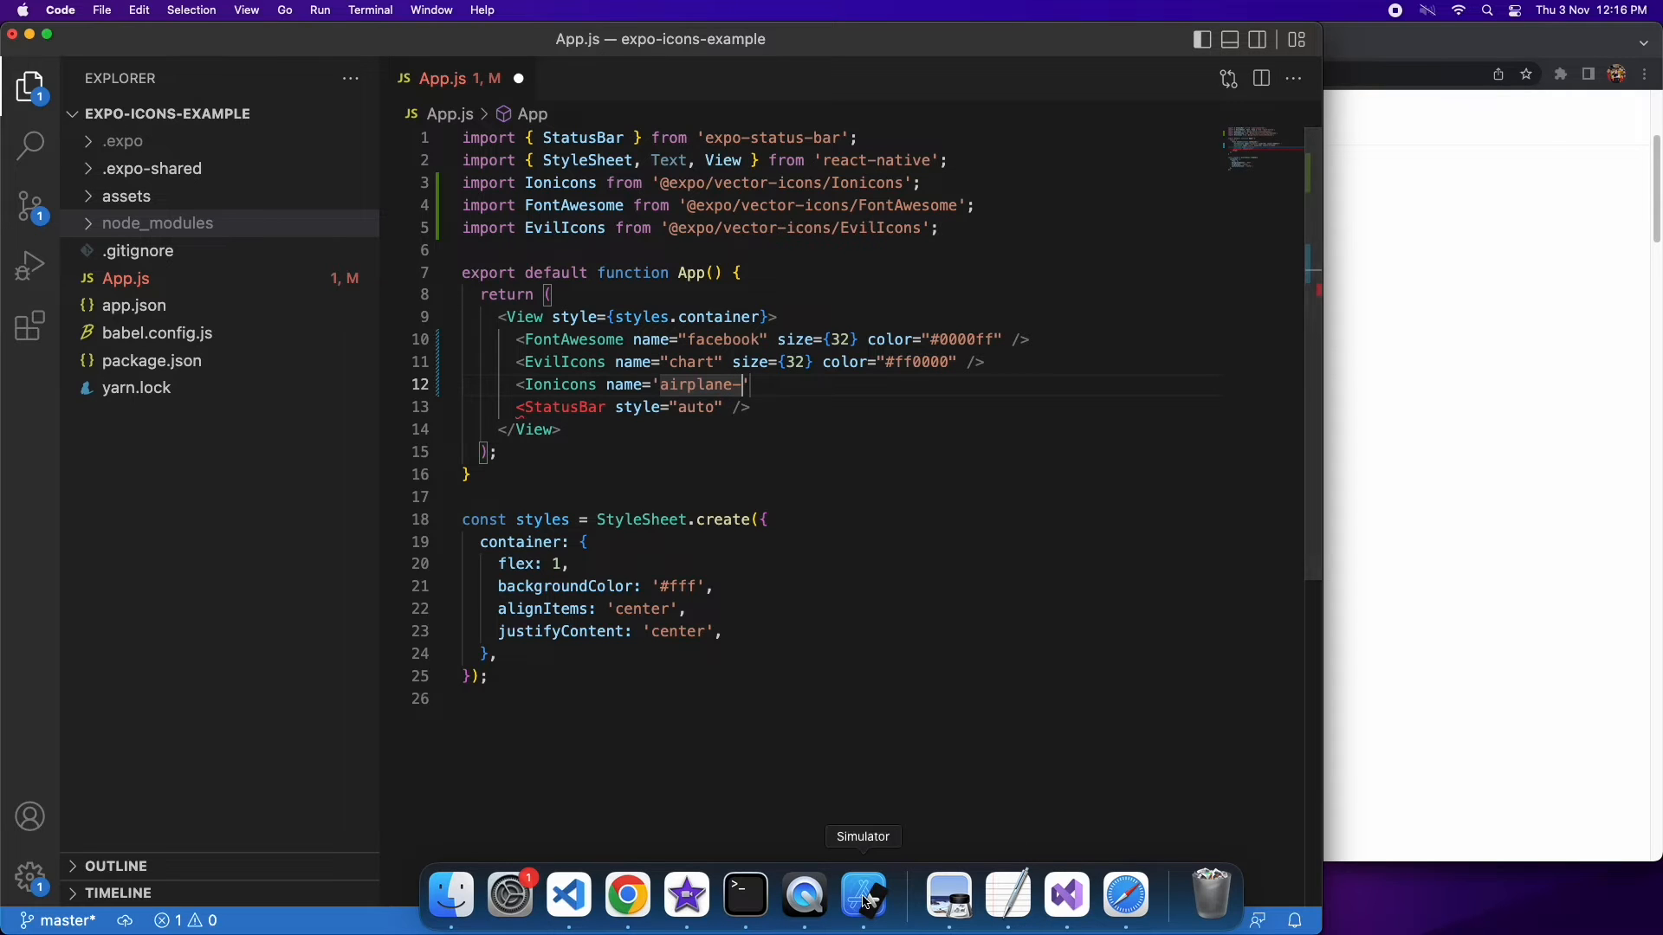
pyautogui.click(863, 894)
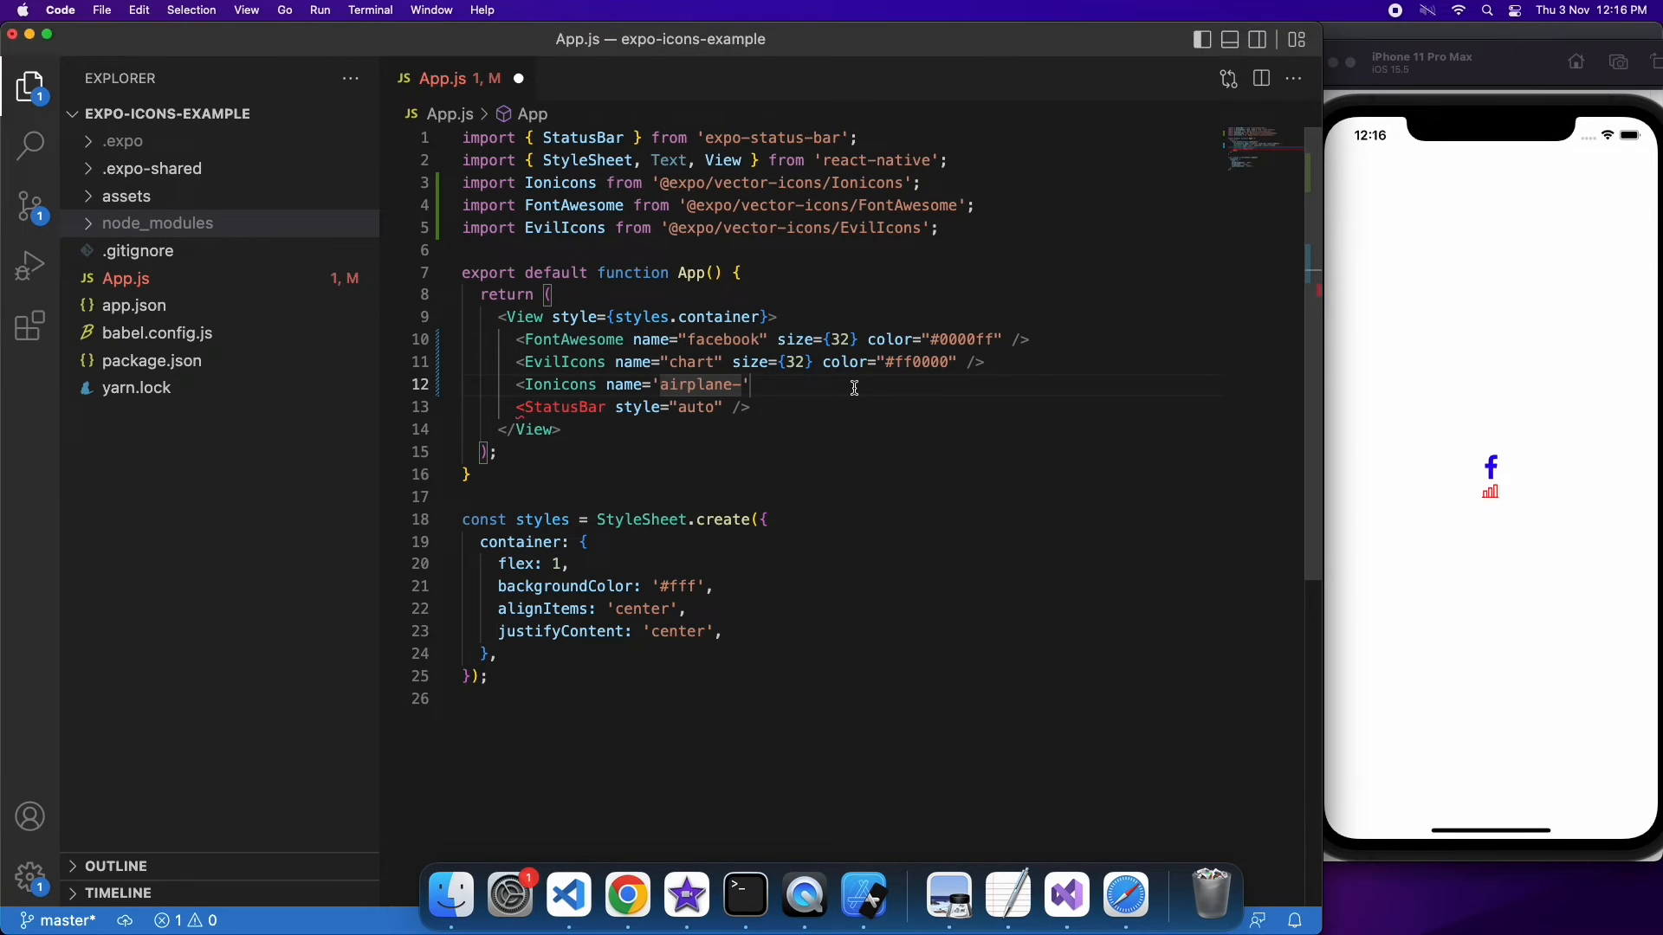
pyautogui.write("outline'")
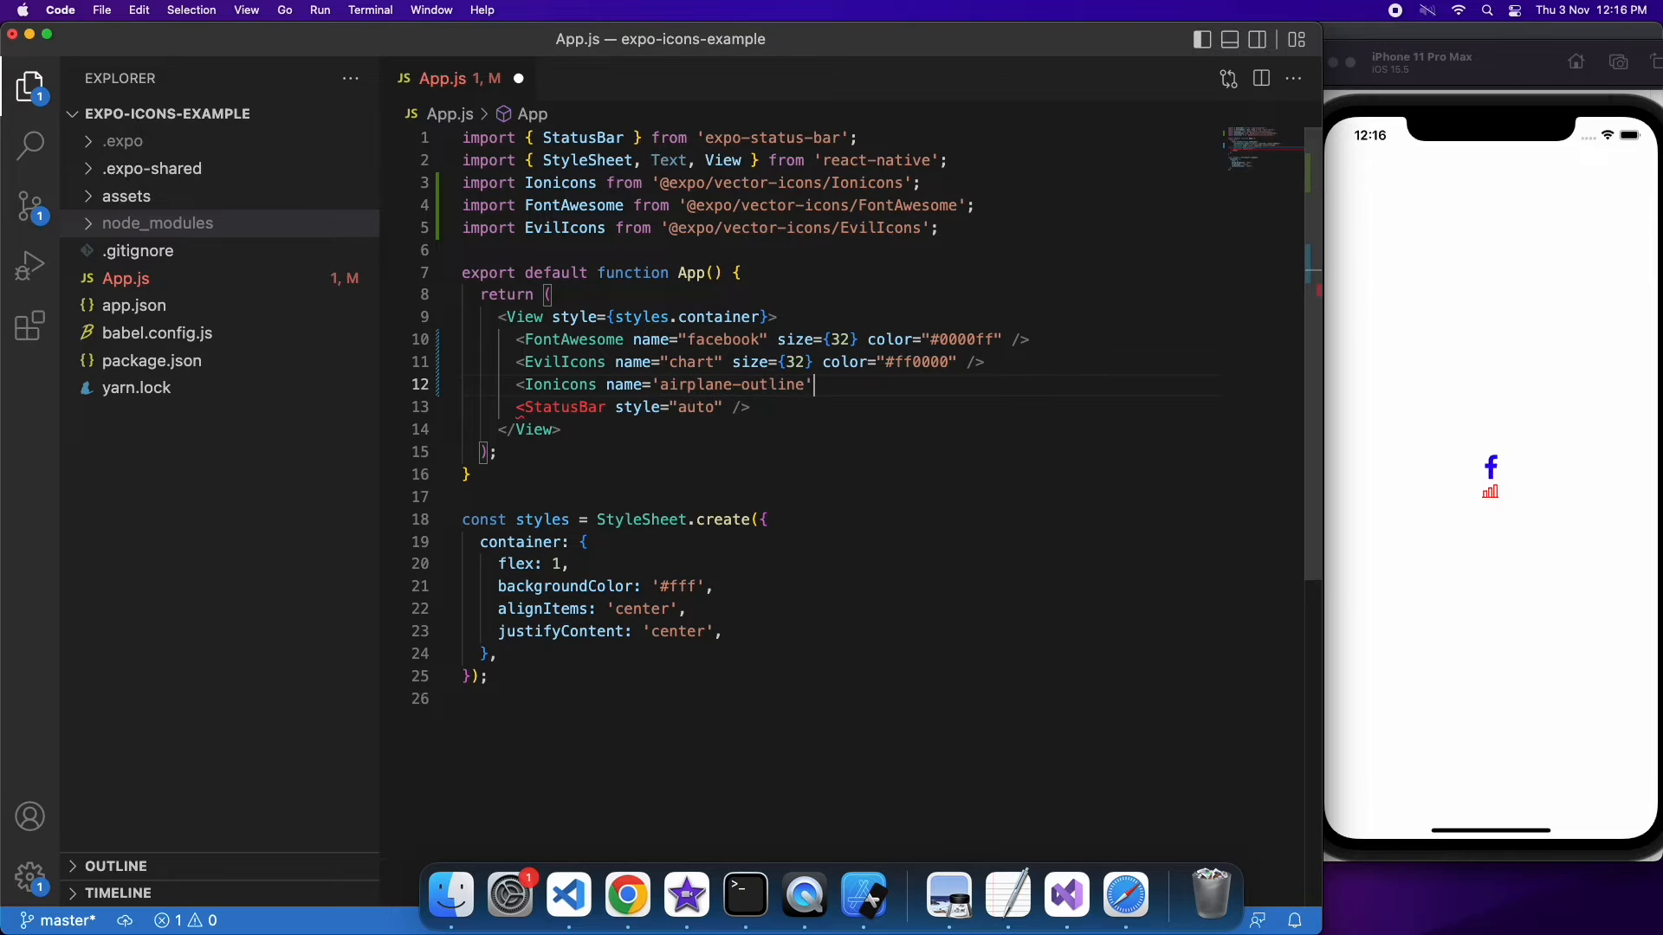
pyautogui.write('size=')
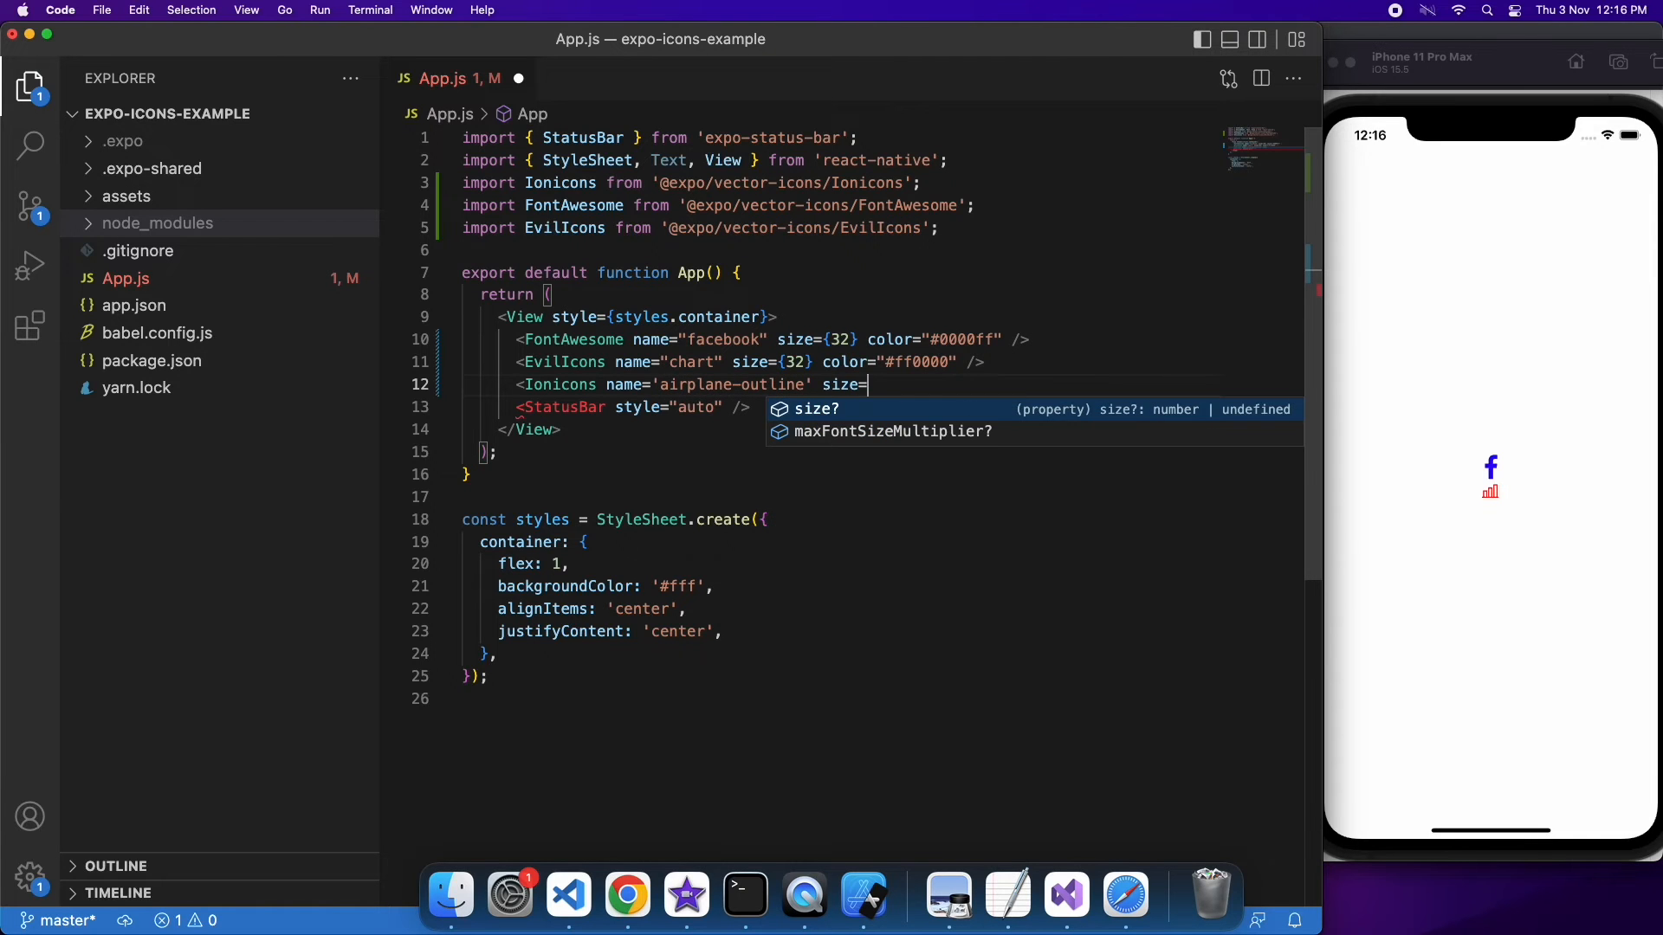
pyautogui.write('{64} />')
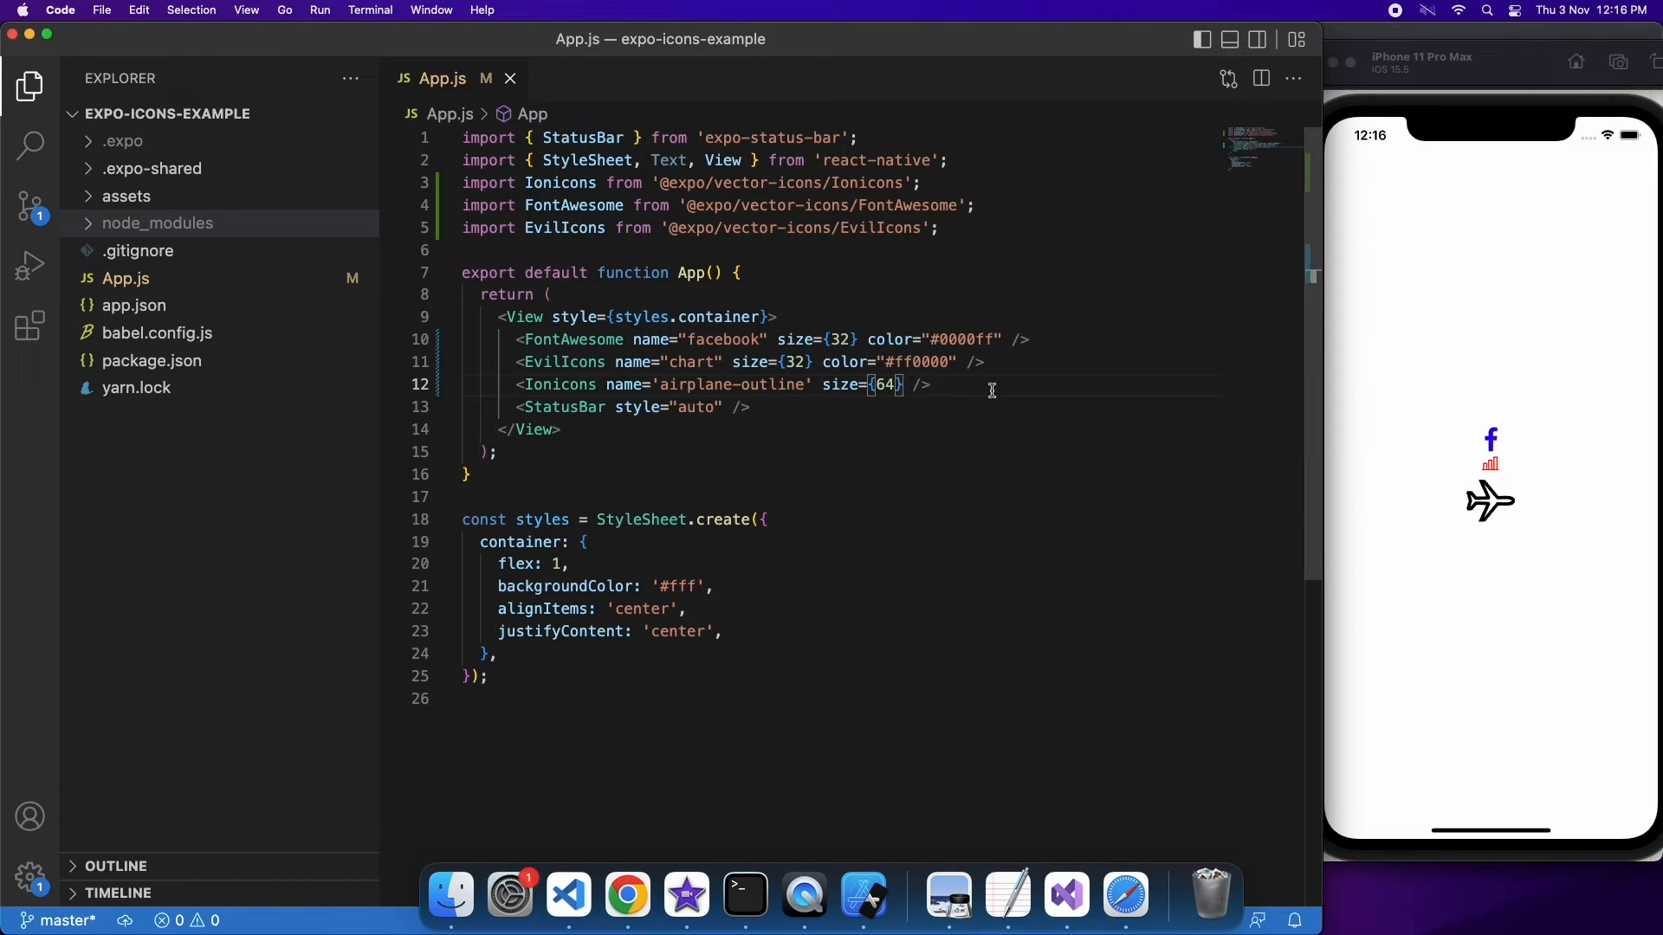
# Add onPress={() => console.log("plane pressed")} to the Ionicons airplane element
pyautogui.write('onPress')
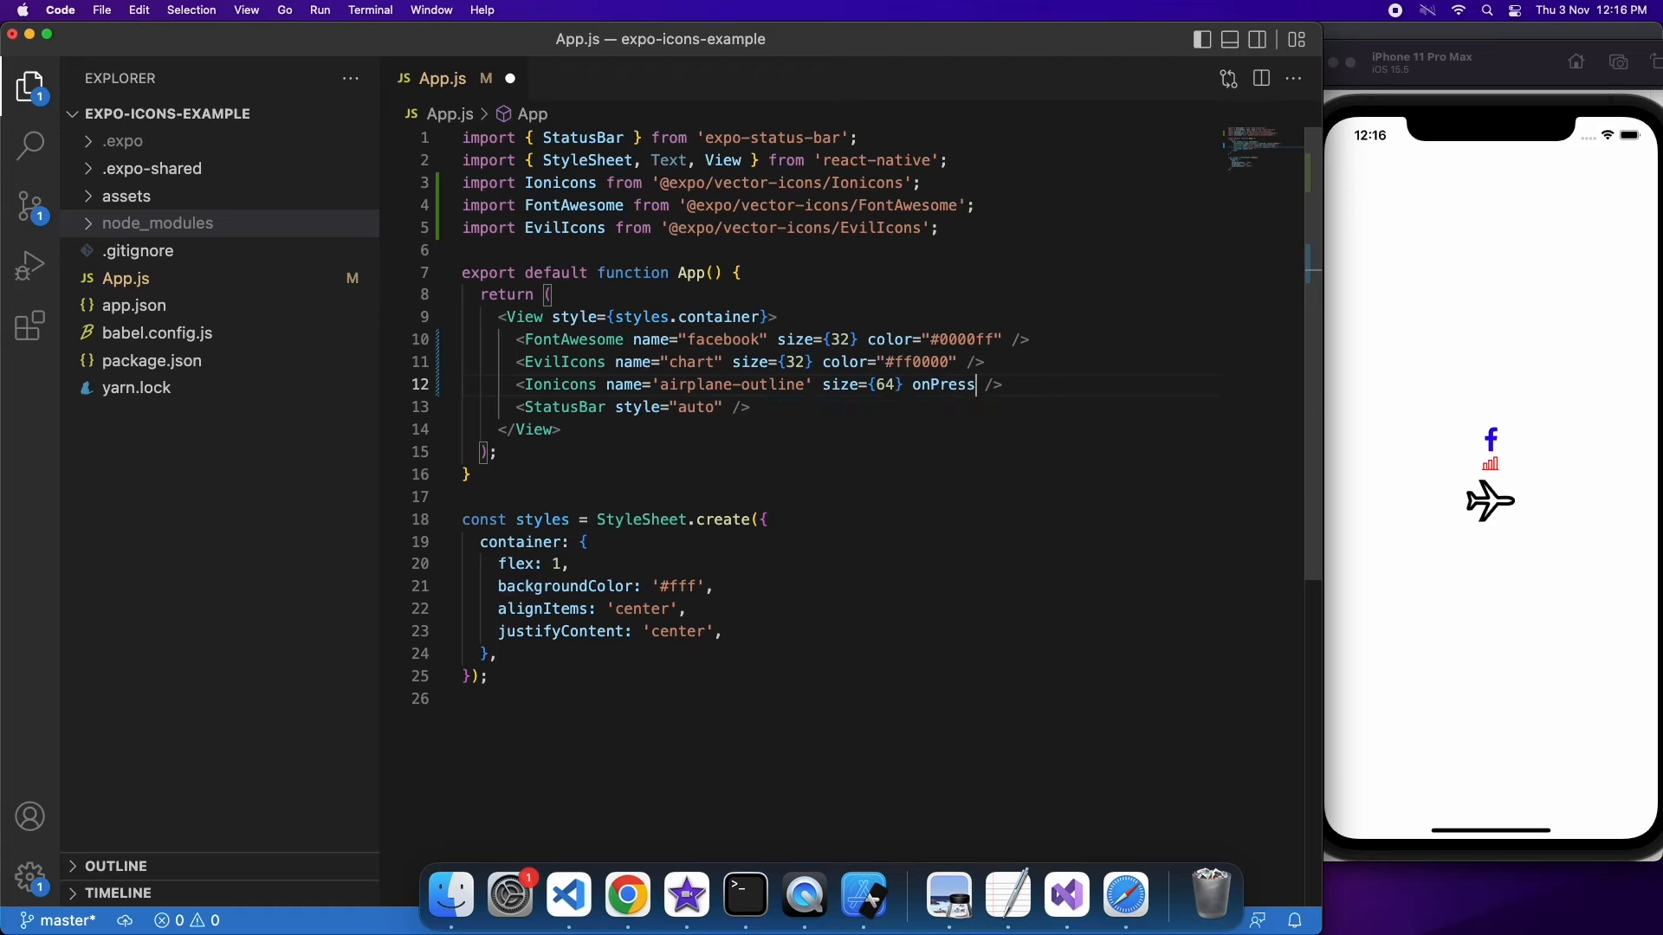
pyautogui.write('={}')
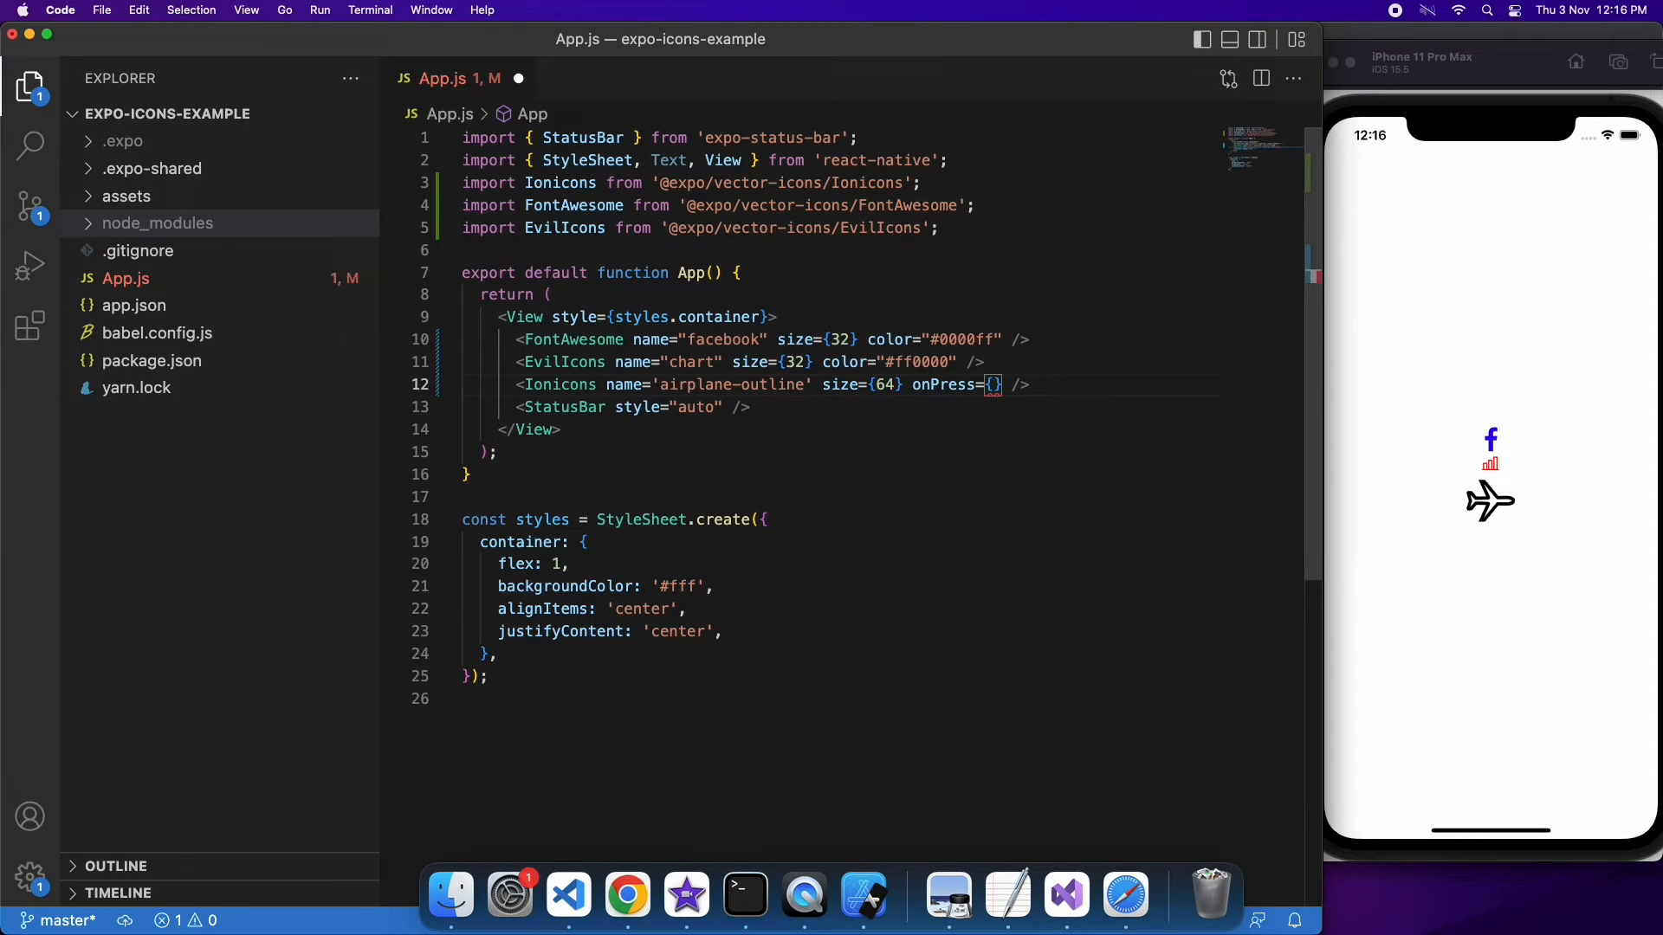
pyautogui.write('()')
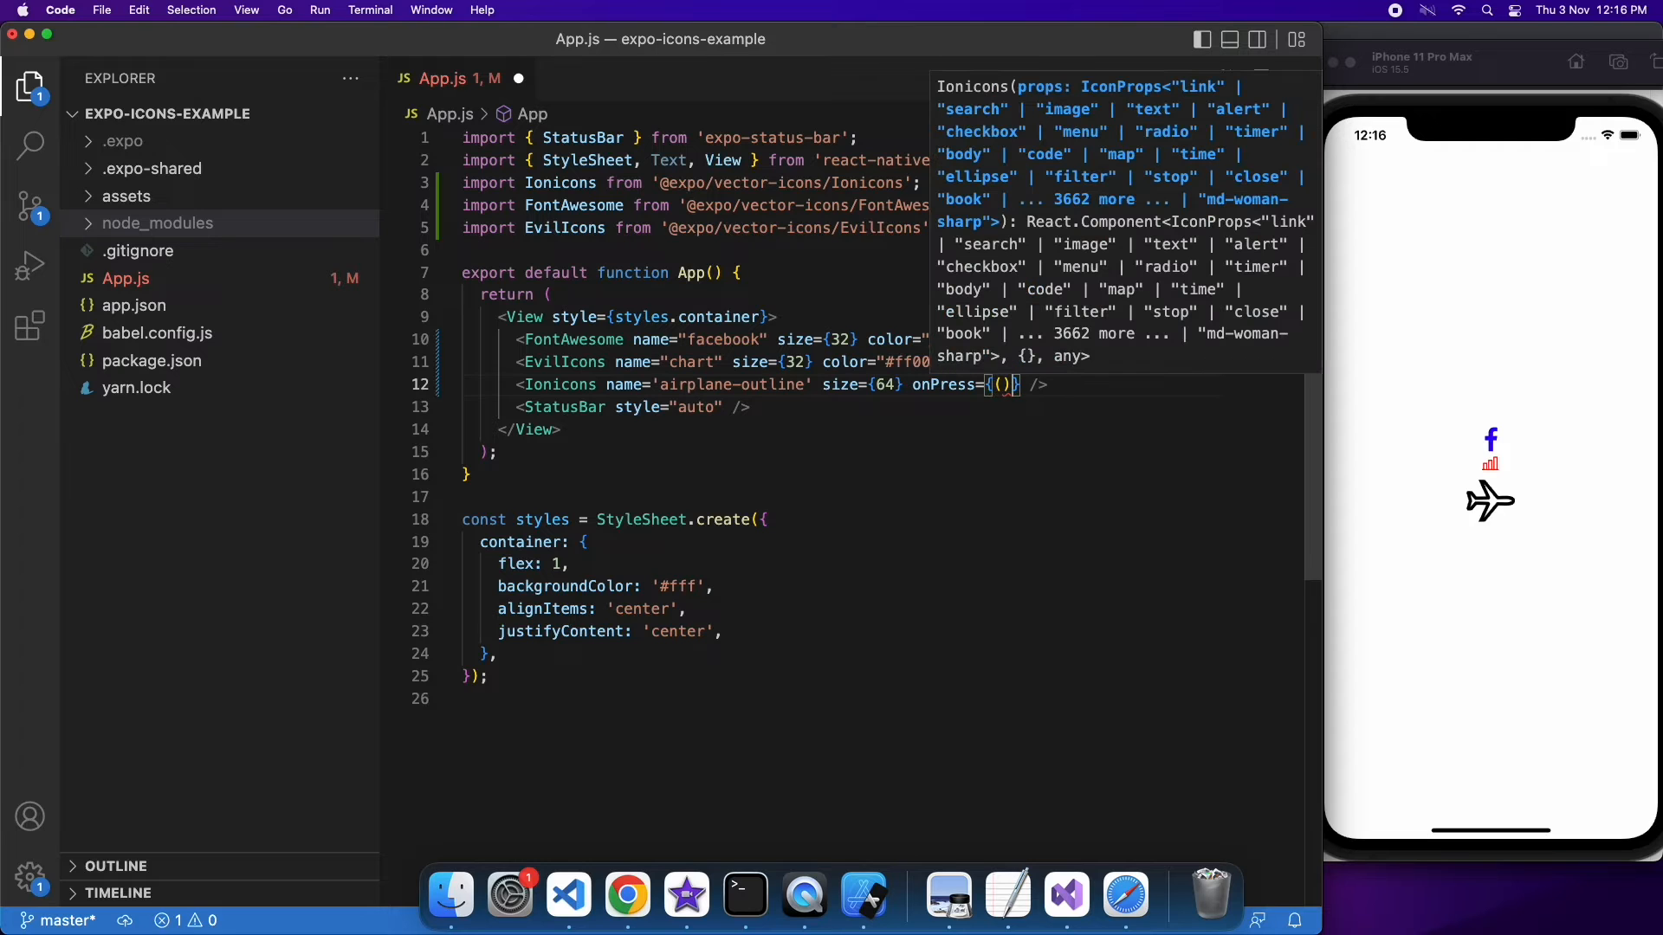
pyautogui.write('=>')
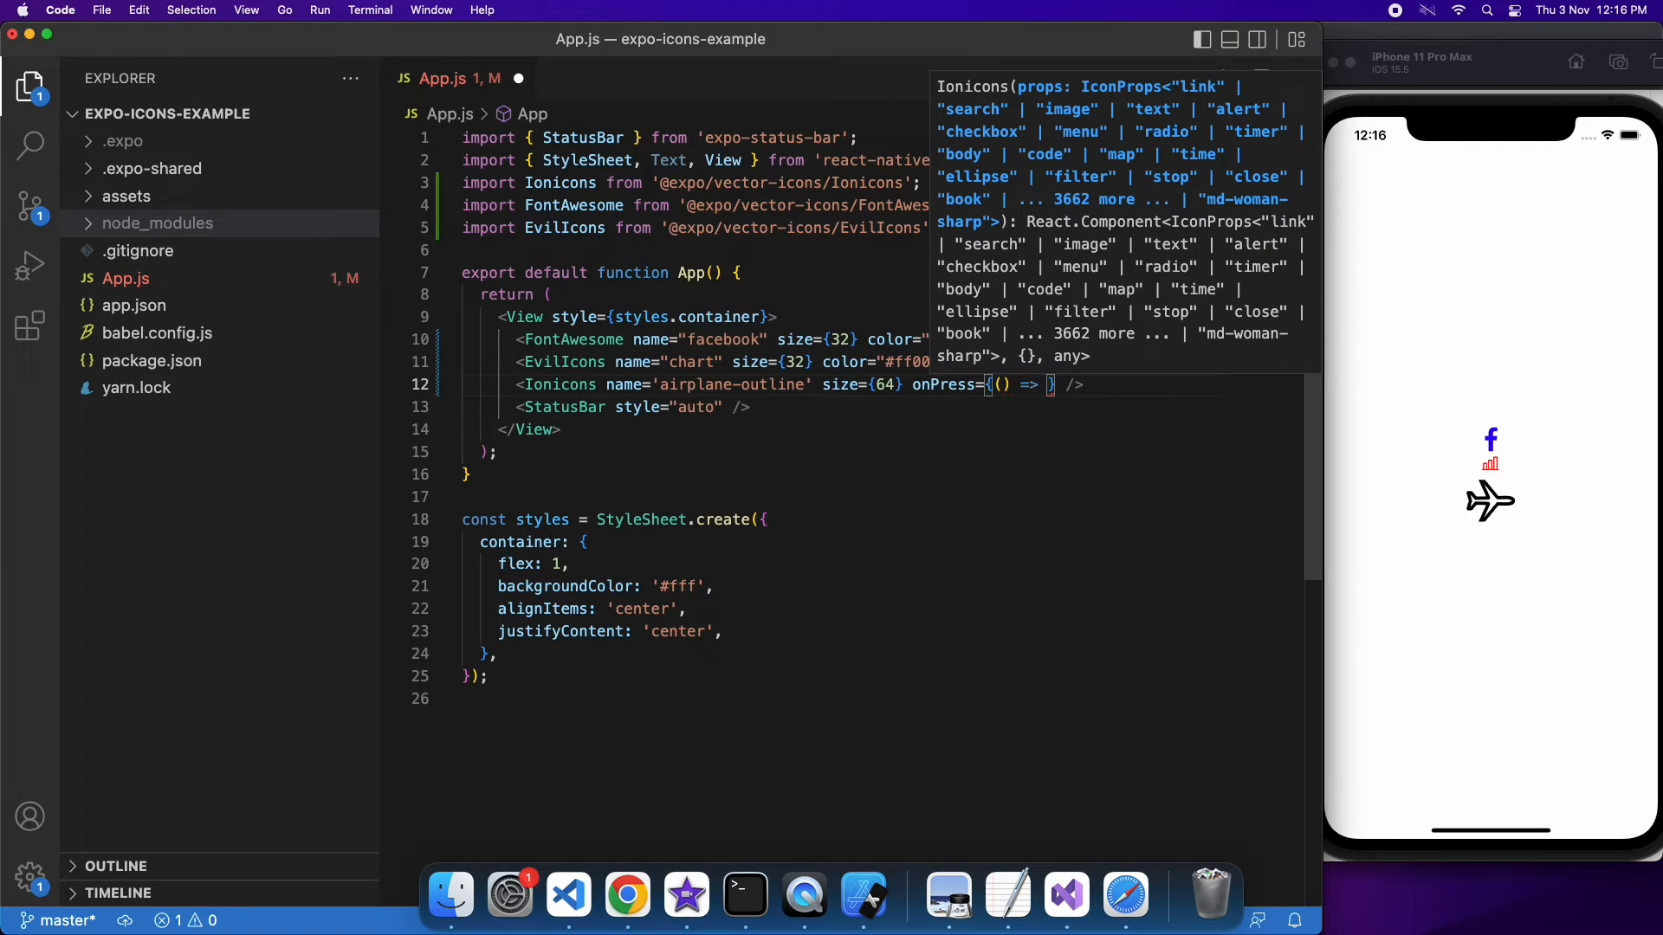
pyautogui.write('console.log')
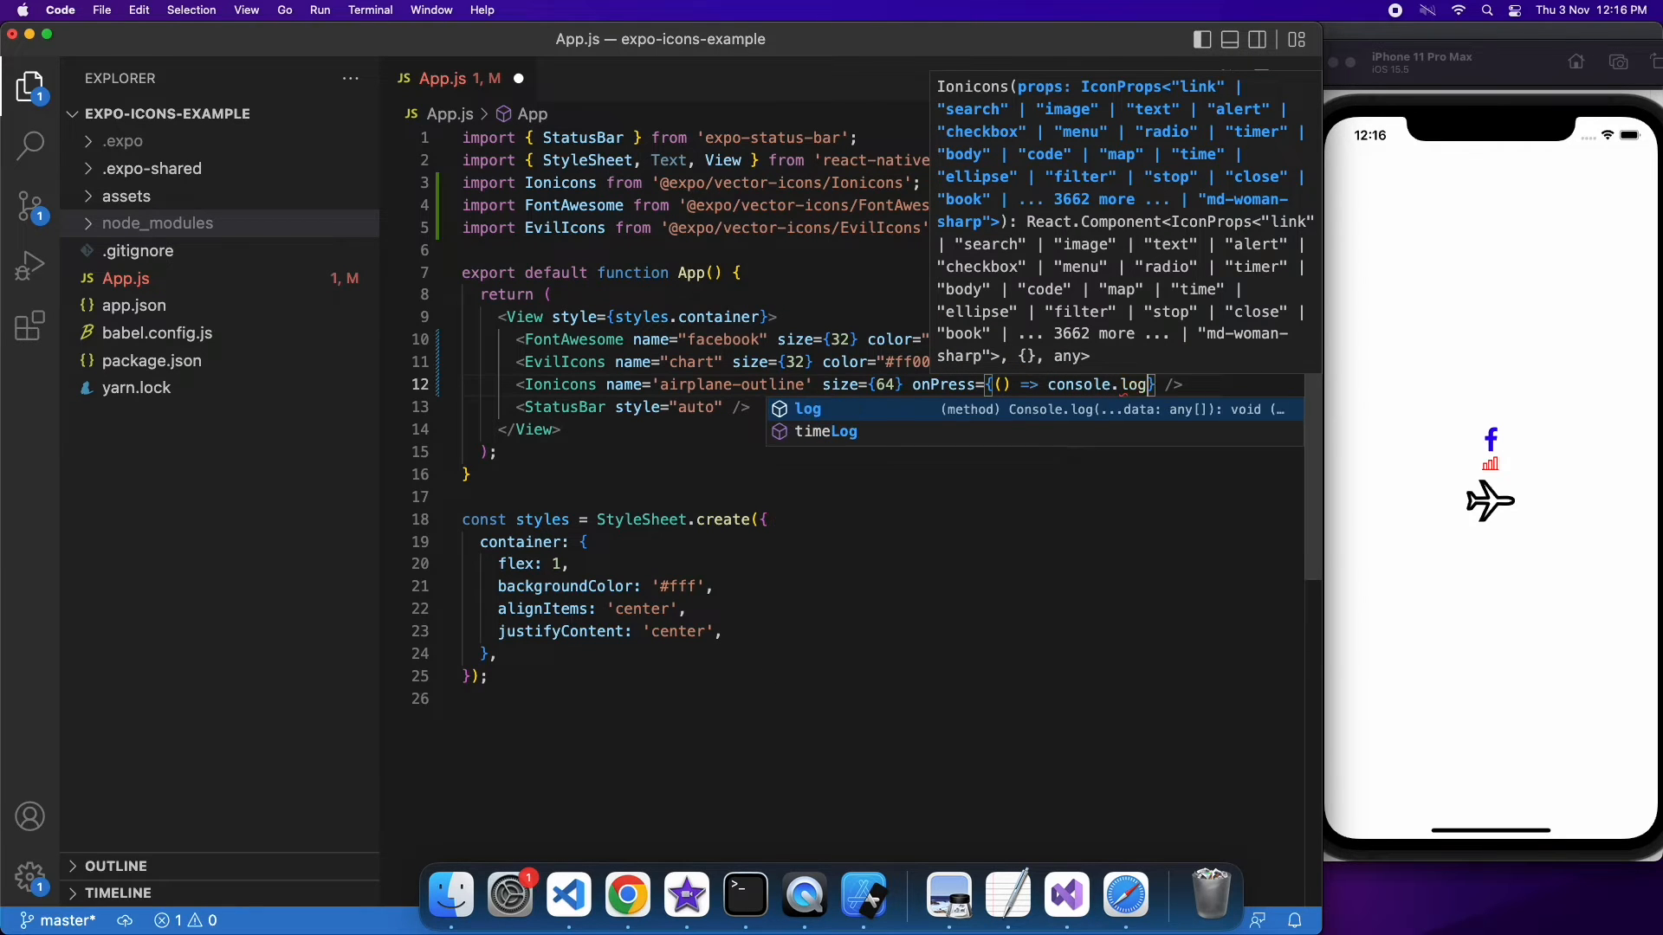
pyautogui.write('("")')
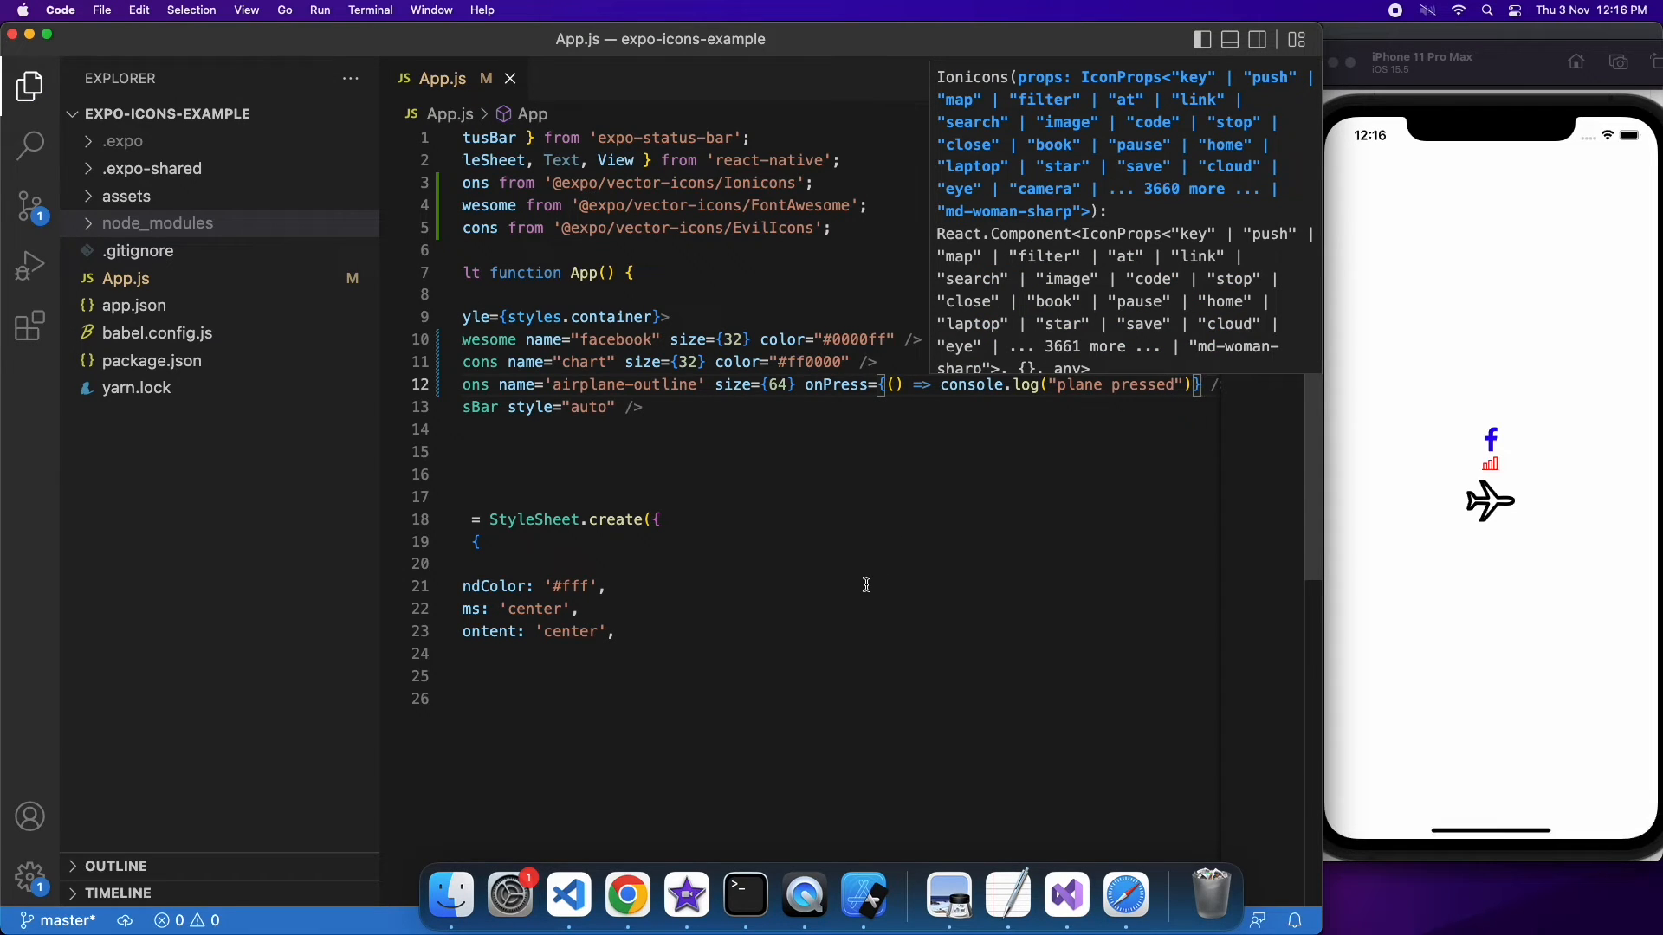
pyautogui.moveTo(743, 896)
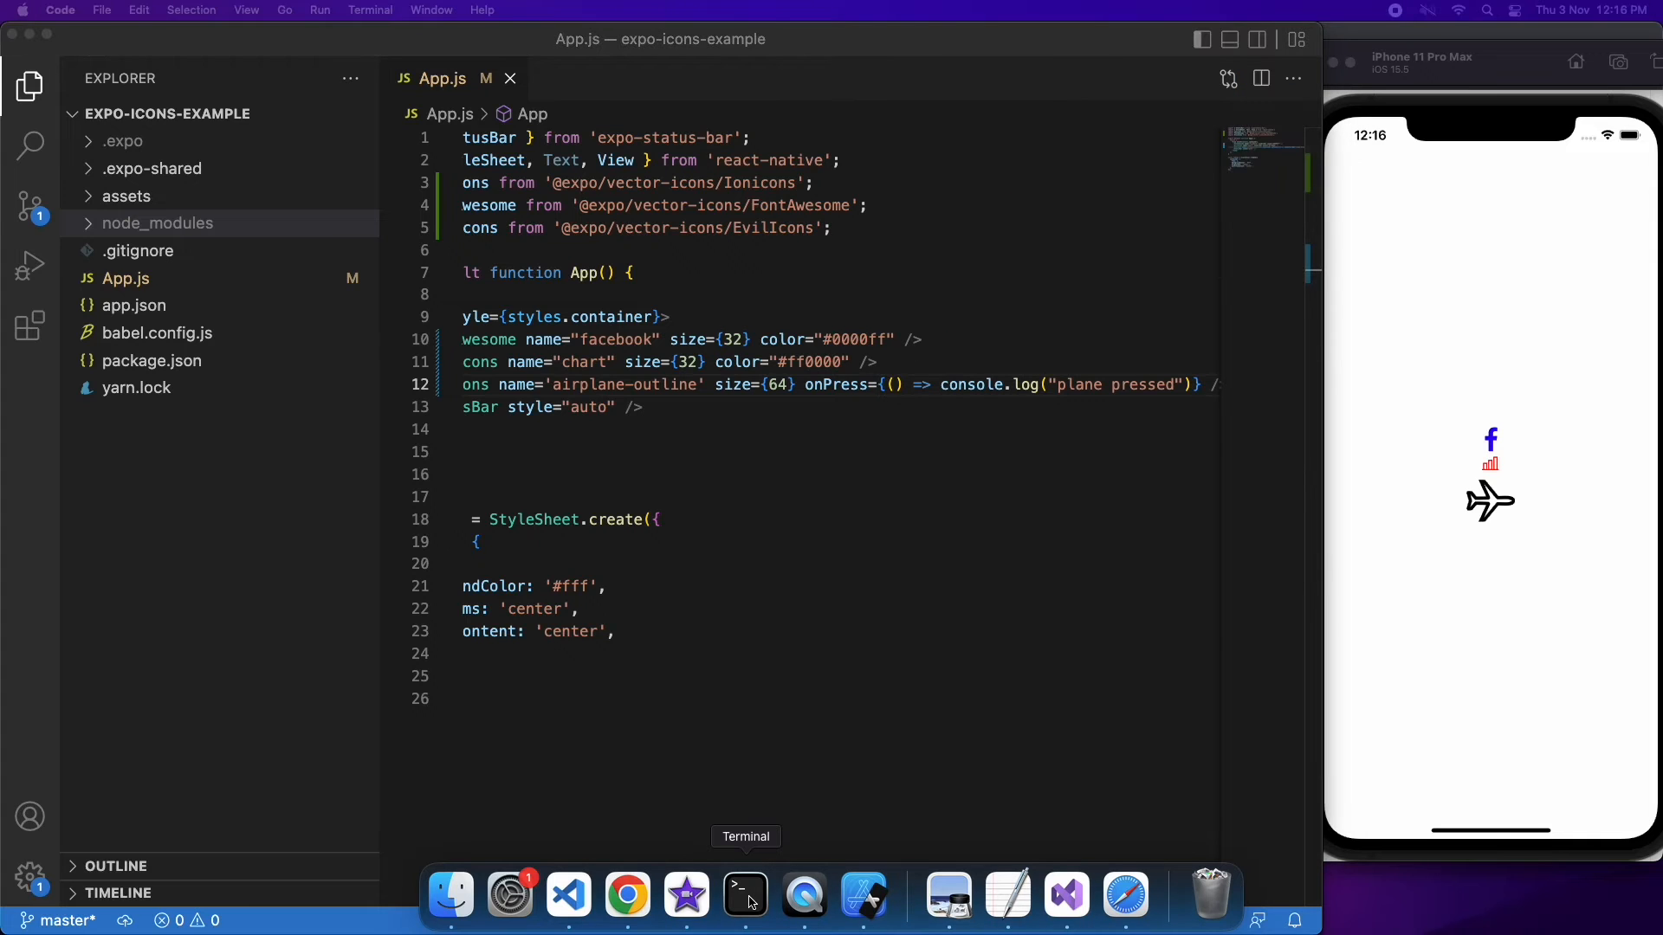
# Check the expo terminal and make the airplane an Ionicons.Button rendering blue in the simulator
pyautogui.click(745, 896)
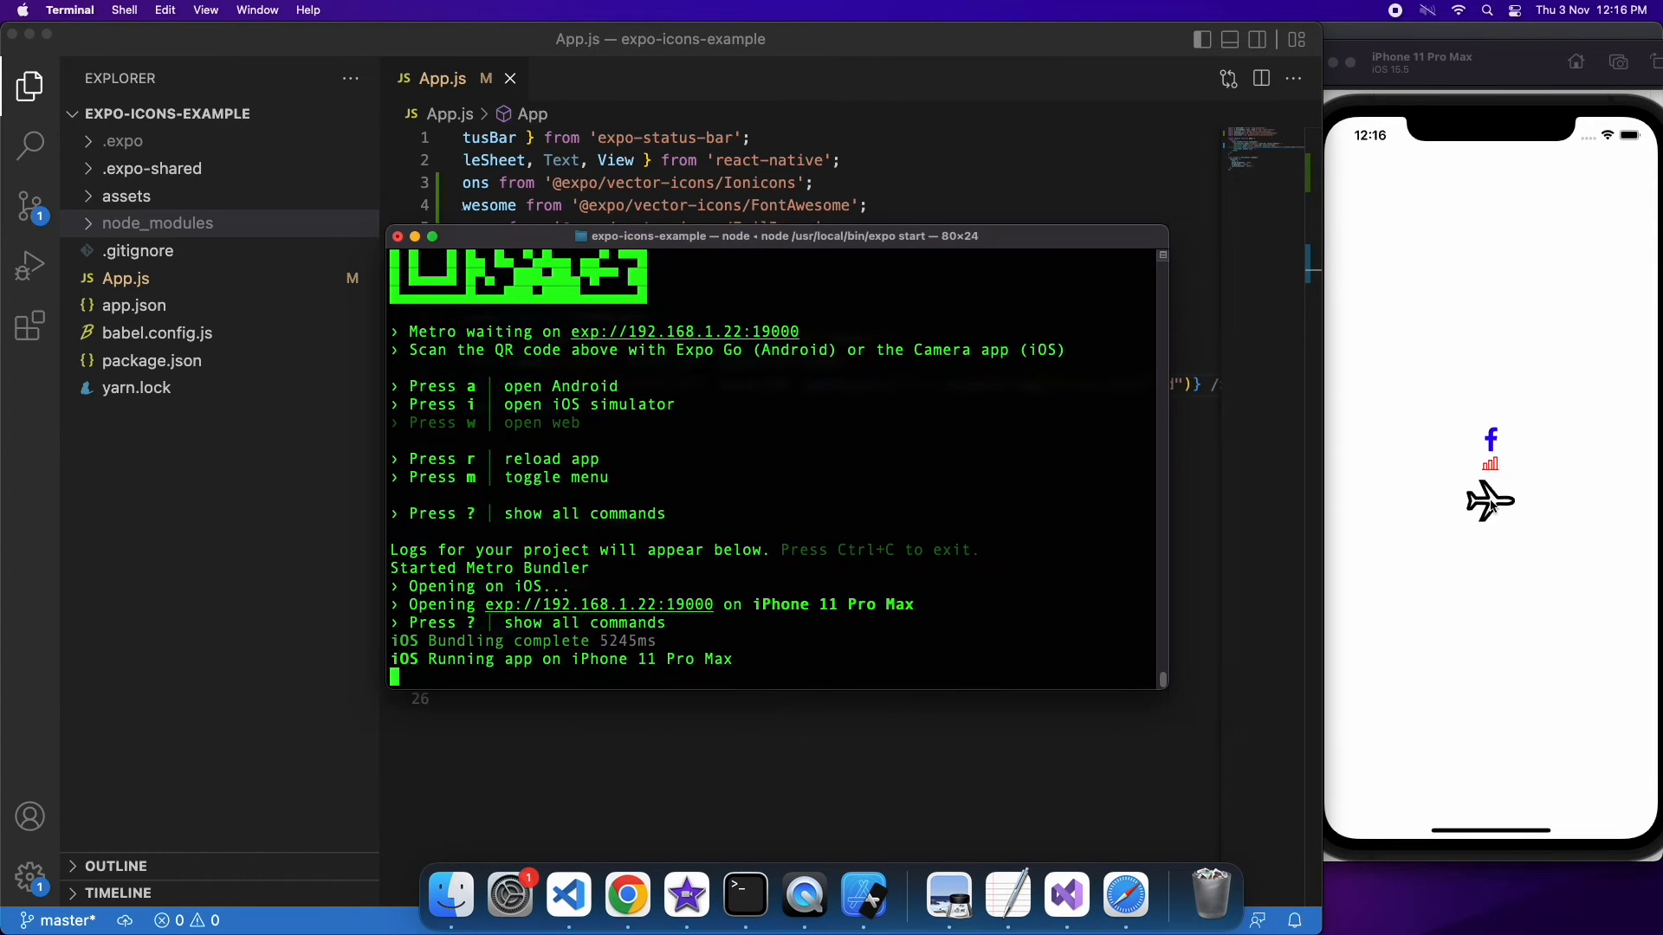
pyautogui.click(1490, 503)
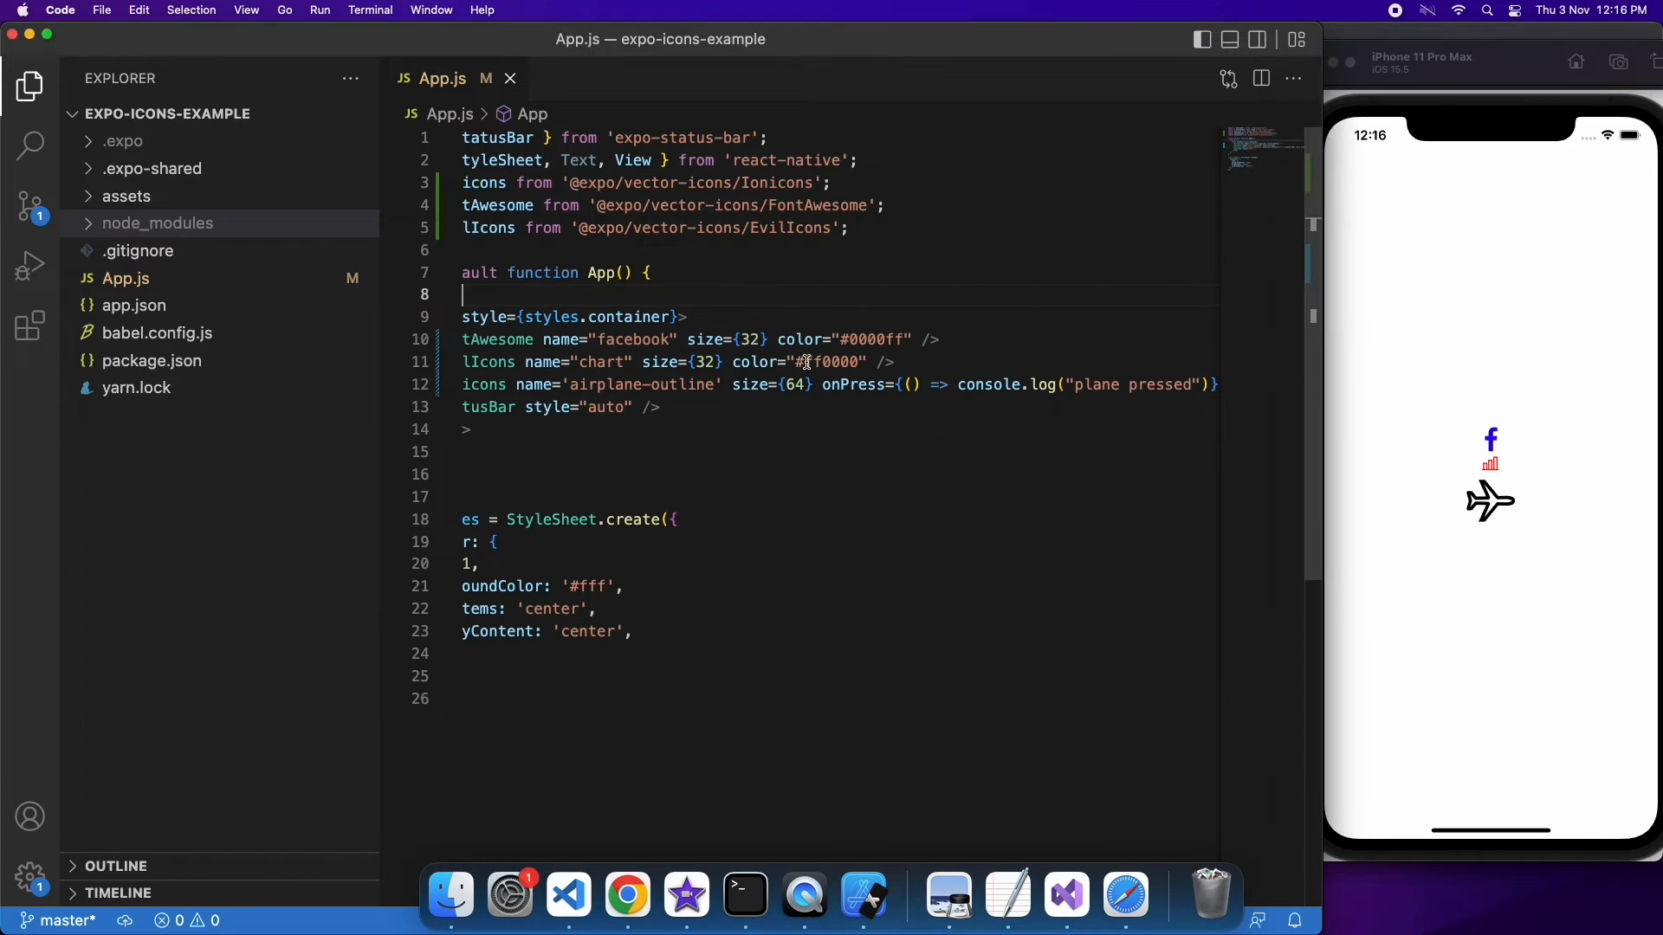
pyautogui.moveTo(660, 362)
pyautogui.write('.Button')
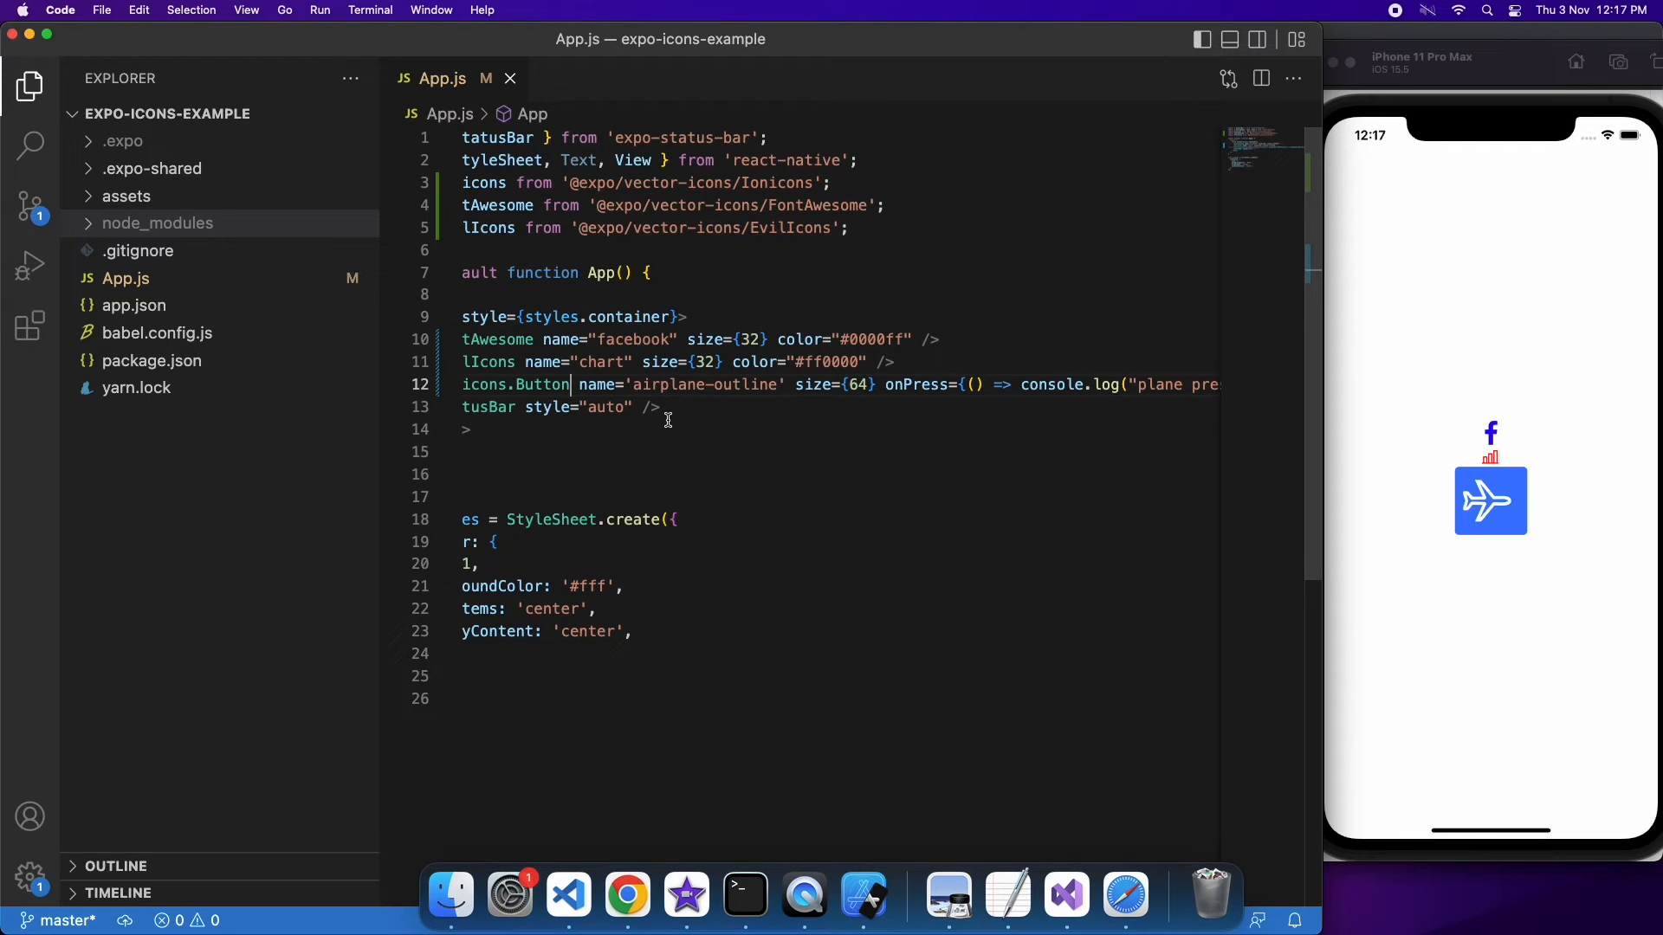
pyautogui.moveTo(639, 714)
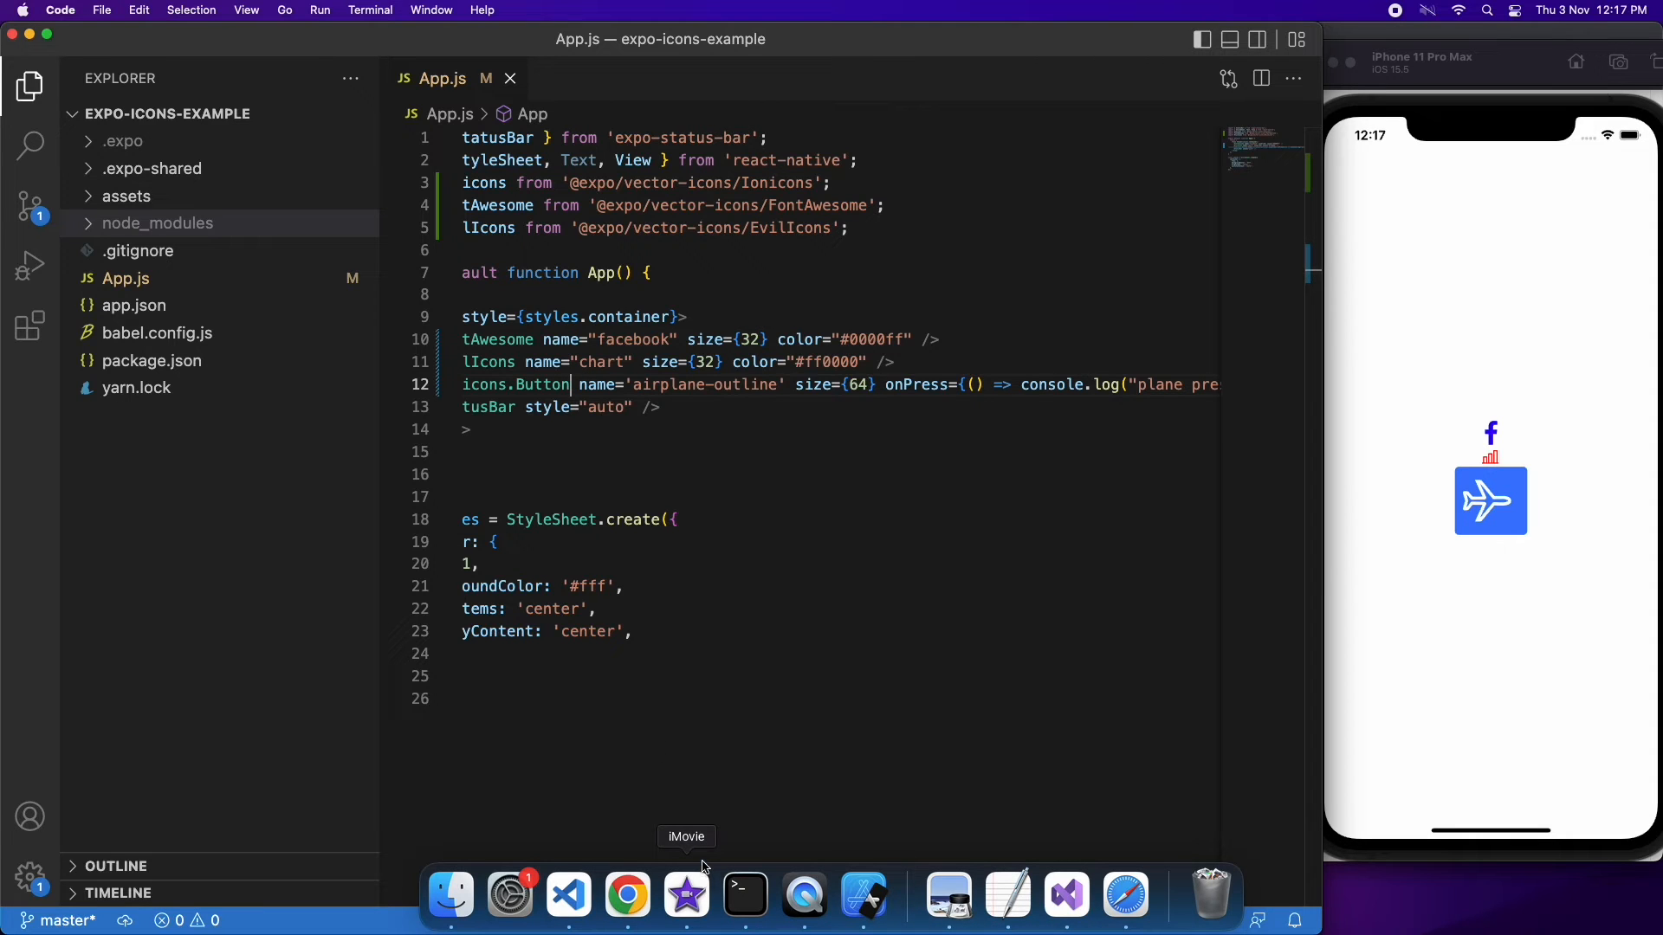
pyautogui.moveTo(712, 821)
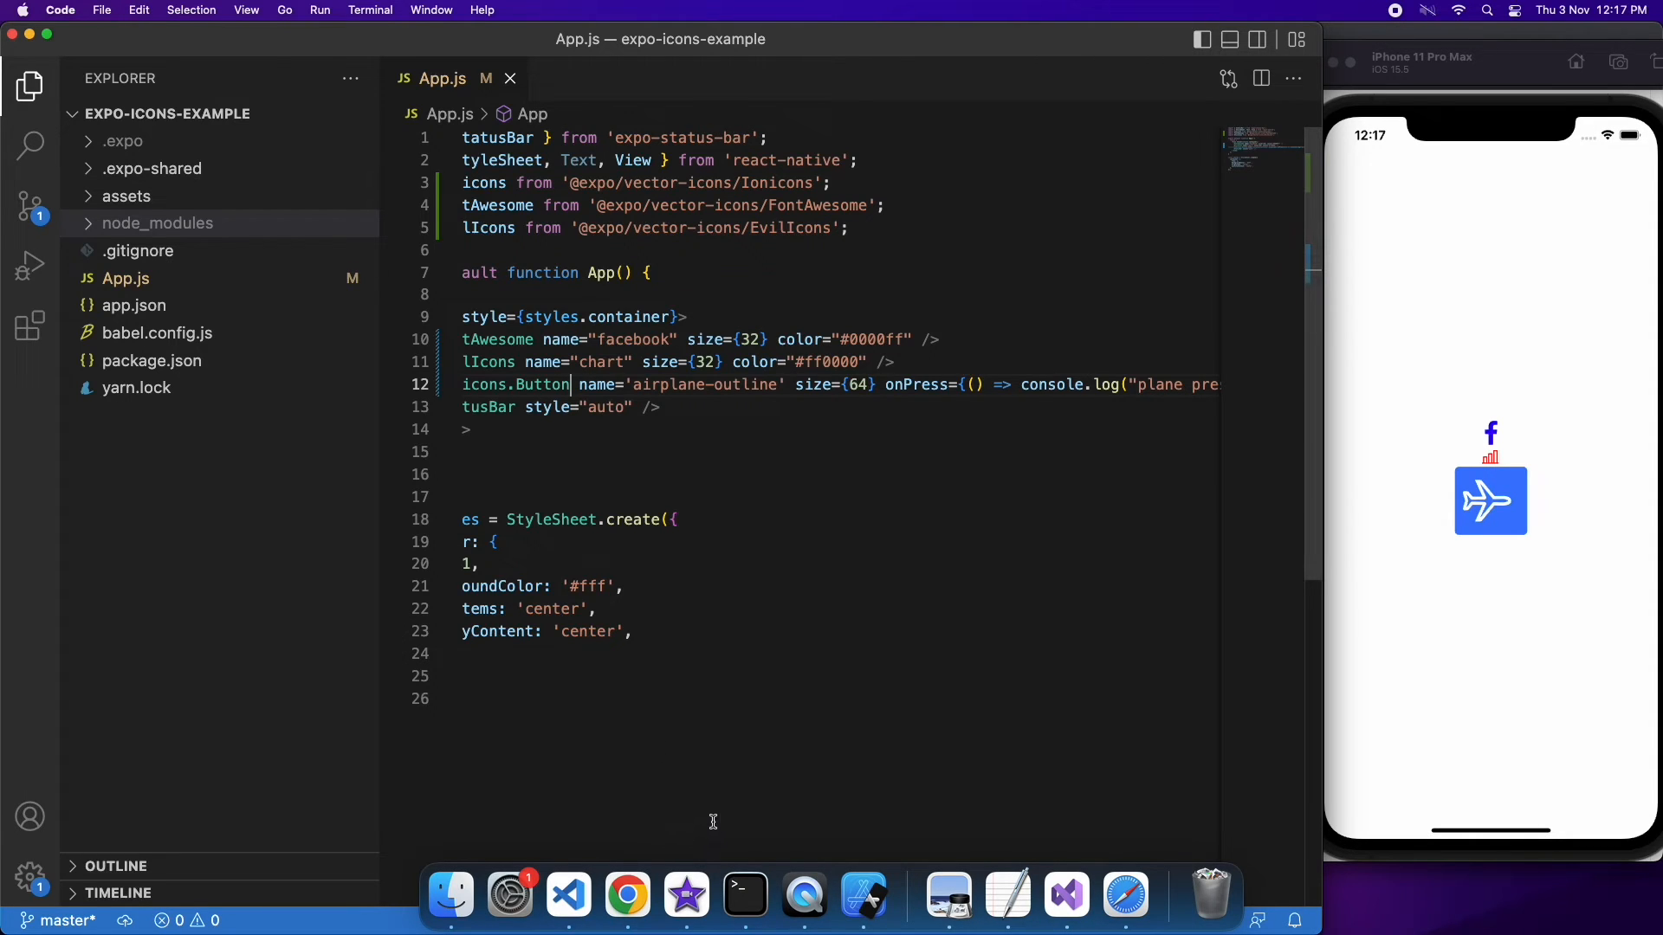
pyautogui.click(1490, 501)
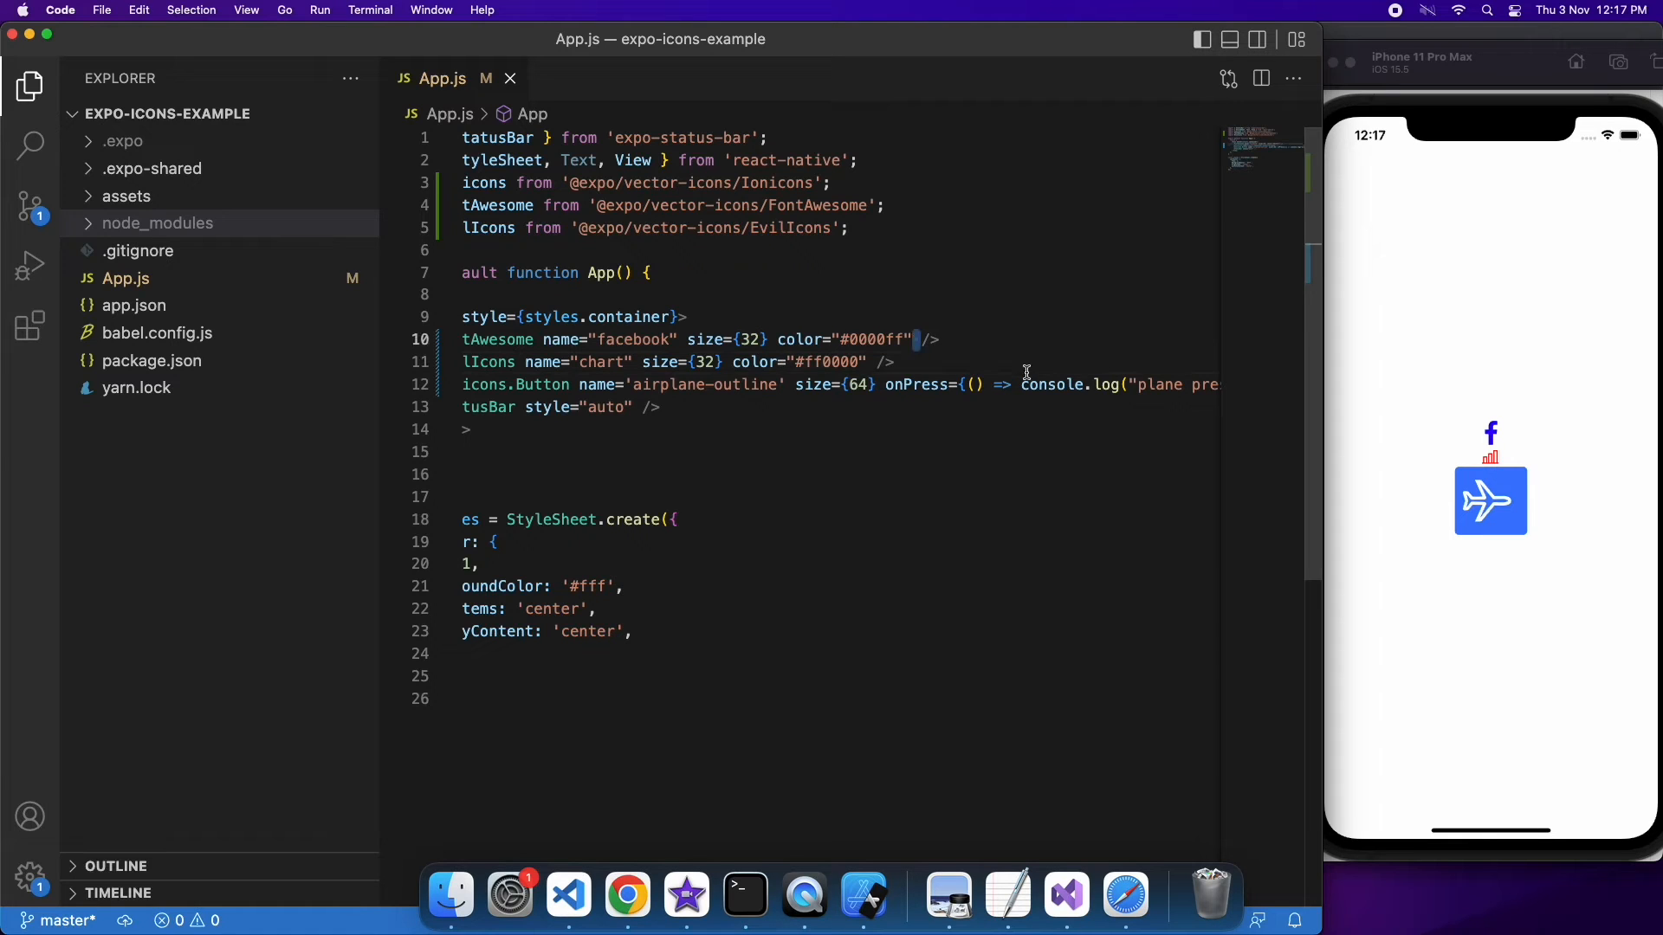
# Add an onPress logging "fb pressed" and change the facebook icon to FontAwesome.Button
pyautogui.write('onPress={()')
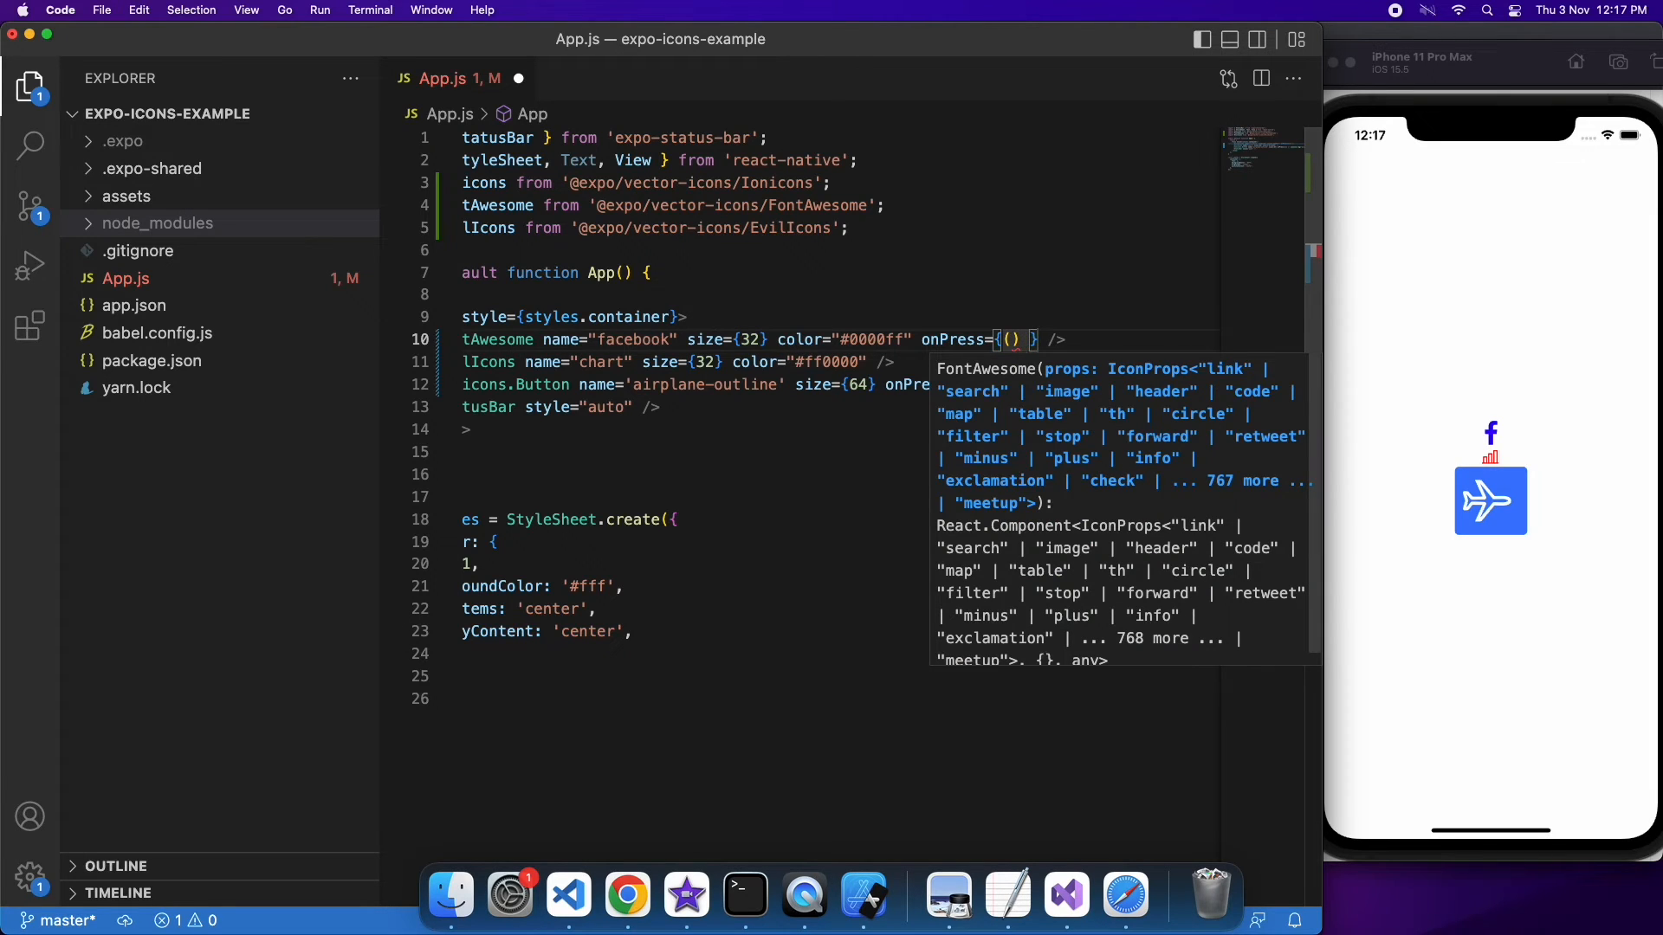
pyautogui.write('=> console.log("')
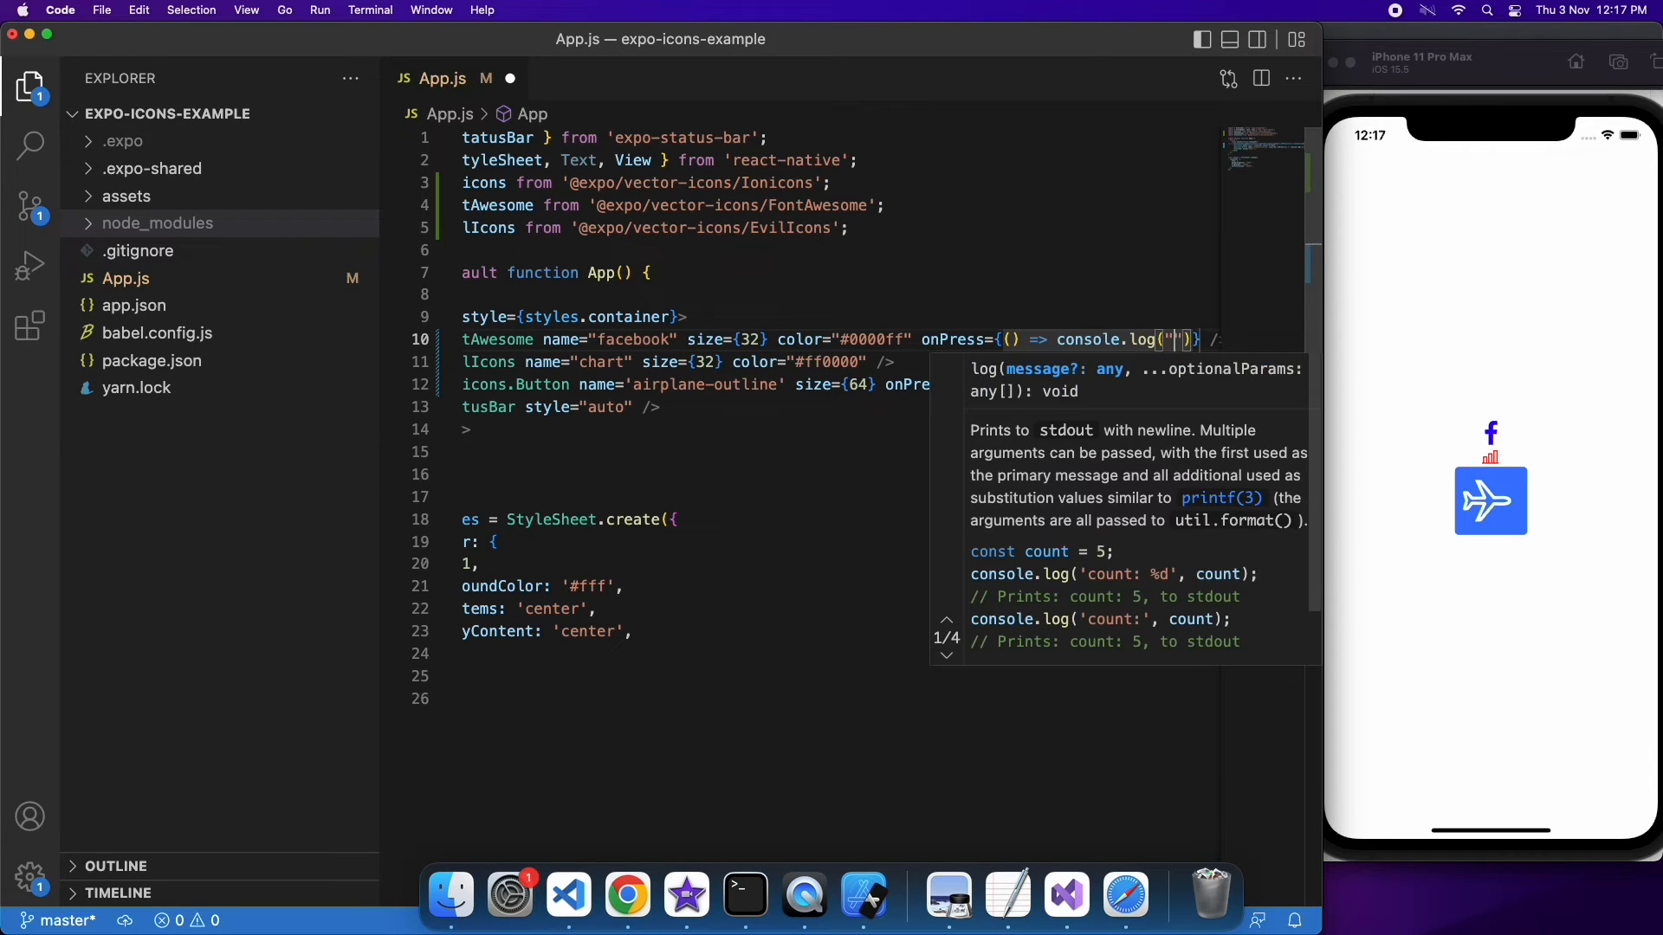
pyautogui.write('fb pre')
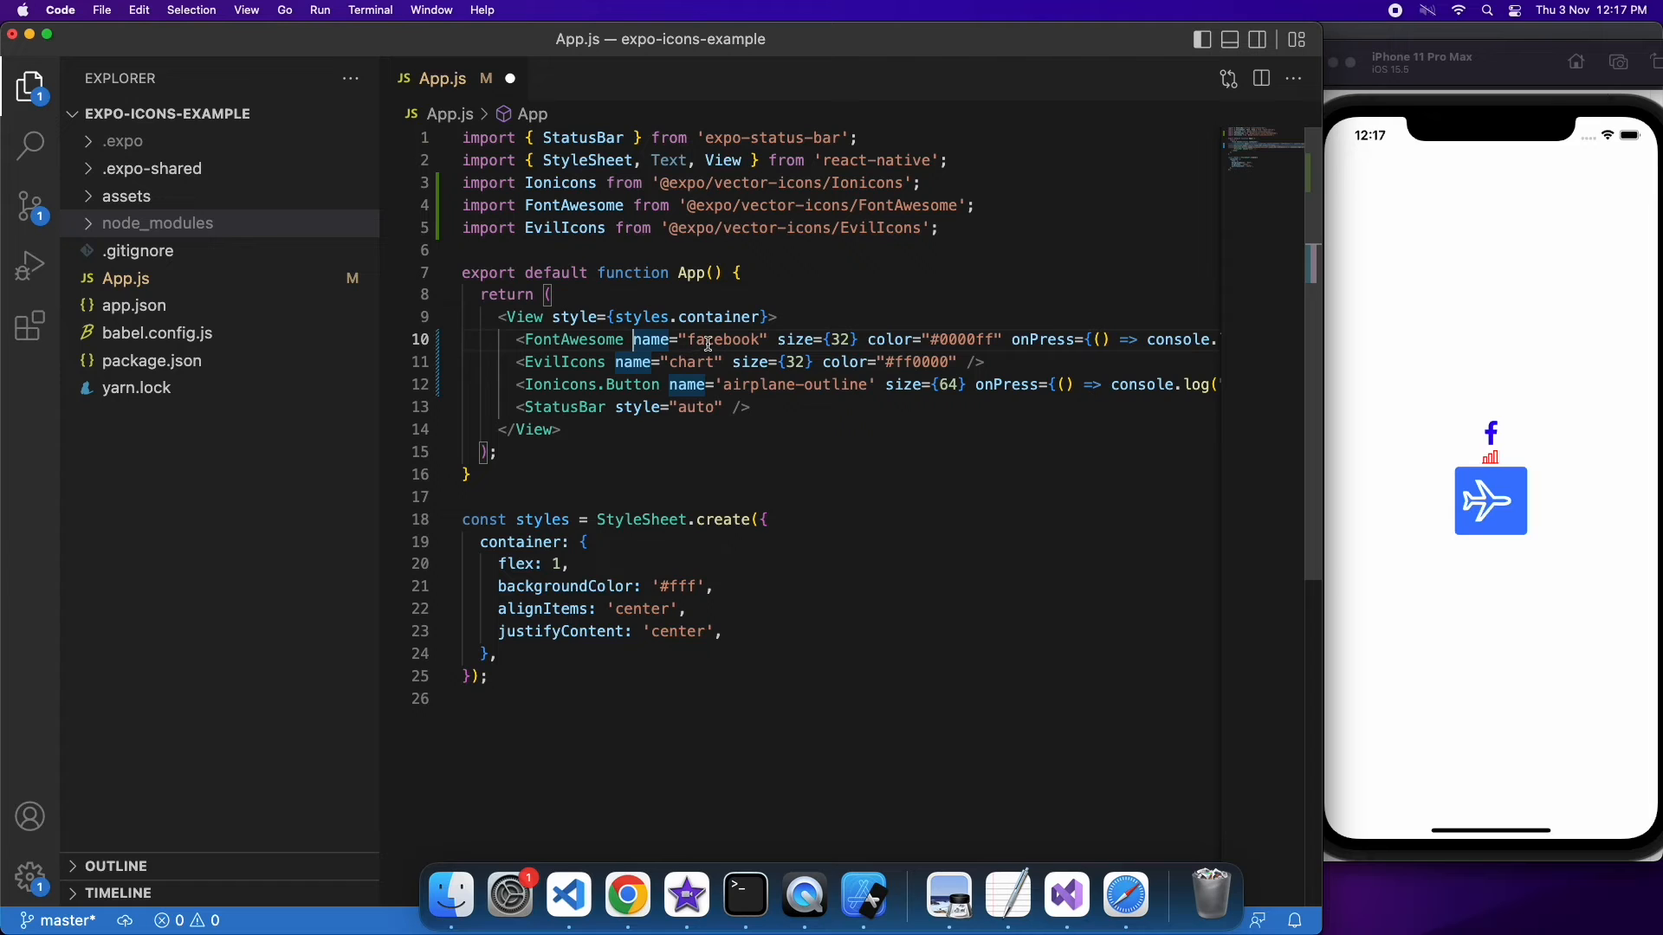
pyautogui.doubleClick(573, 339)
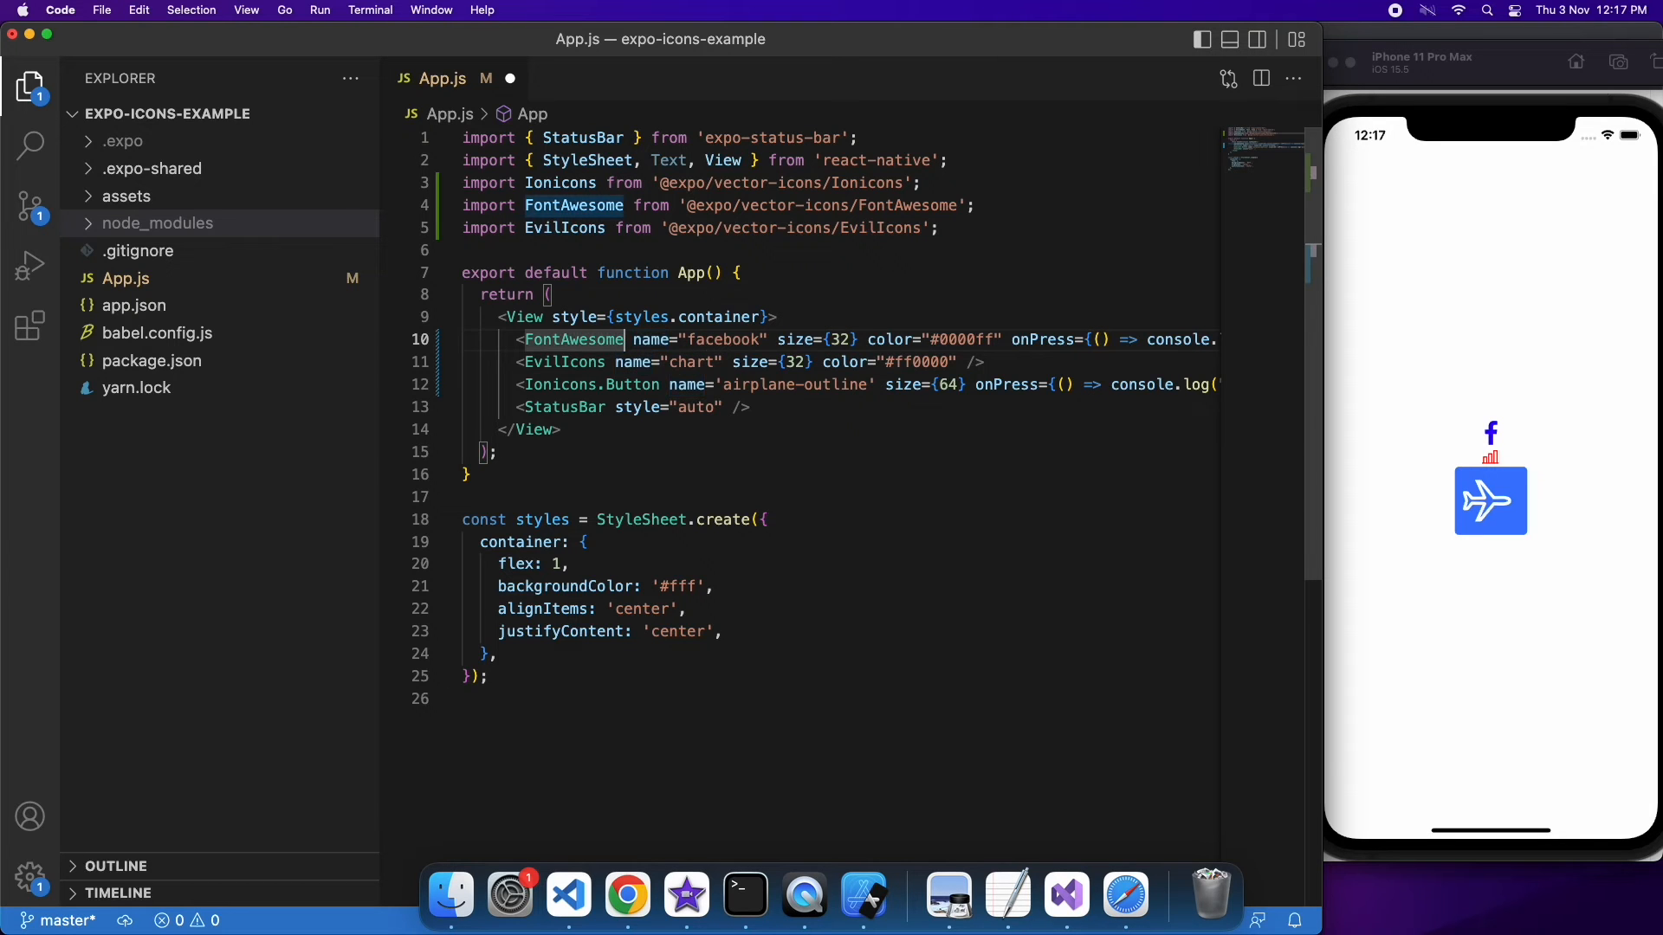
pyautogui.write('.Button')
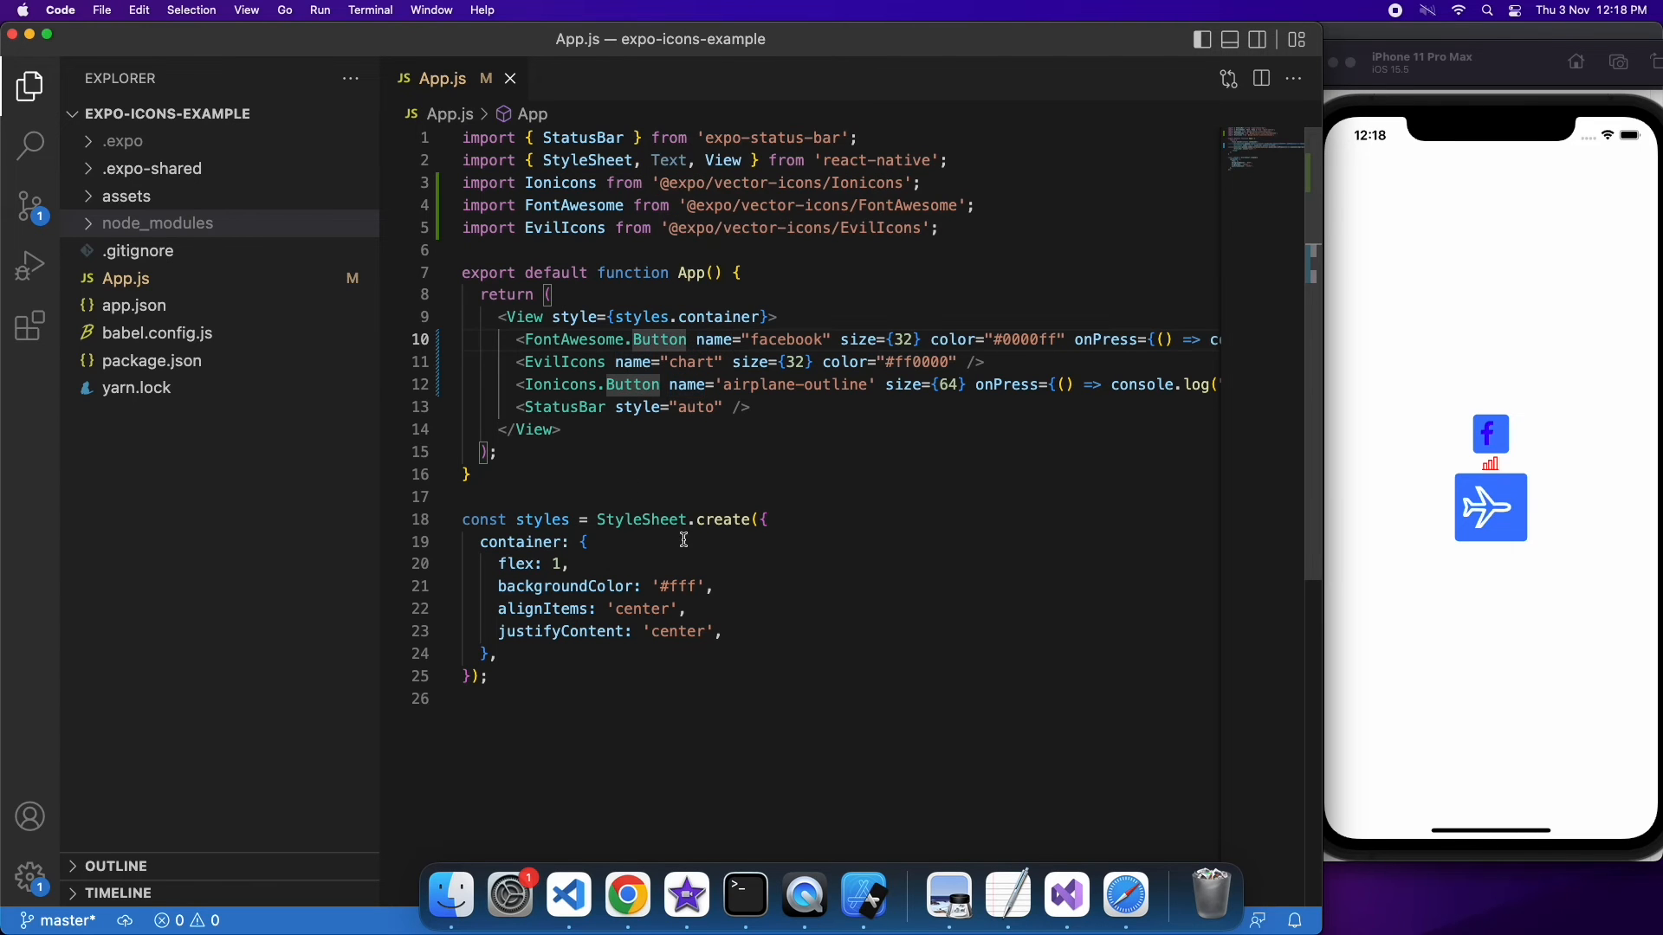
pyautogui.moveTo(551, 664)
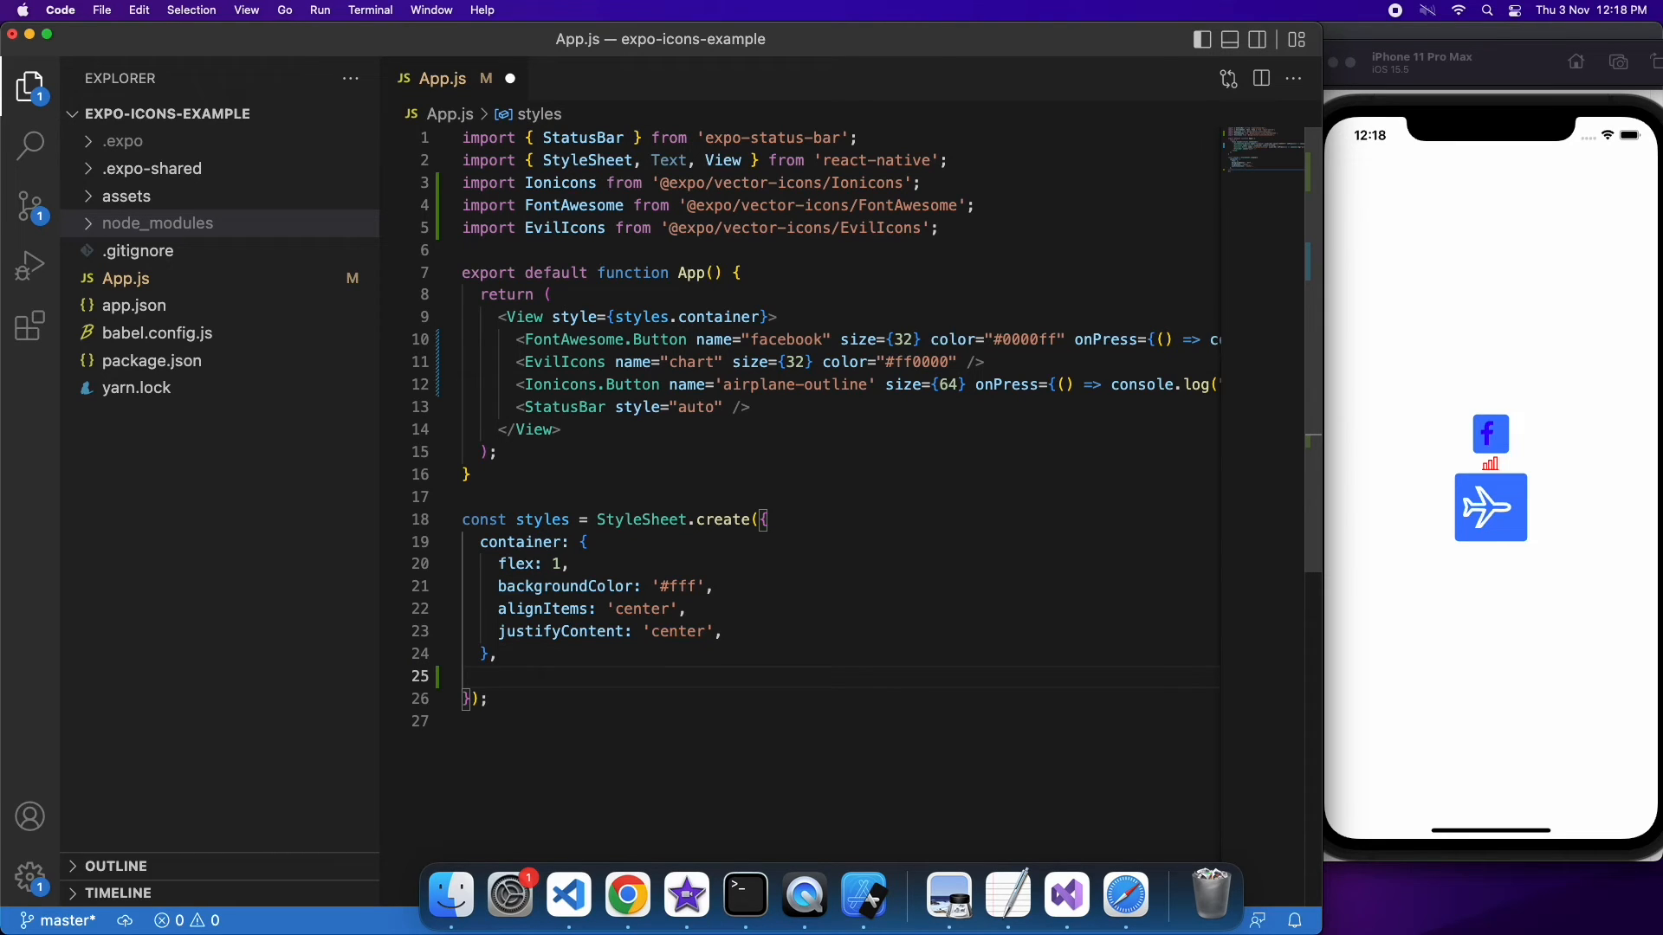
# Add an icon style with margin 32 to the StyleSheet
pyautogui.write('icon:')
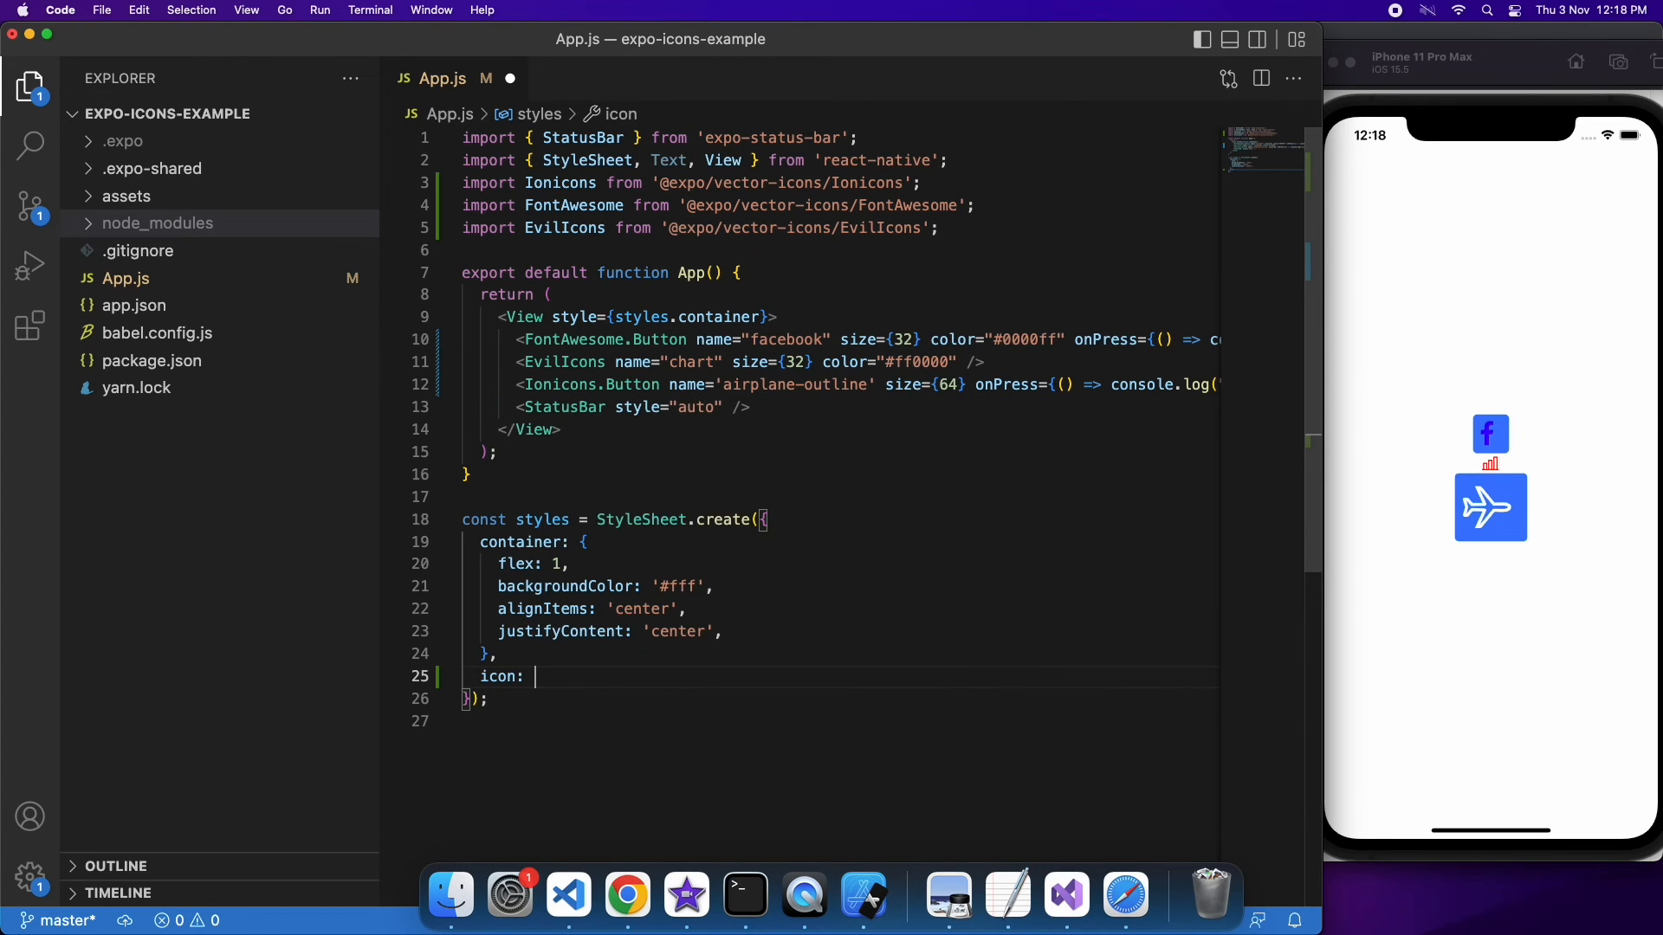
pyautogui.write('margin:')
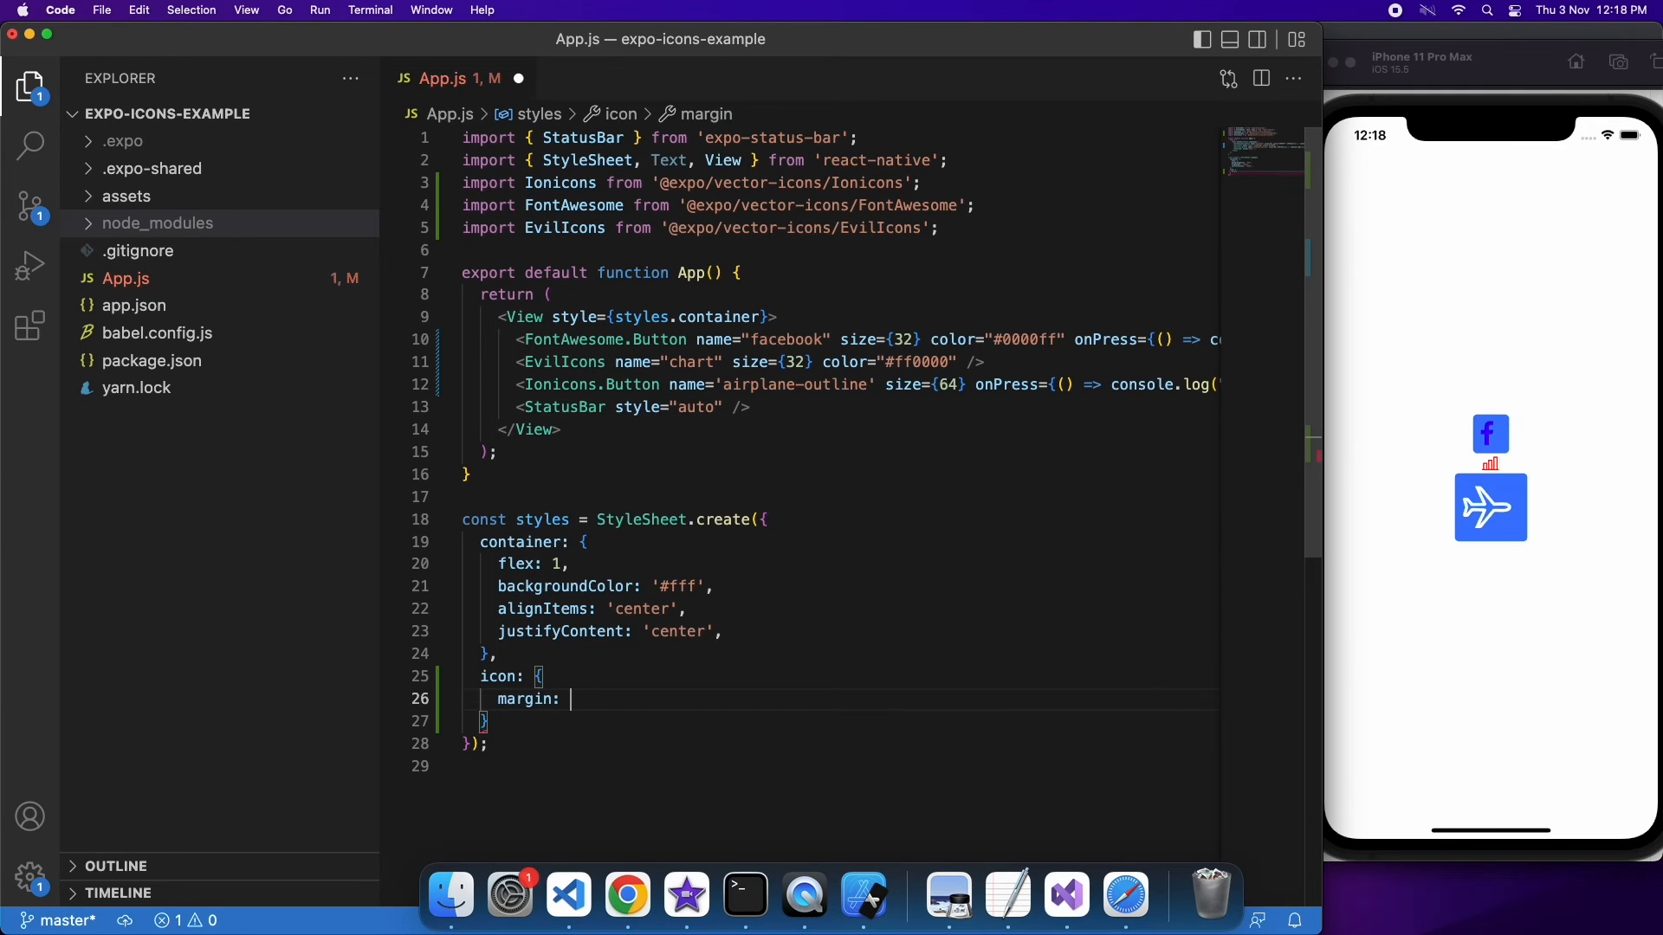
pyautogui.write('32')
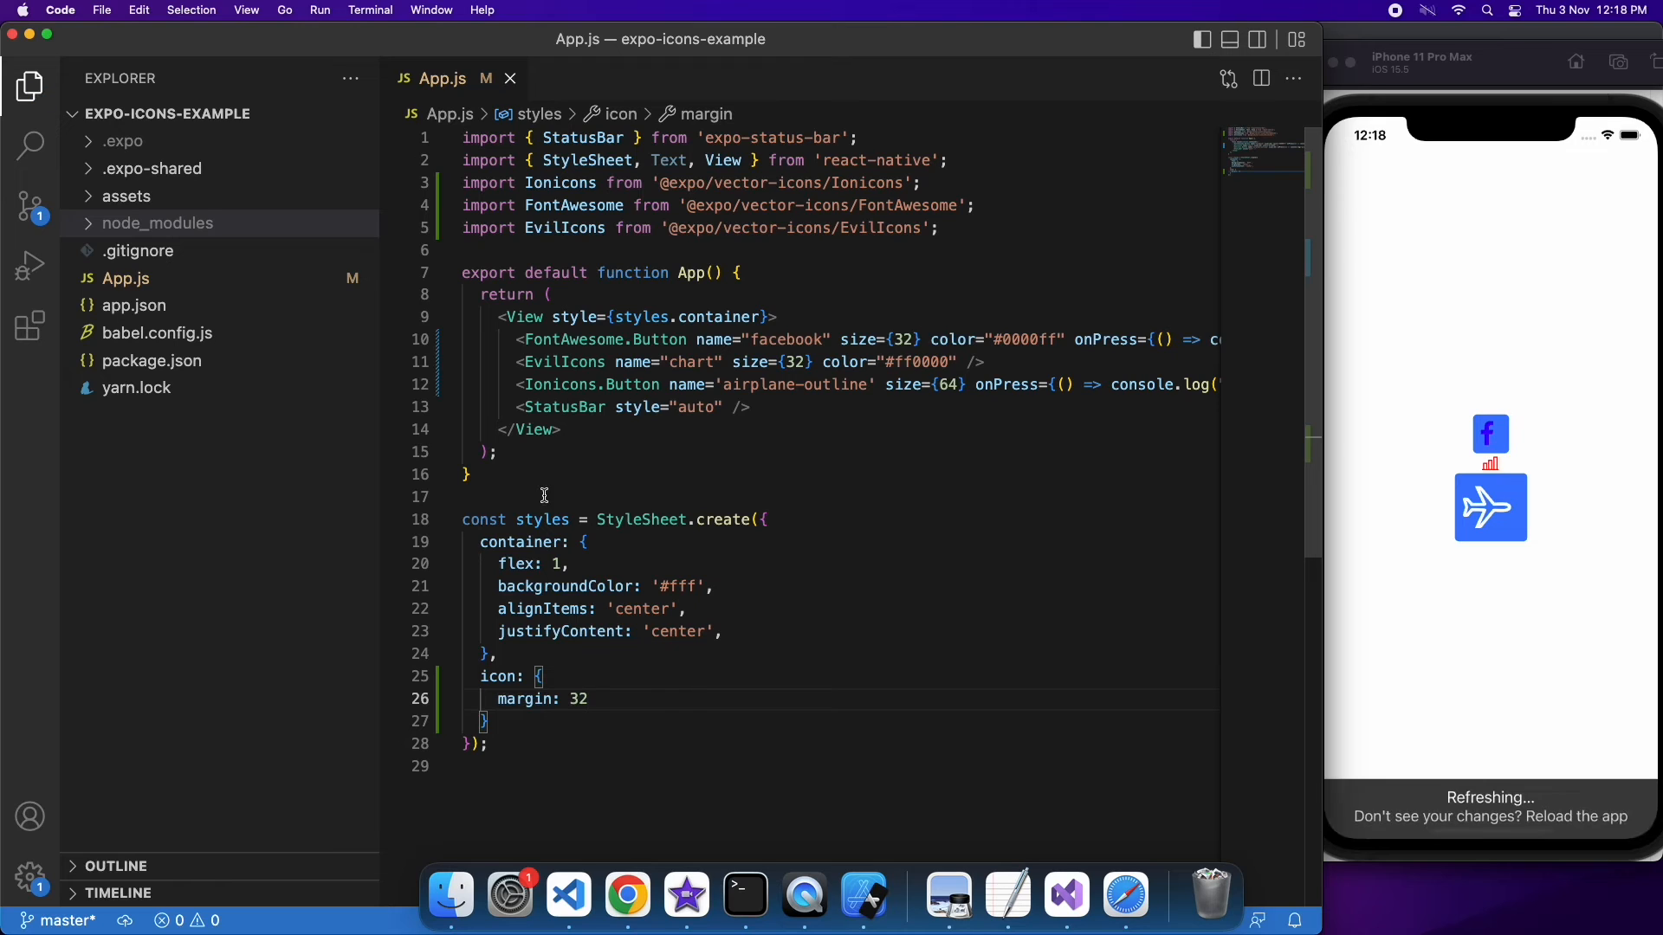
# Apply style={styles.icon} to the facebook button, change the margin to 8 and tap it in the simulator
pyautogui.click(714, 340)
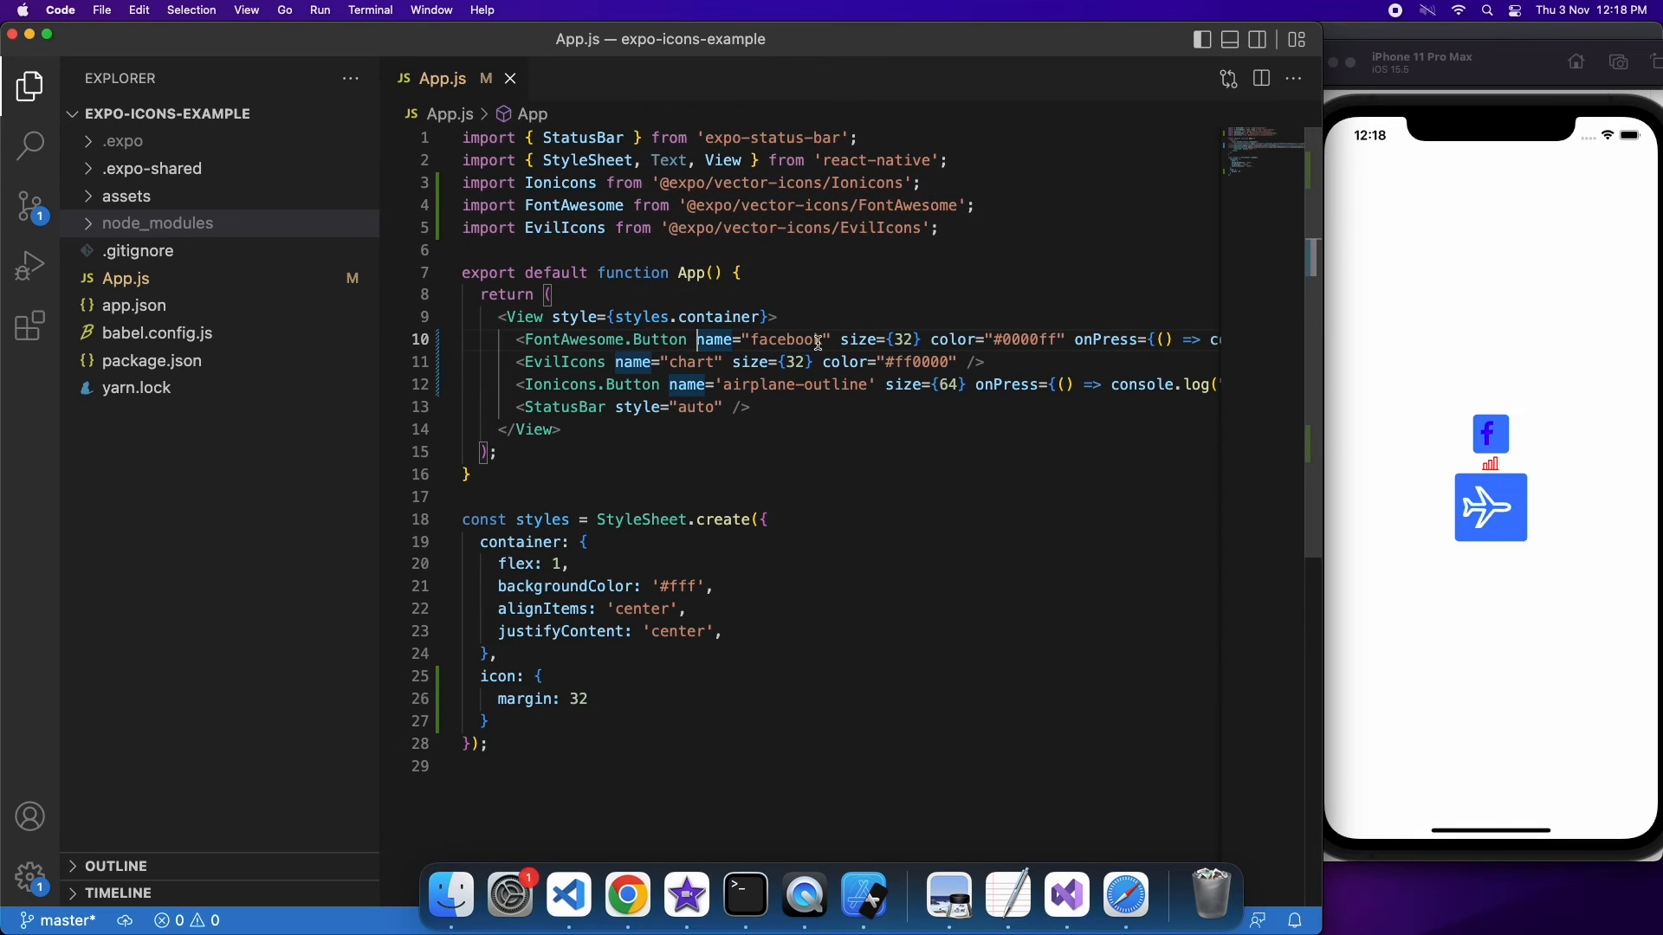
pyautogui.write('style=')
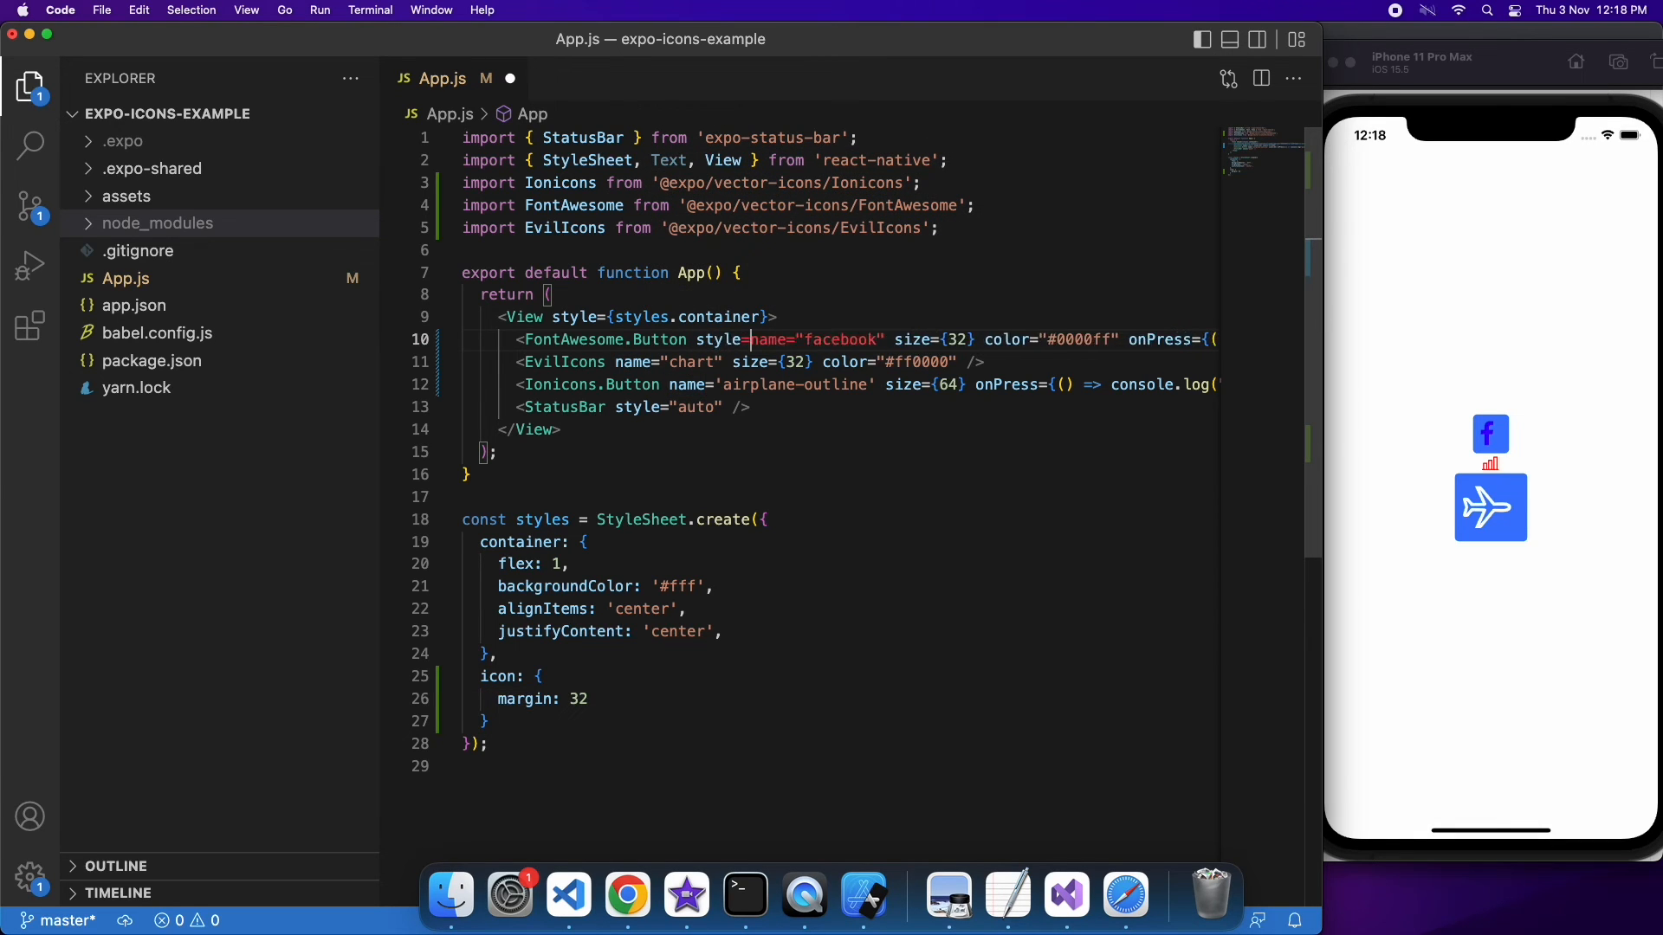
pyautogui.write('{')
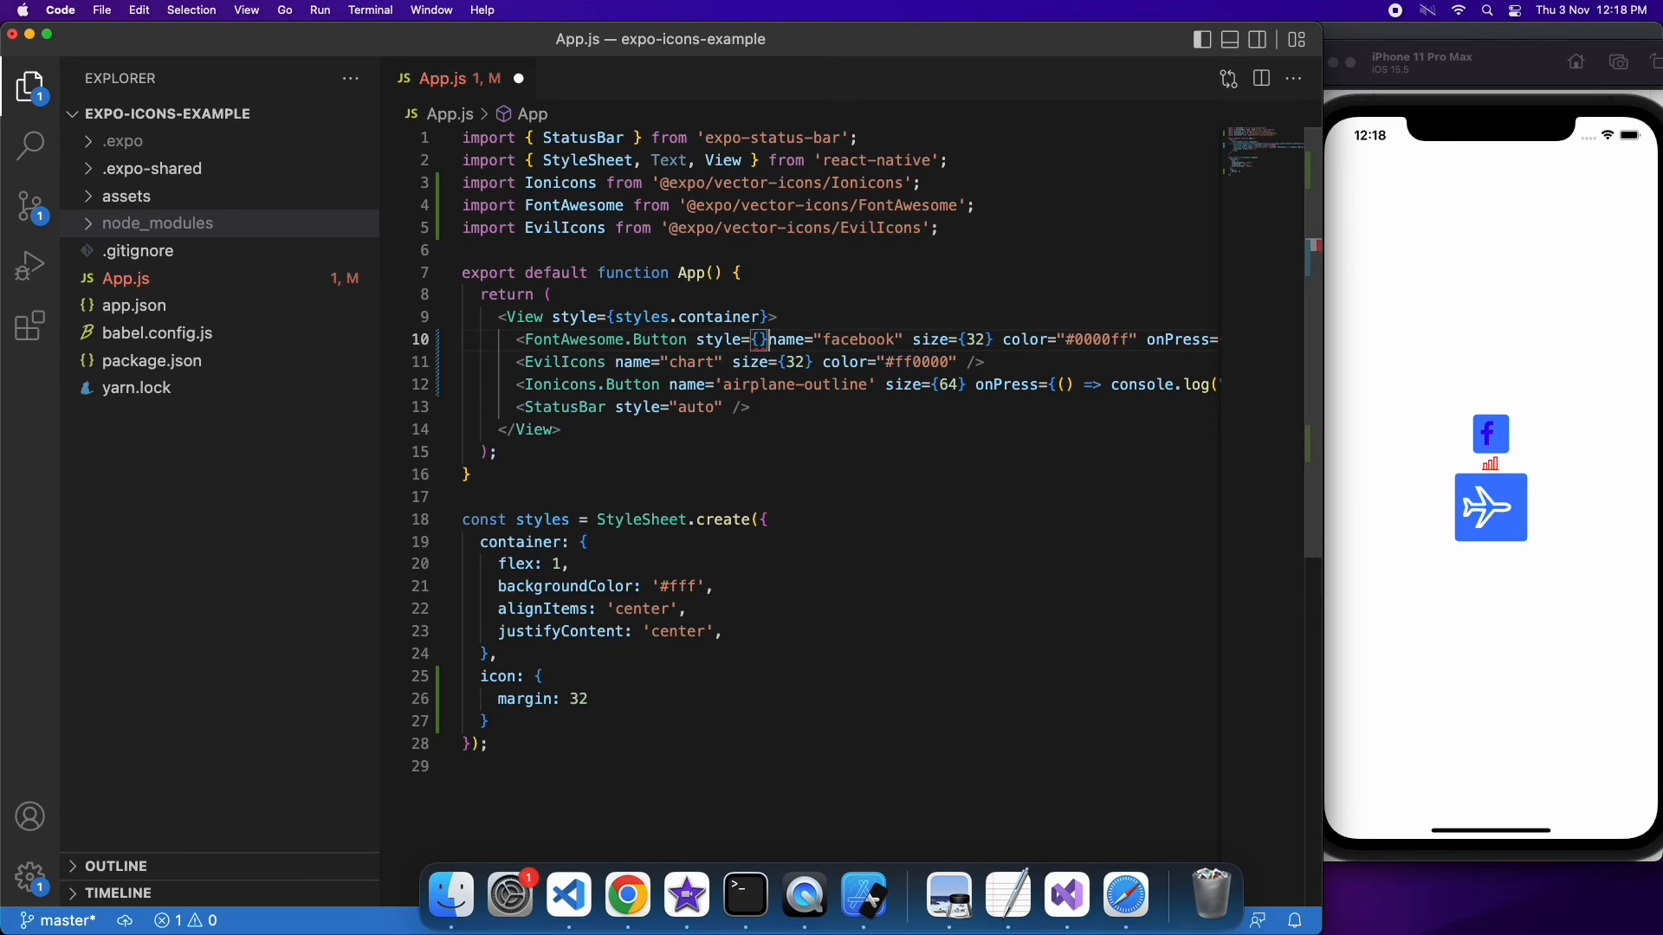
pyautogui.write('s')
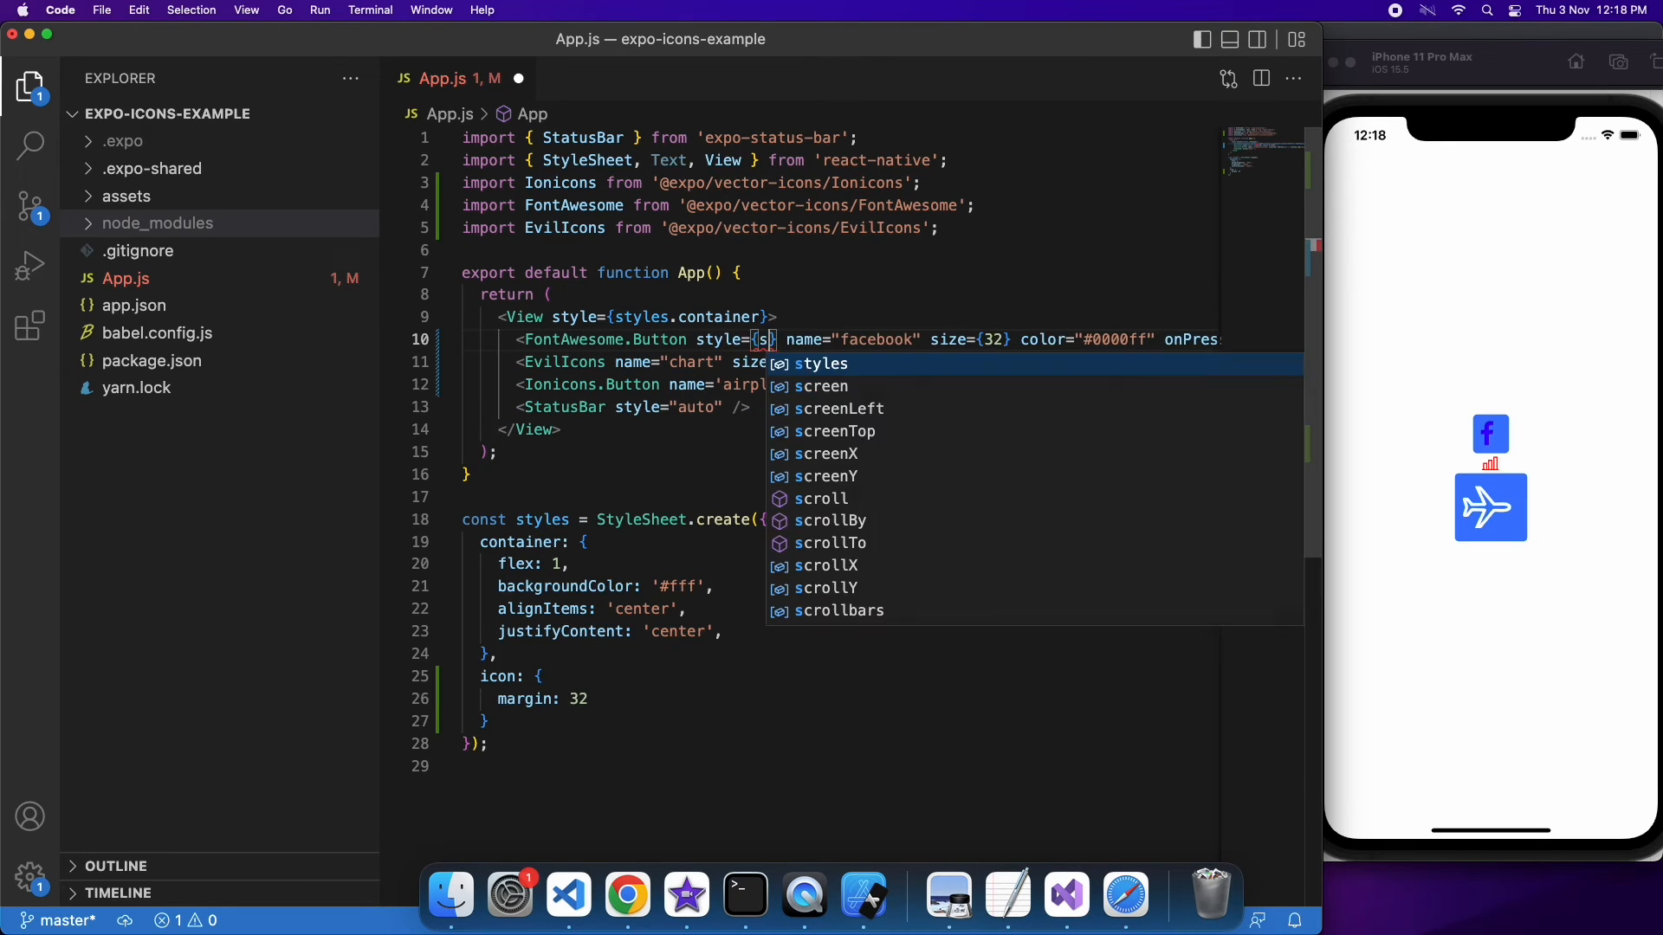
pyautogui.write('tyles.icon')
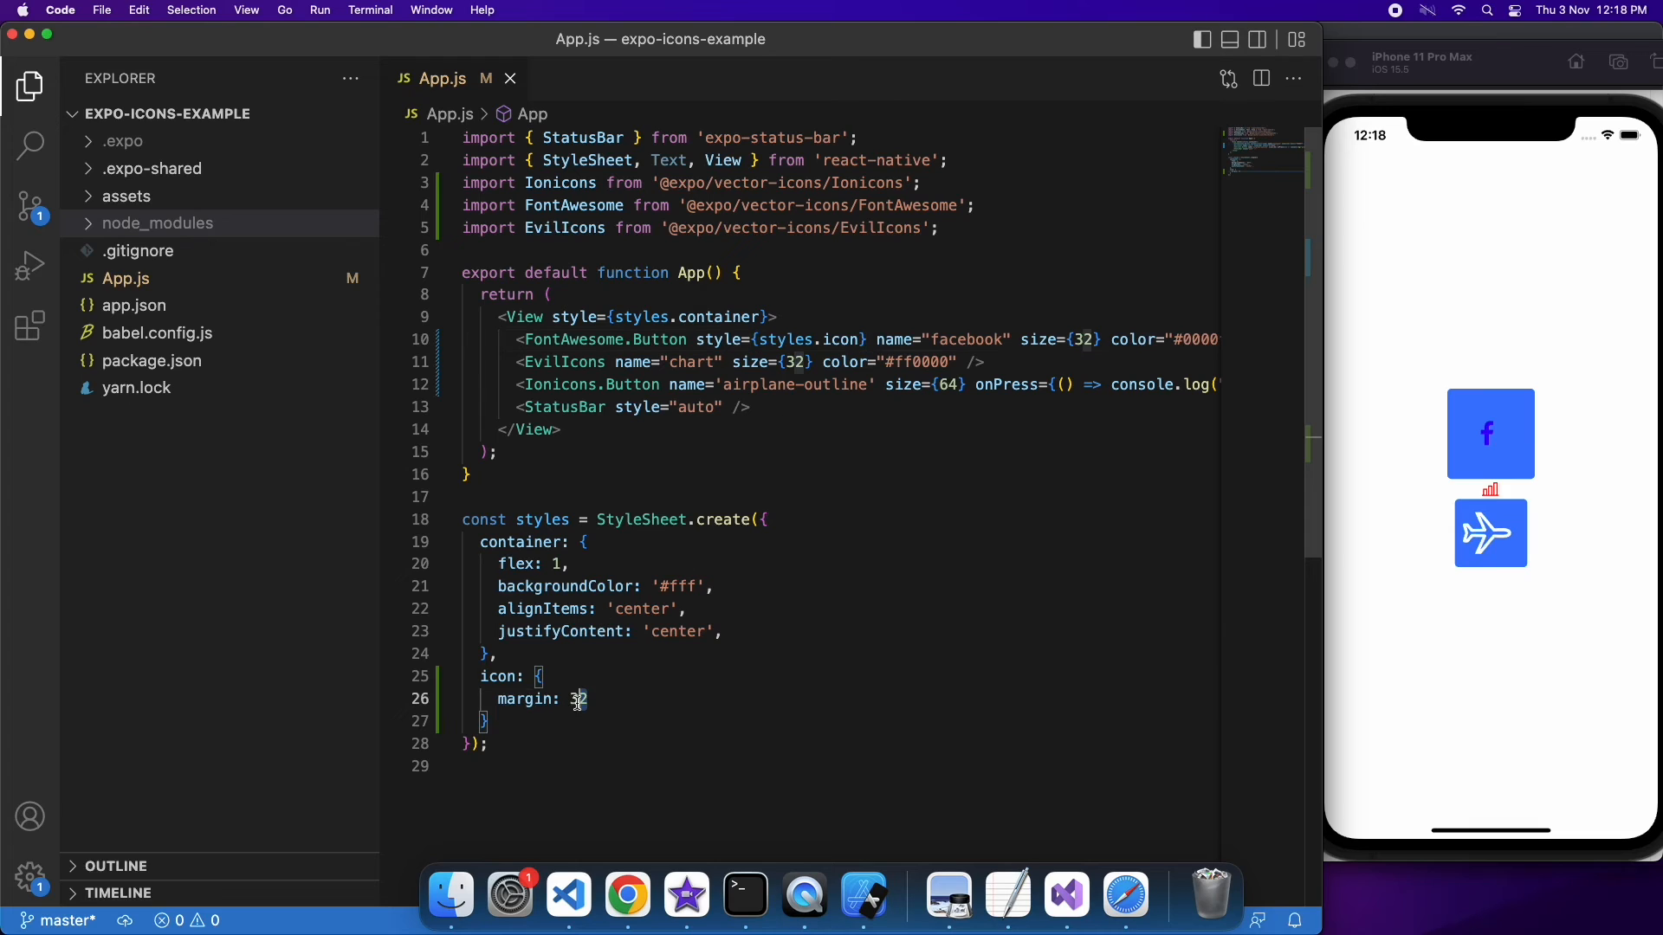
pyautogui.write('8')
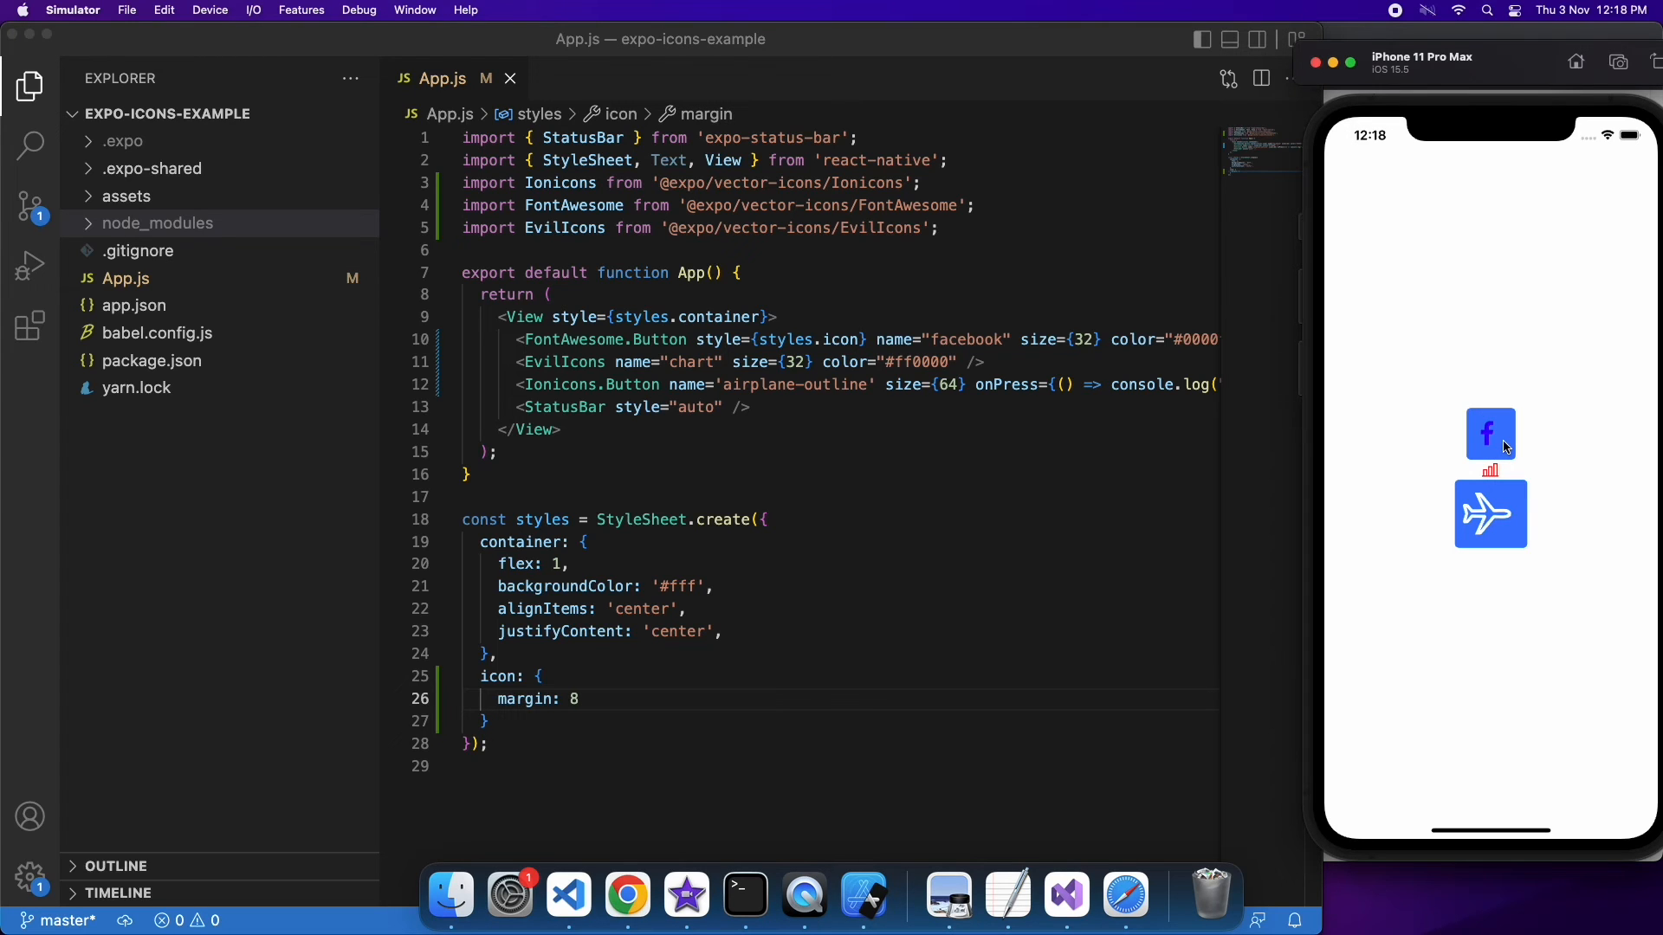
pyautogui.click(1490, 433)
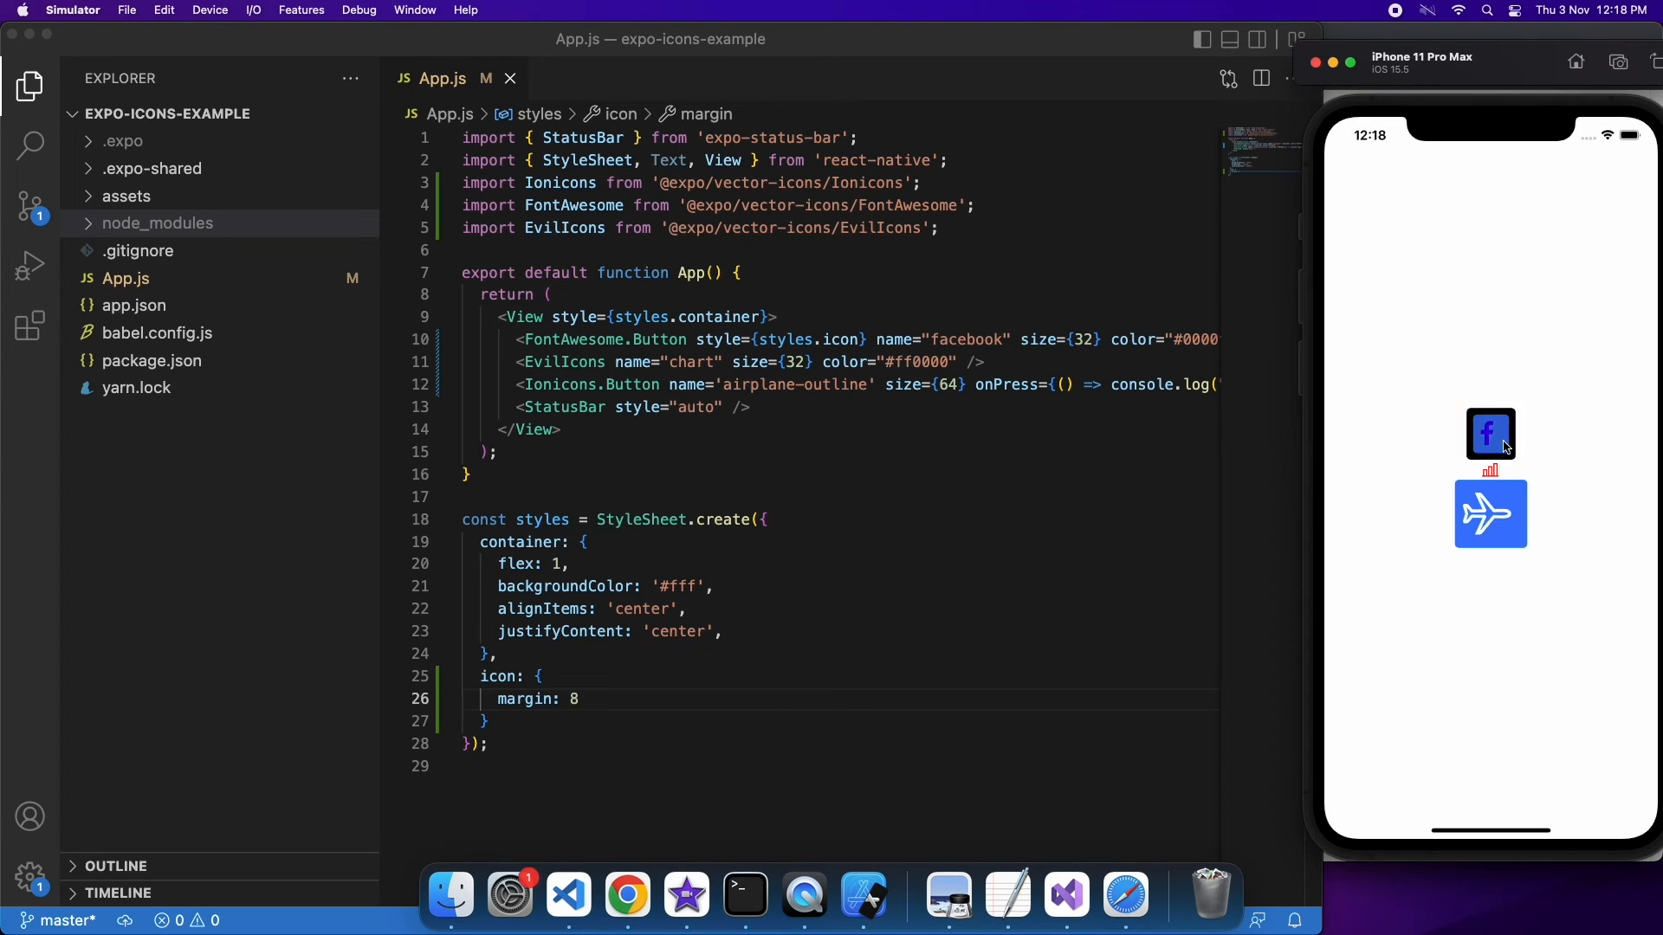
pyautogui.click(753, 412)
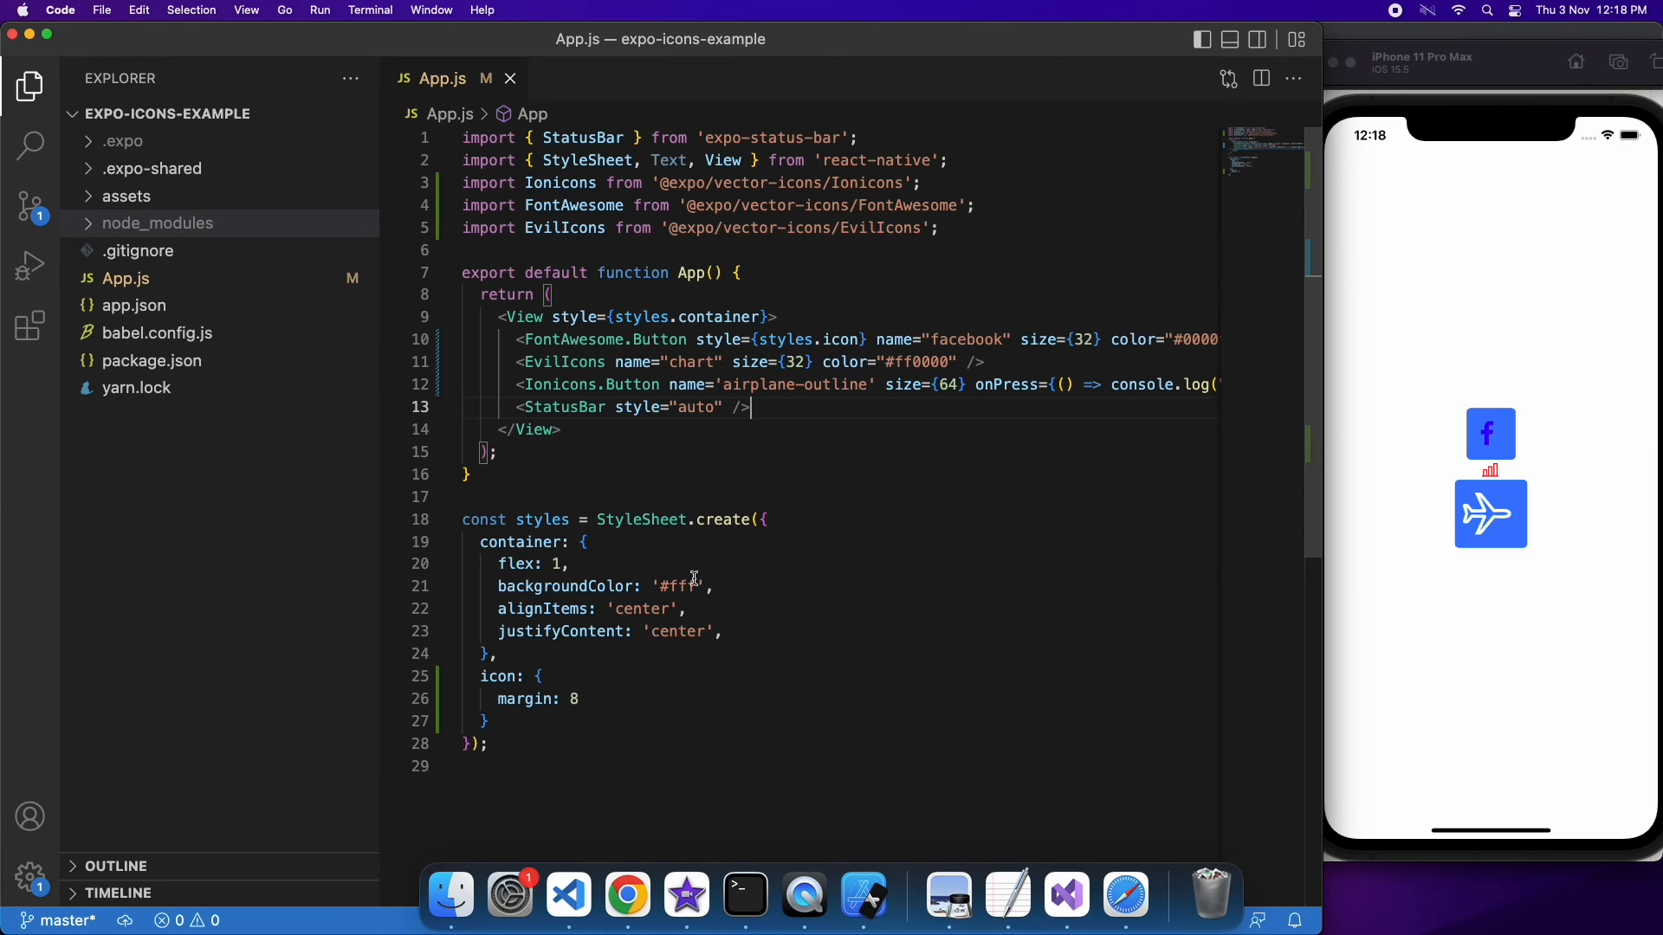
pyautogui.moveTo(525, 715)
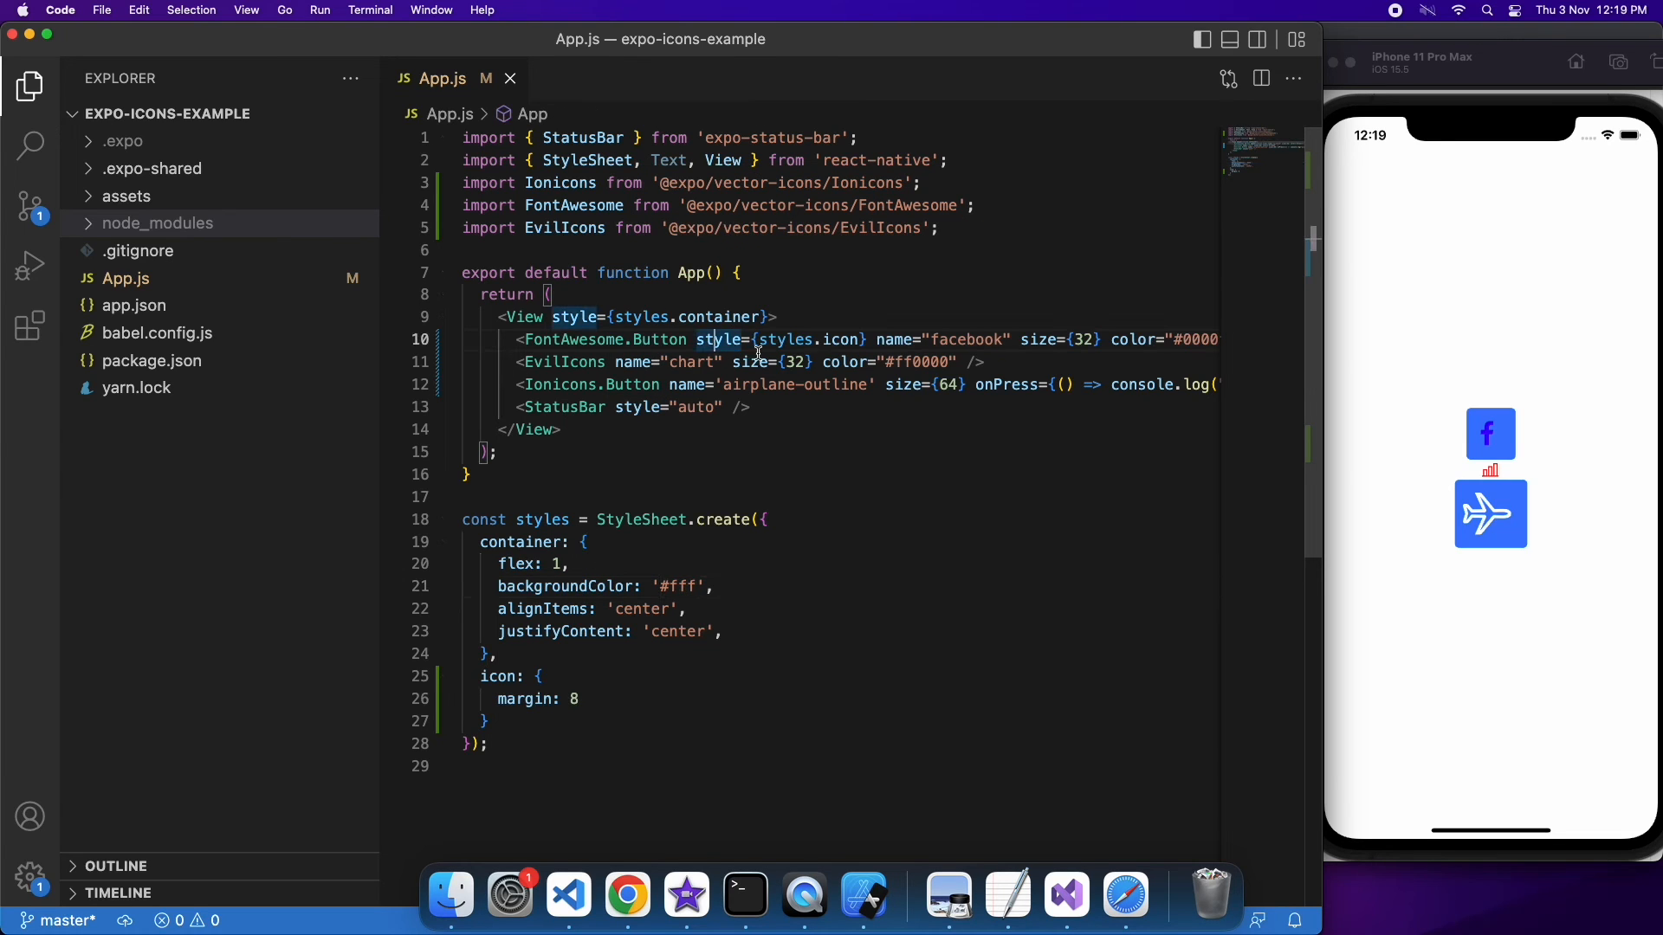
# Give the facebook button backgroundColor "#00FF00" on line 10 and tap the green button in the simulator
pyautogui.doubleClick(780, 340)
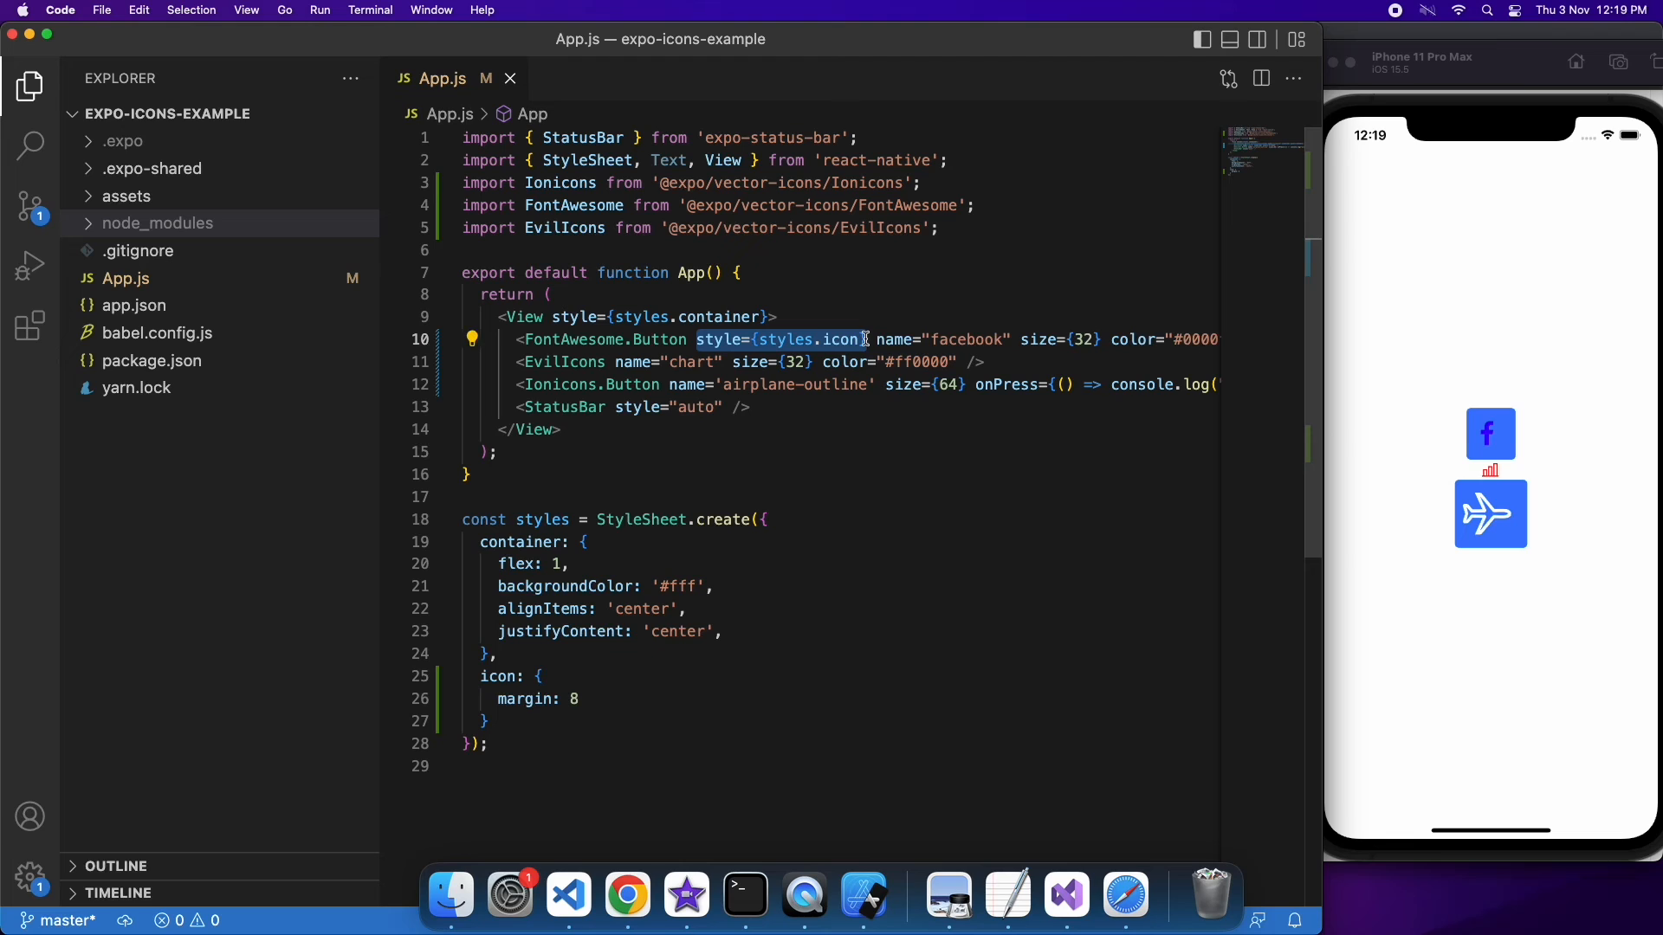
pyautogui.write('backgroundColor')
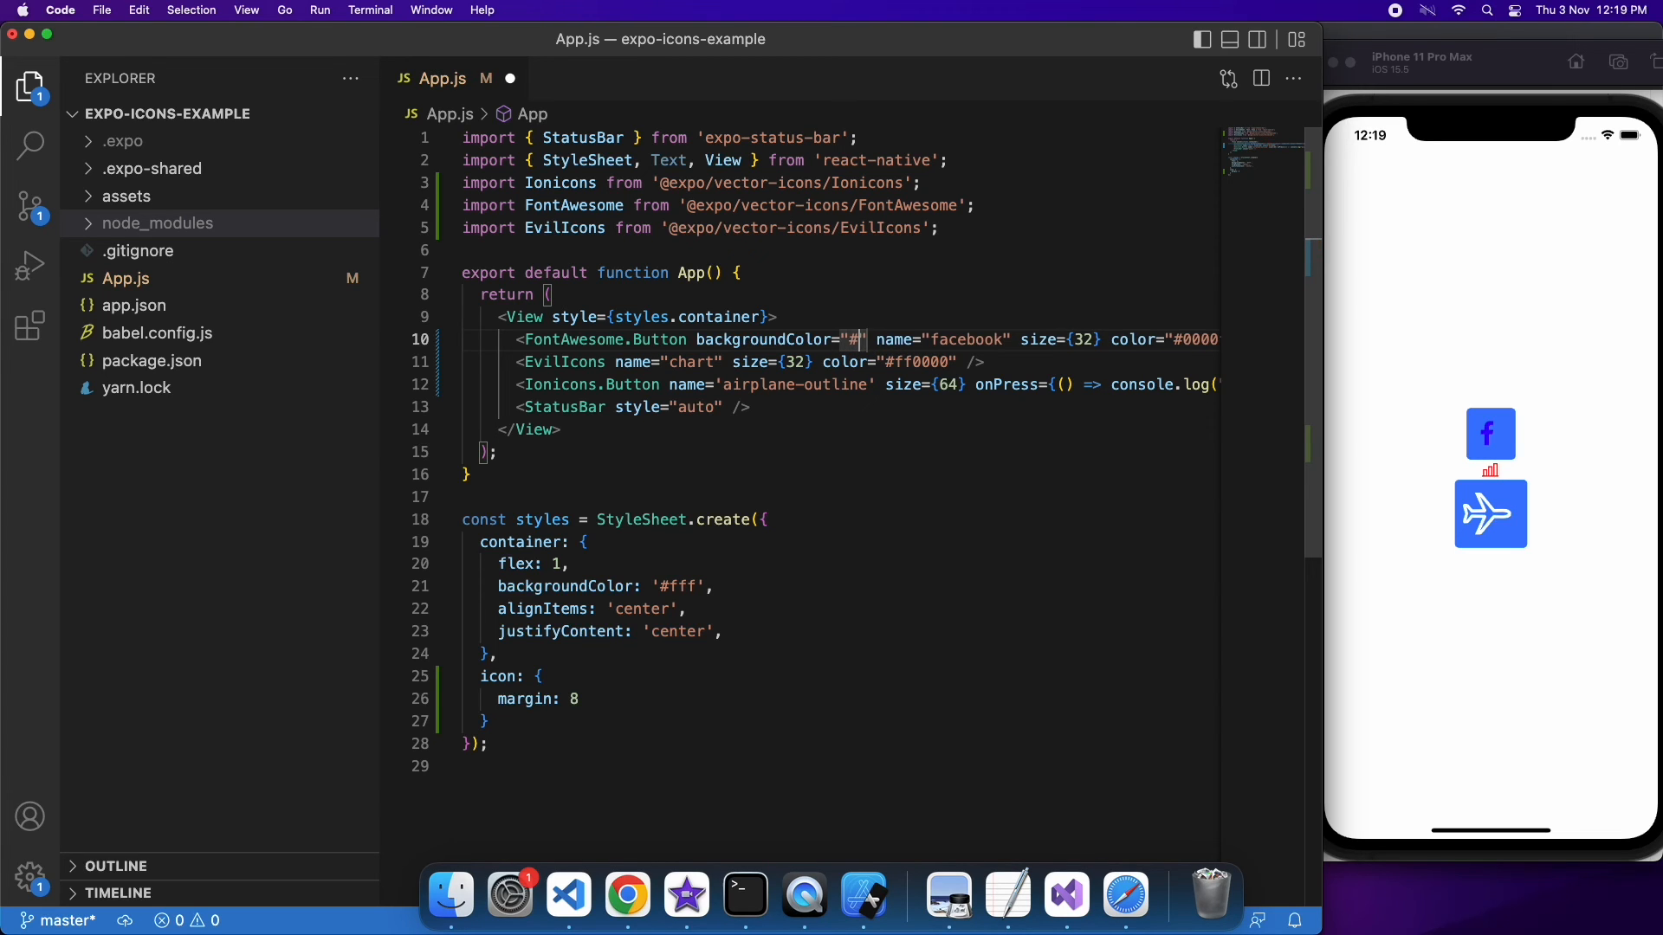
pyautogui.write('00FF00')
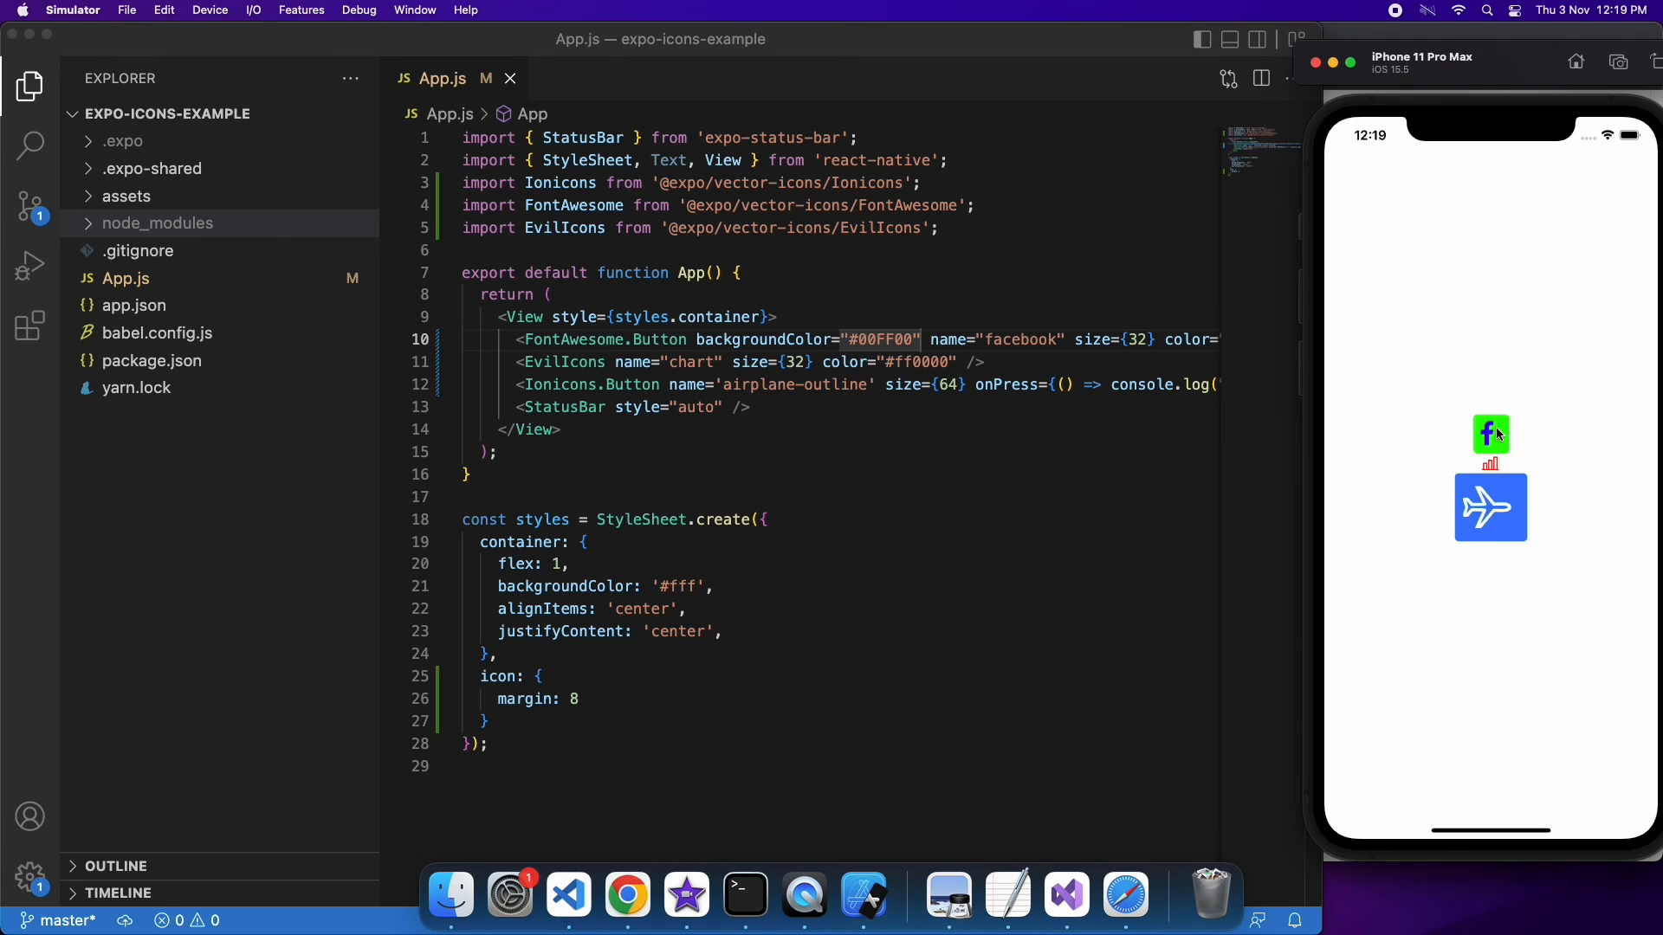
pyautogui.click(745, 893)
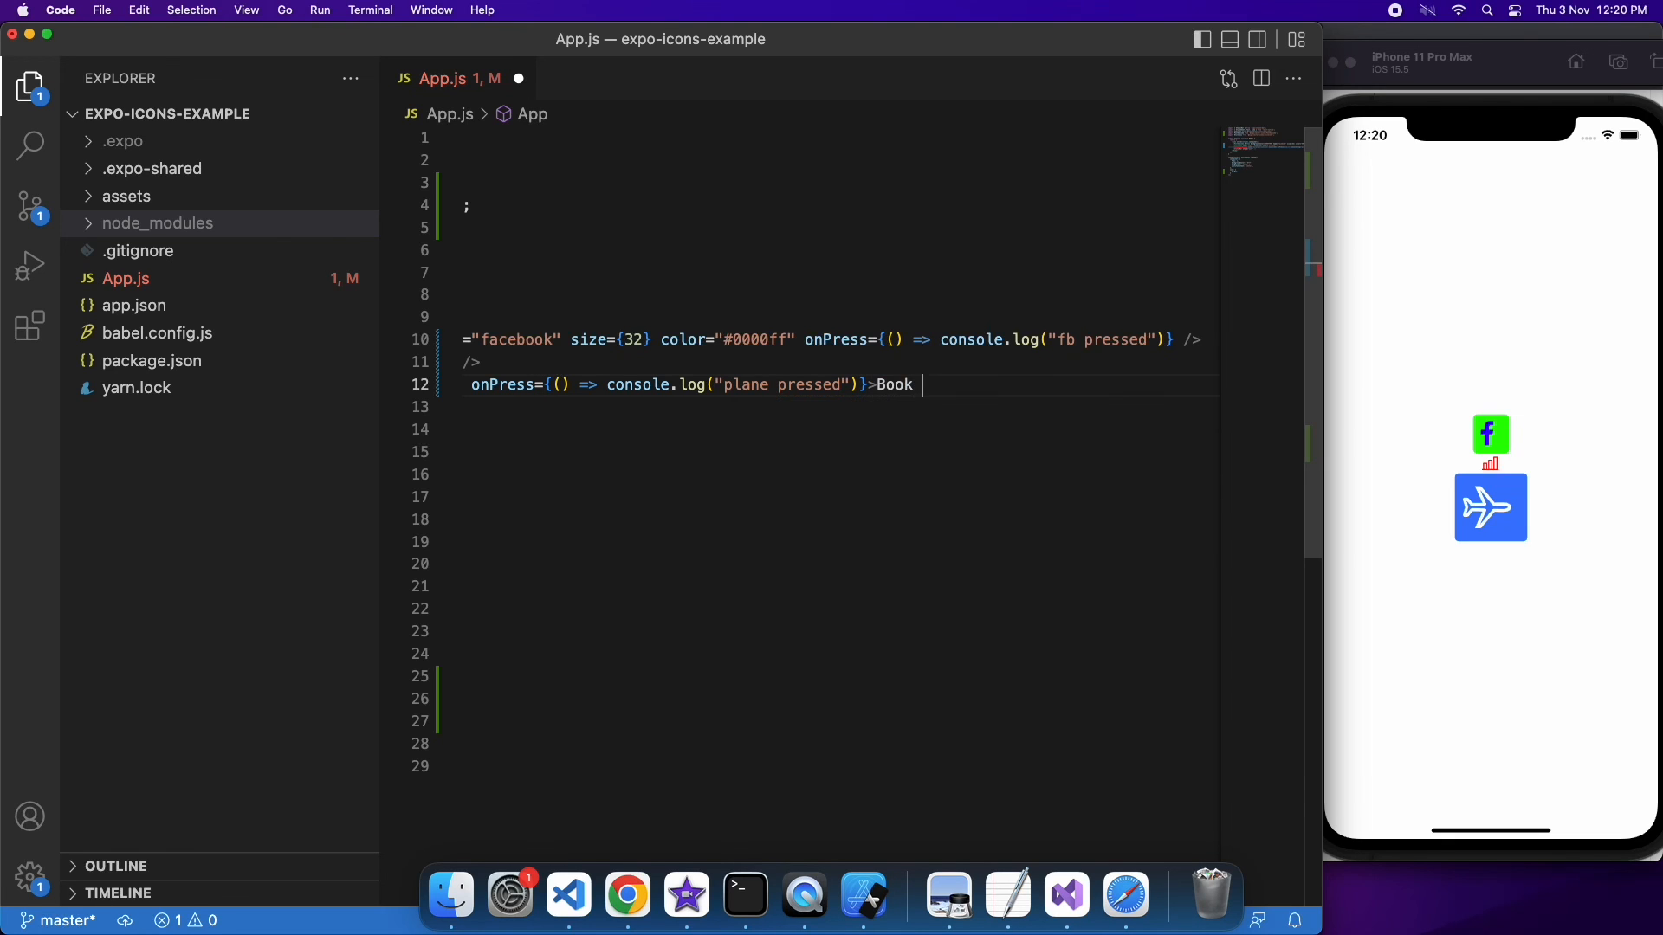
# Wrap 'Book a flight' text inside the Ionicons.Button with a closing </Ionicons.Button> tag
pyautogui.write('a flig')
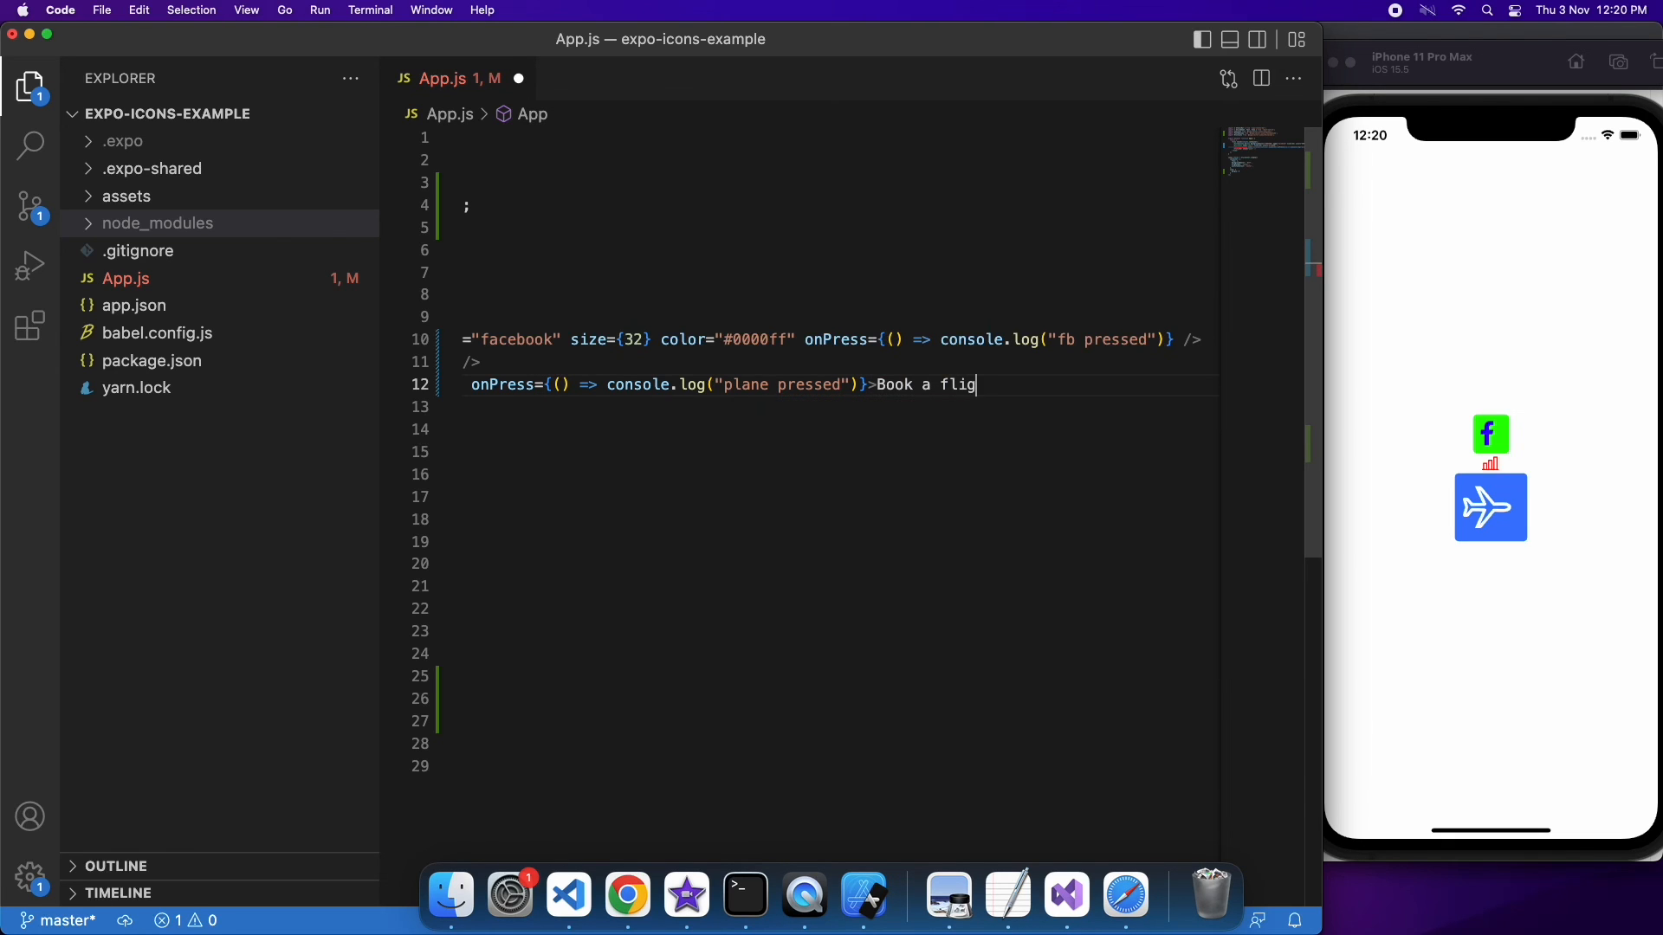
pyautogui.write('ht<')
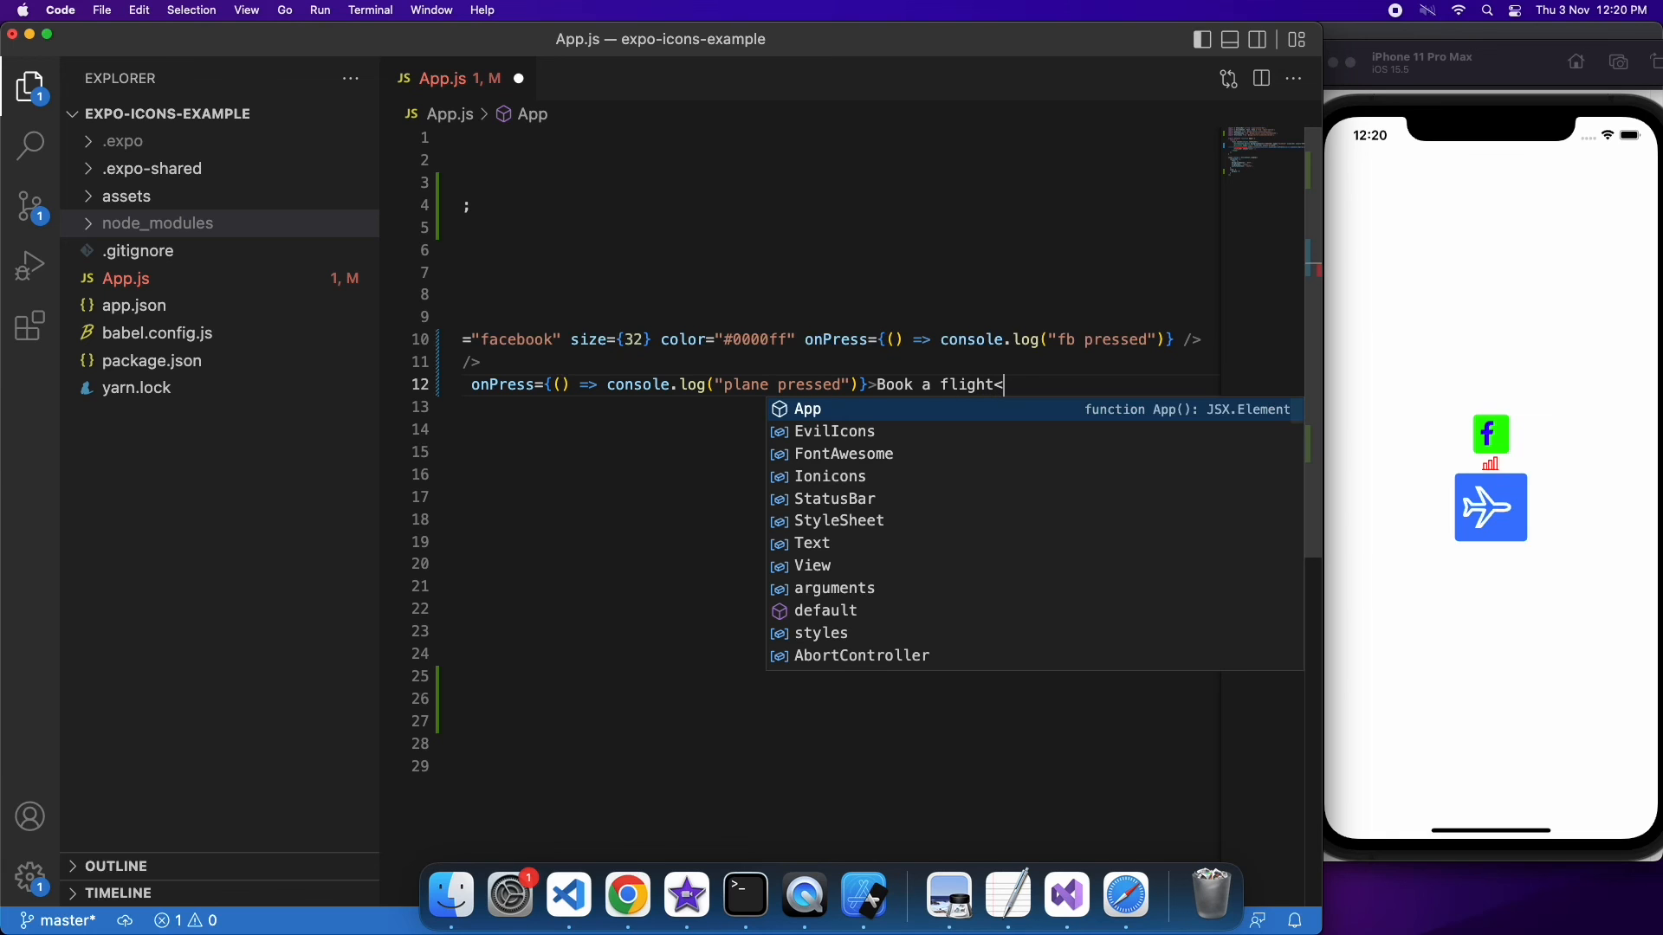
pyautogui.write('Ionicons')
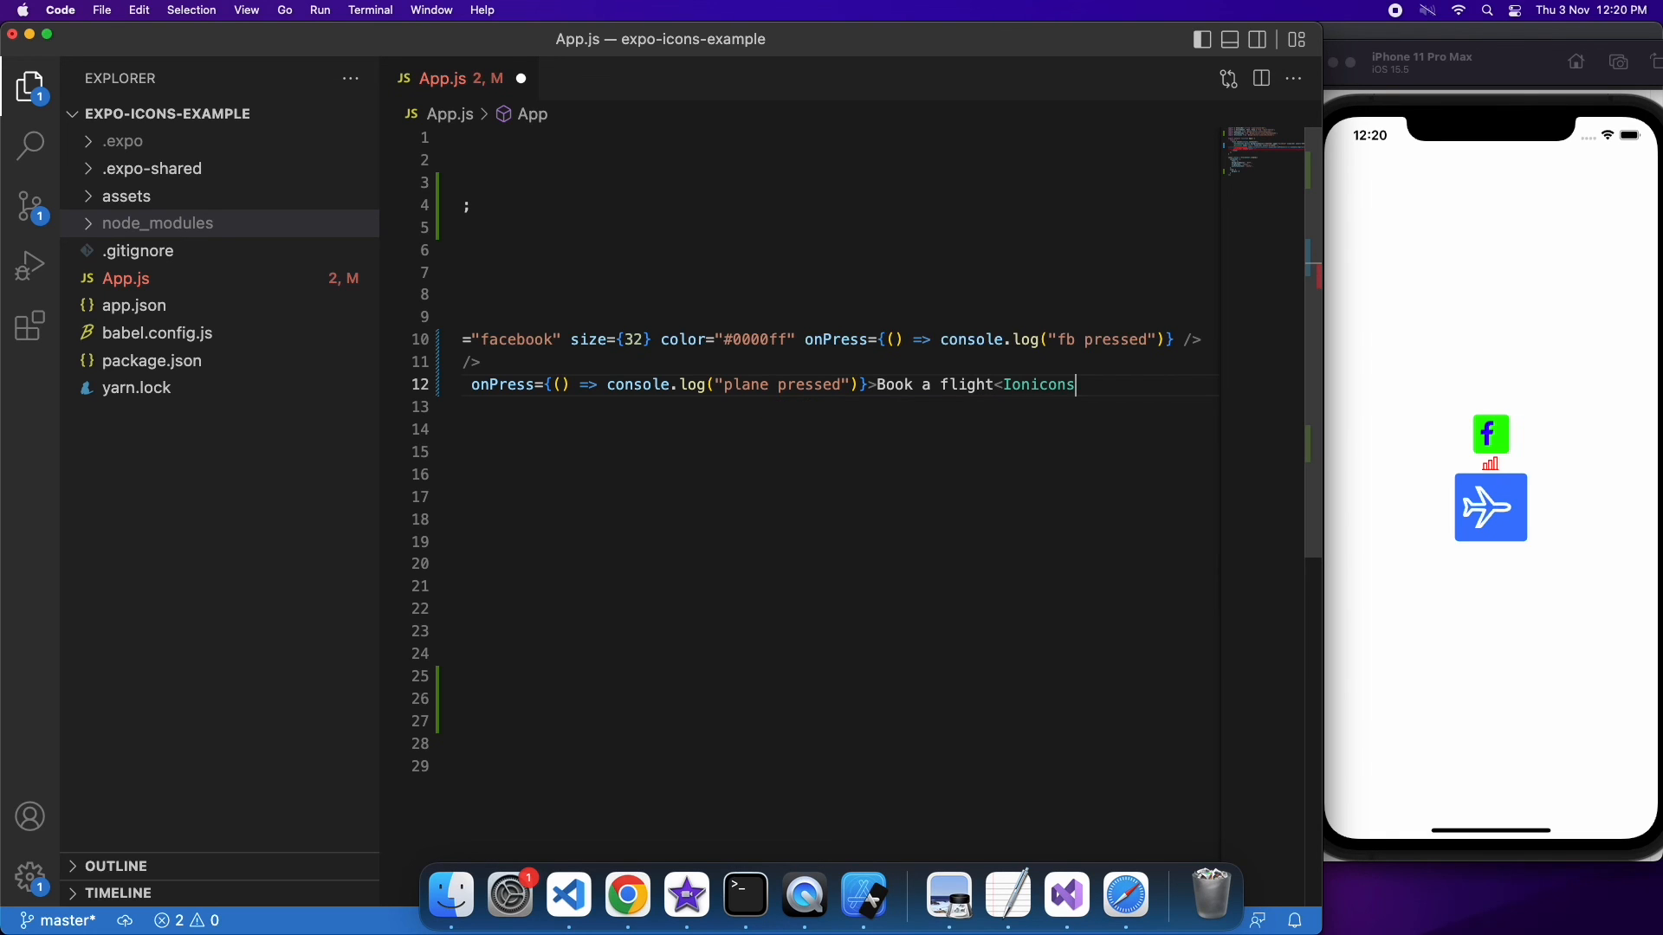
pyautogui.write('.Button>')
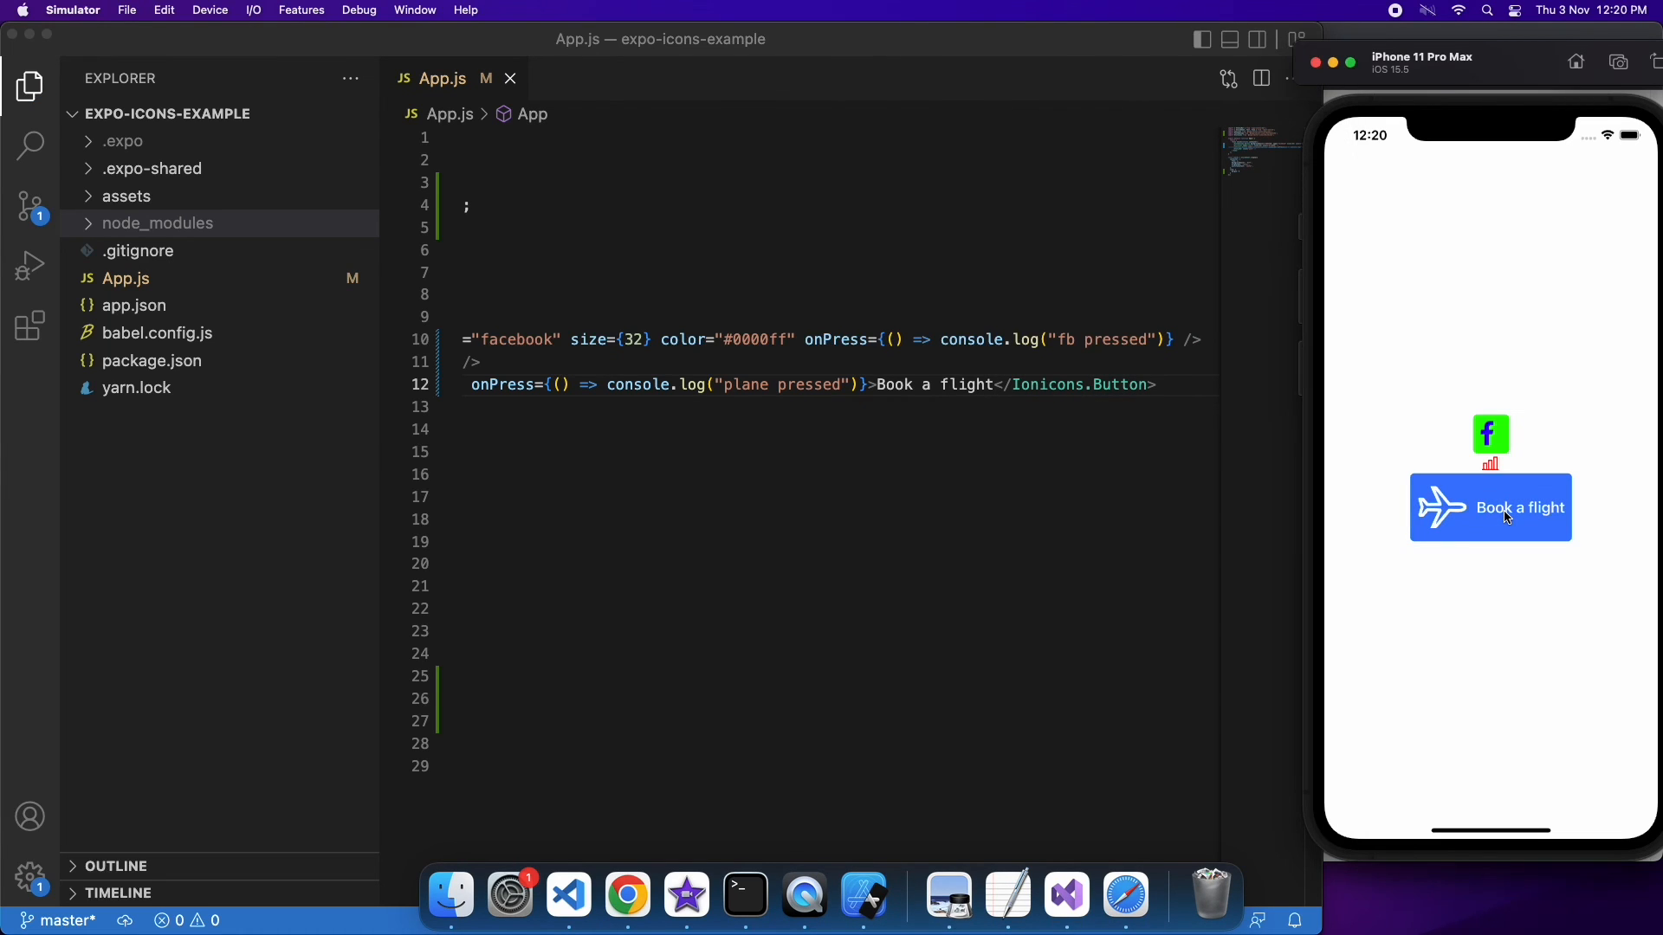
pyautogui.moveTo(1315, 567)
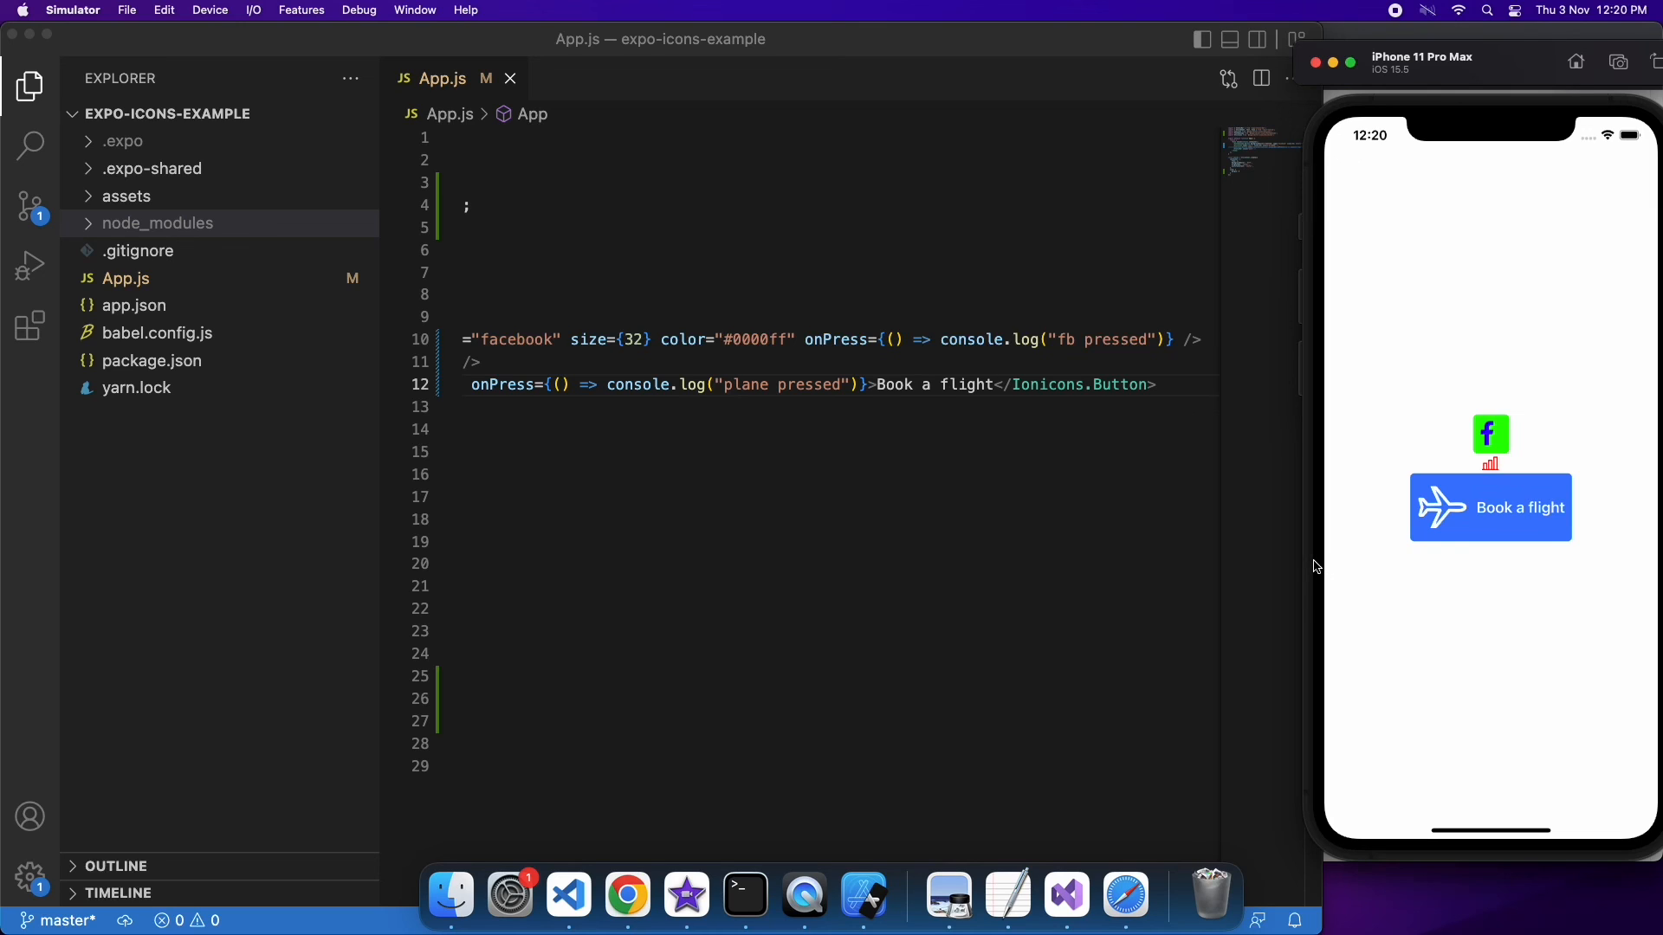
pyautogui.moveTo(1076, 433)
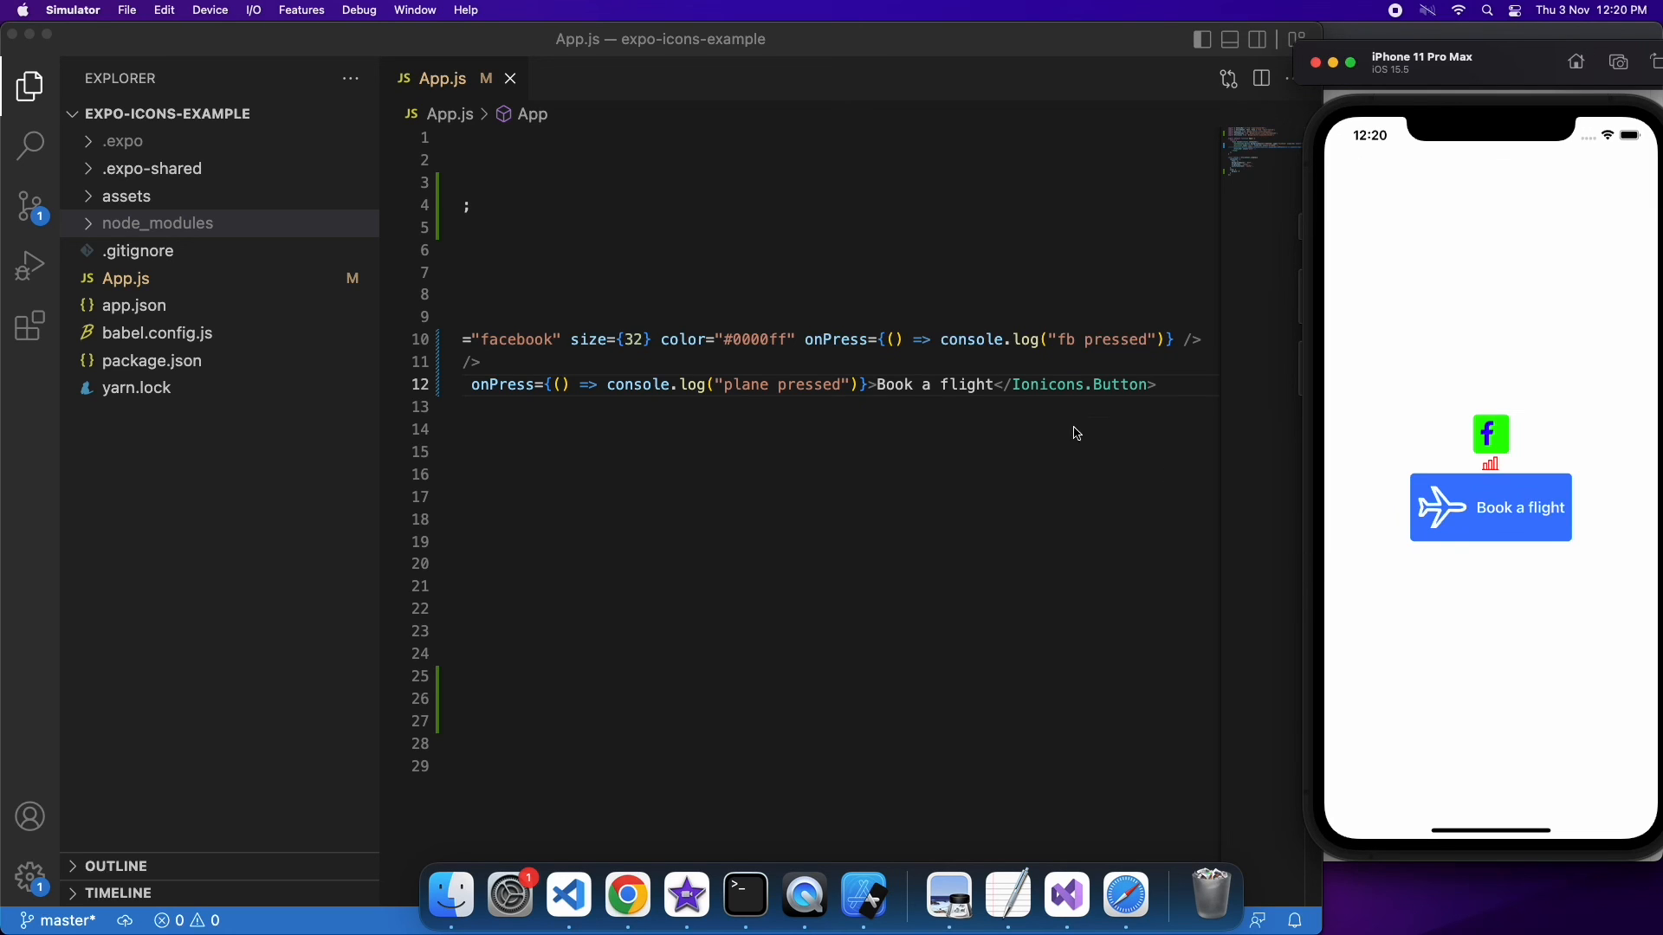
pyautogui.moveTo(939, 408)
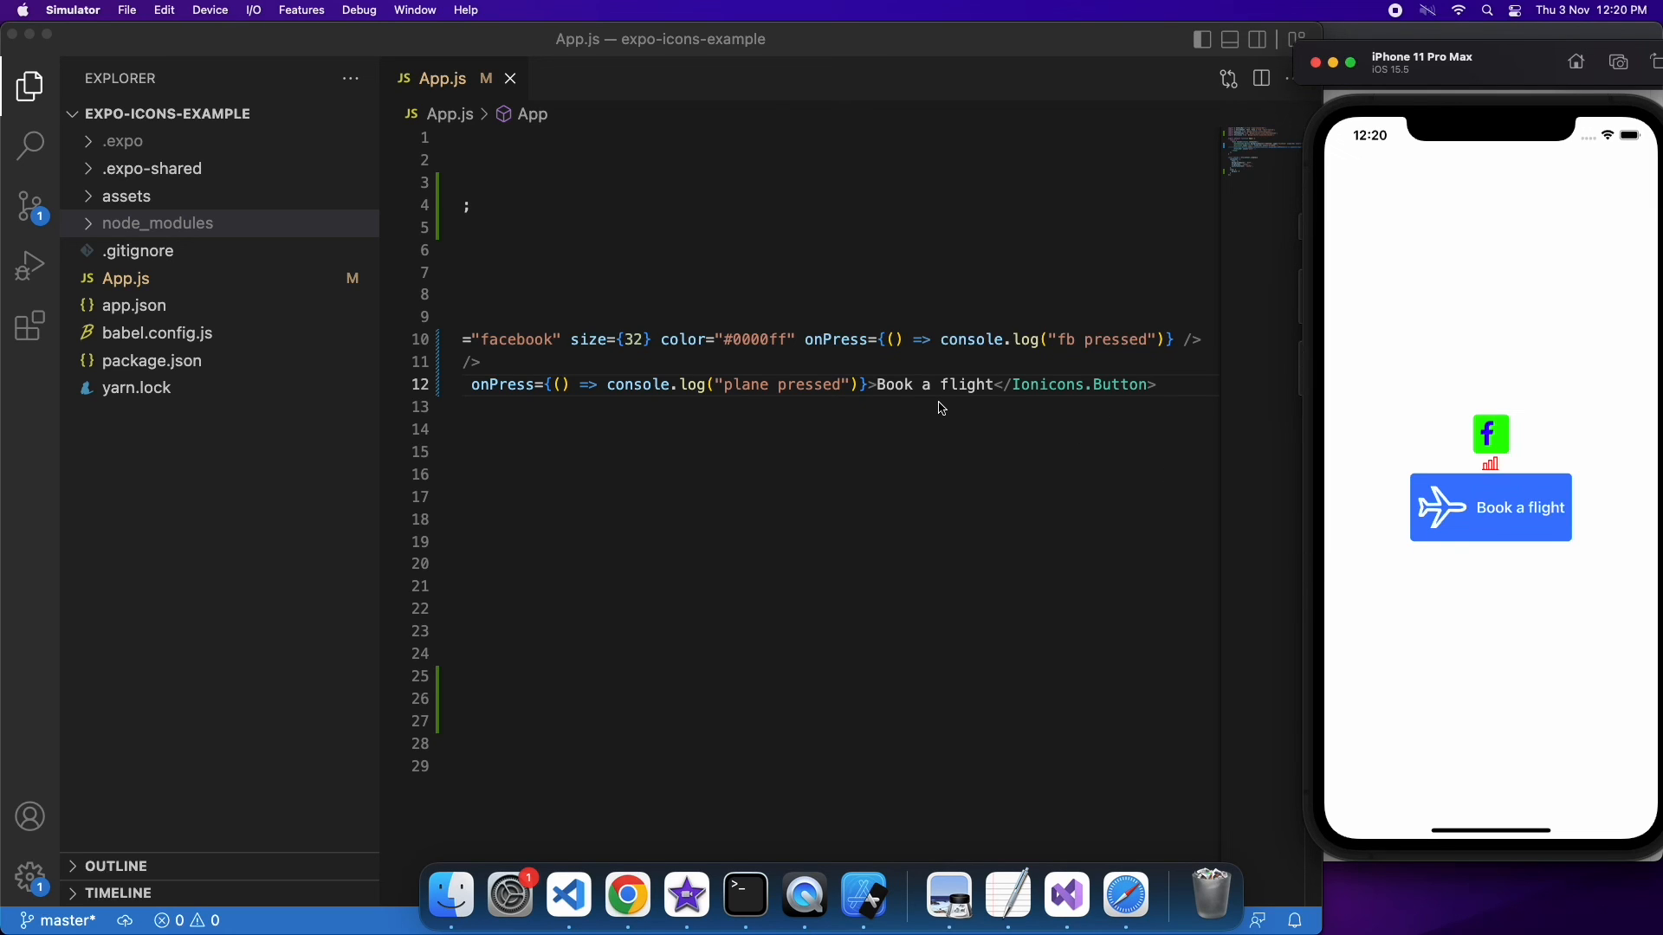